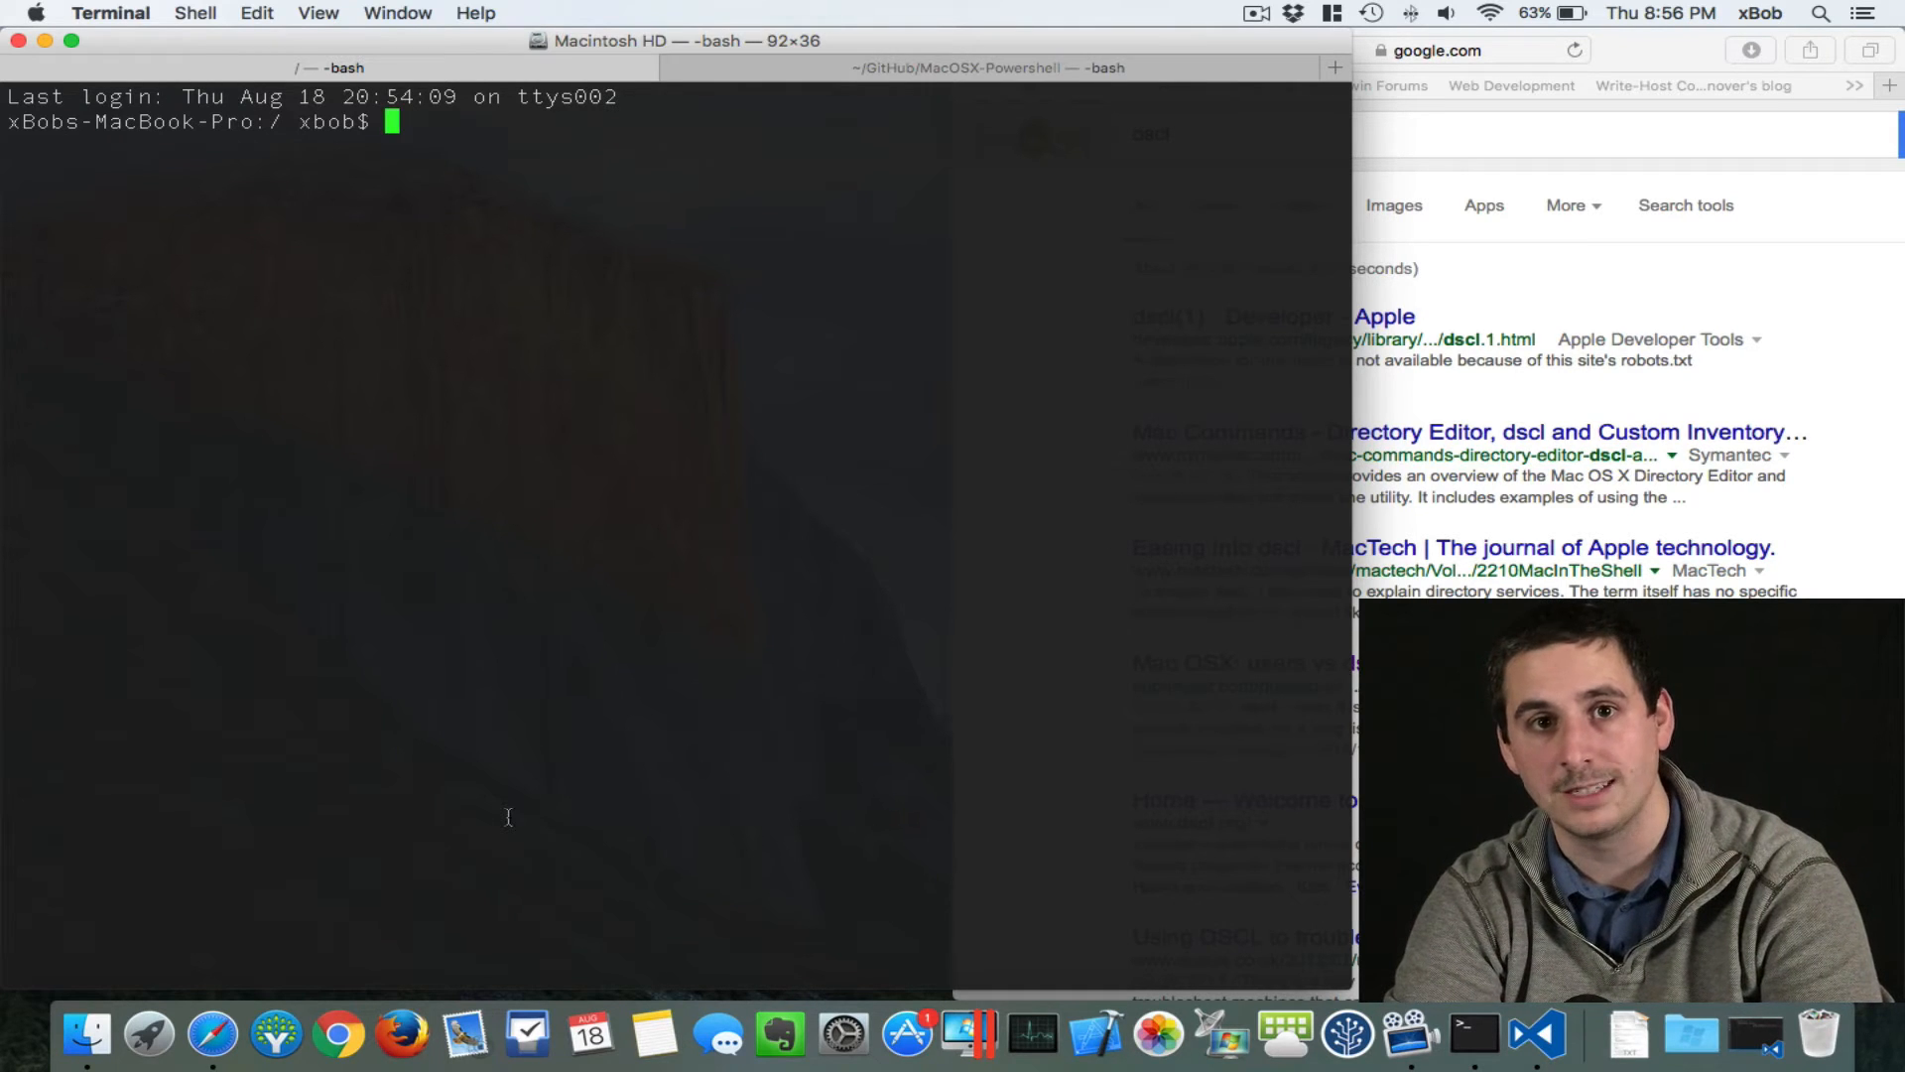
Step: Enter the powershell command at the bash prompt, tab-completing it from 'powers'
type("power")
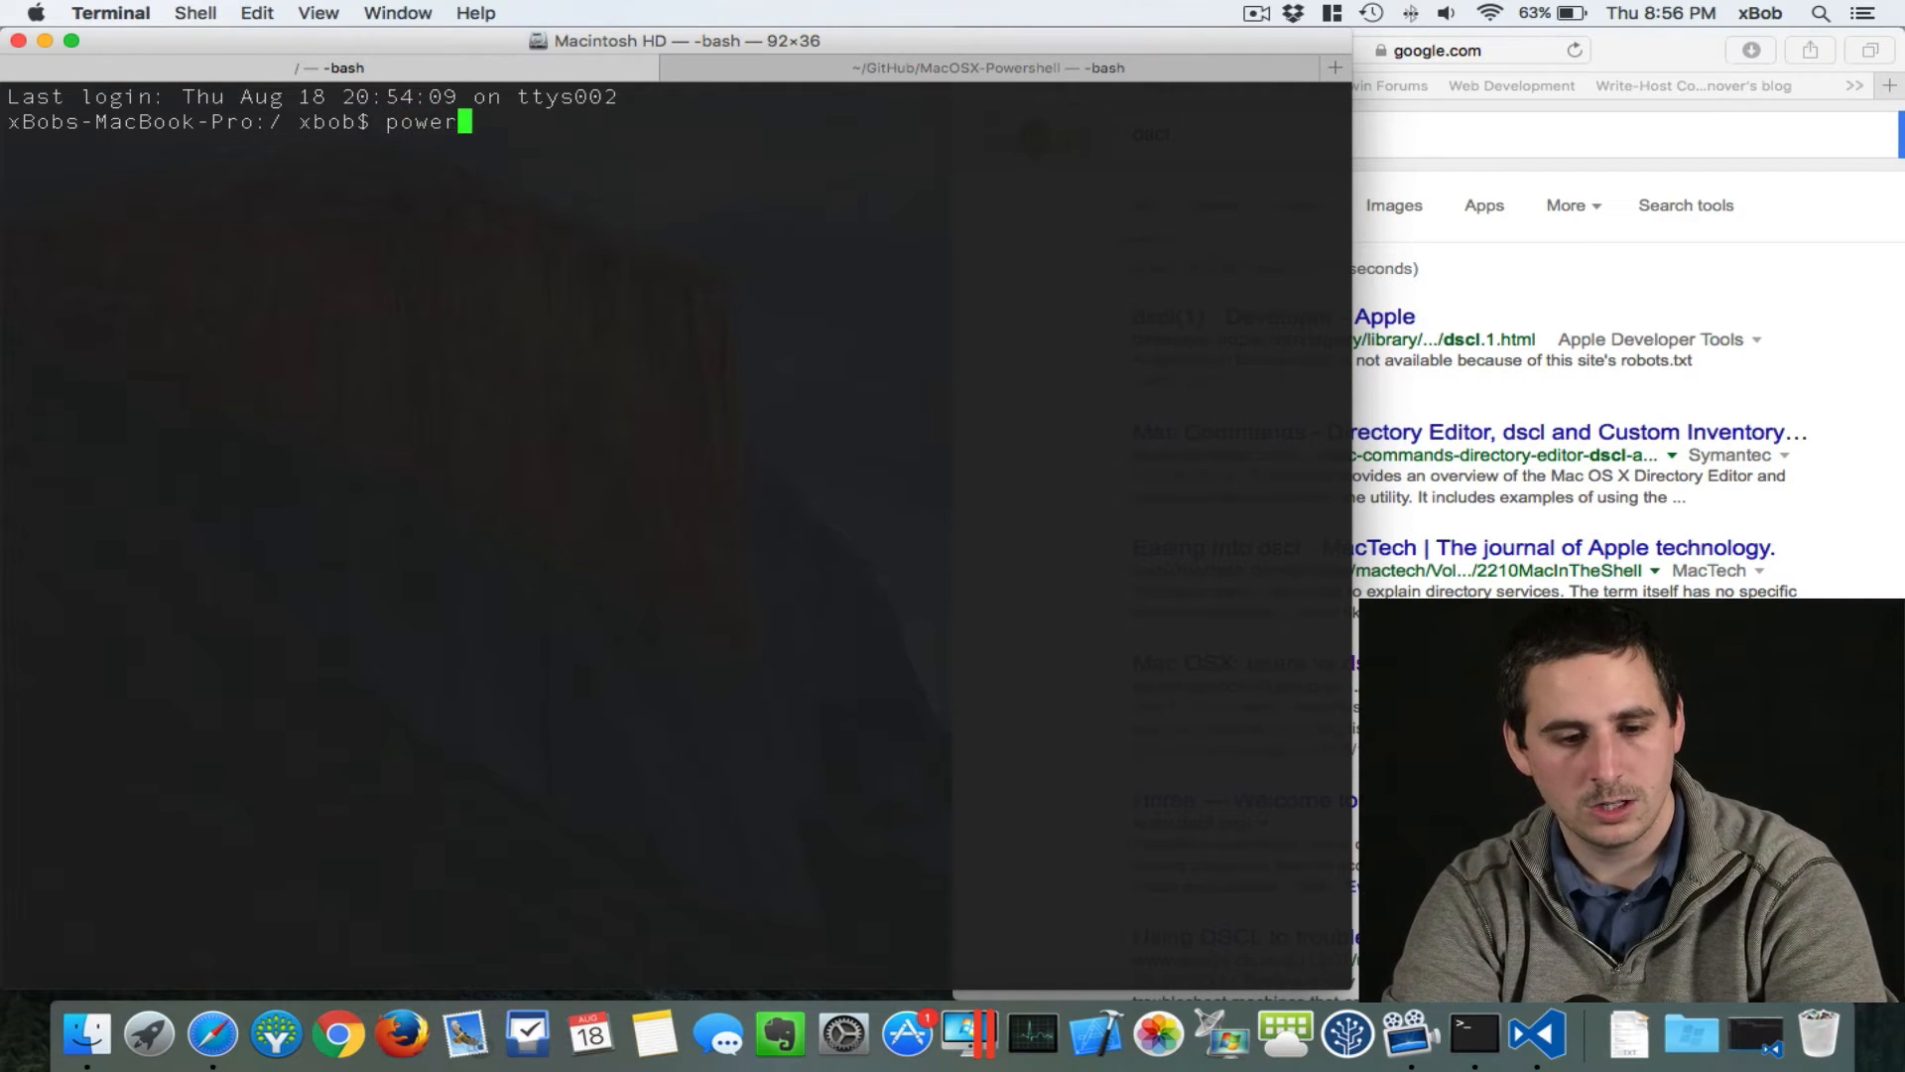
key("ctrl+u")
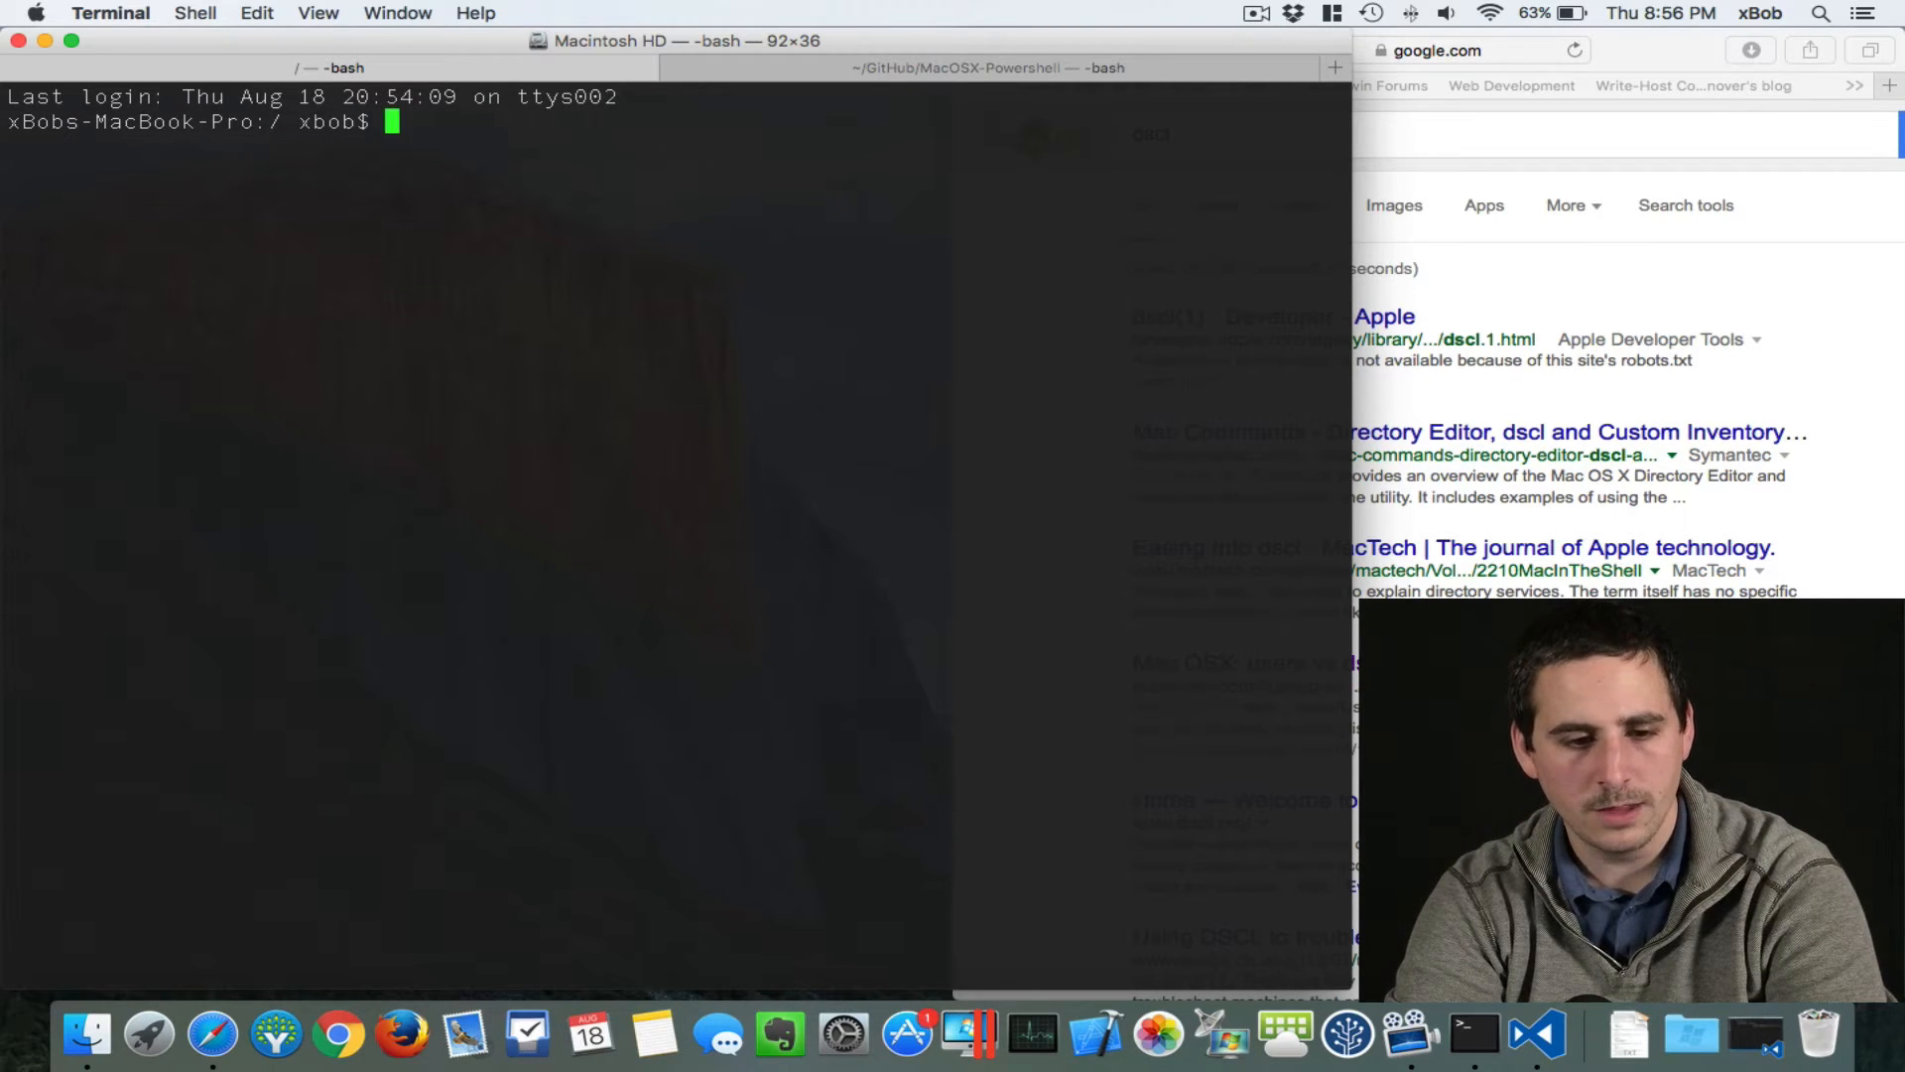
type("powers")
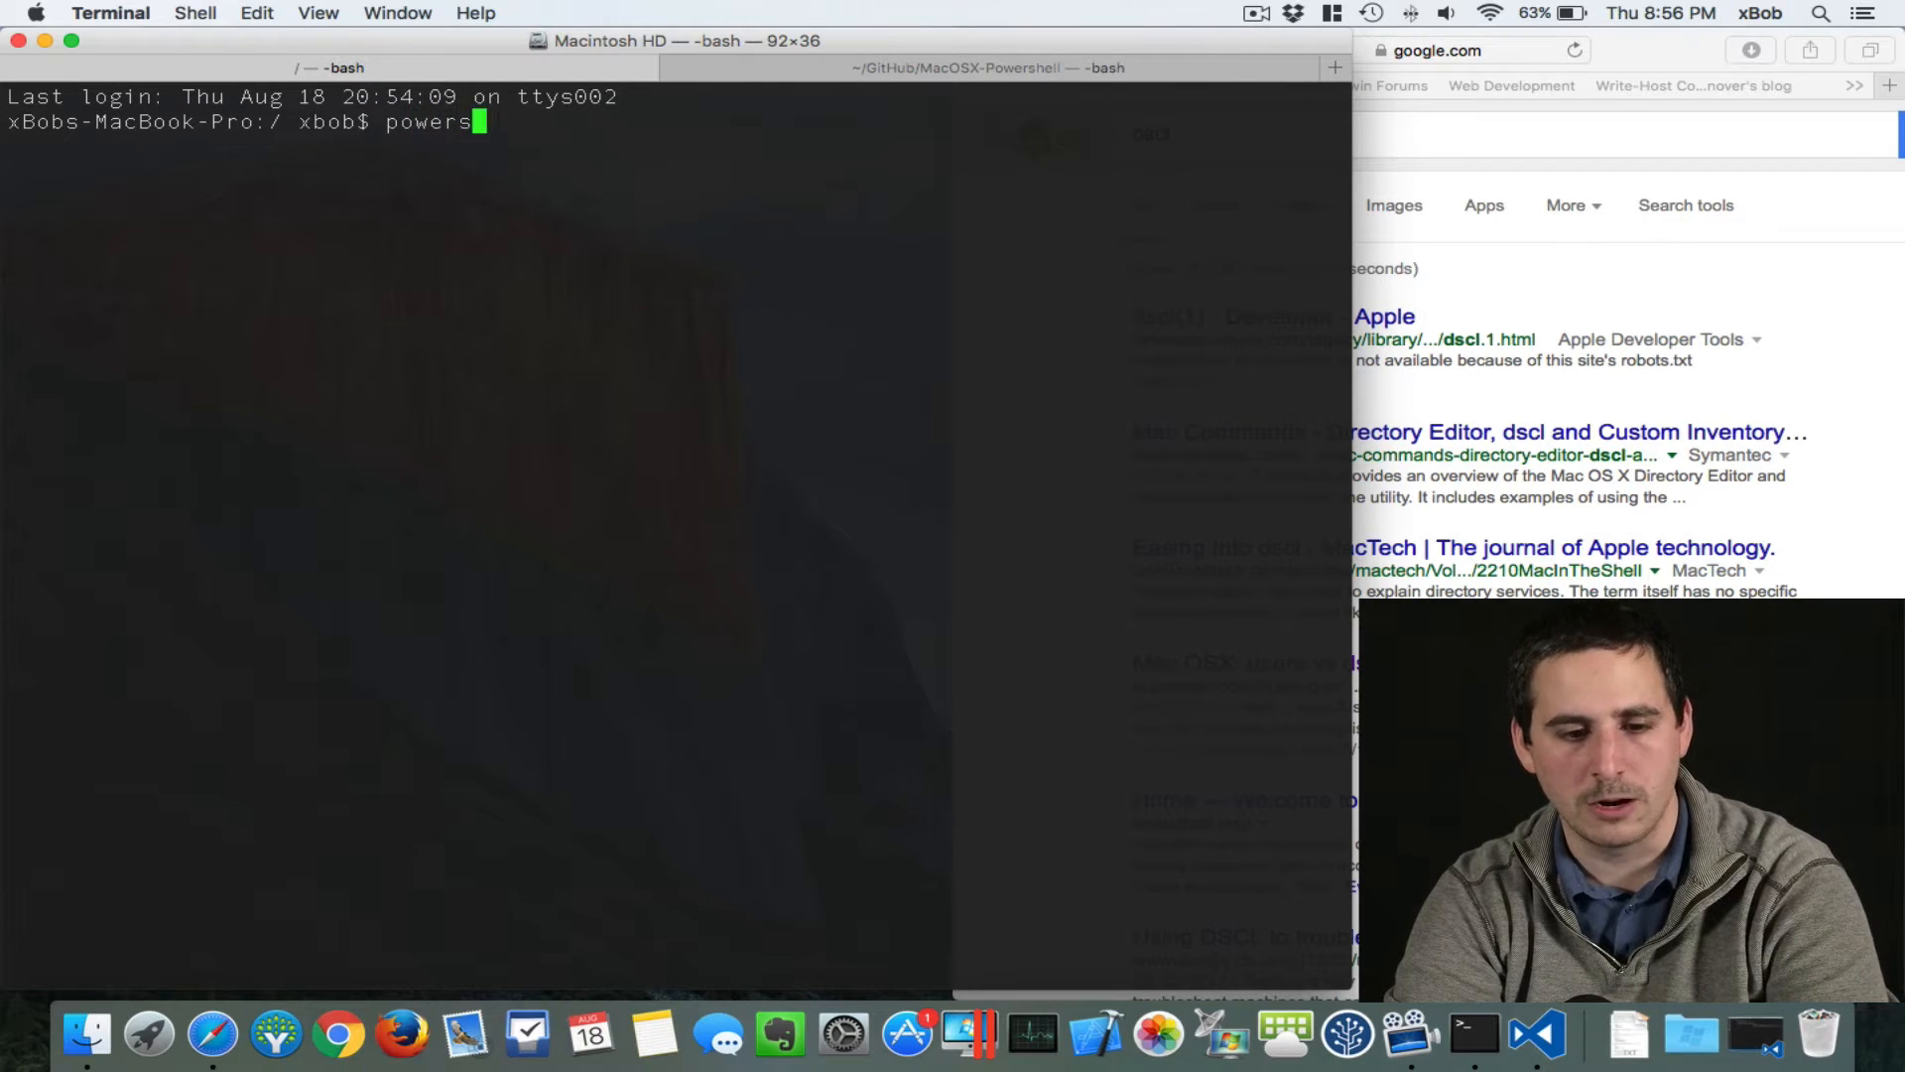
key("backspace")
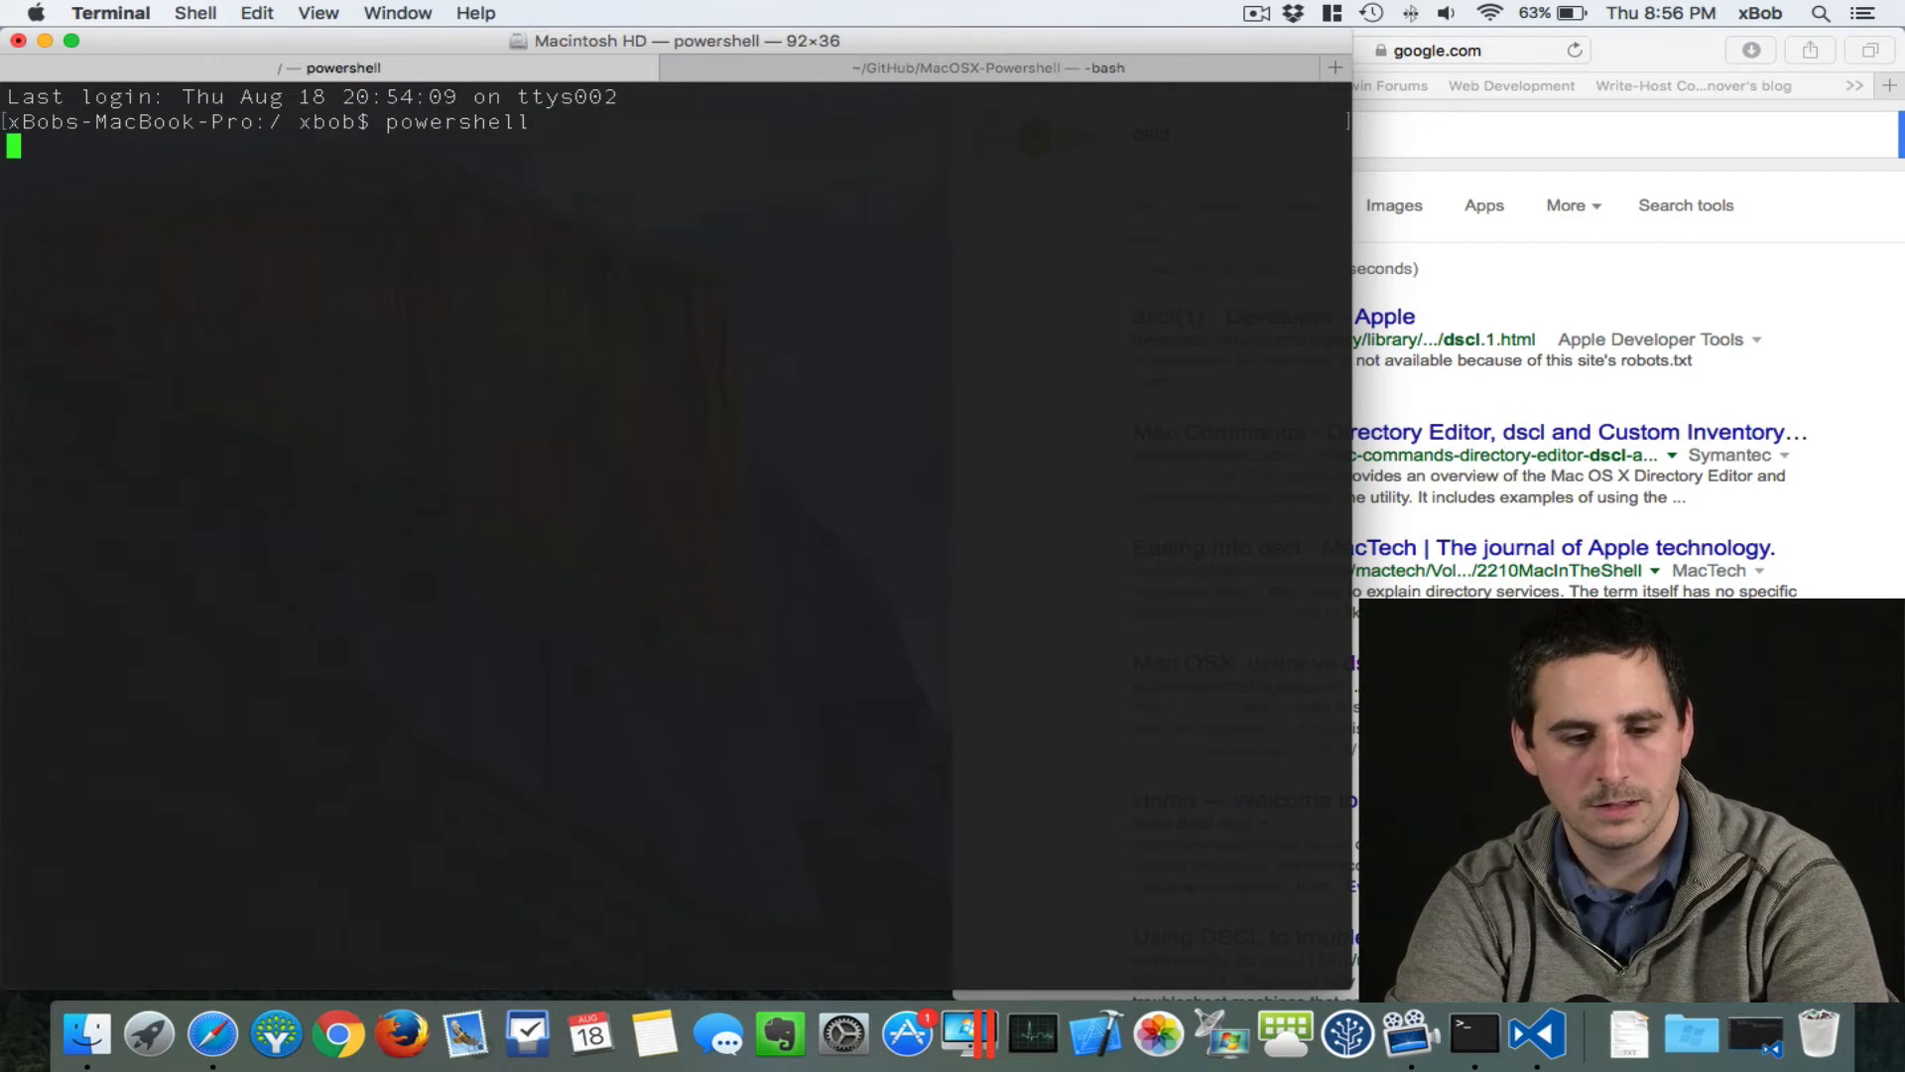
Step: Start PowerShell and run Get-Command -CommandType Function, Cmdlet to list available commands
key("Return")
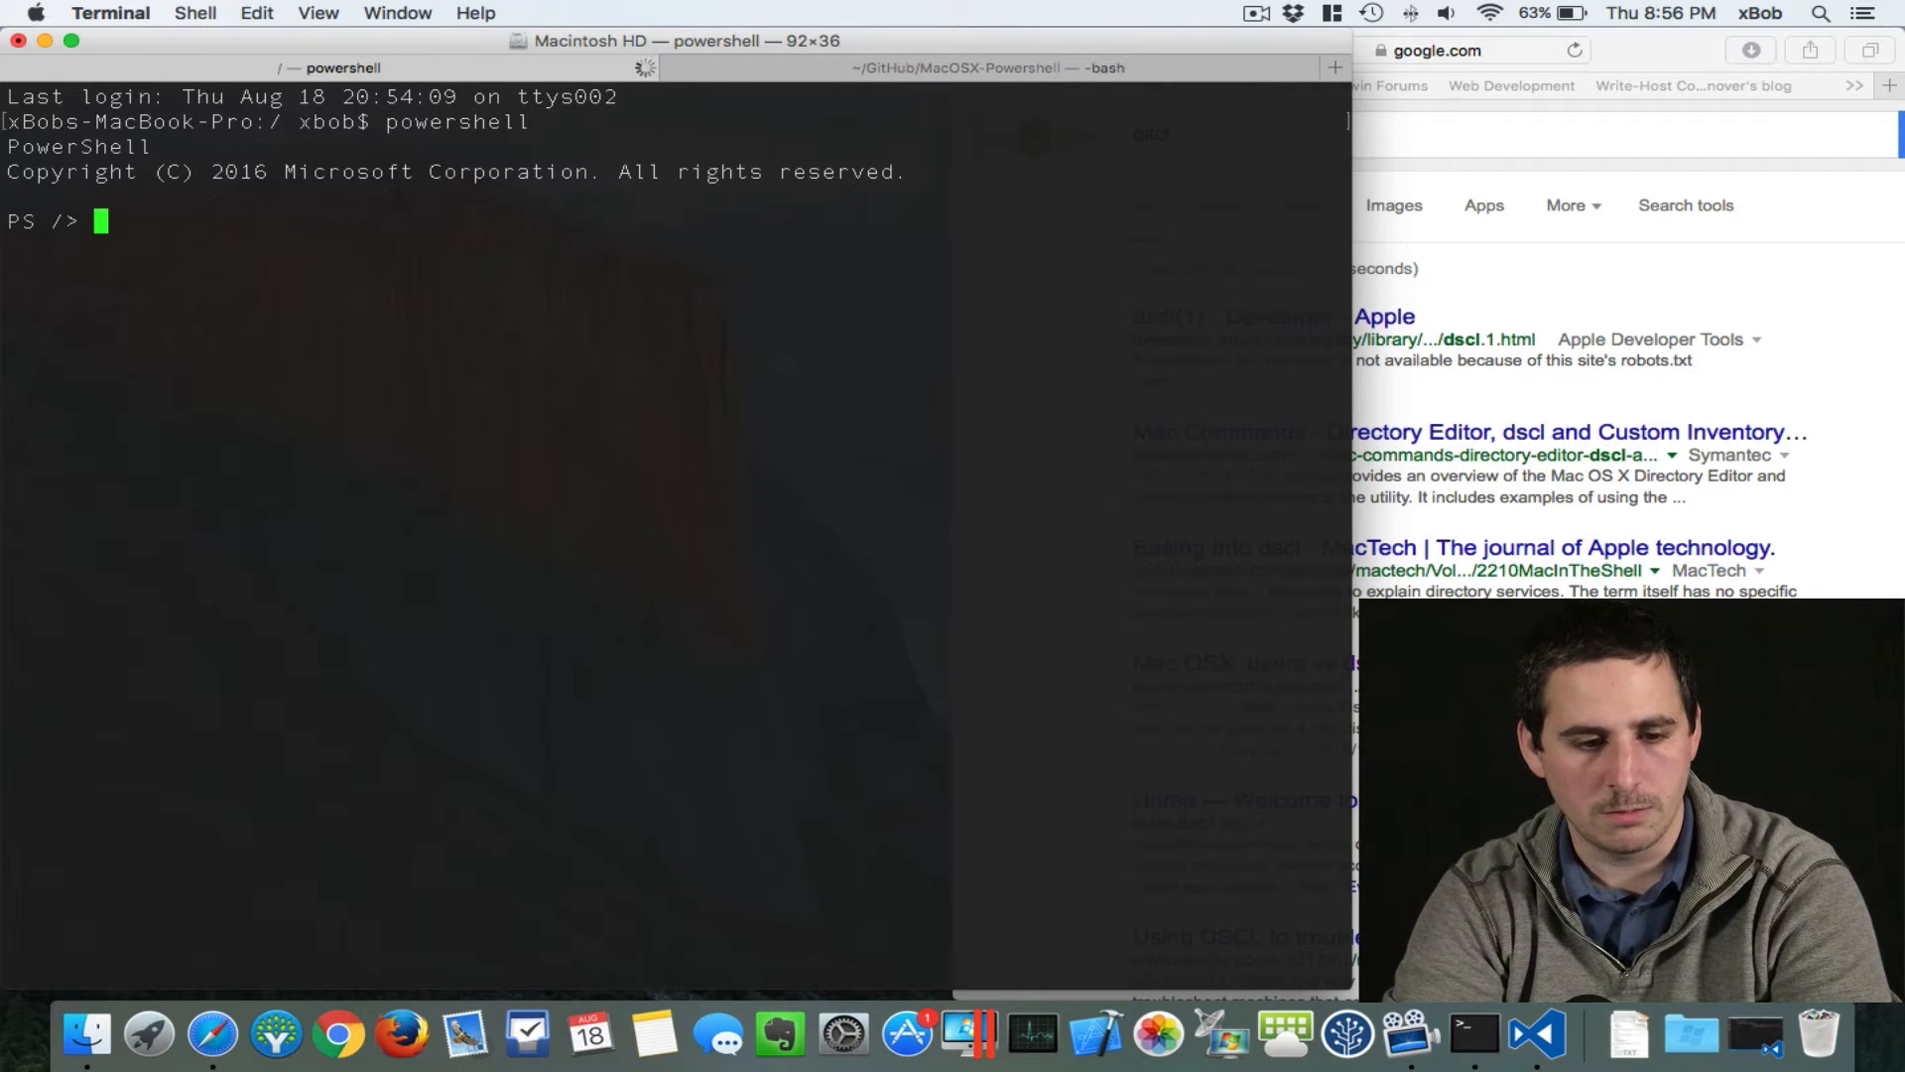
type("ge")
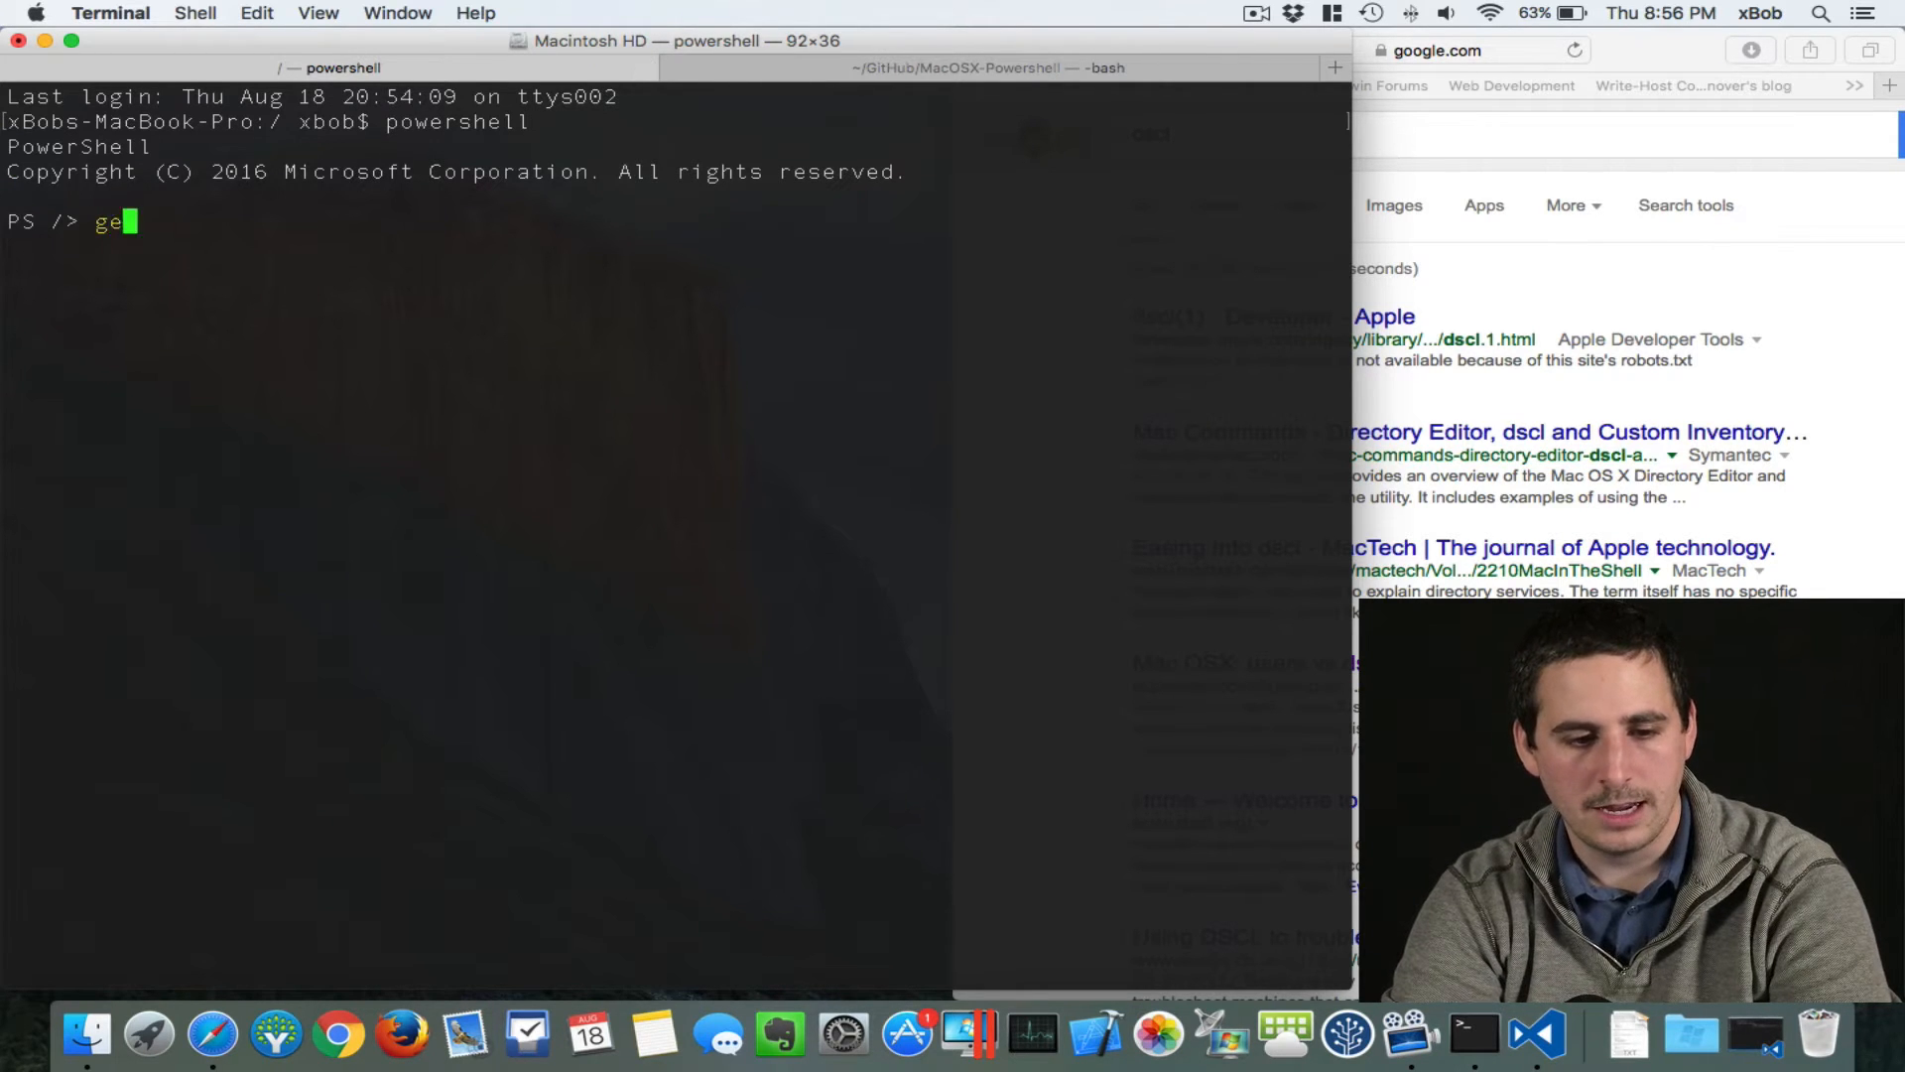
type("t-")
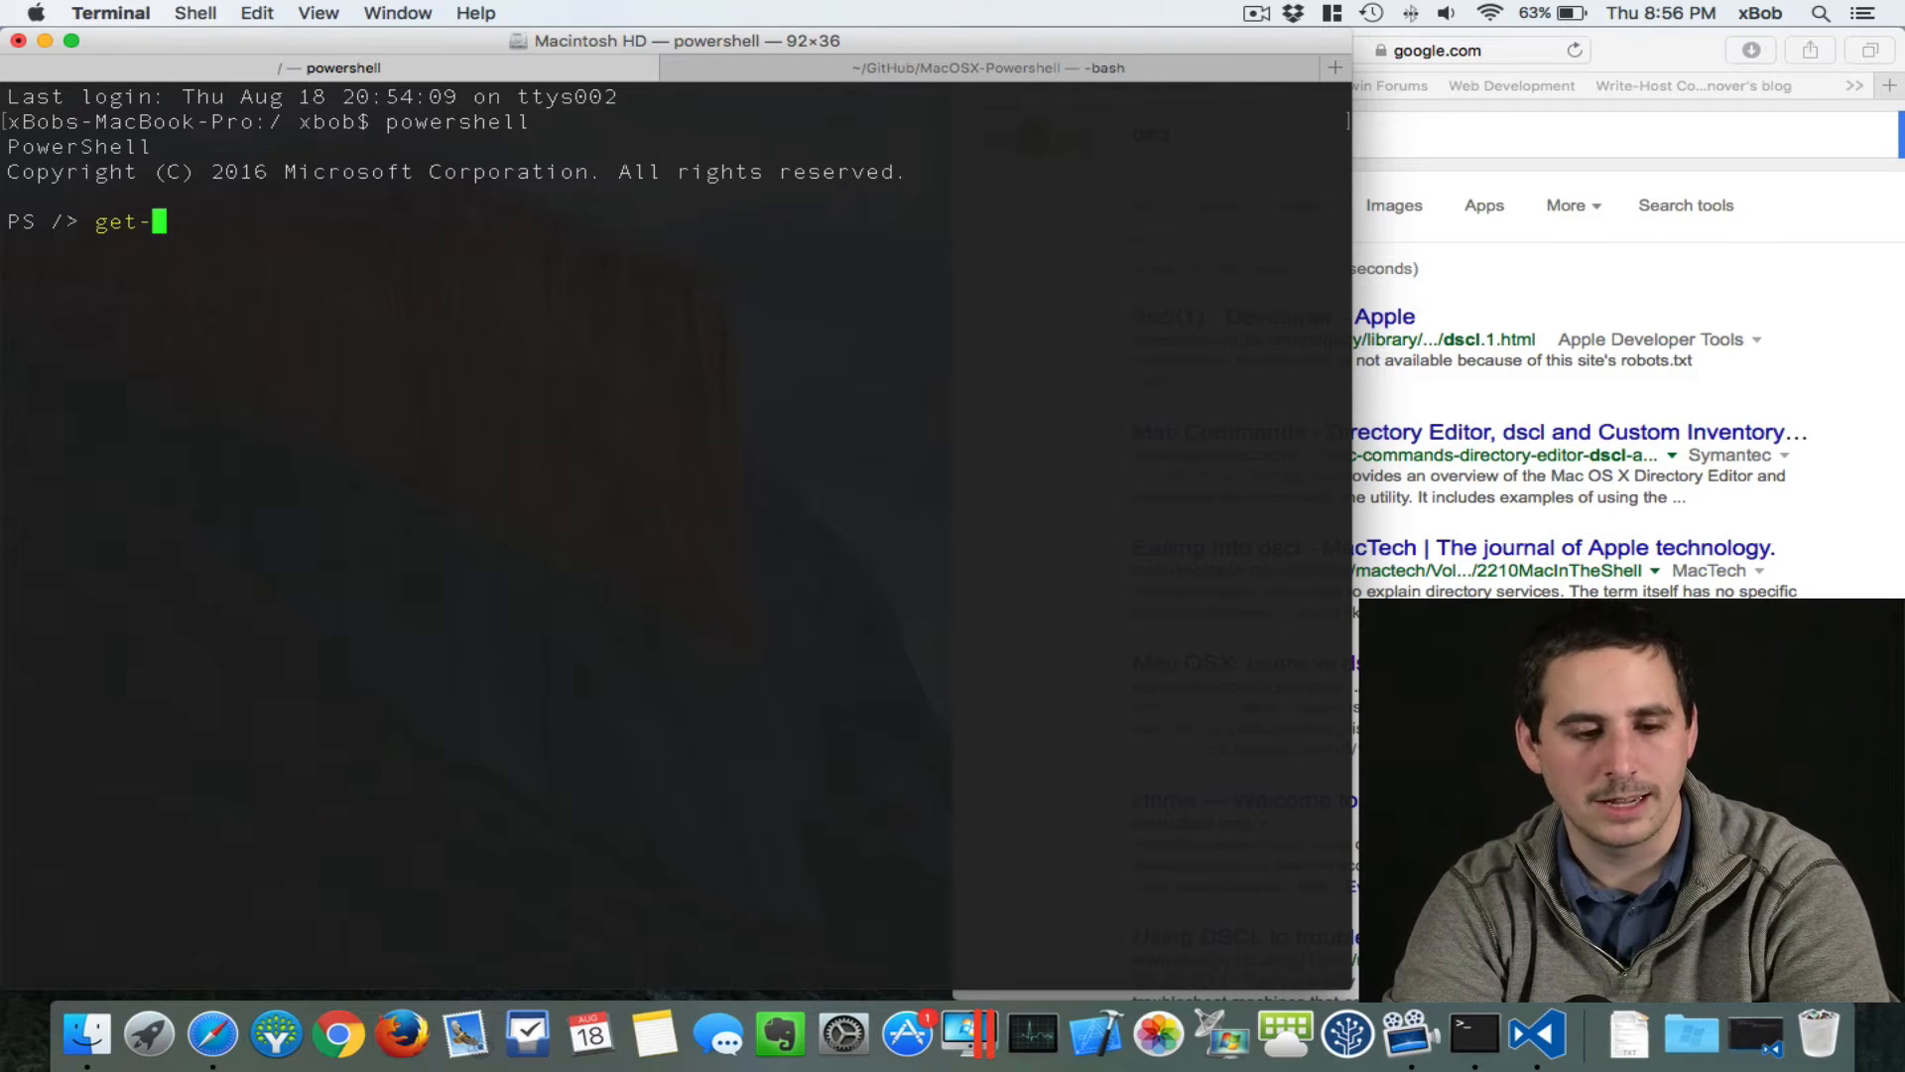
type("command")
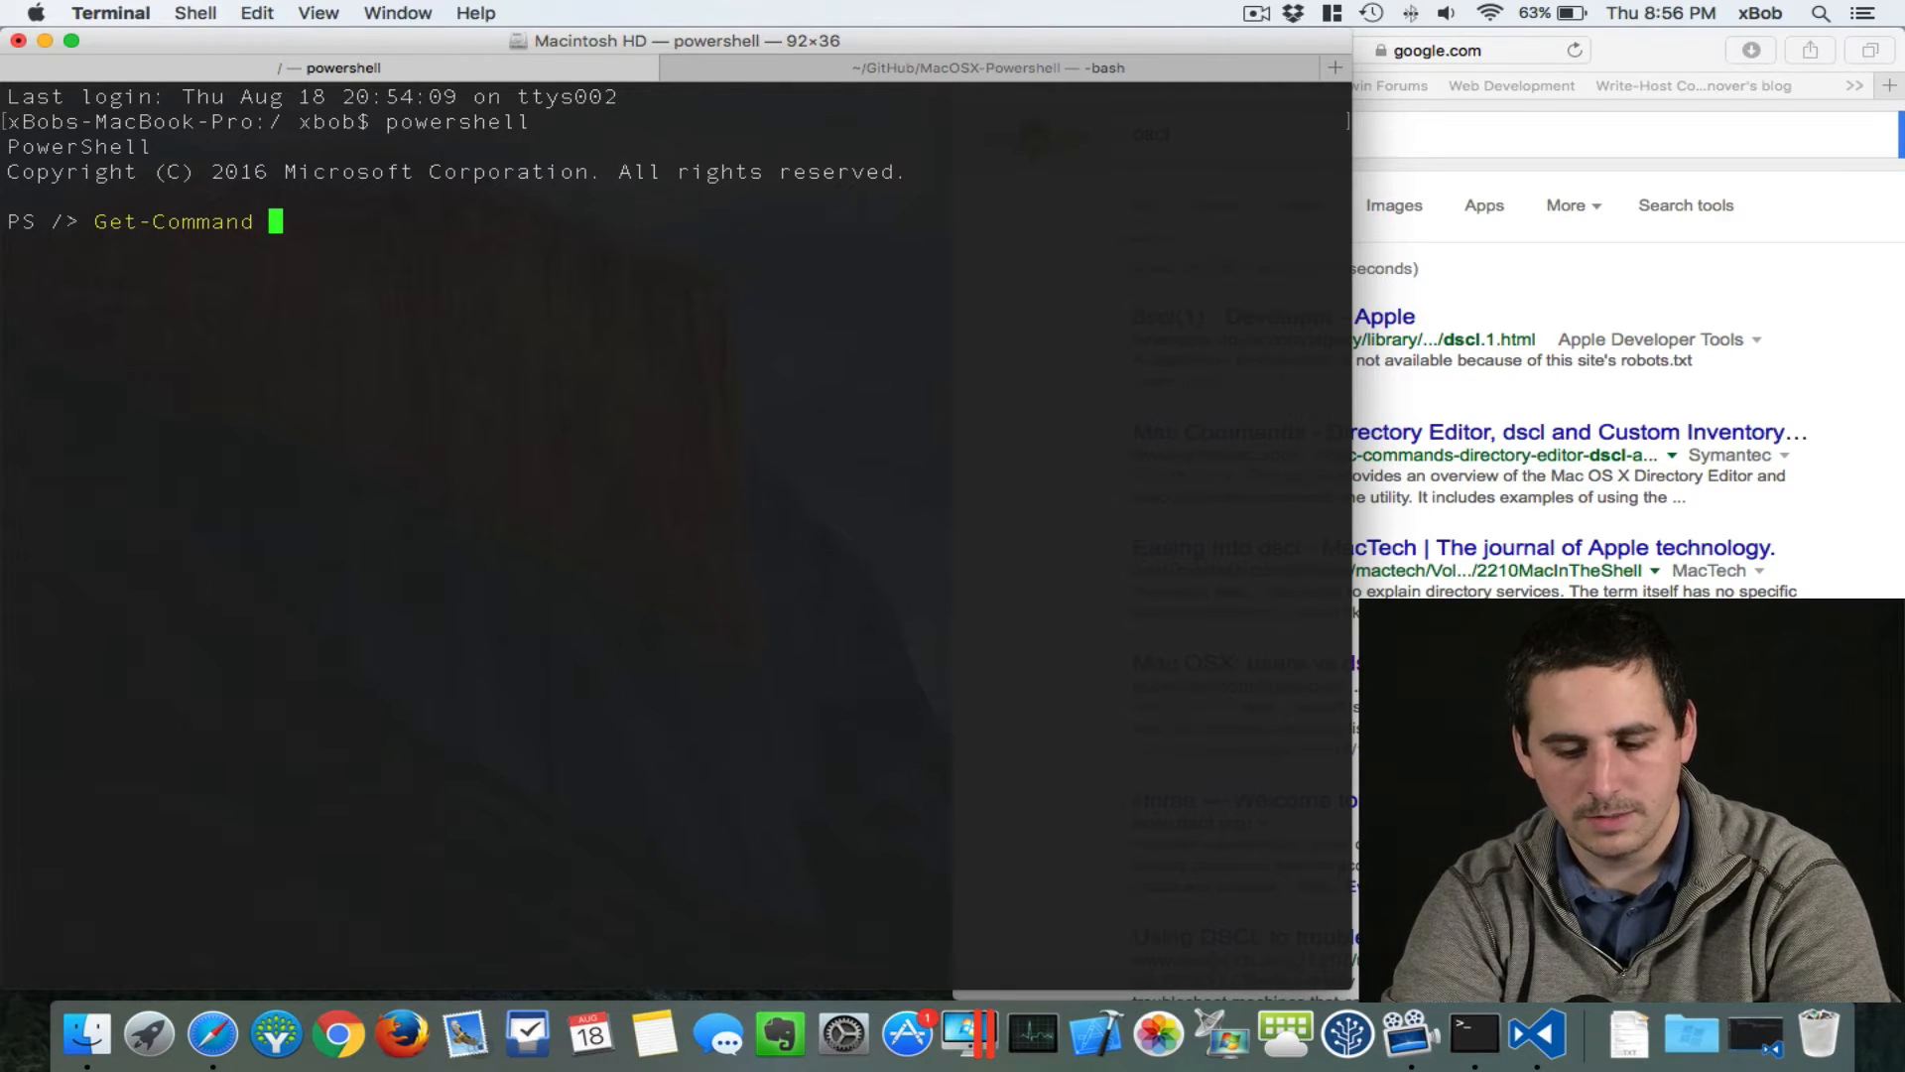
type("-CommandType")
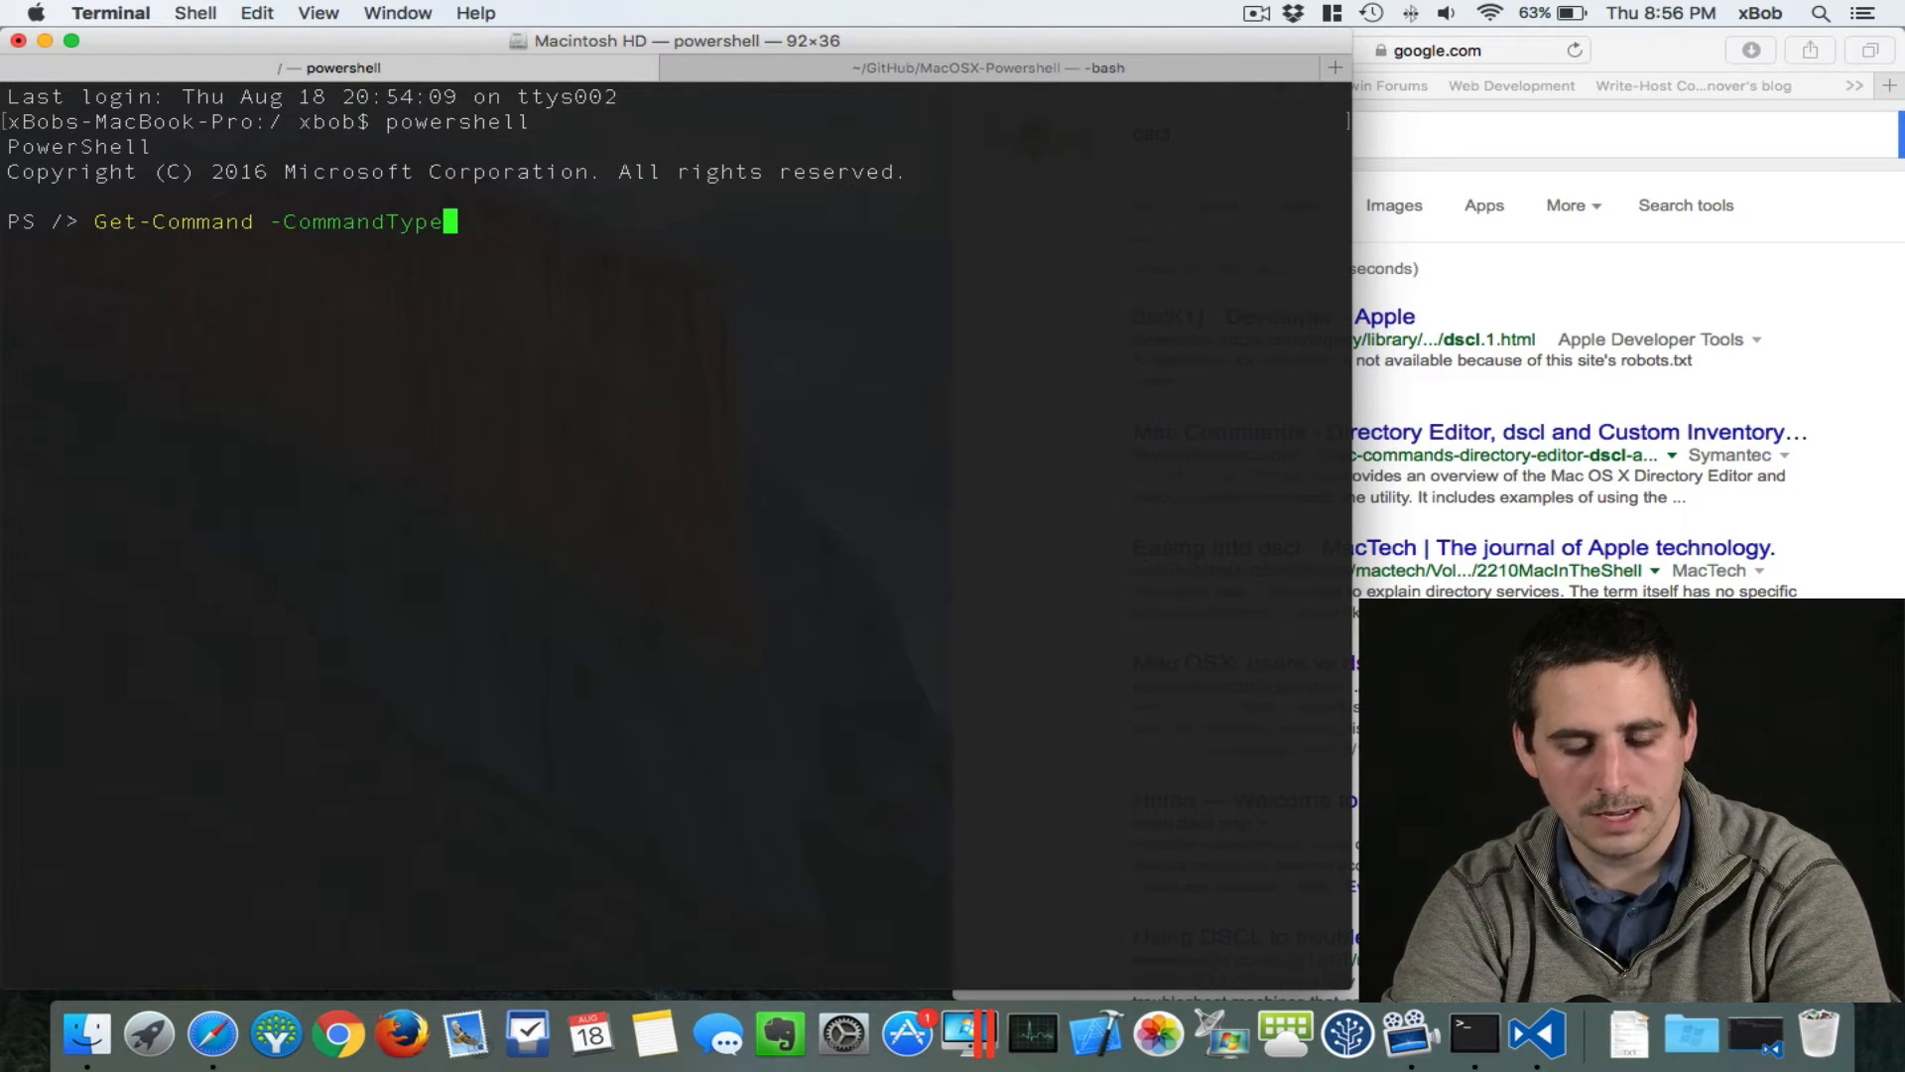
type("Function,")
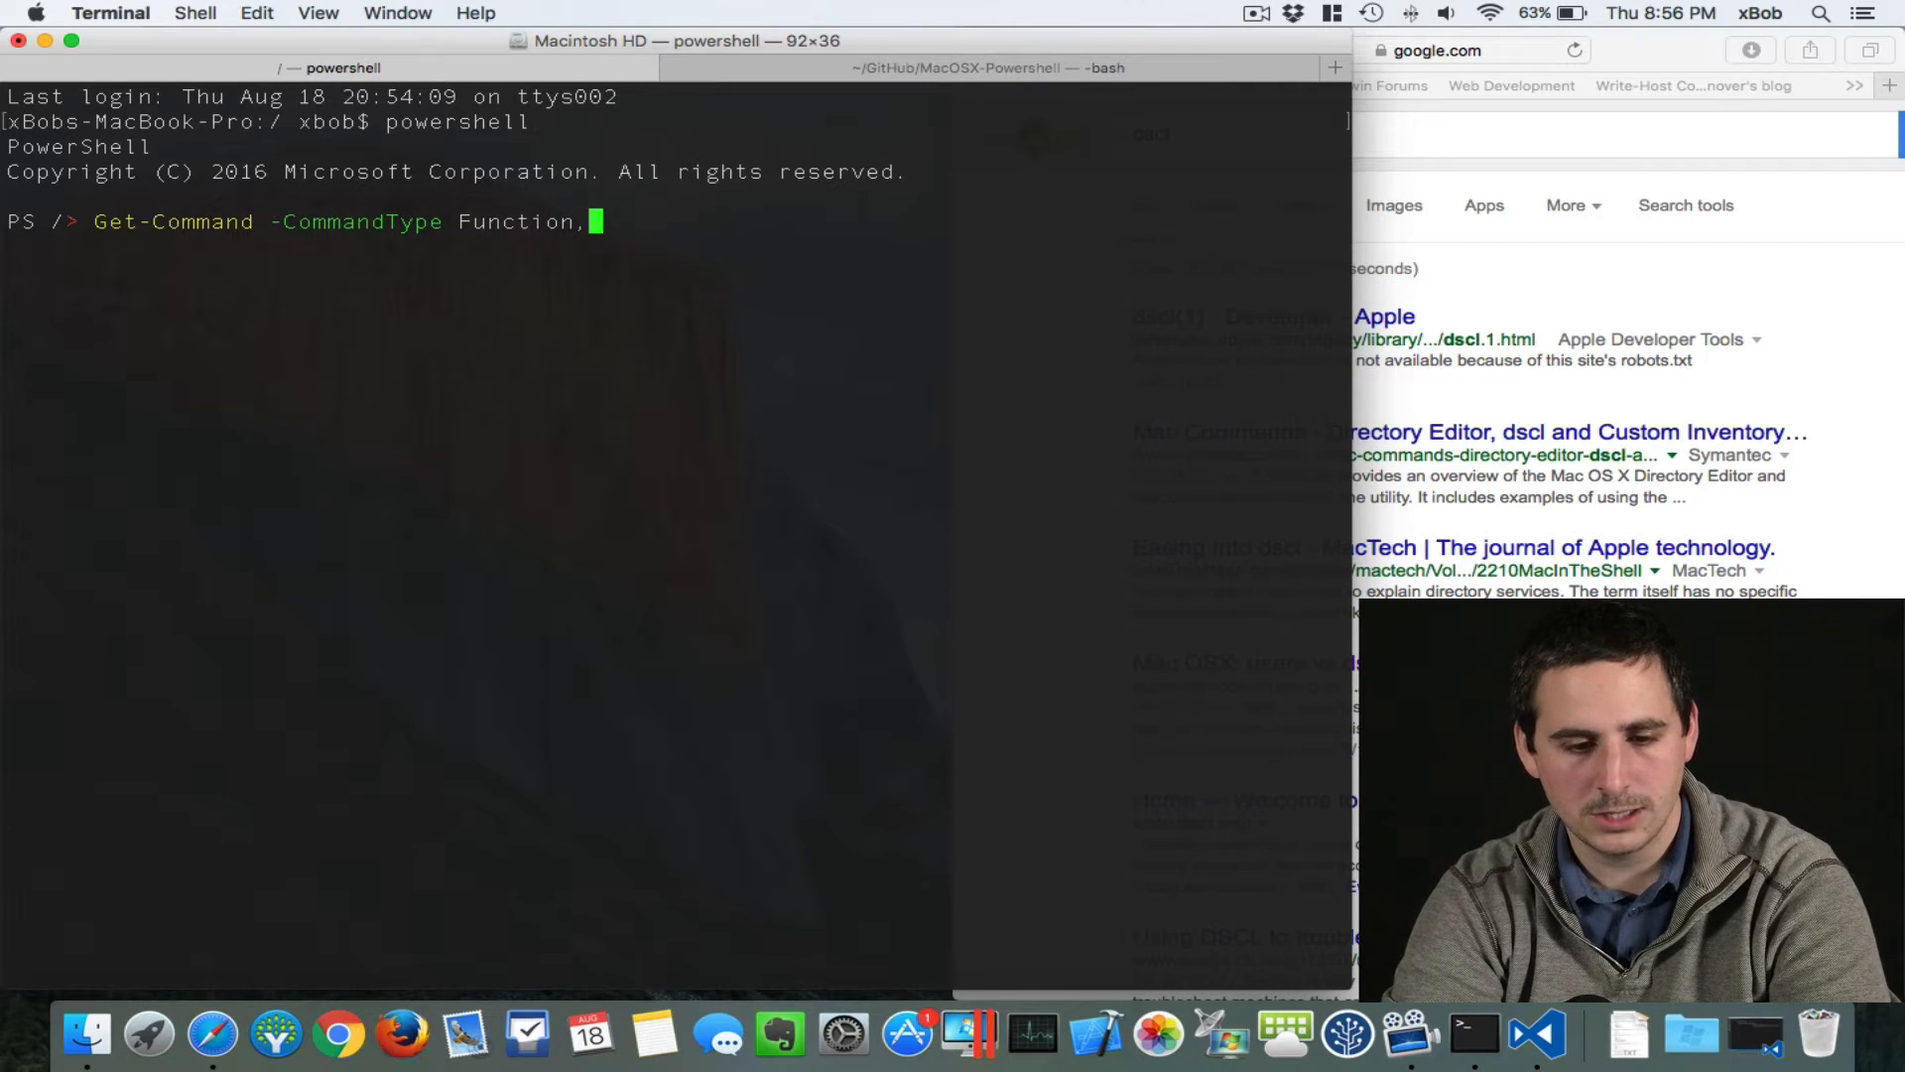
type("Cmdlet")
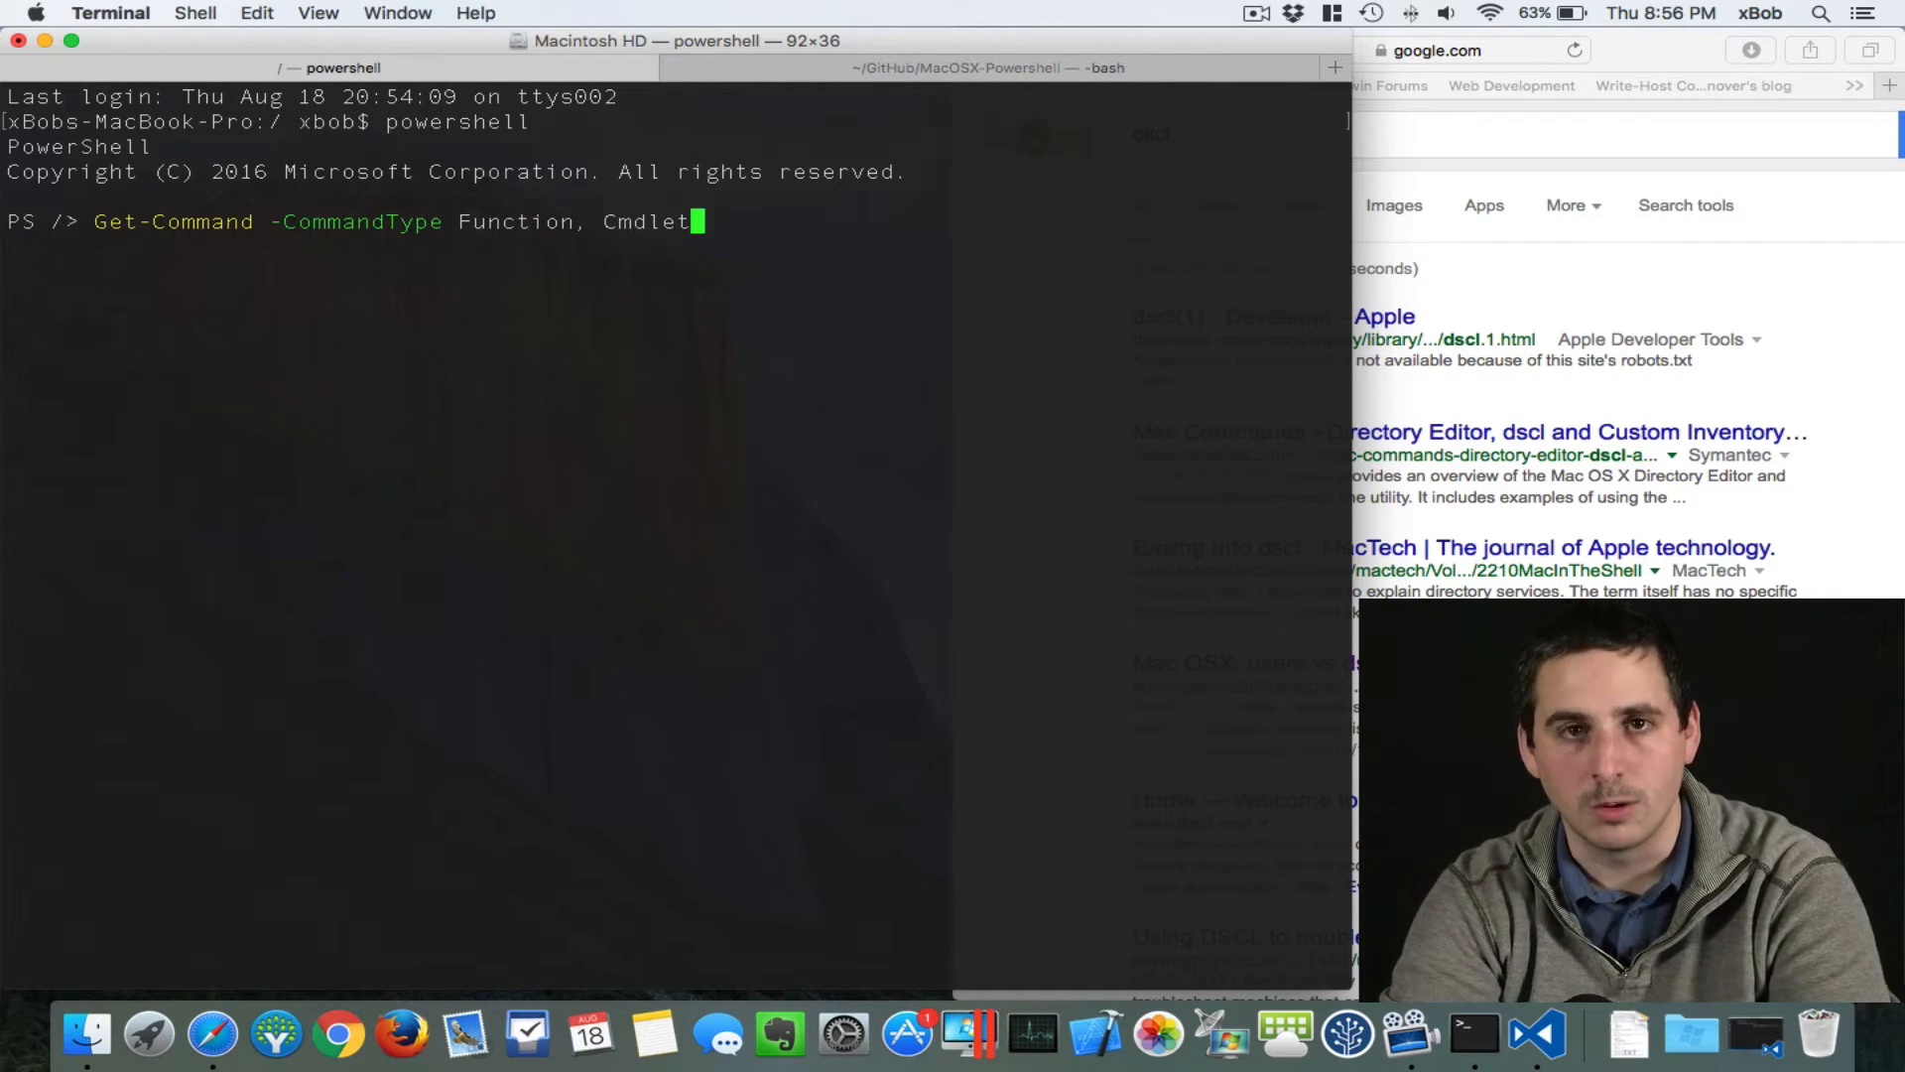
key("Return")
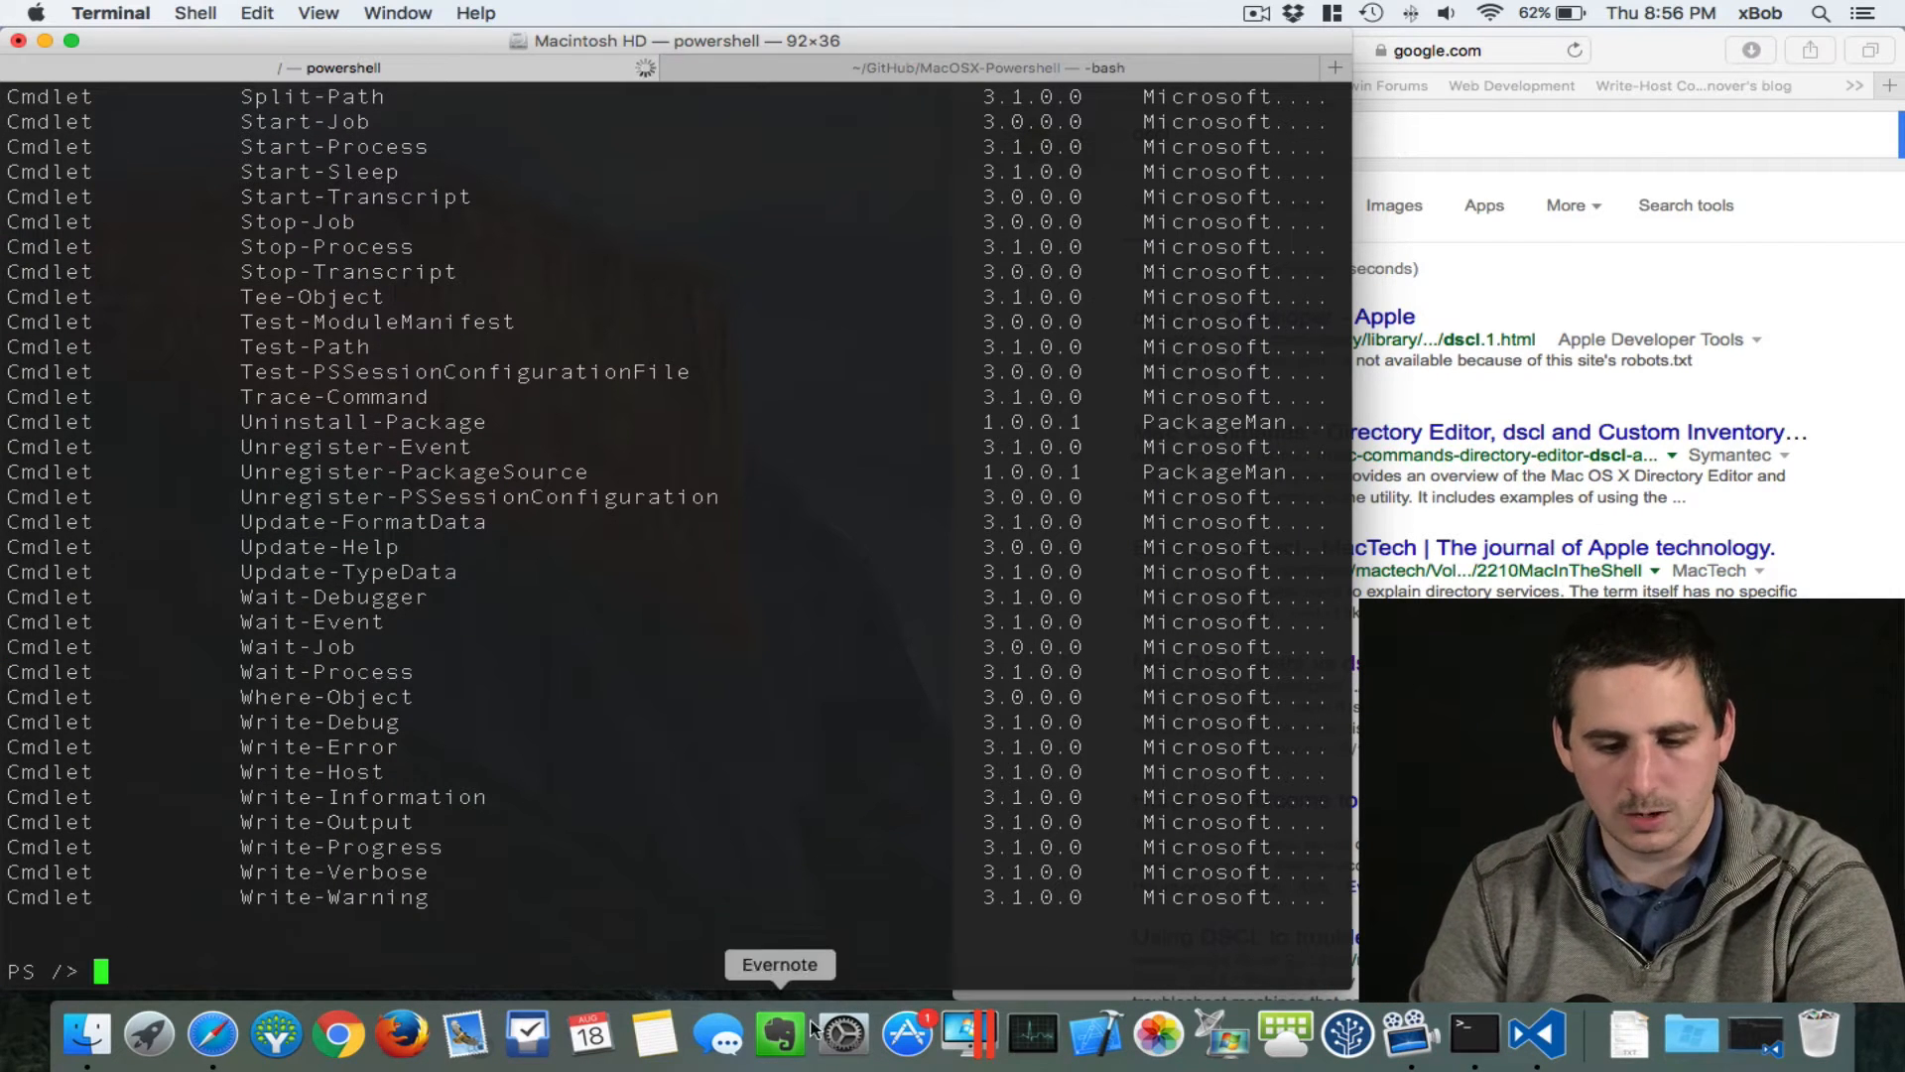
scroll("down", 3)
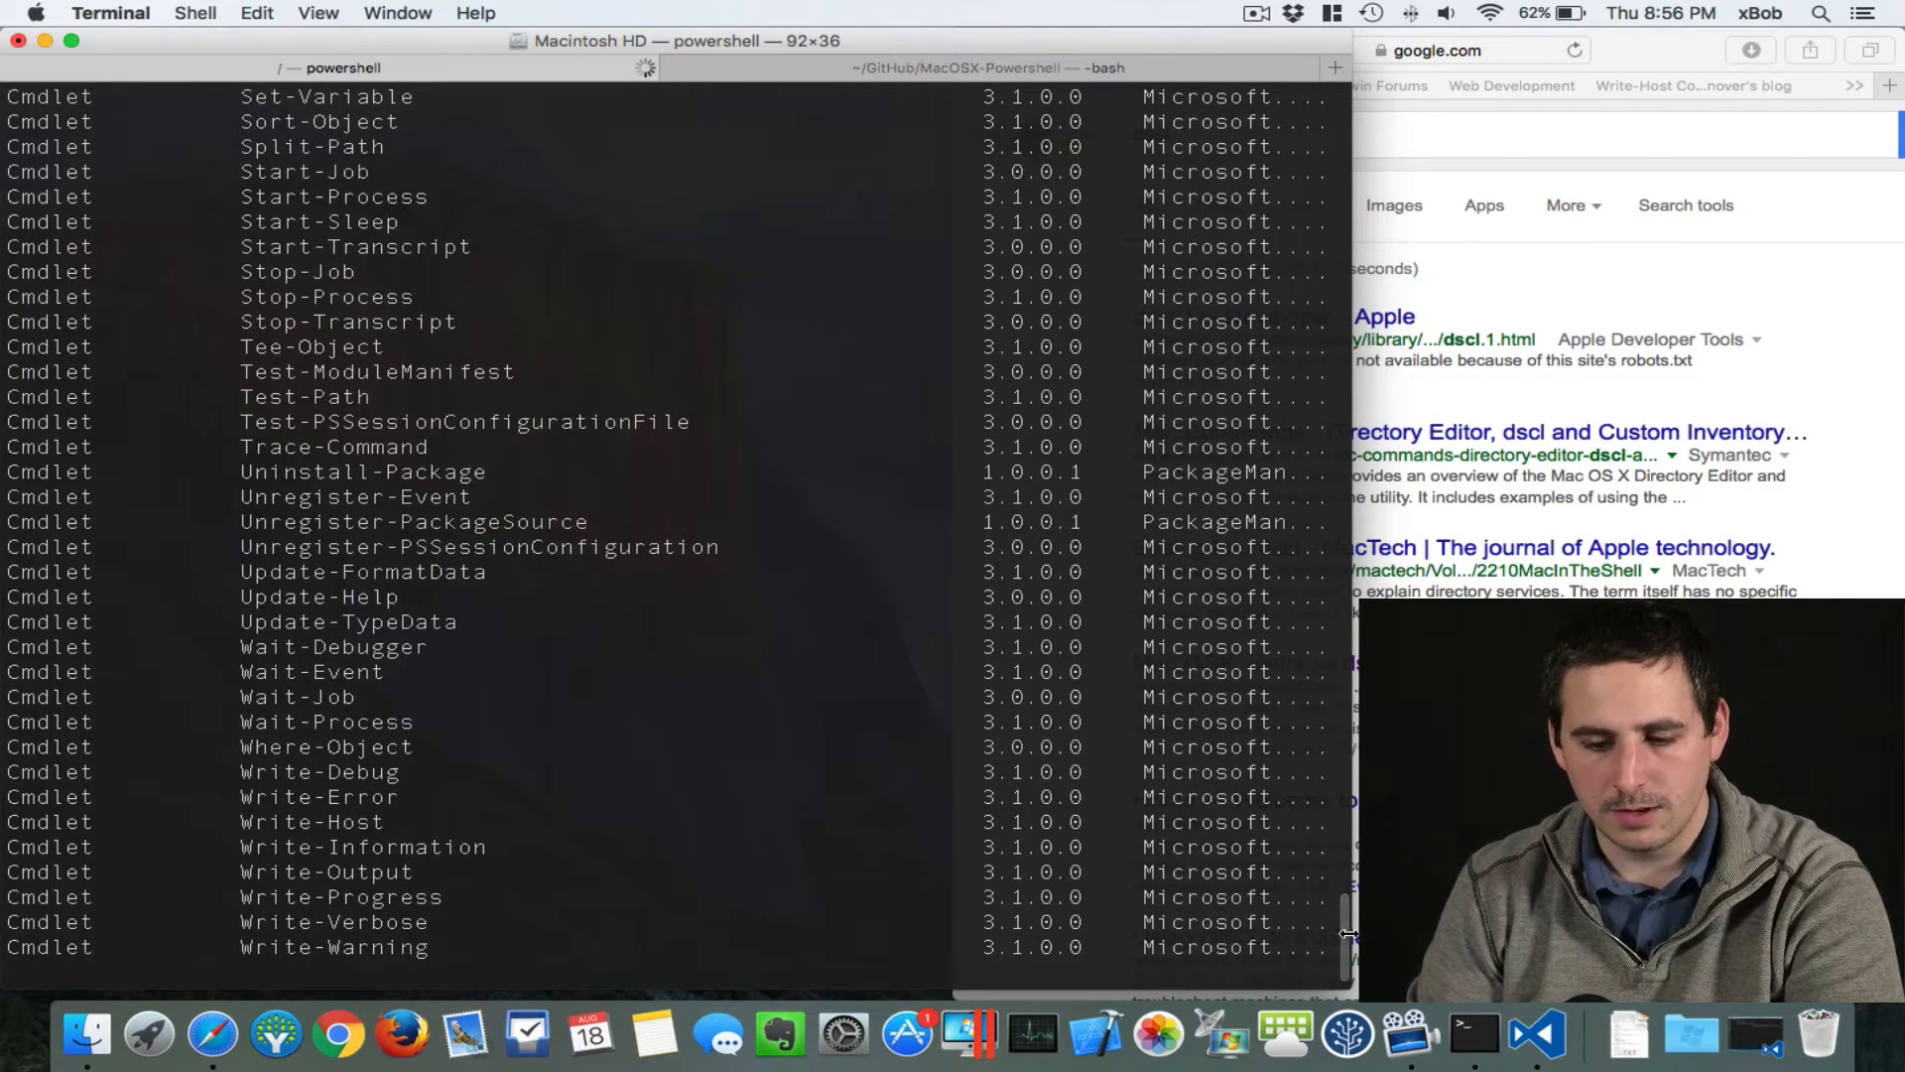
scroll("up", 3)
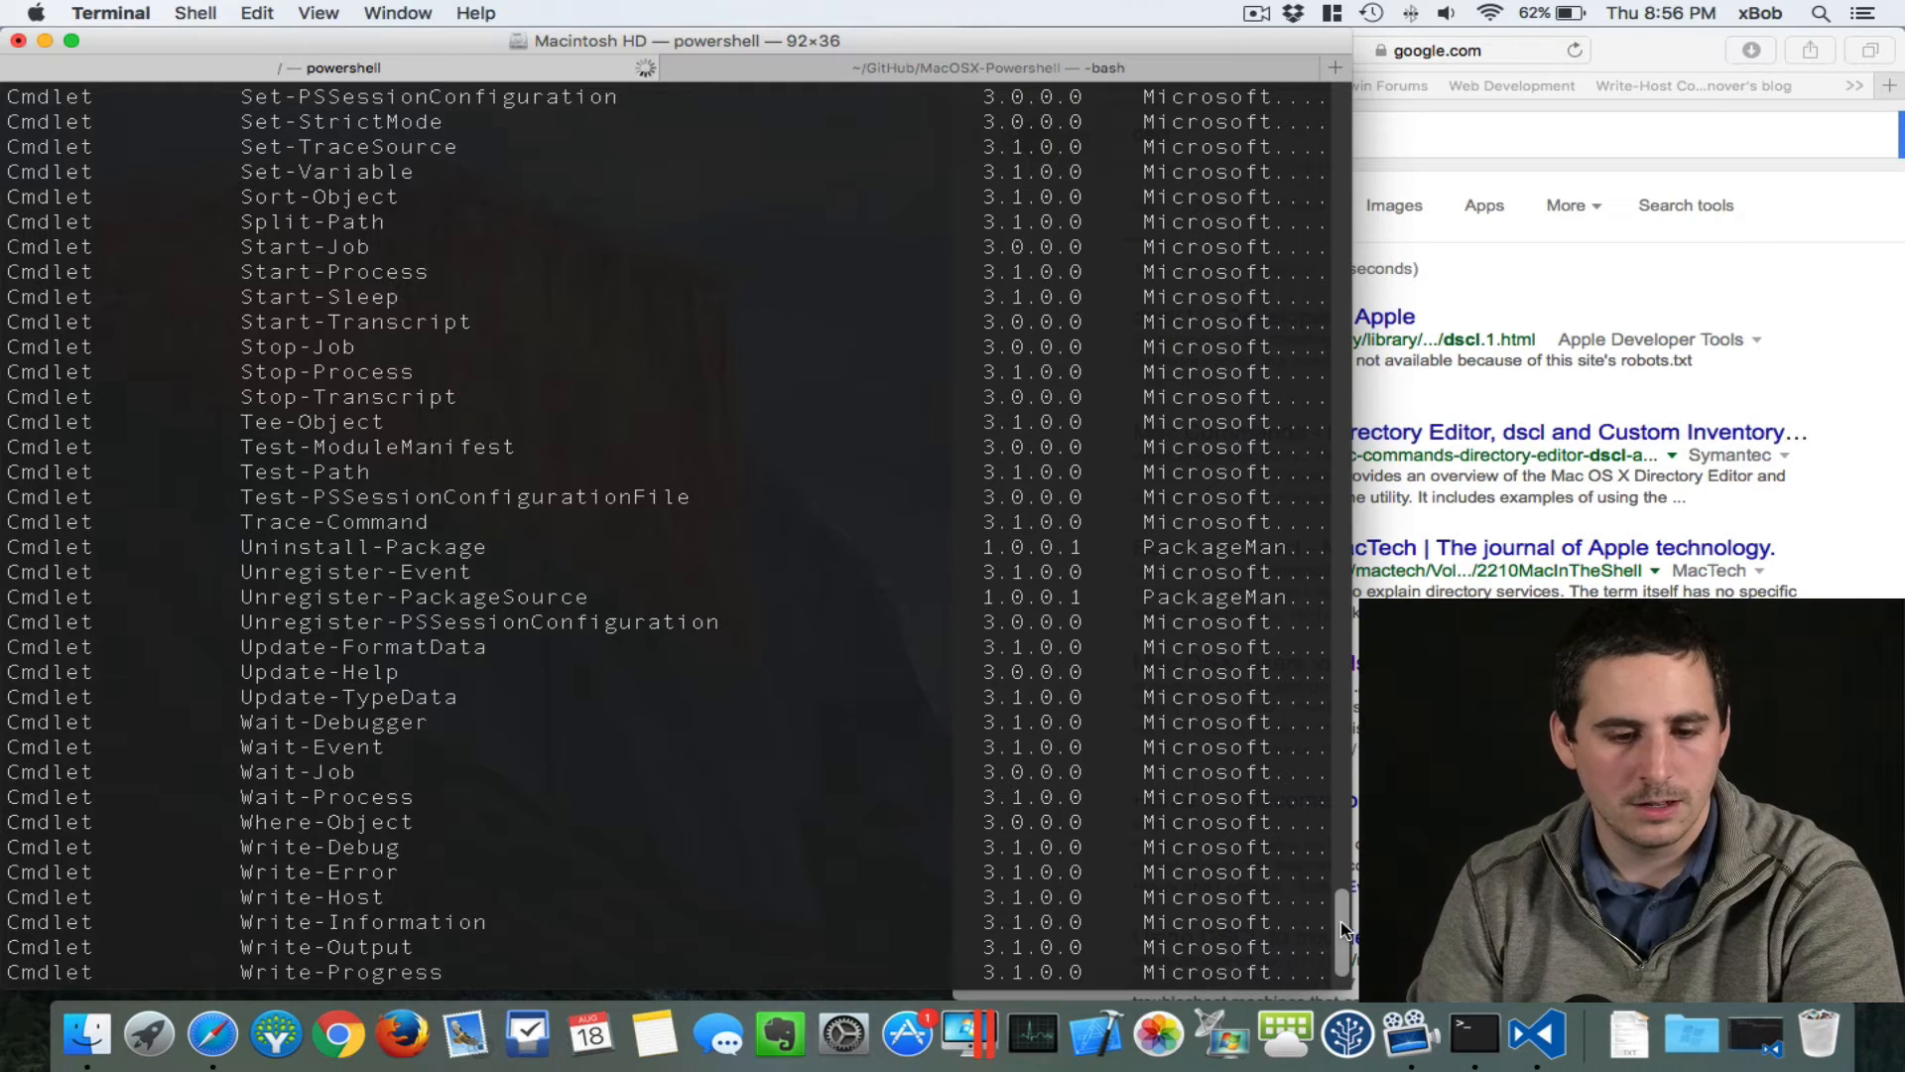
double_click(305, 472)
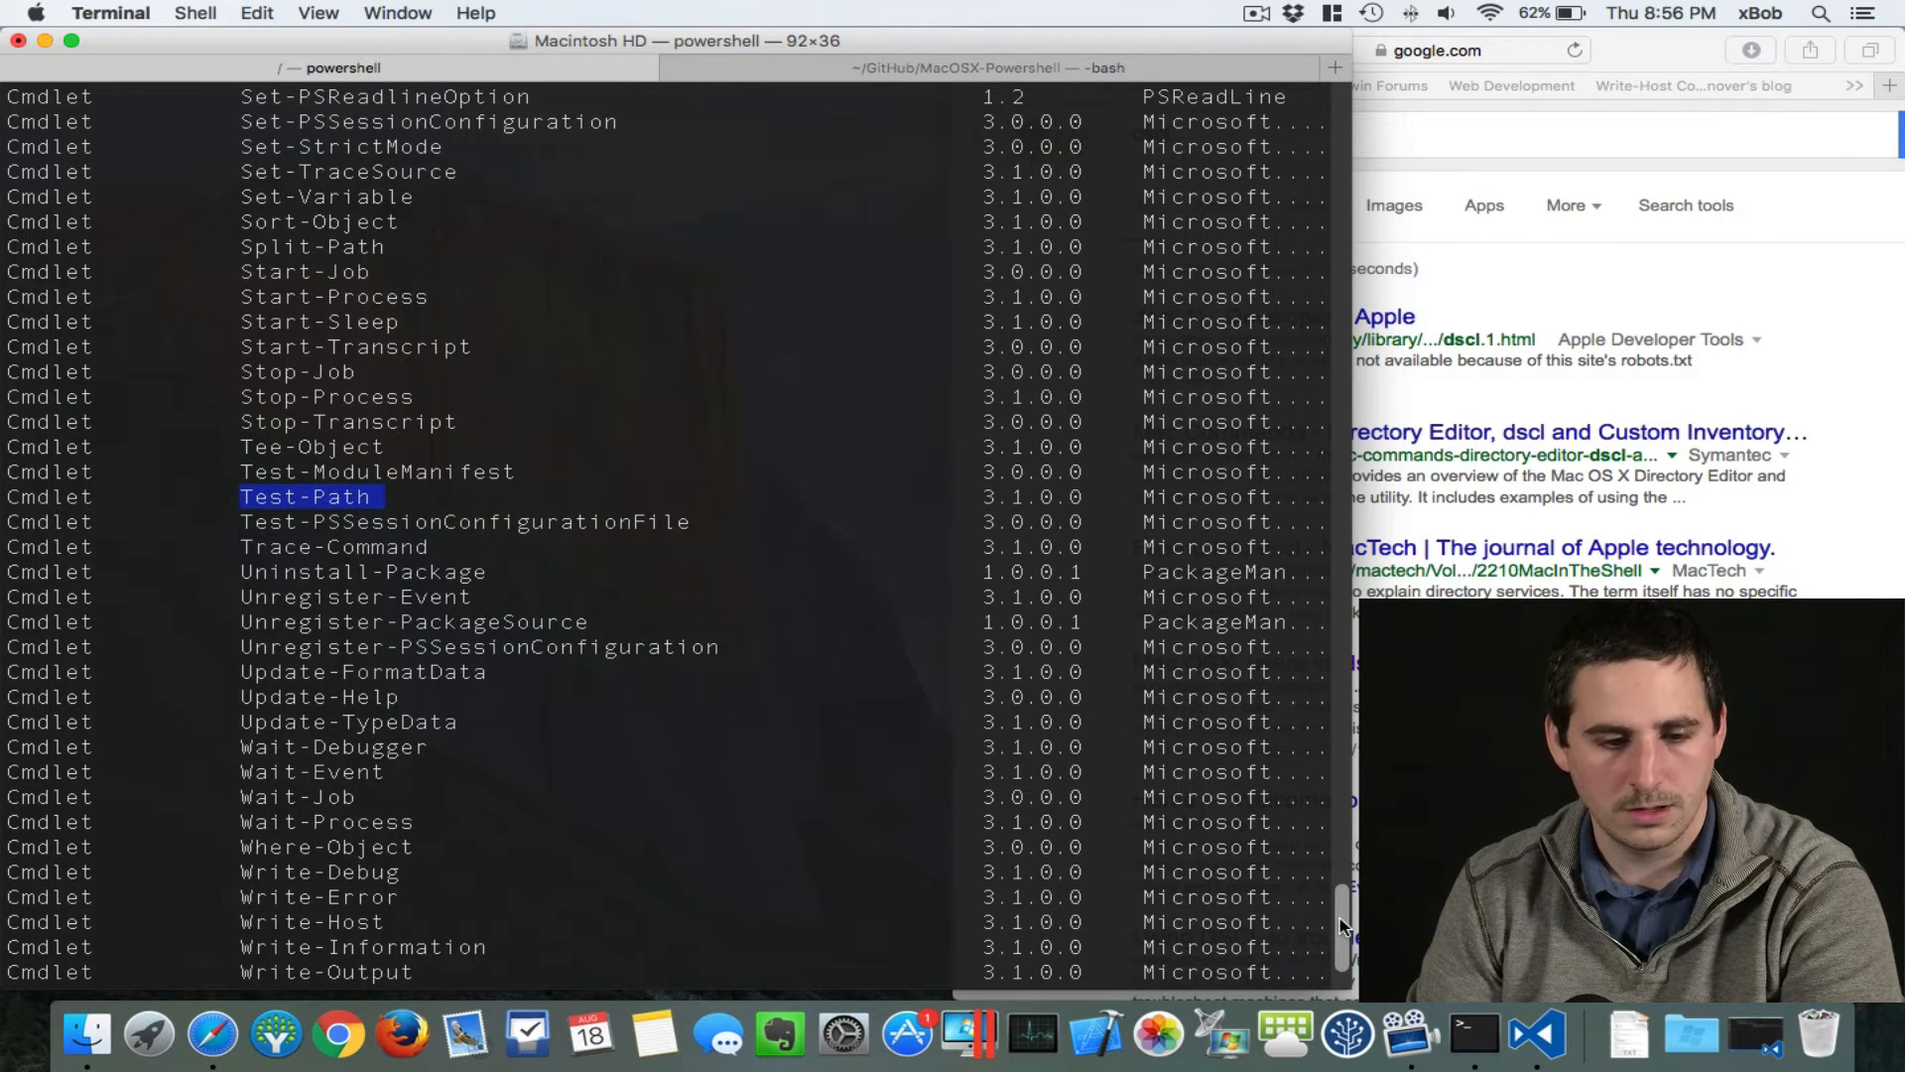
scroll("up", 3)
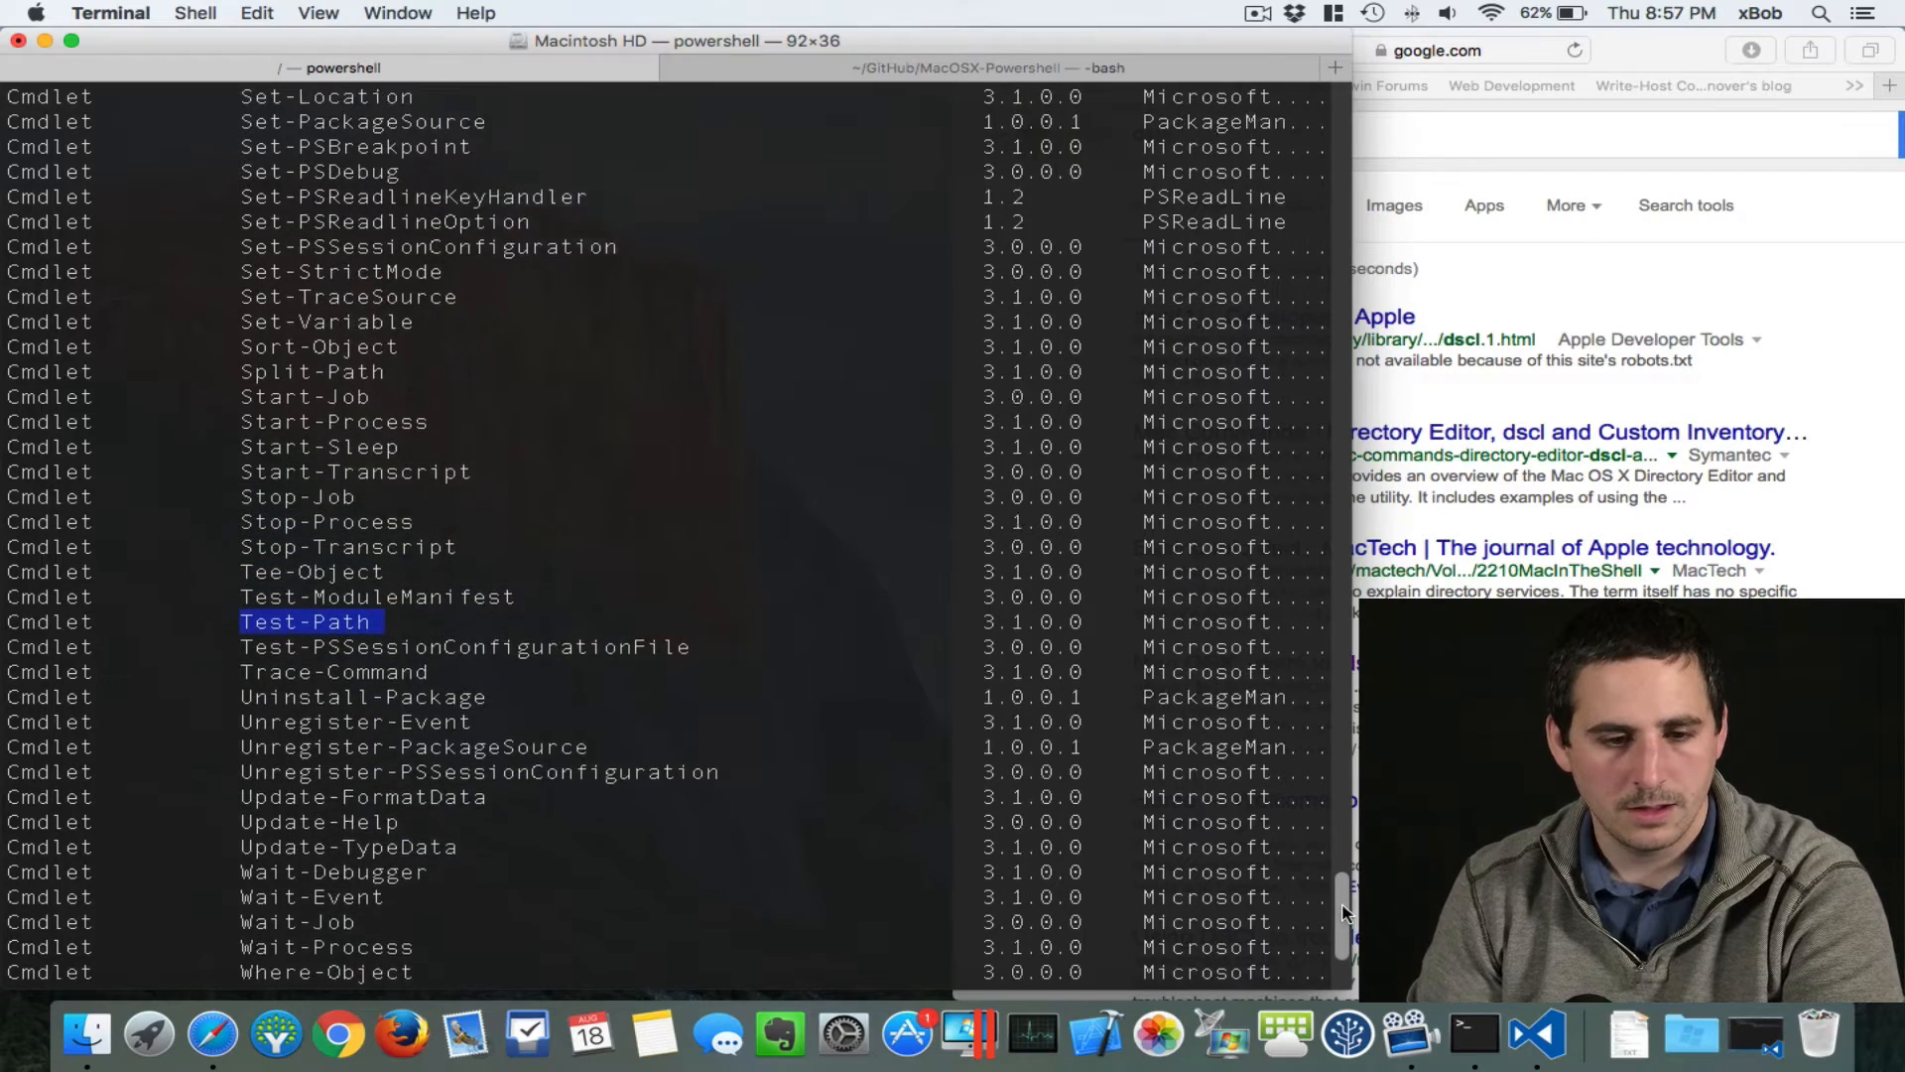
scroll("up", 3)
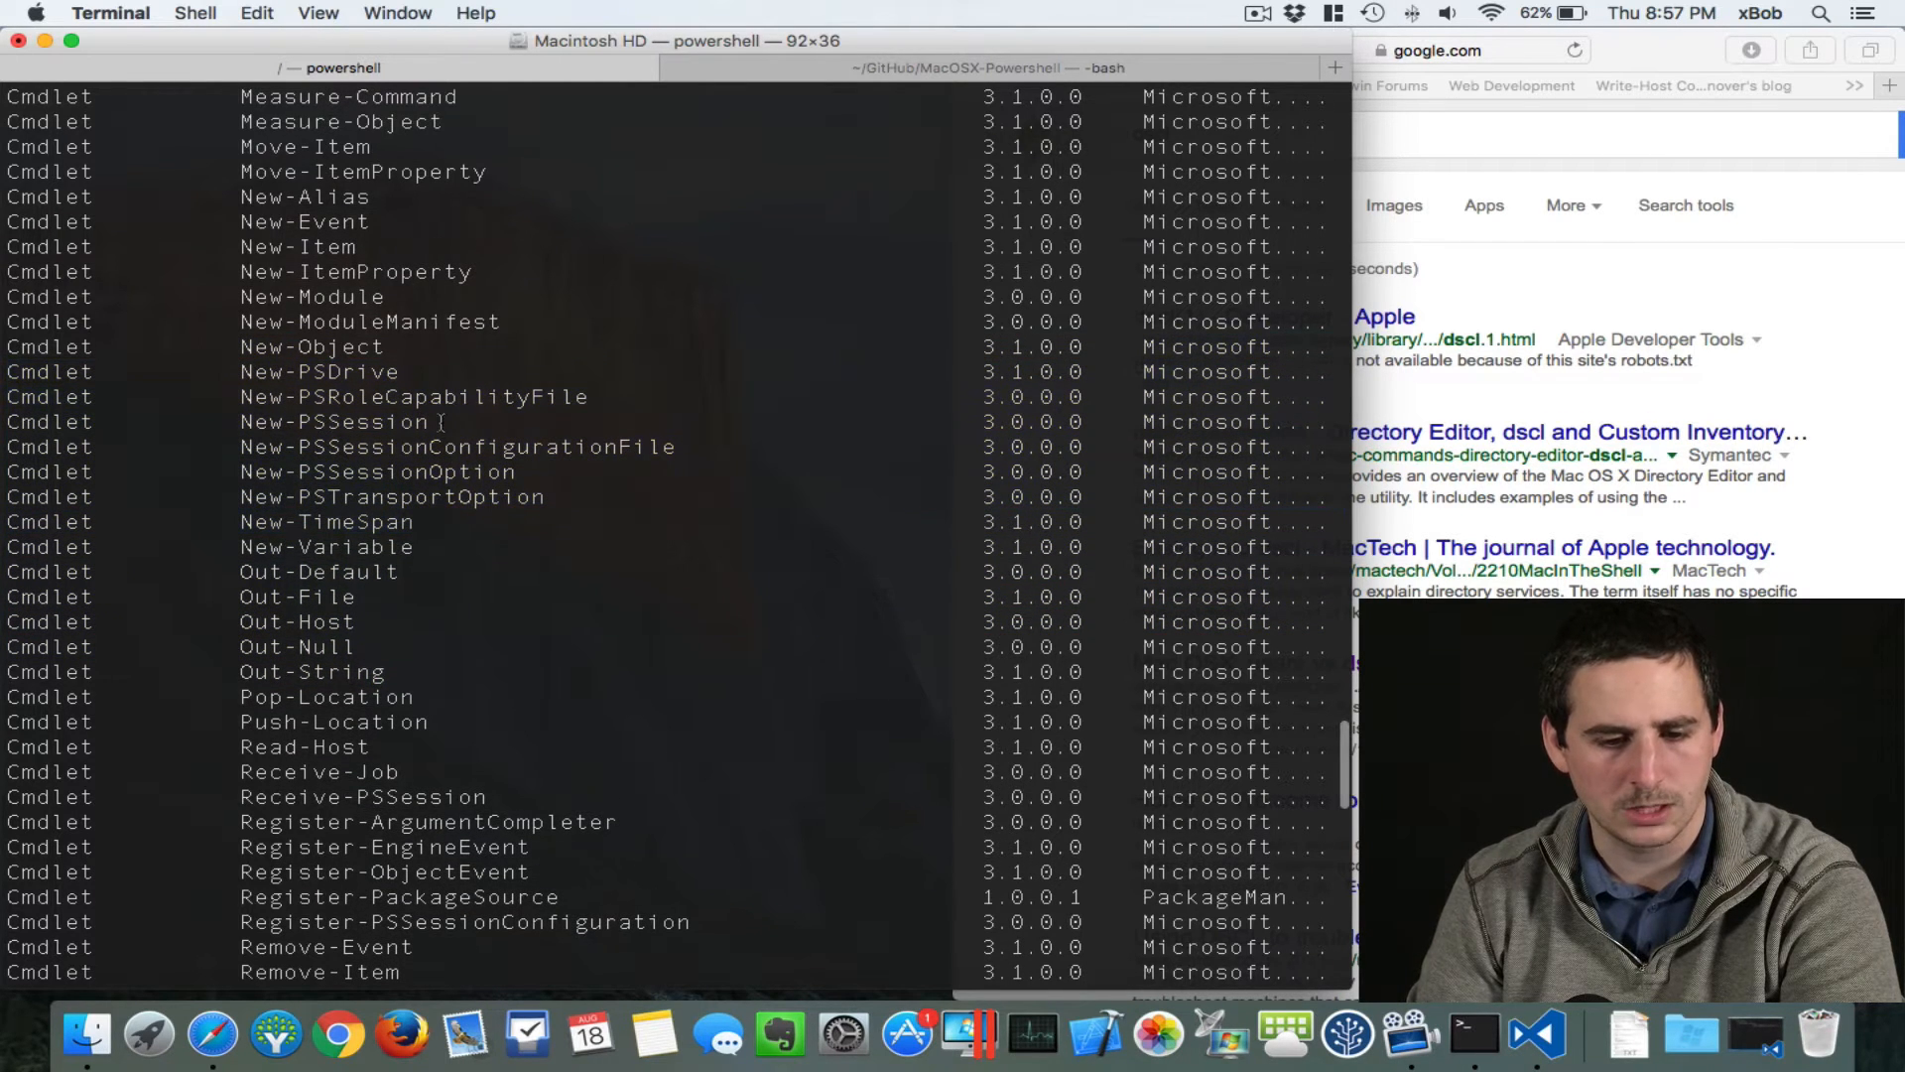
double_click(337, 421)
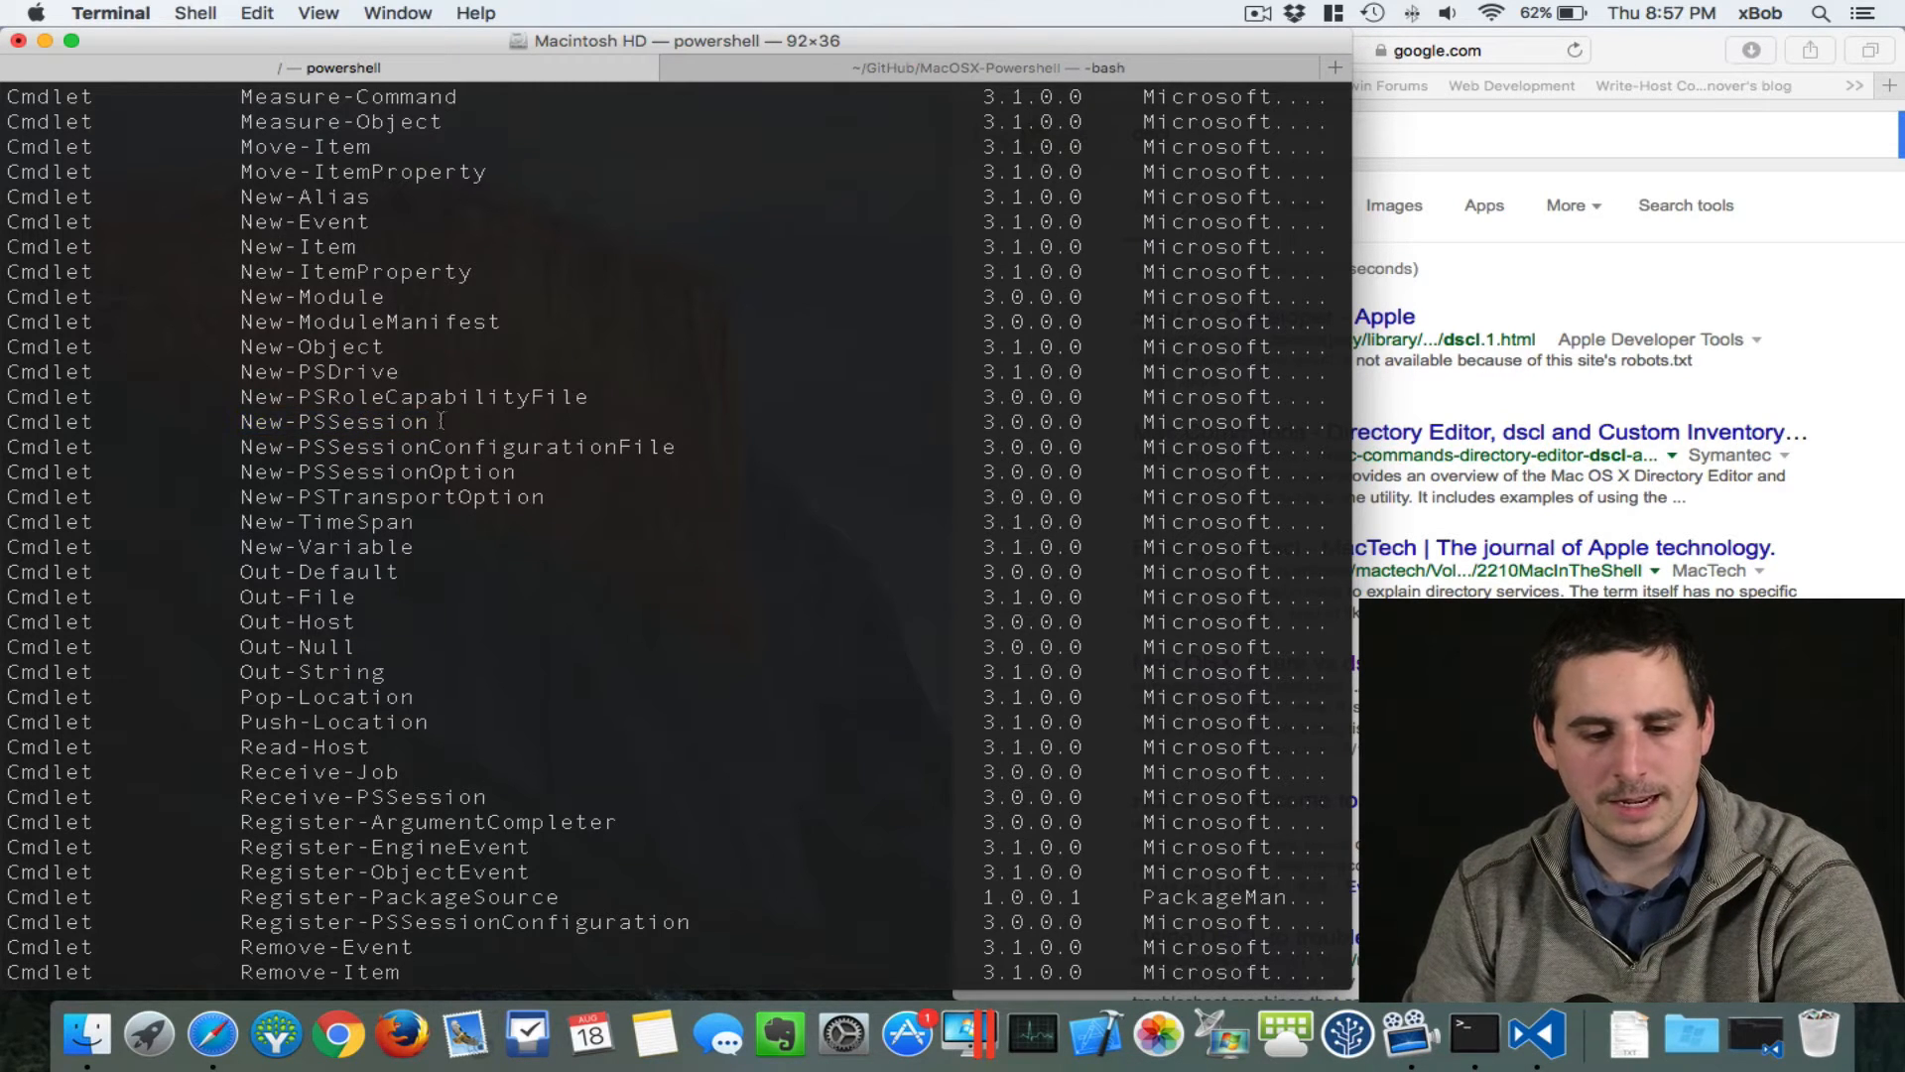
double_click(337, 421)
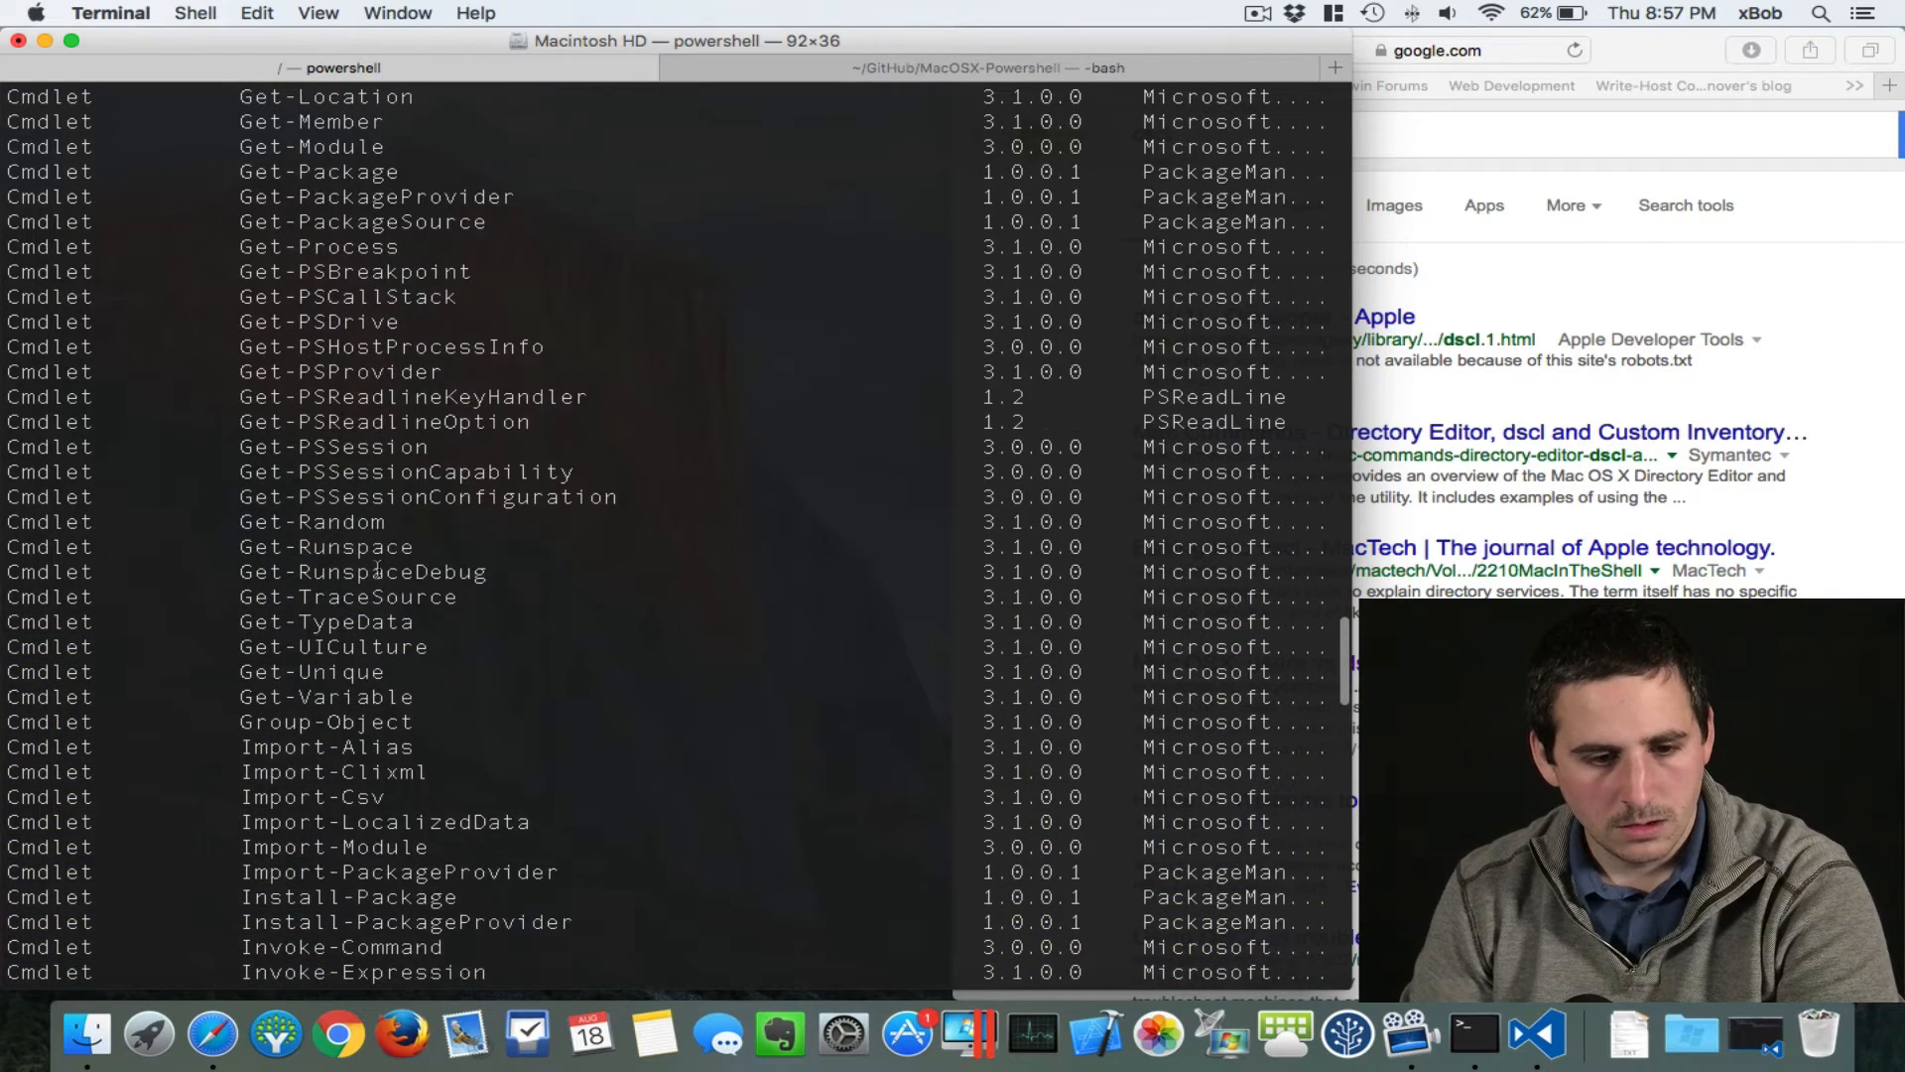
scroll("up", 3)
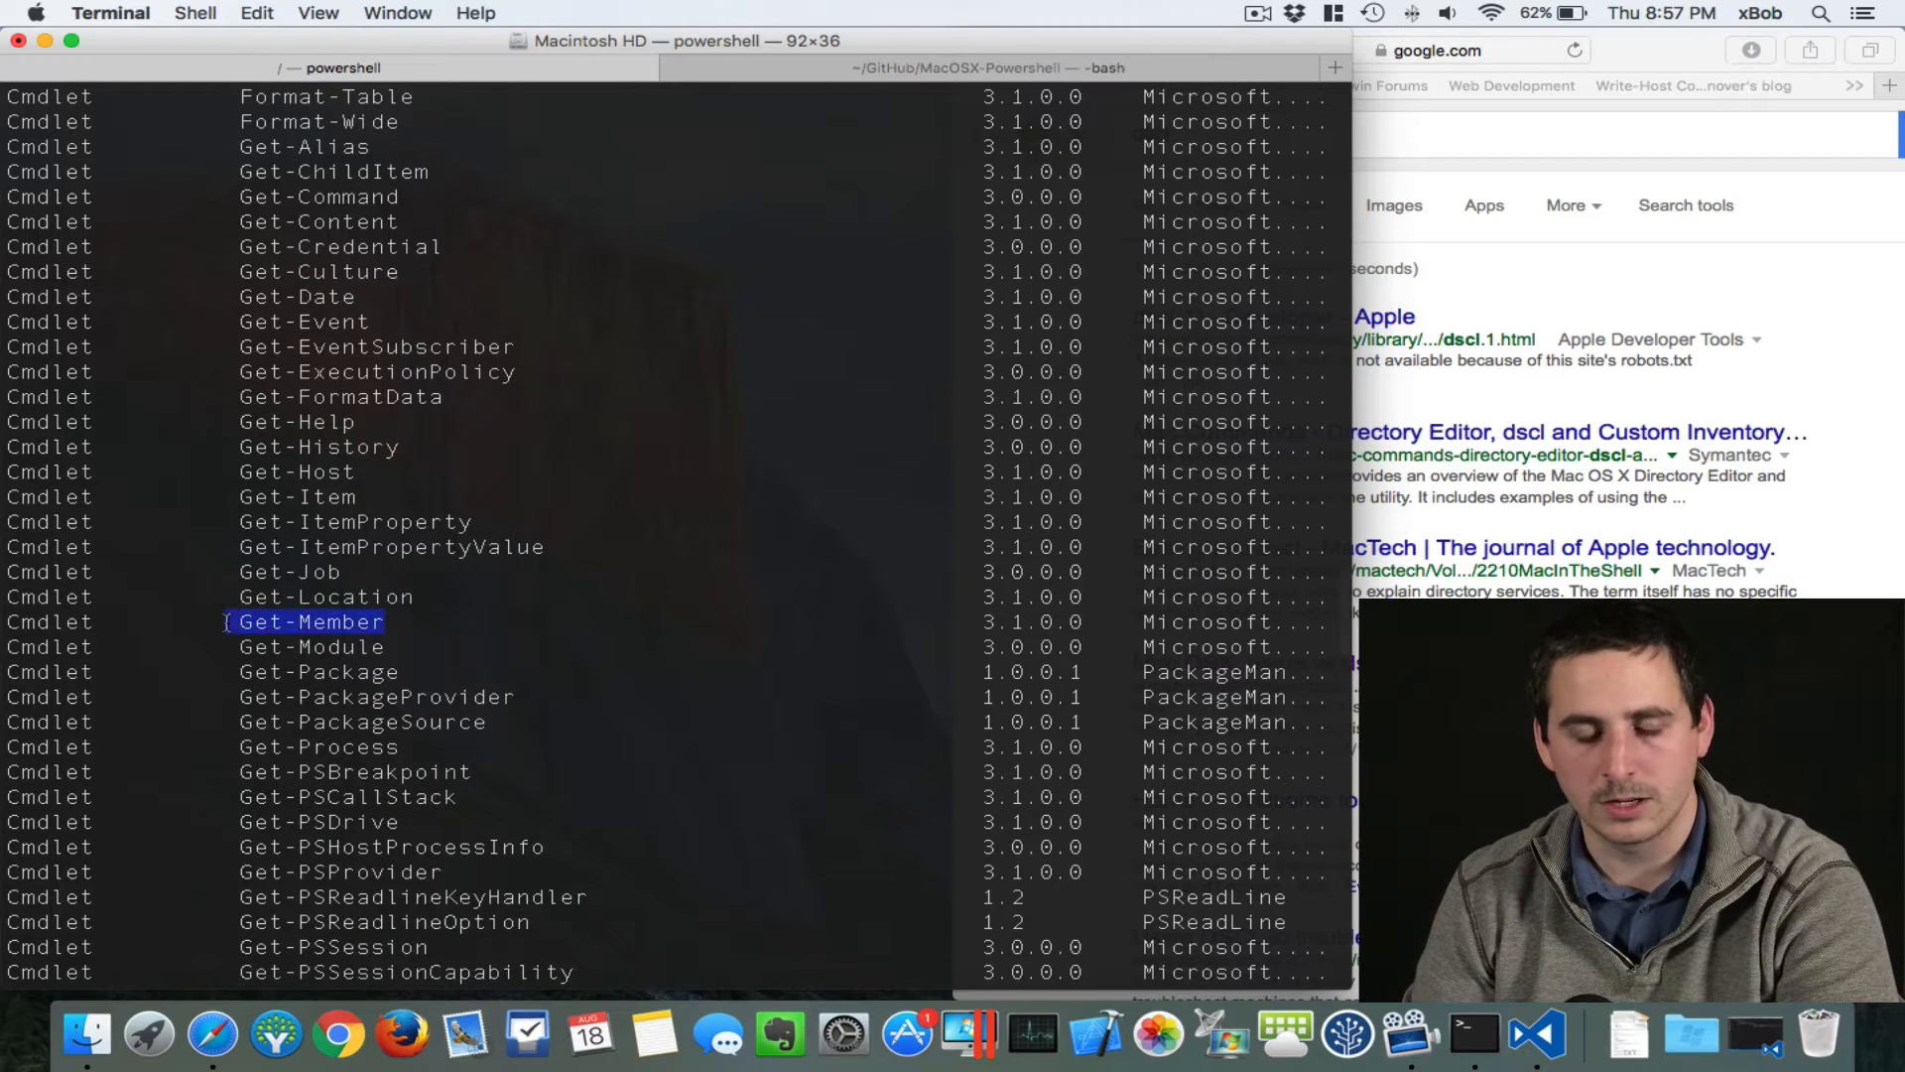
scroll("up", 3)
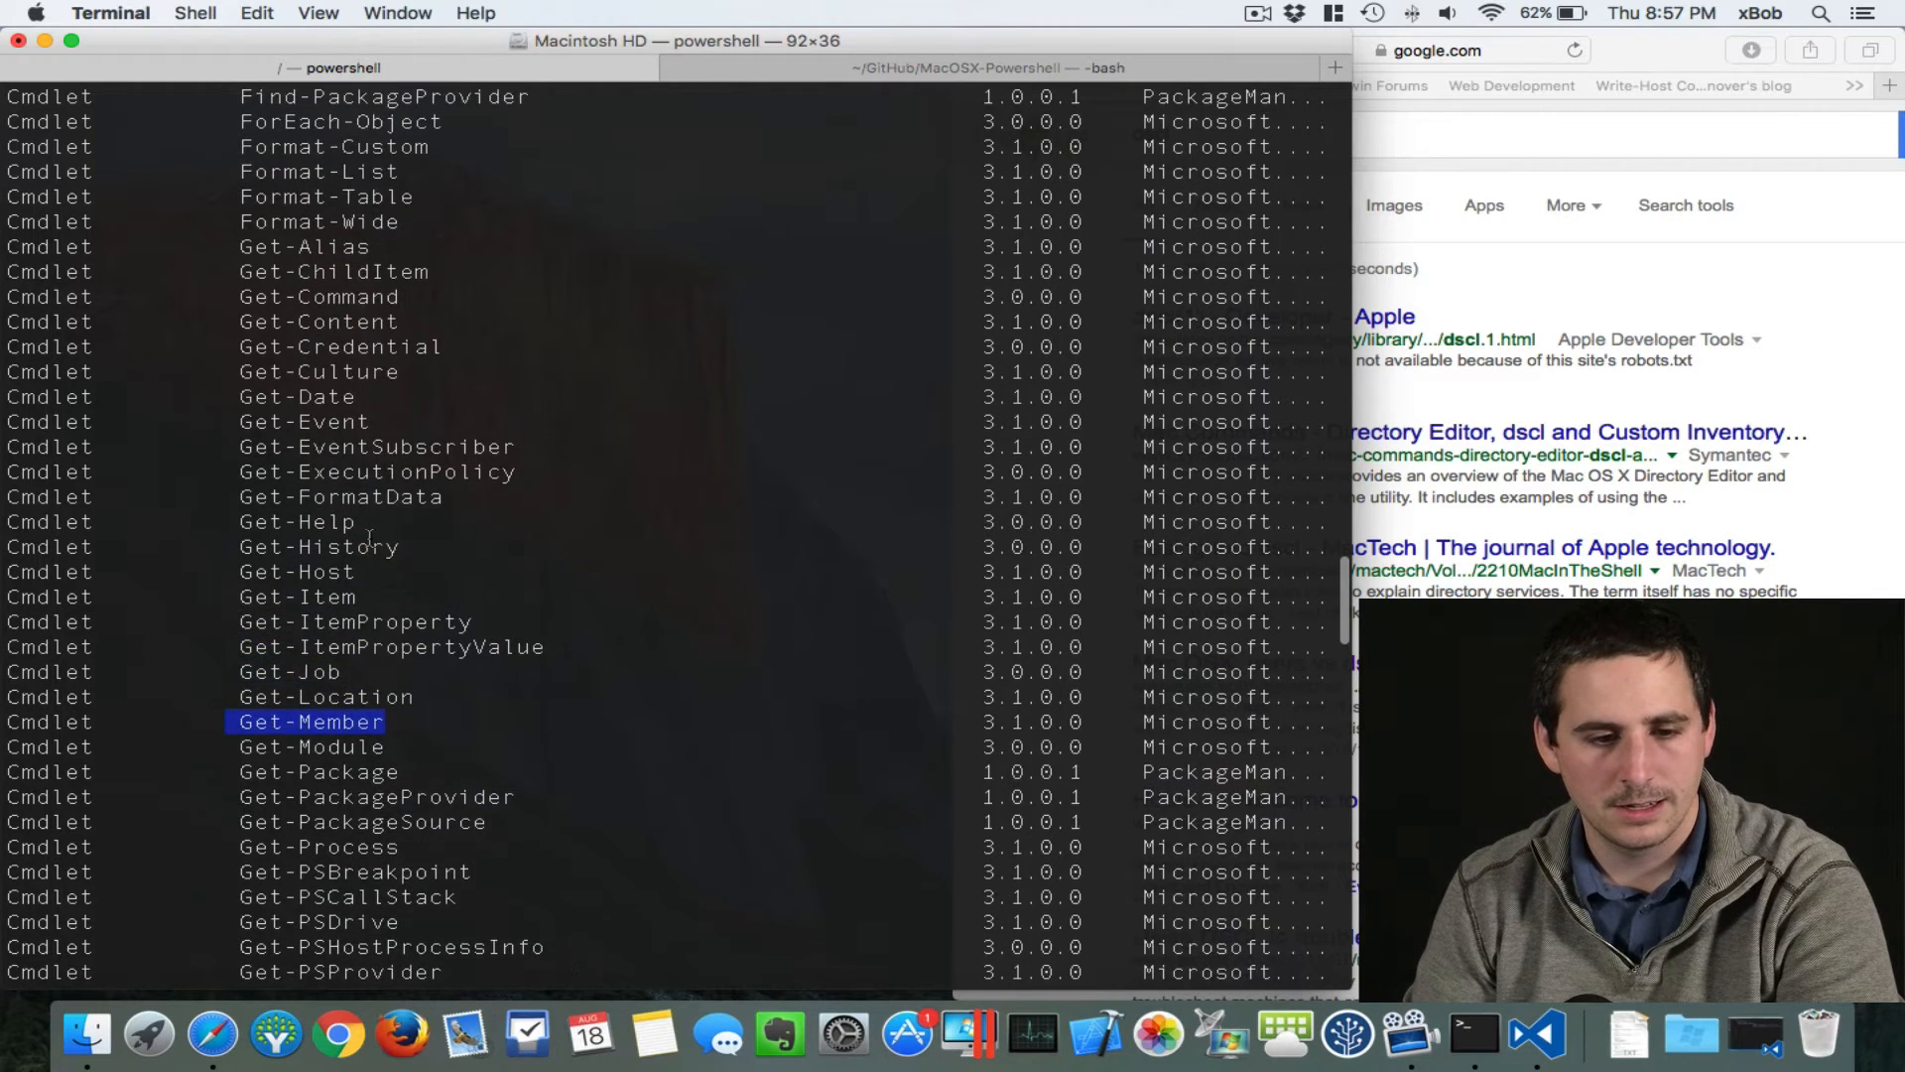
scroll("up", 3)
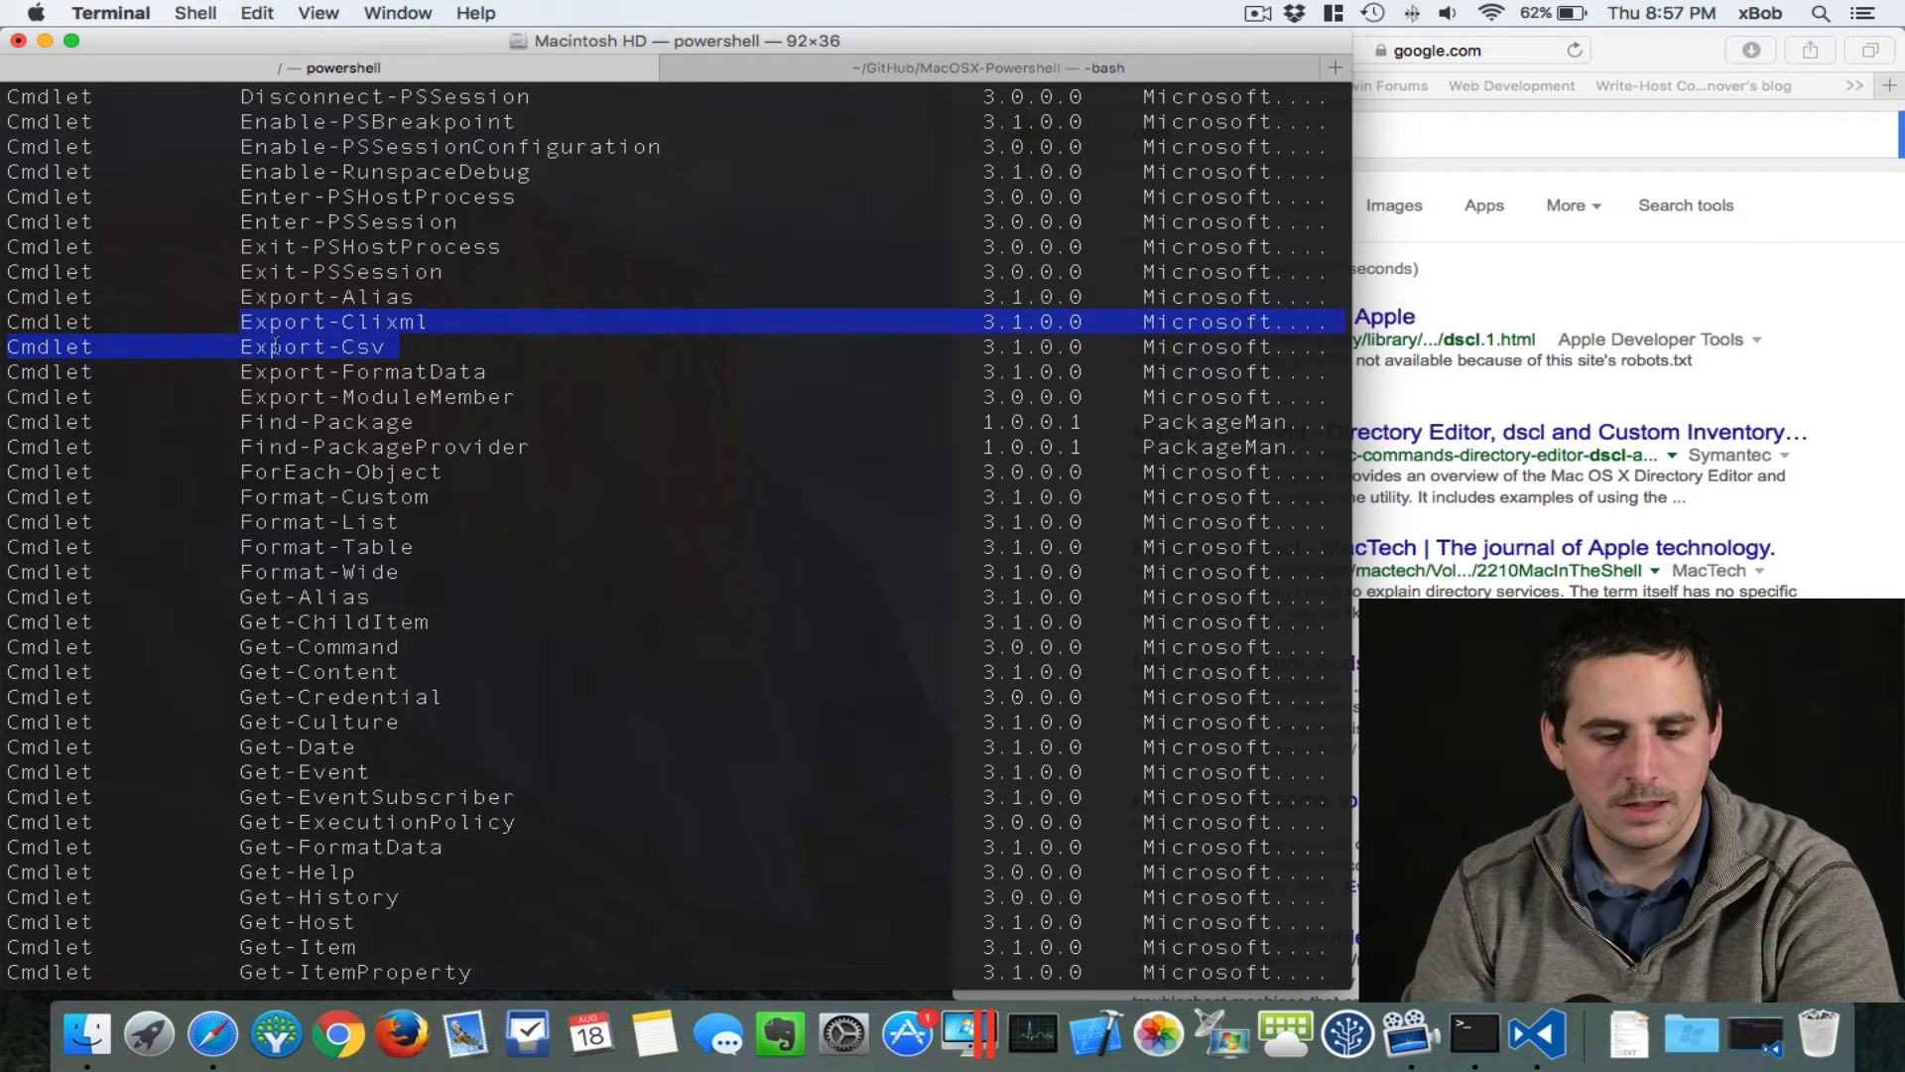
scroll("up", 3)
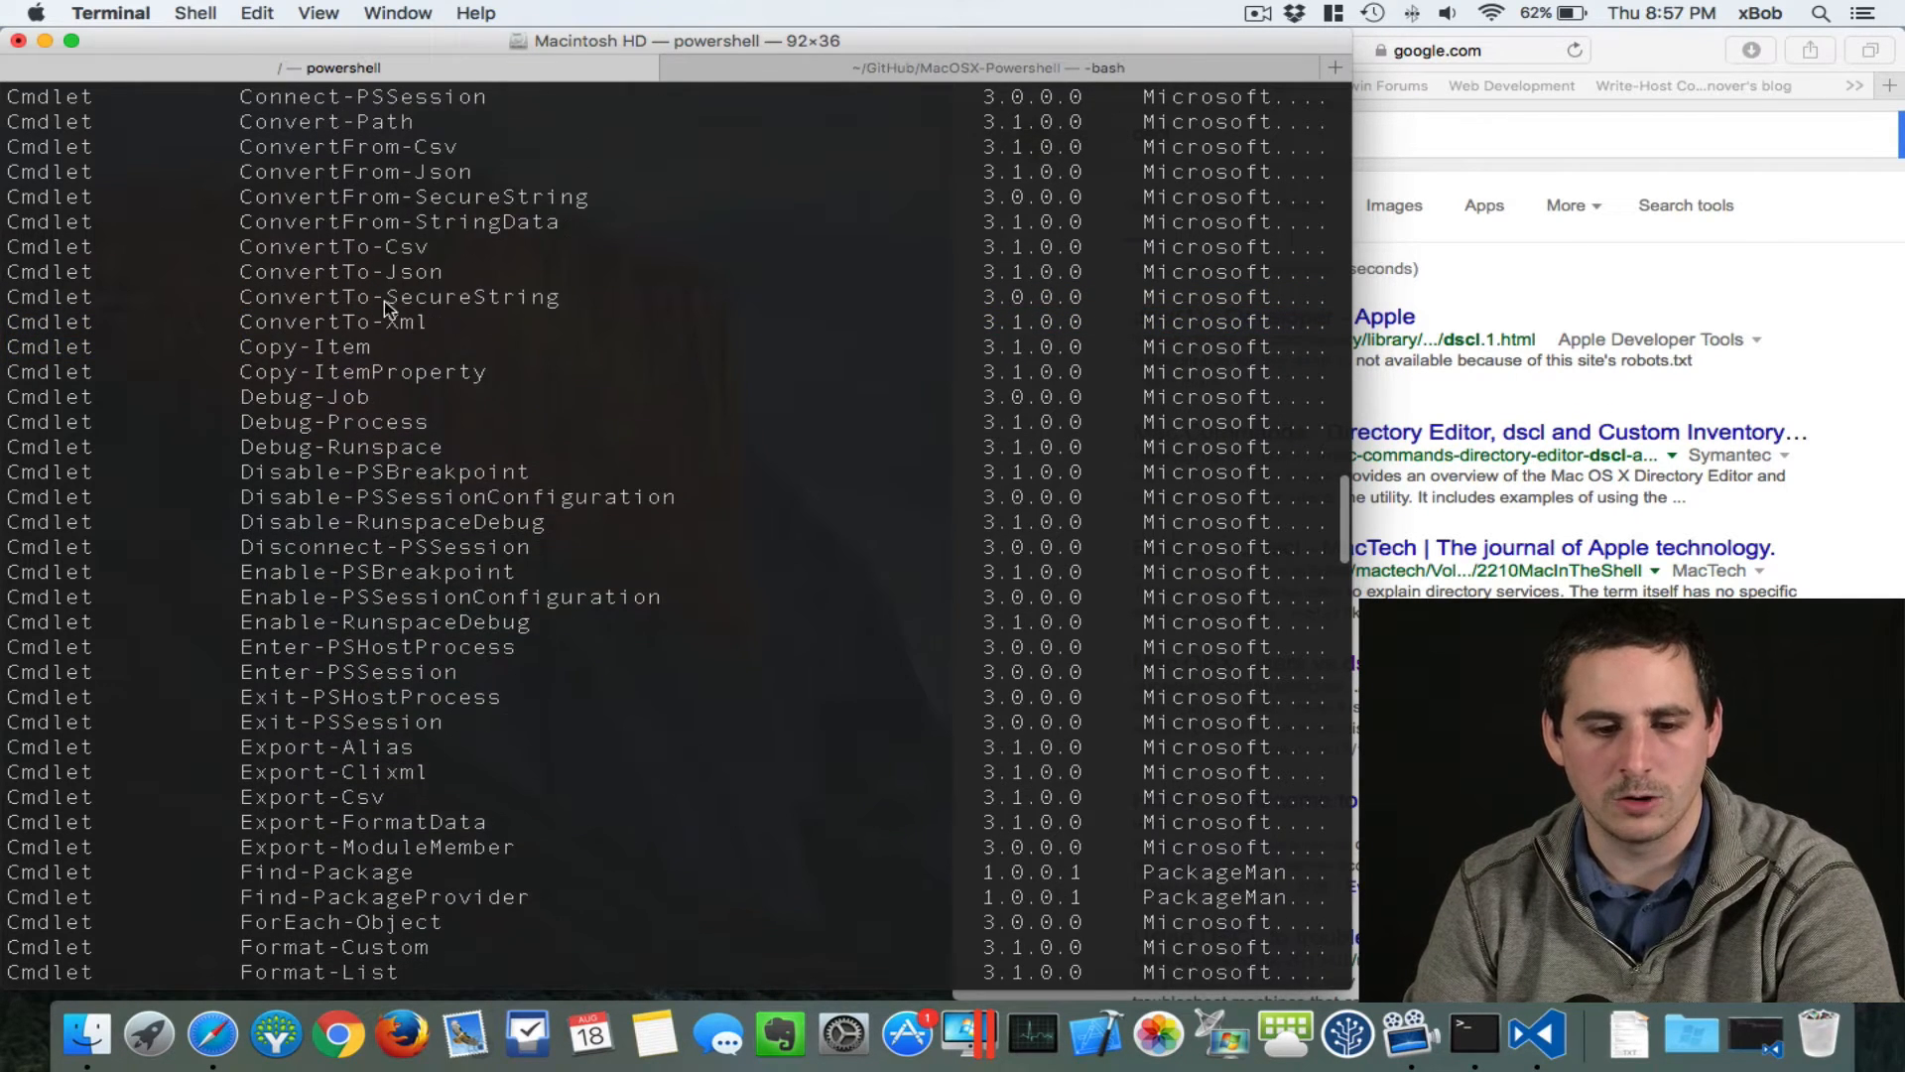
double_click(345, 272)
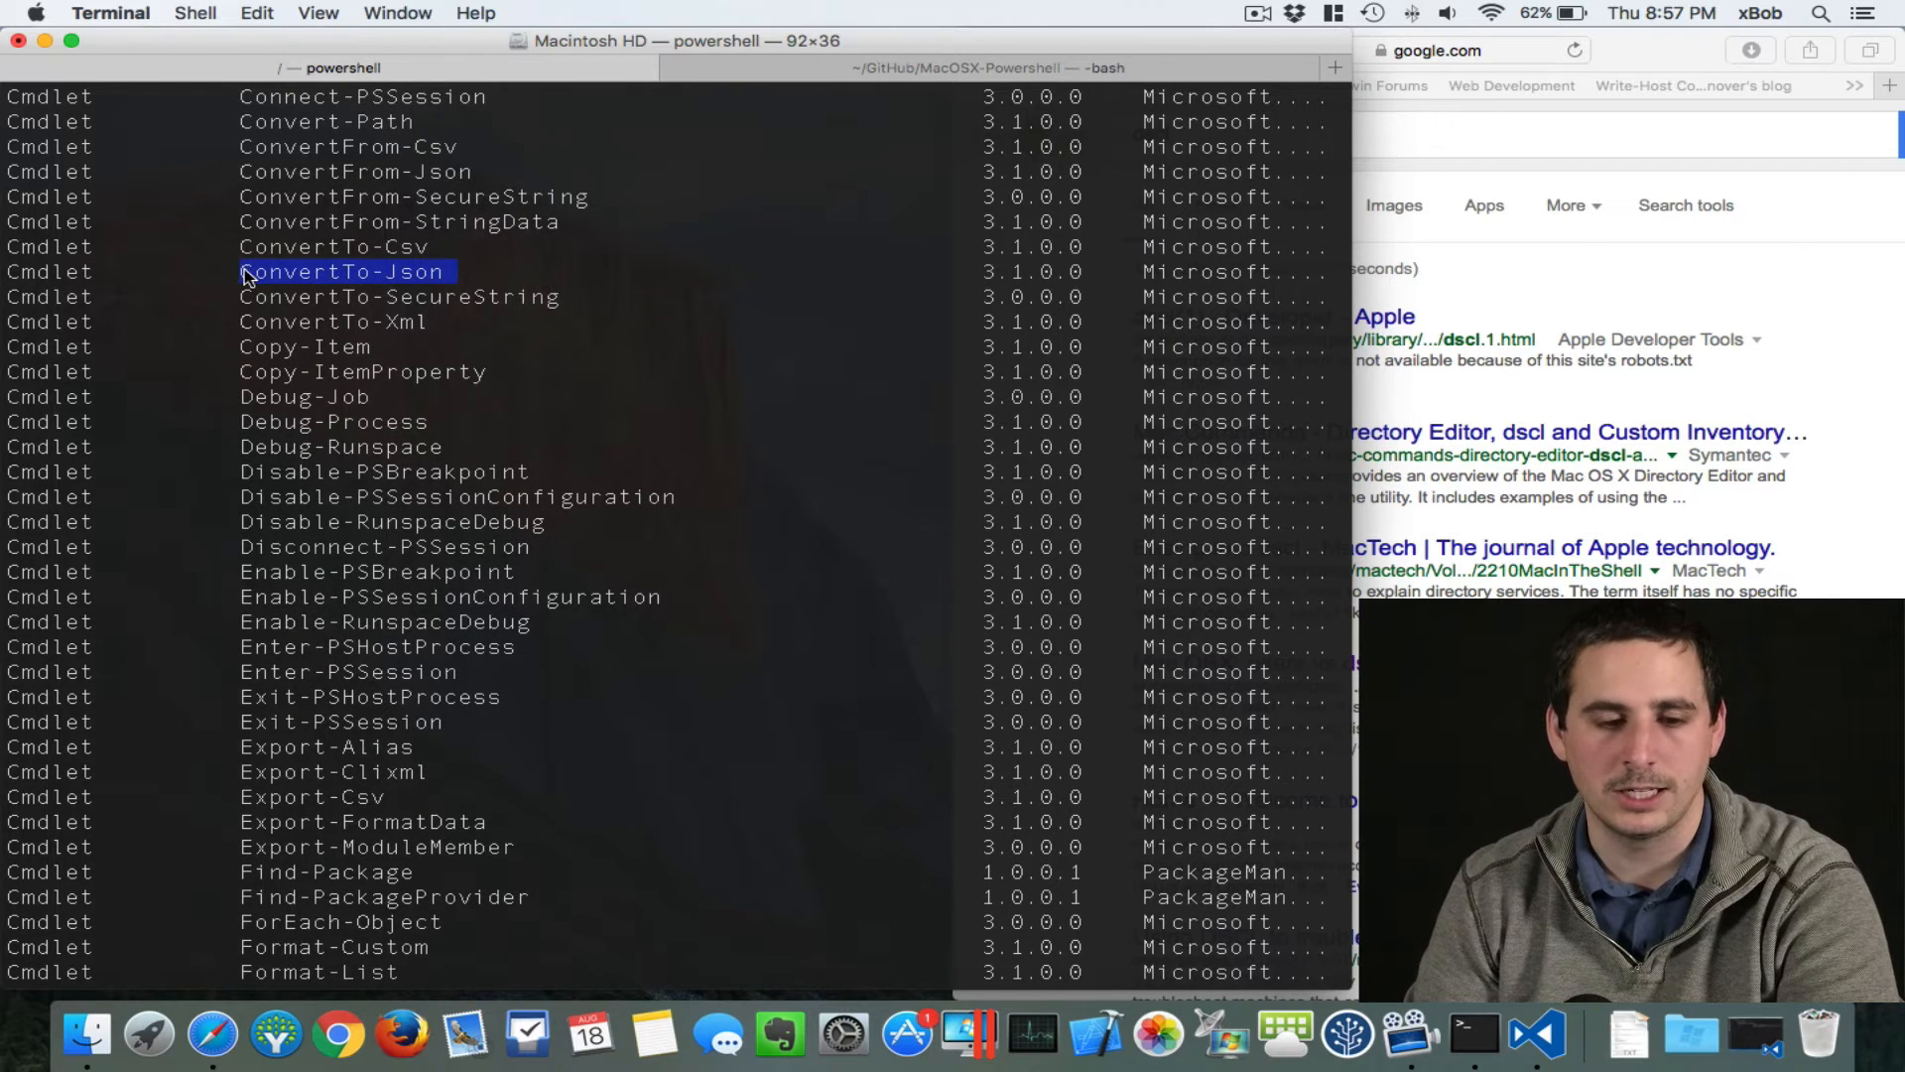
mouse_move(498, 267)
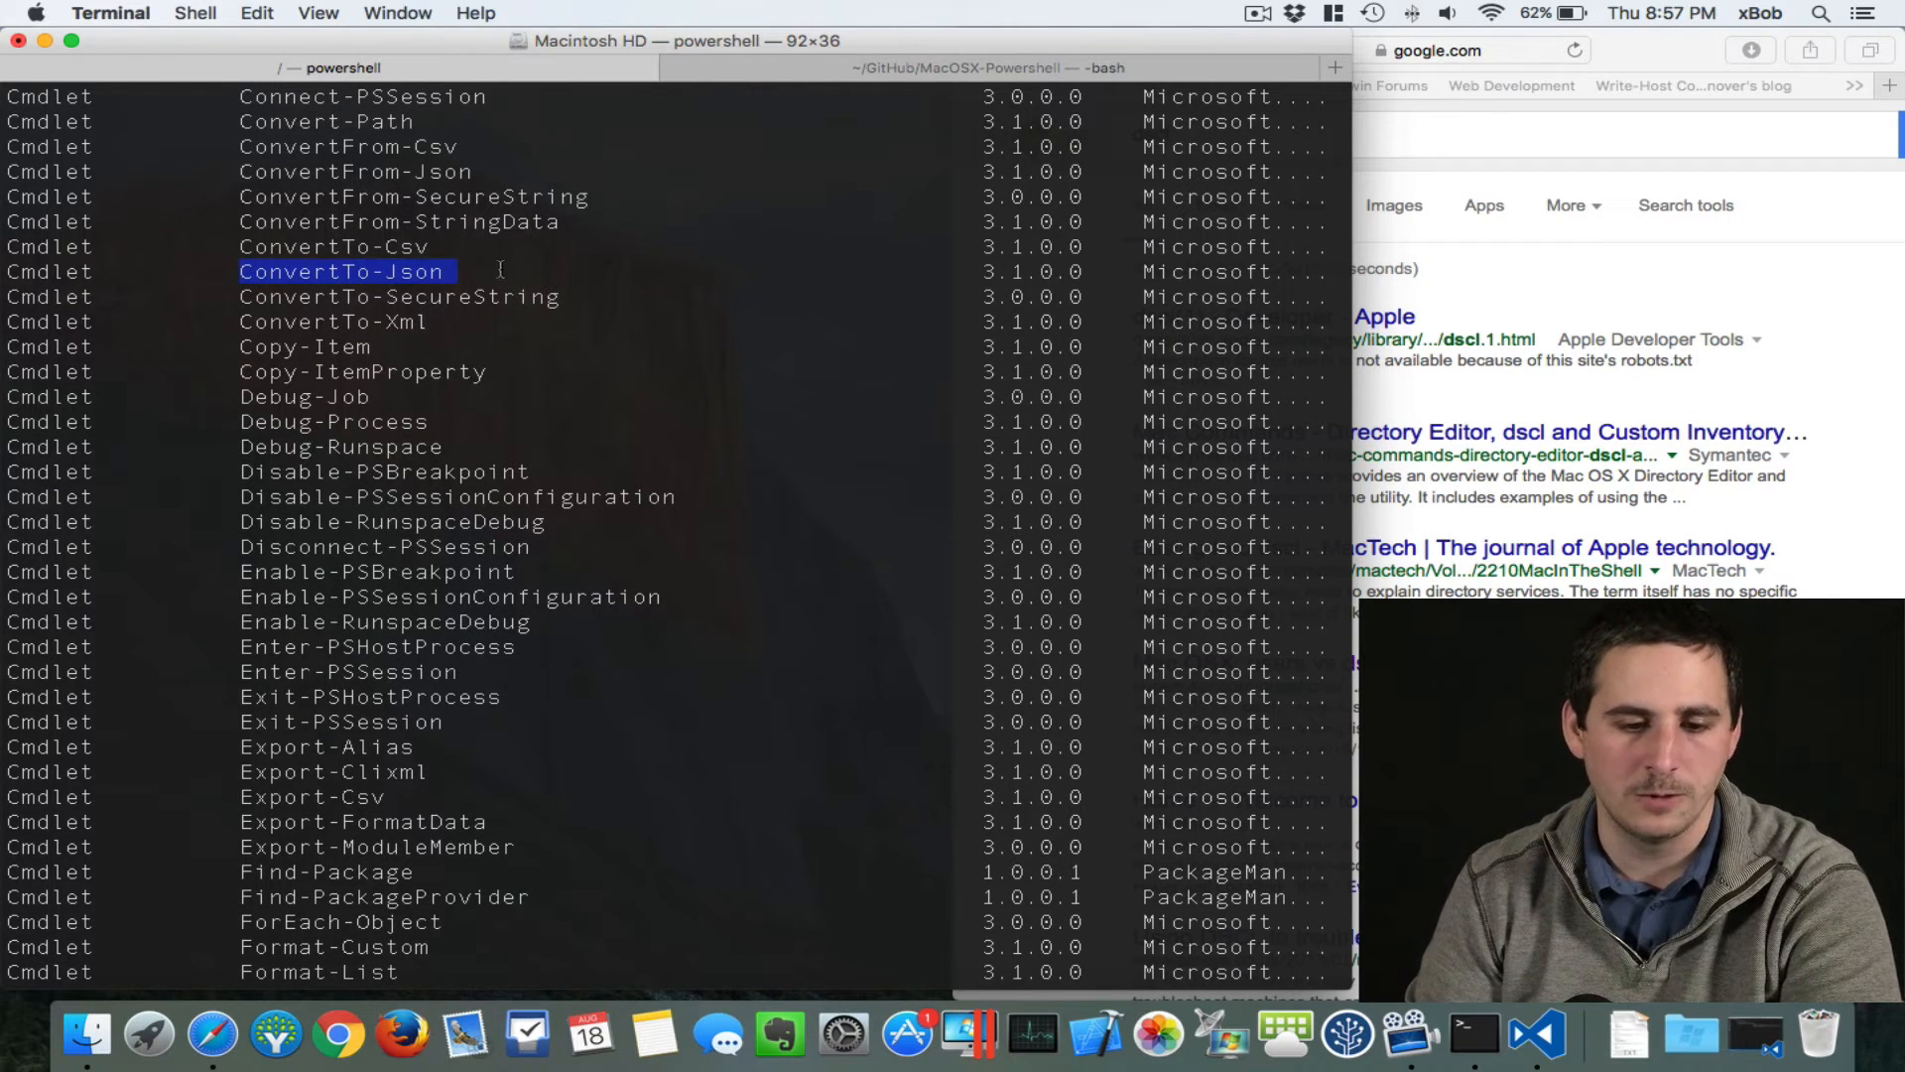
scroll("down", 3)
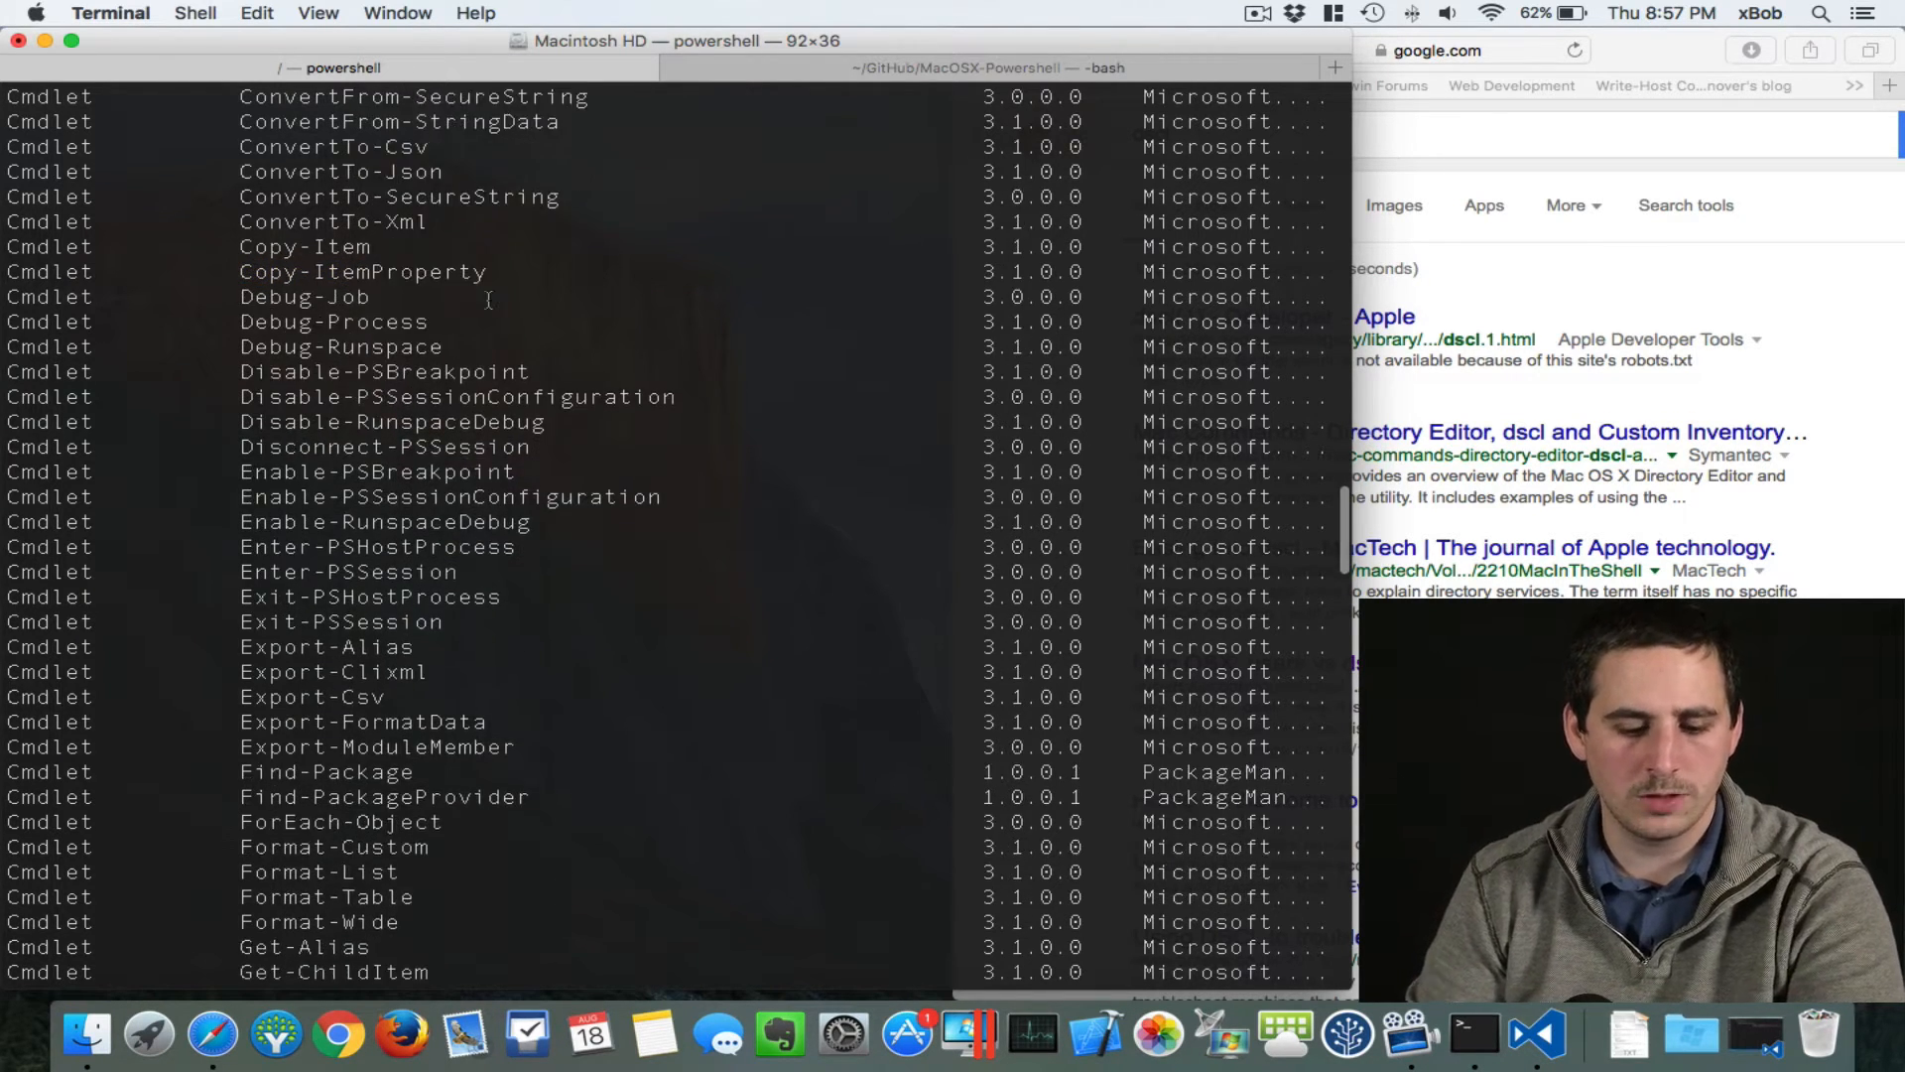
key("ctrl+c")
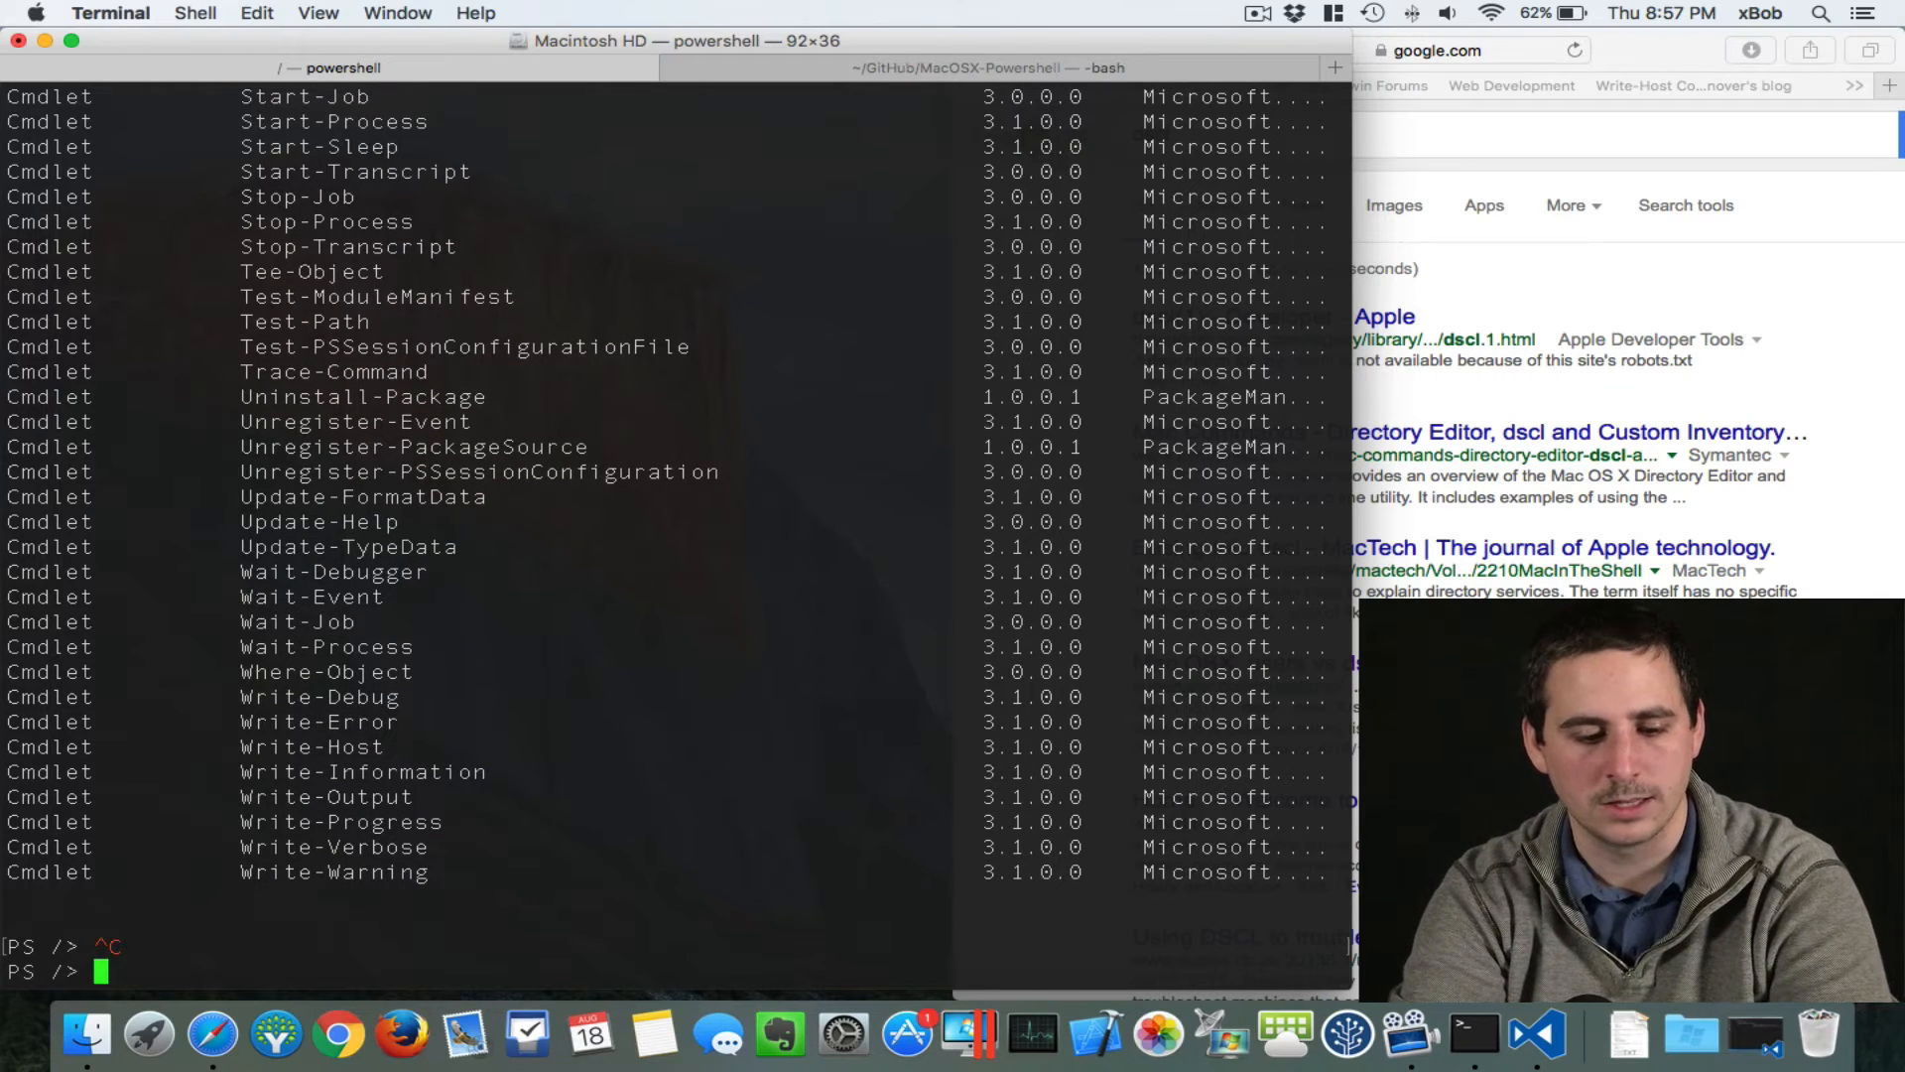
Step: Clear the screen and run Get-Process, tab-completed from get-pro
type("clear")
type("get")
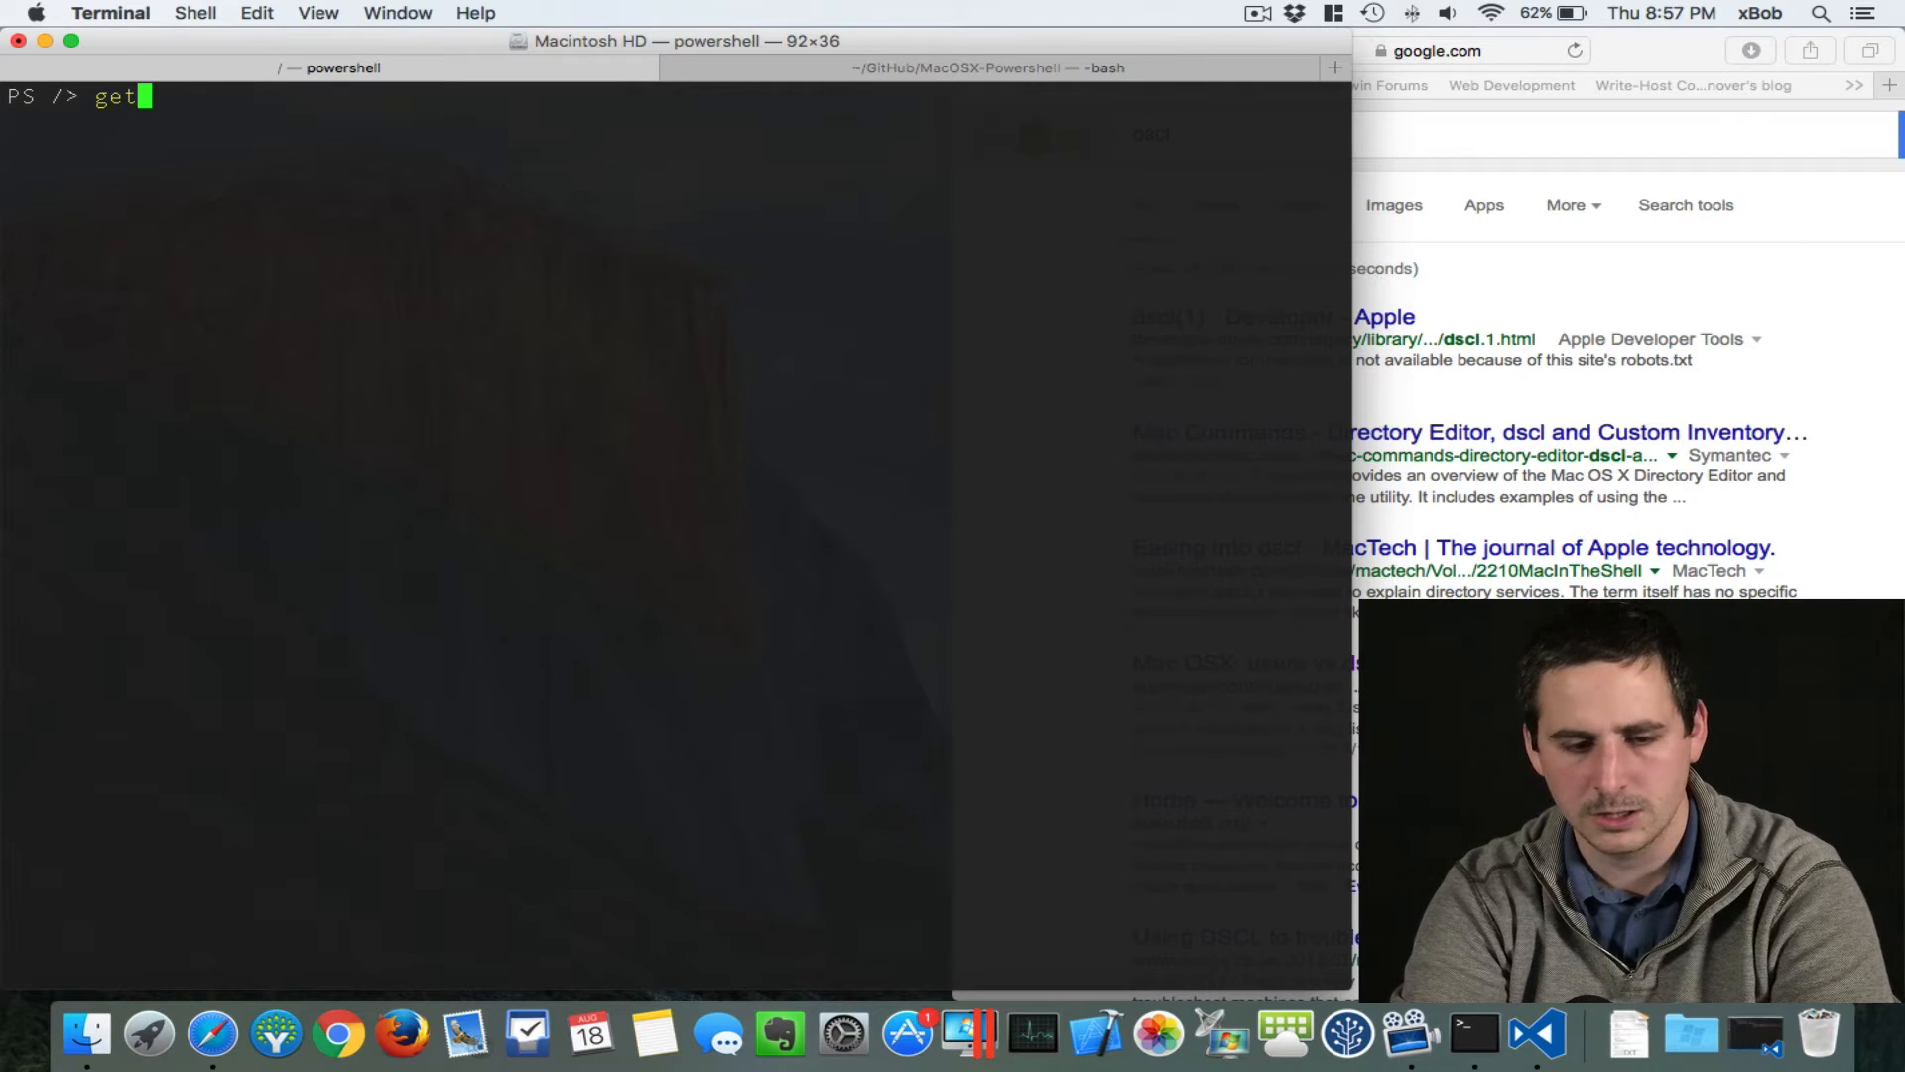
type("-pro")
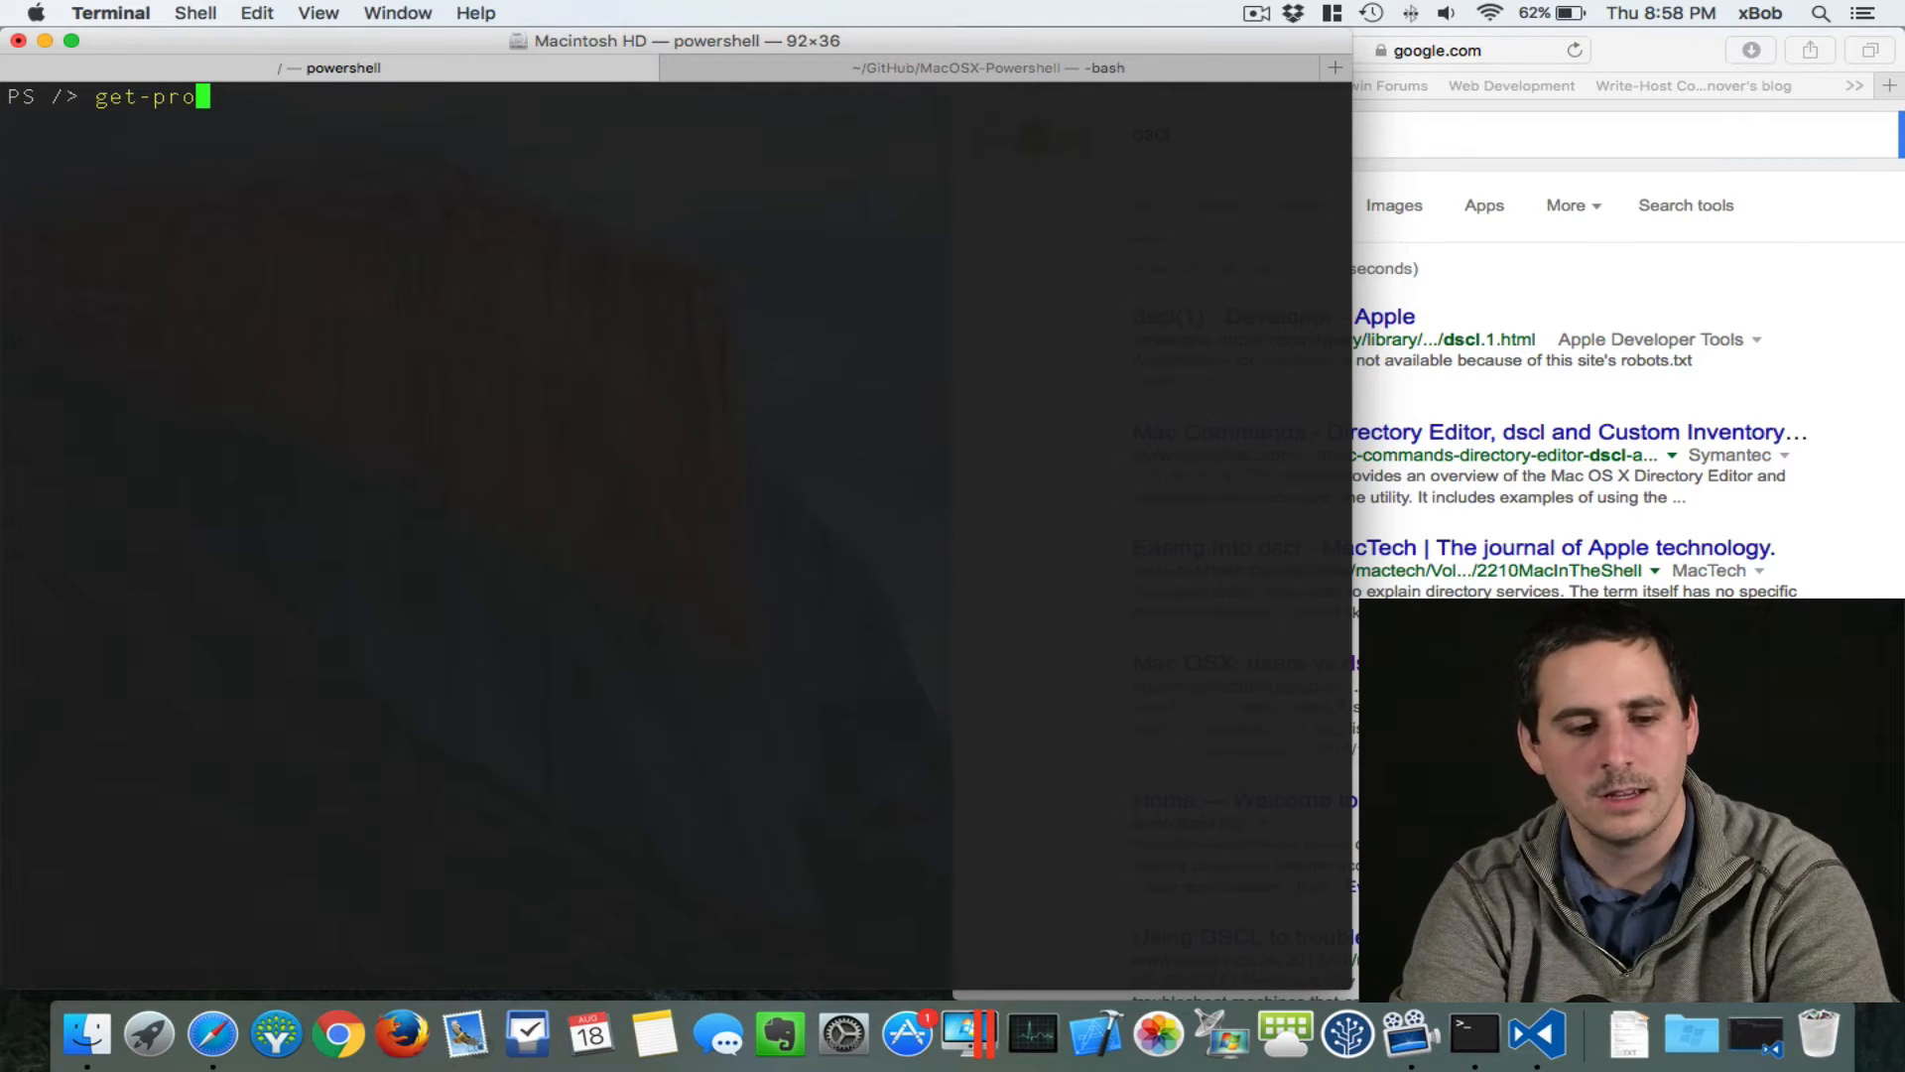
key("Return")
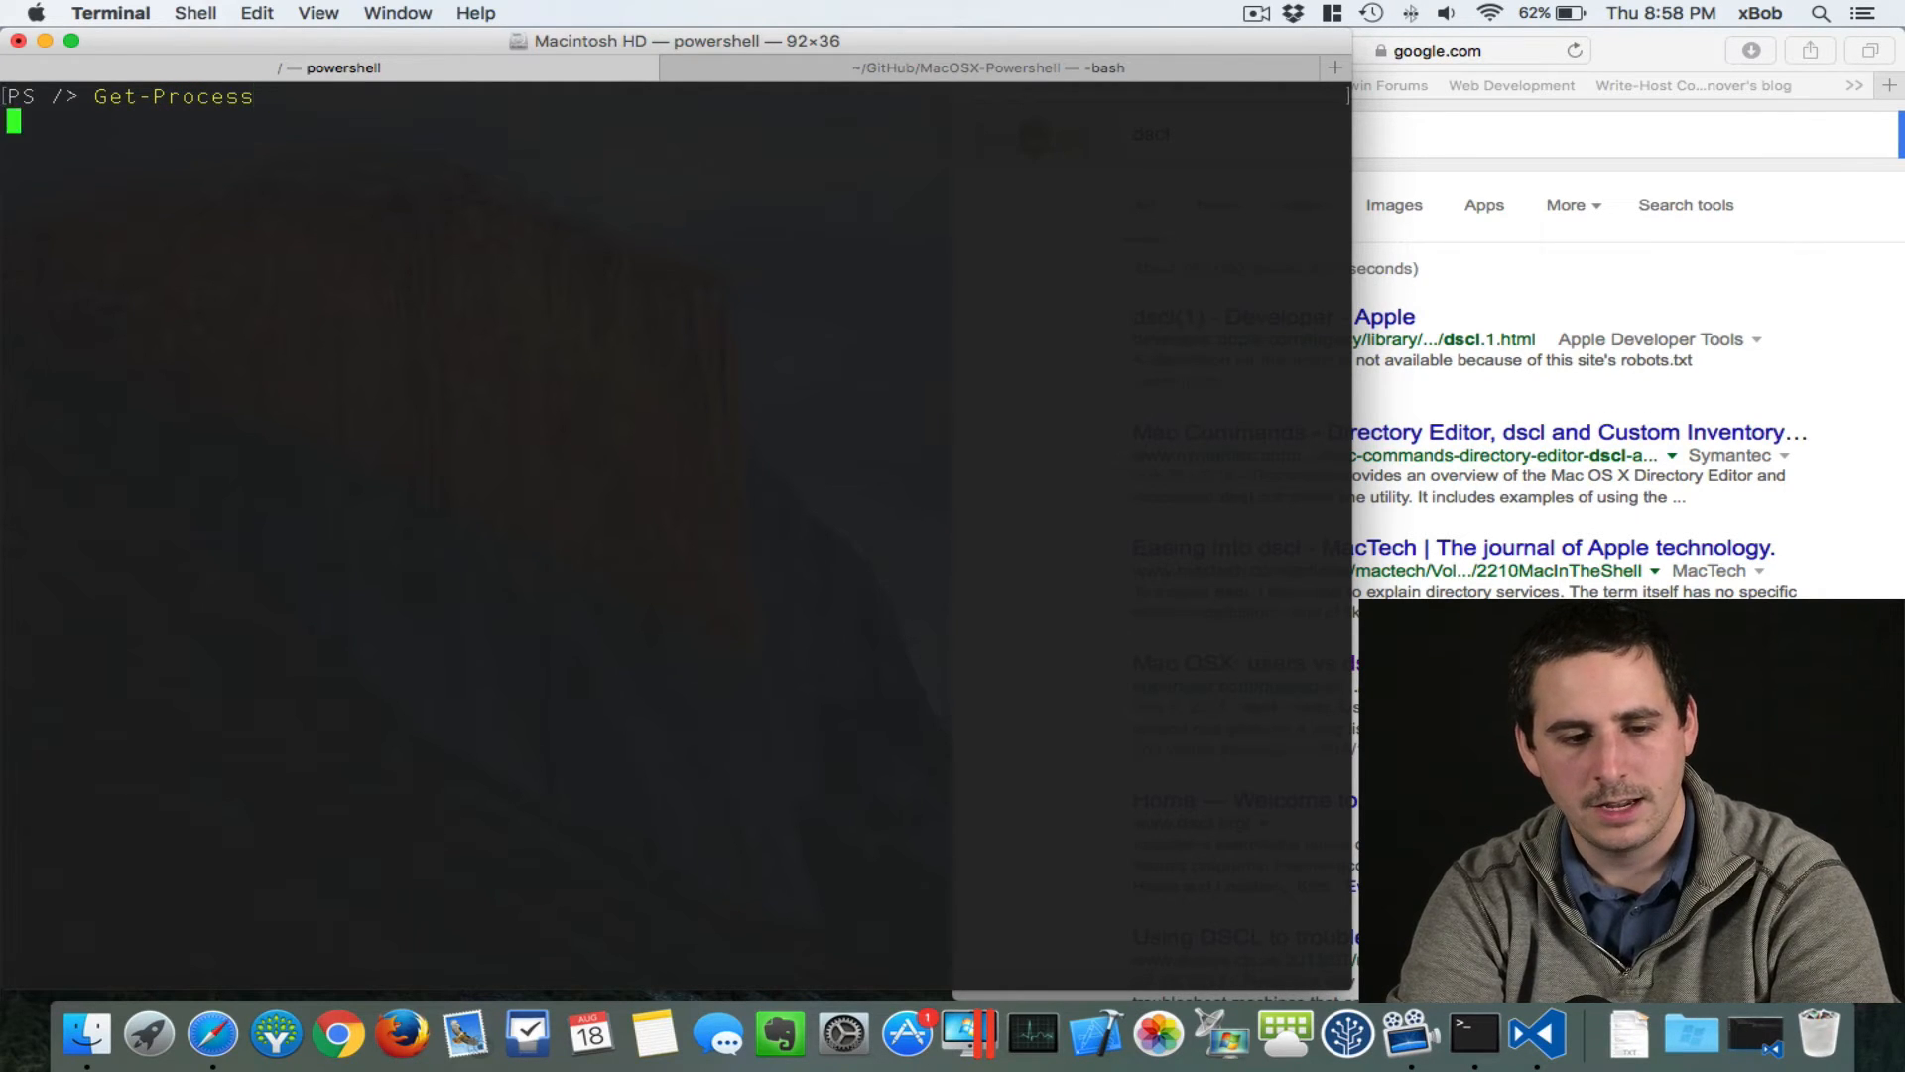
key("Return")
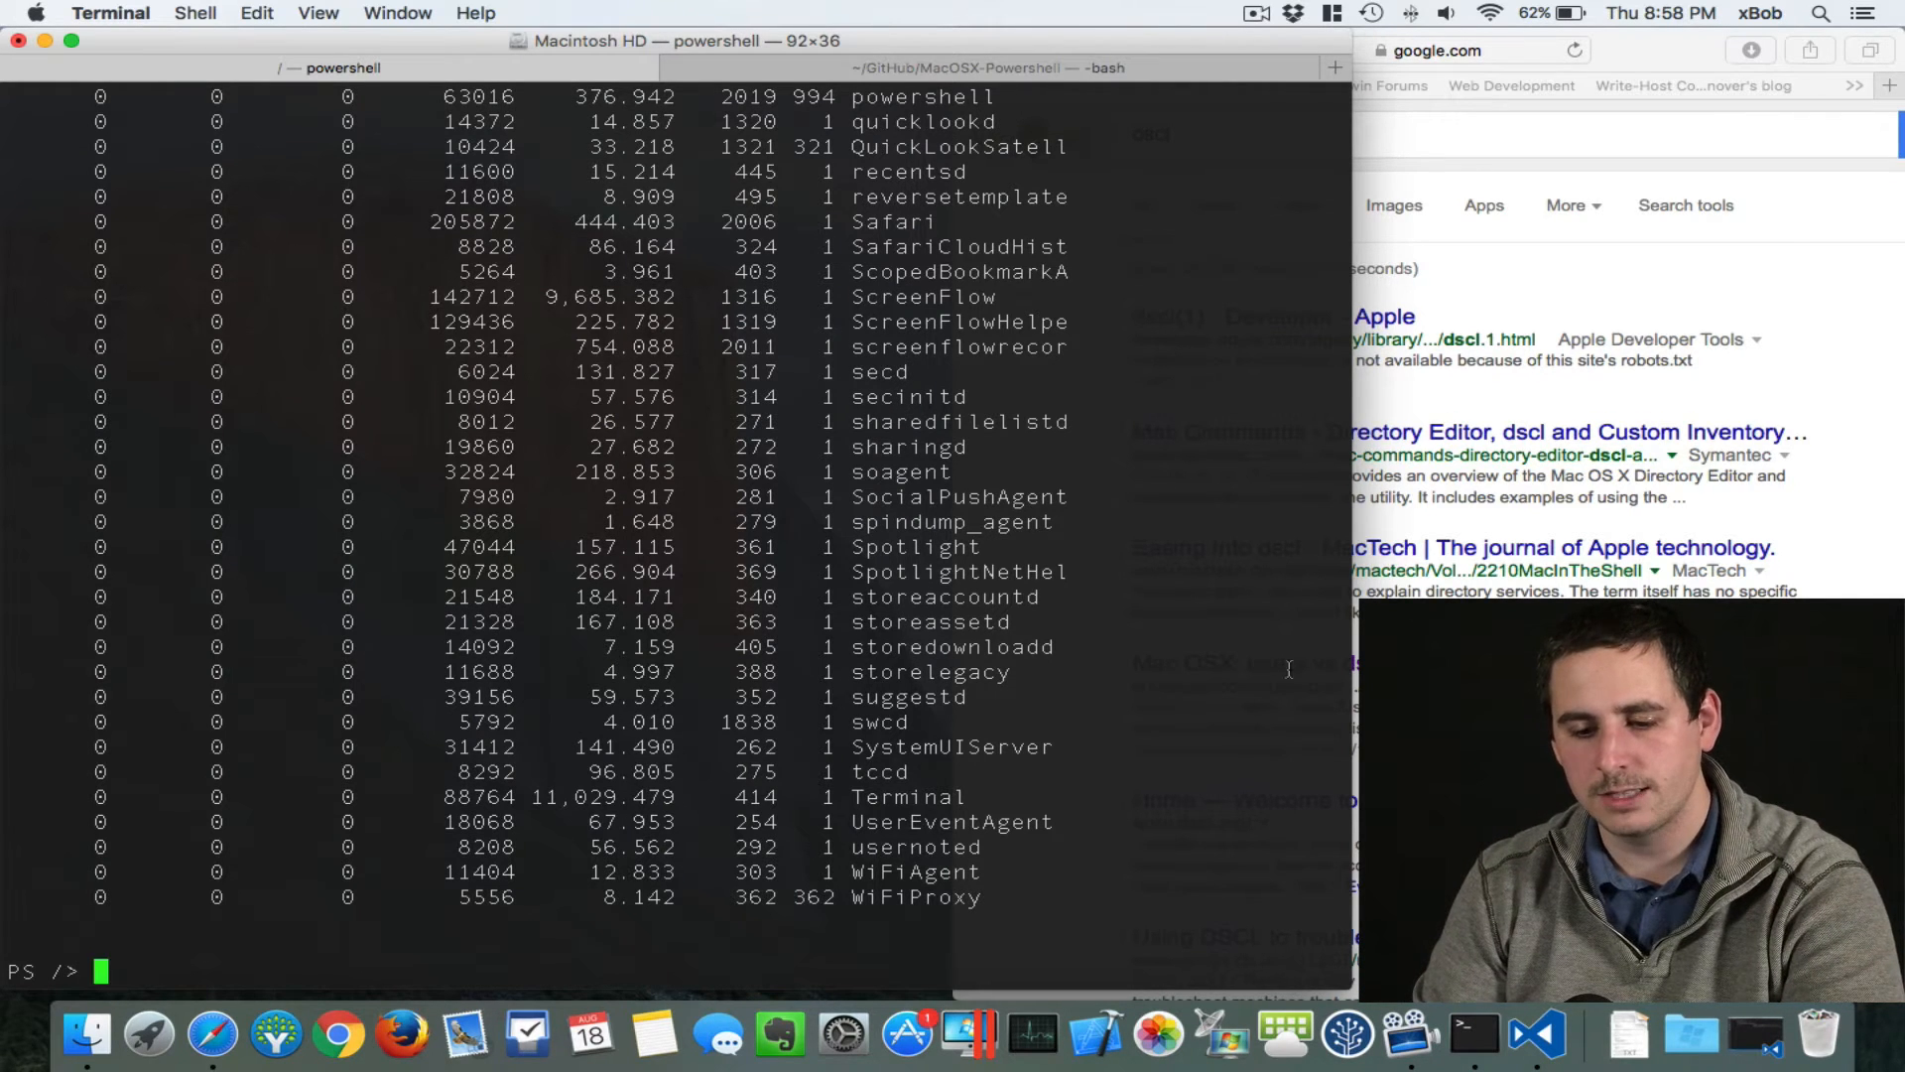
Step: Scroll back through the full process listing with names, IDs and CPU figures
scroll("up", 3)
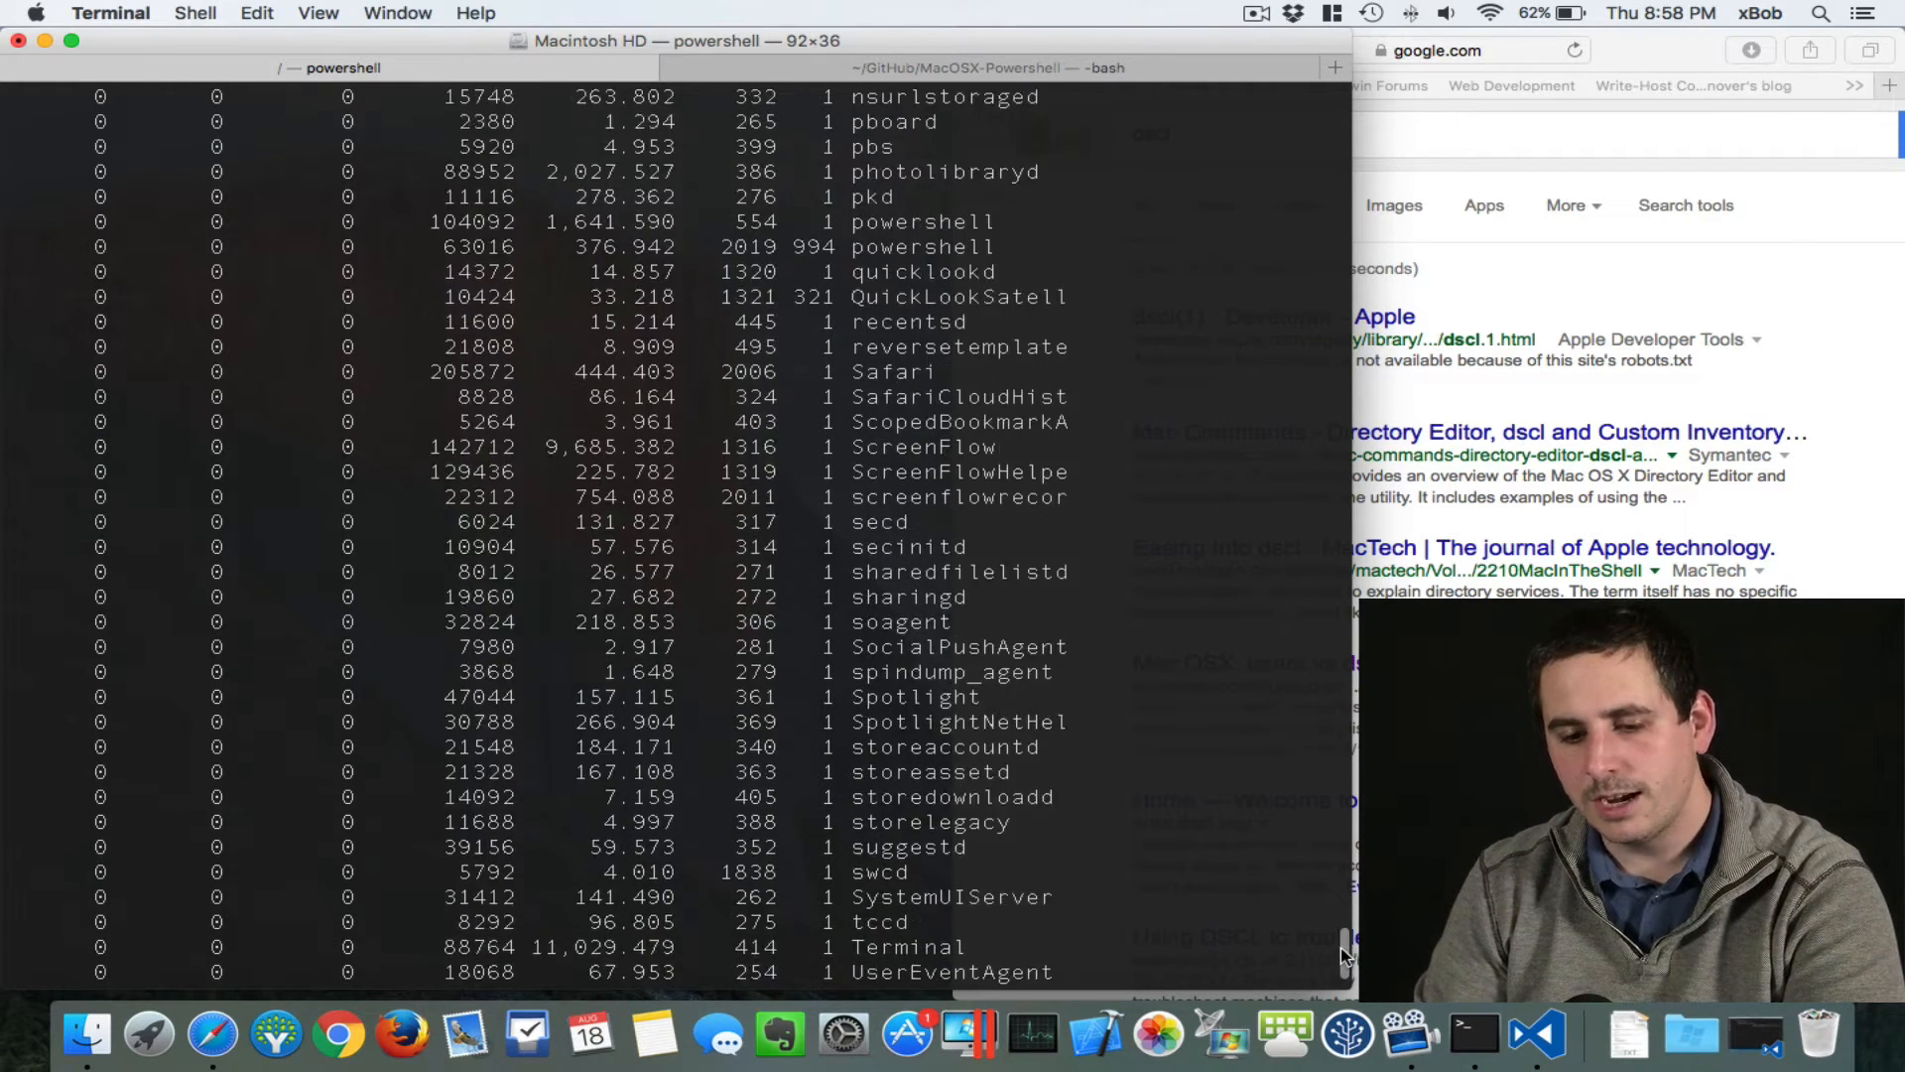
scroll("up", 3)
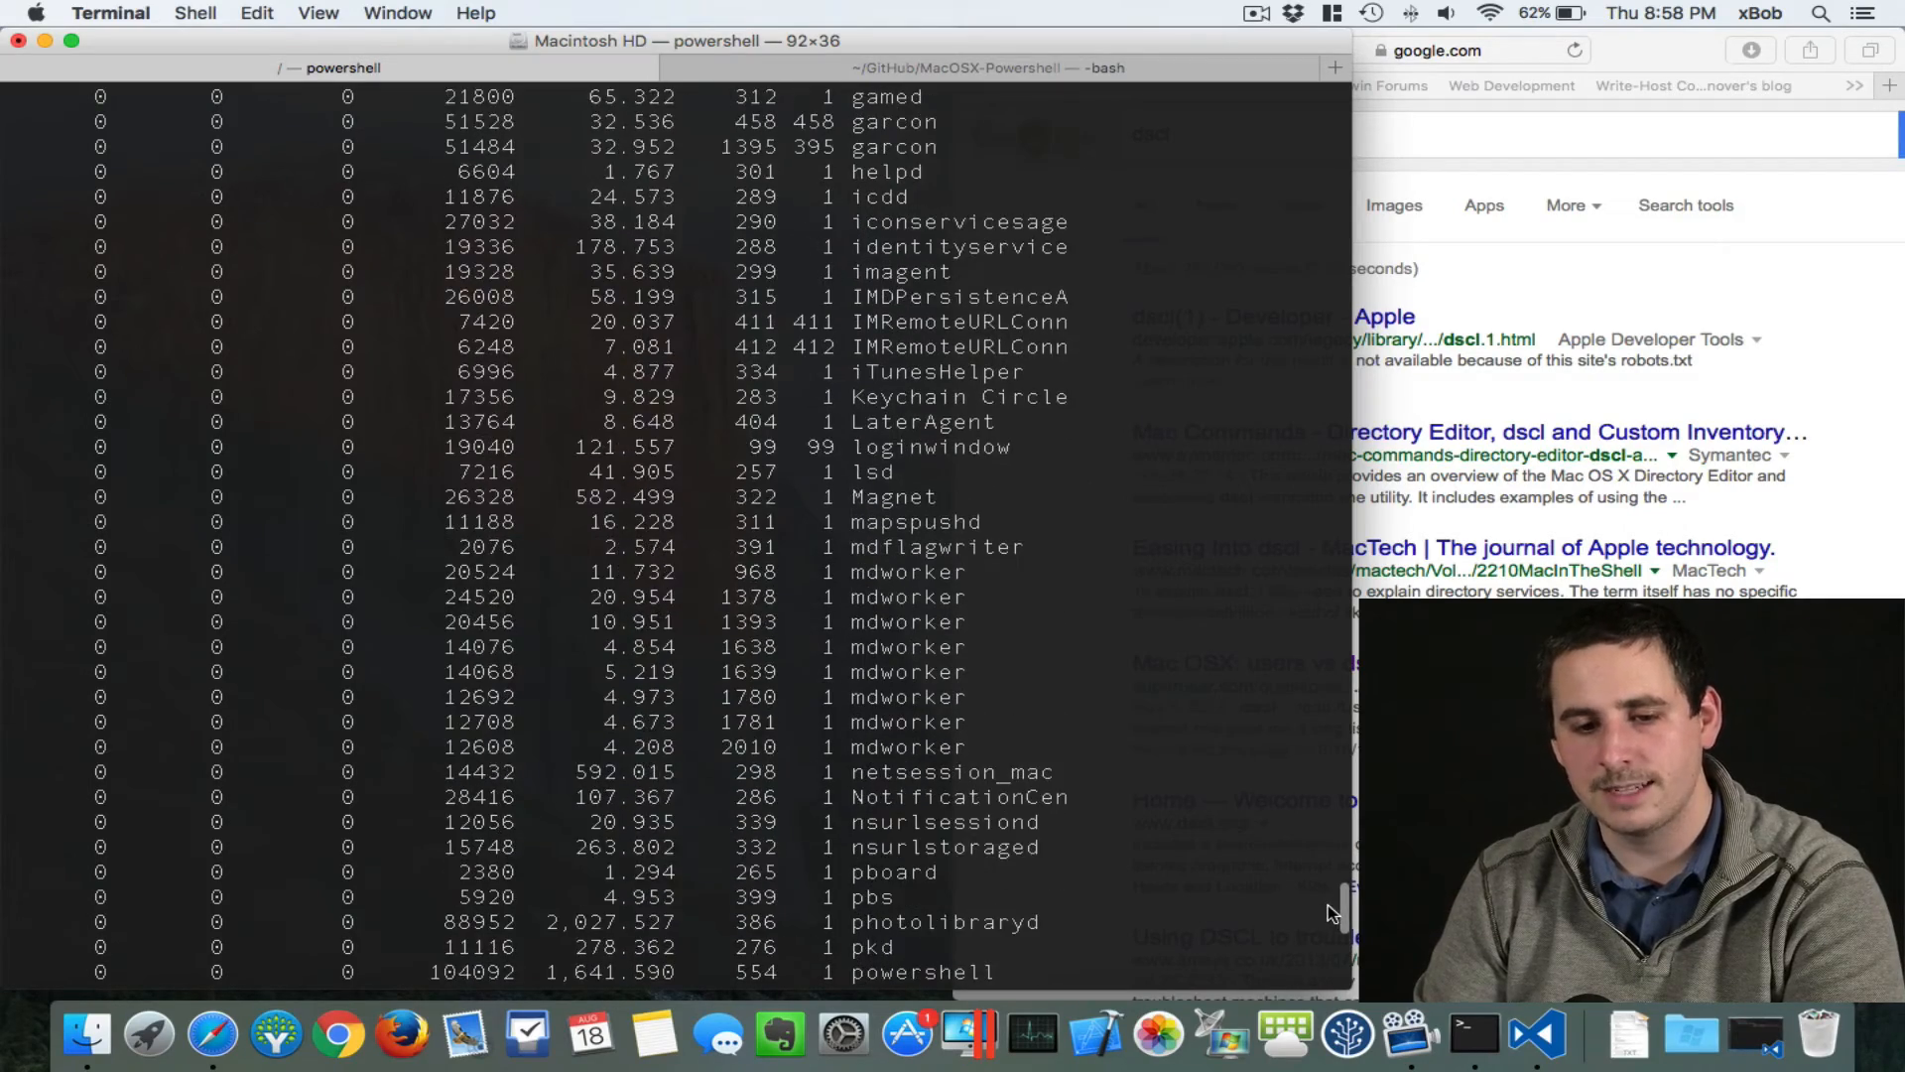
scroll("up", 3)
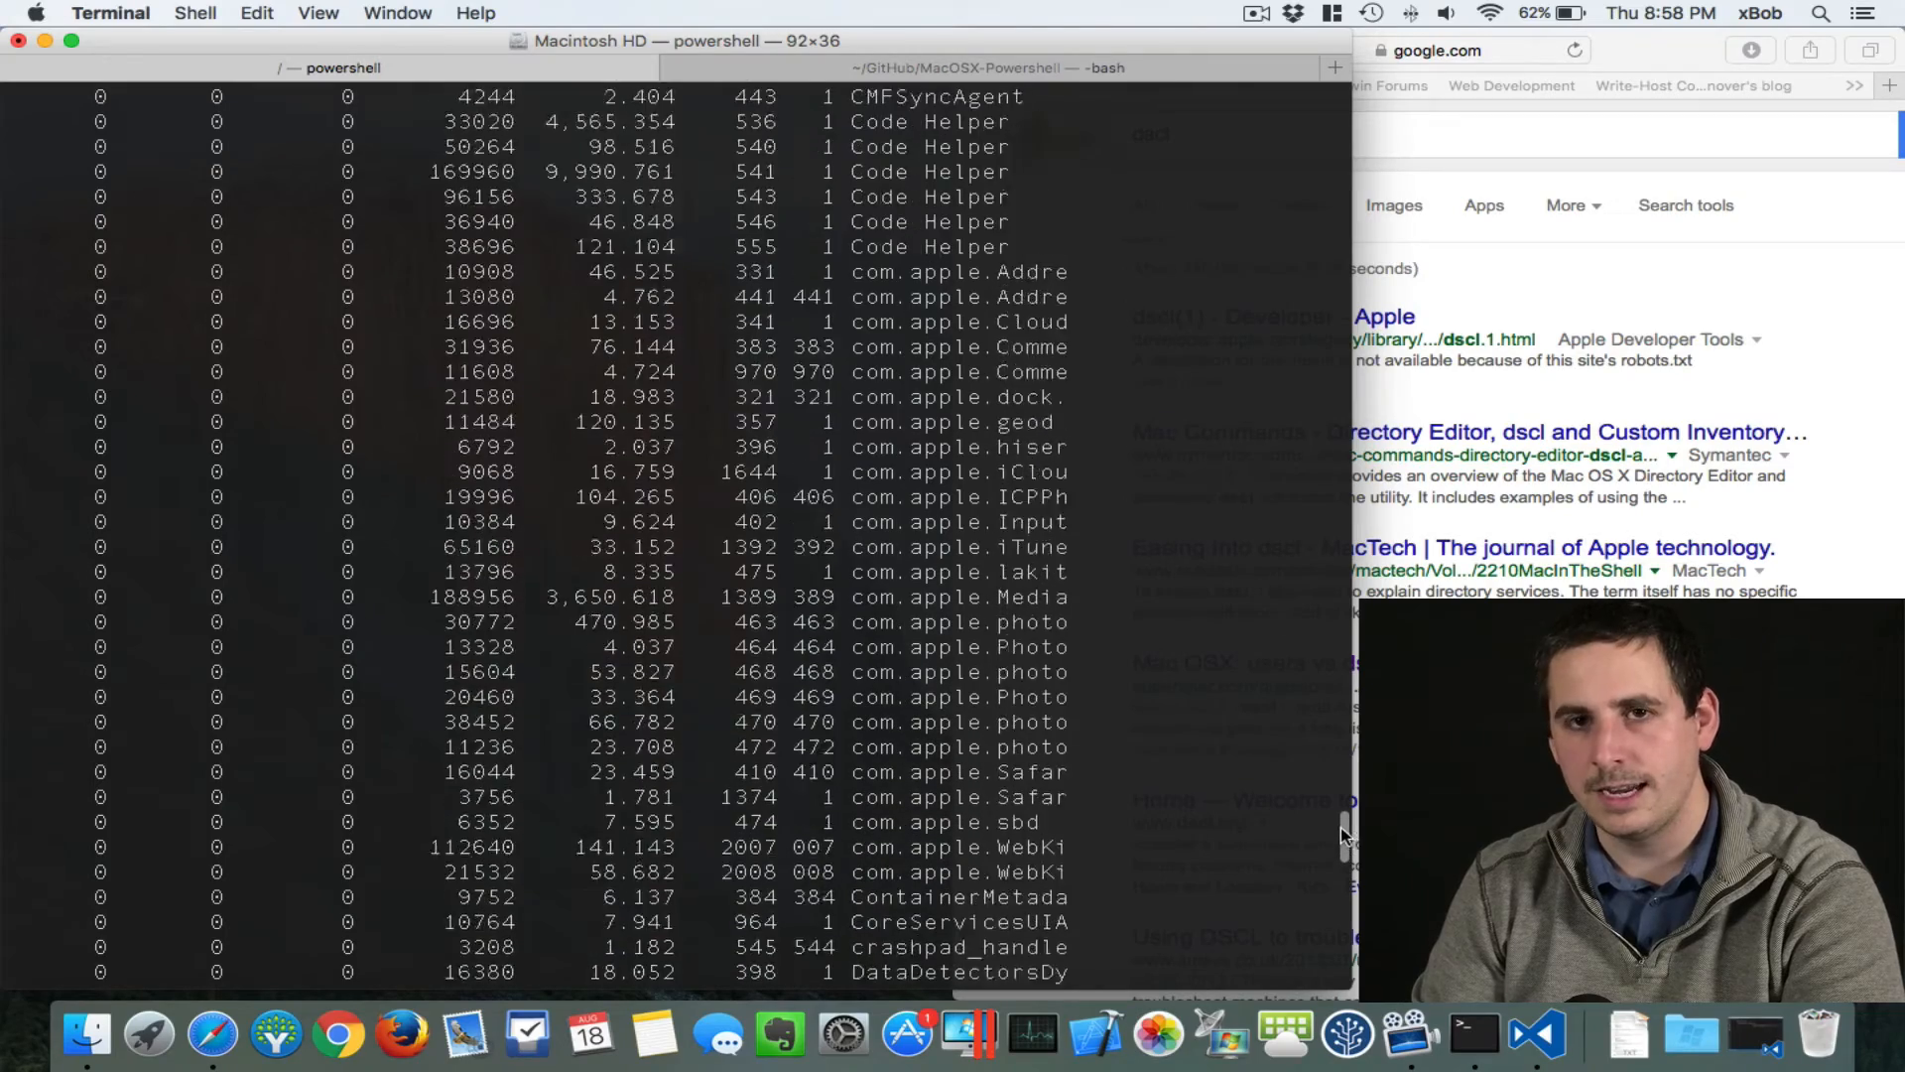
scroll("up", 3)
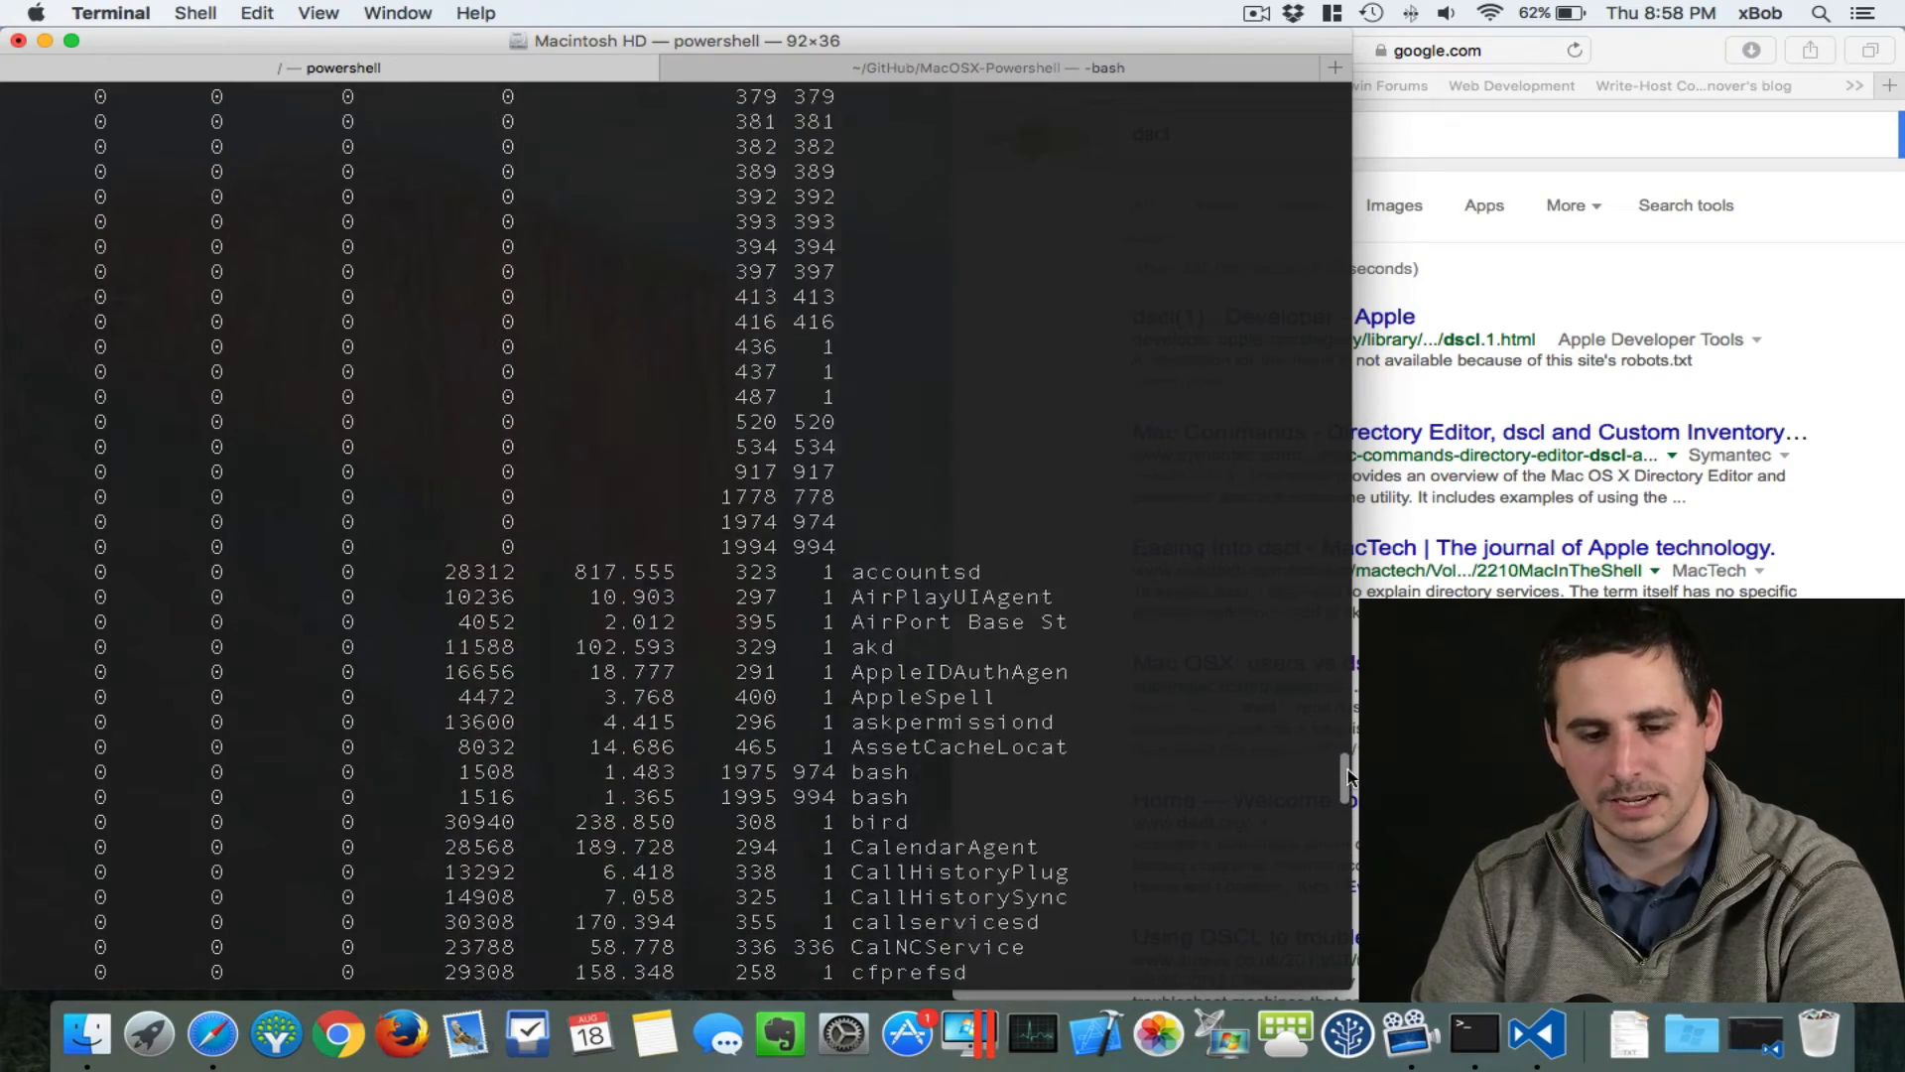
scroll("up", 3)
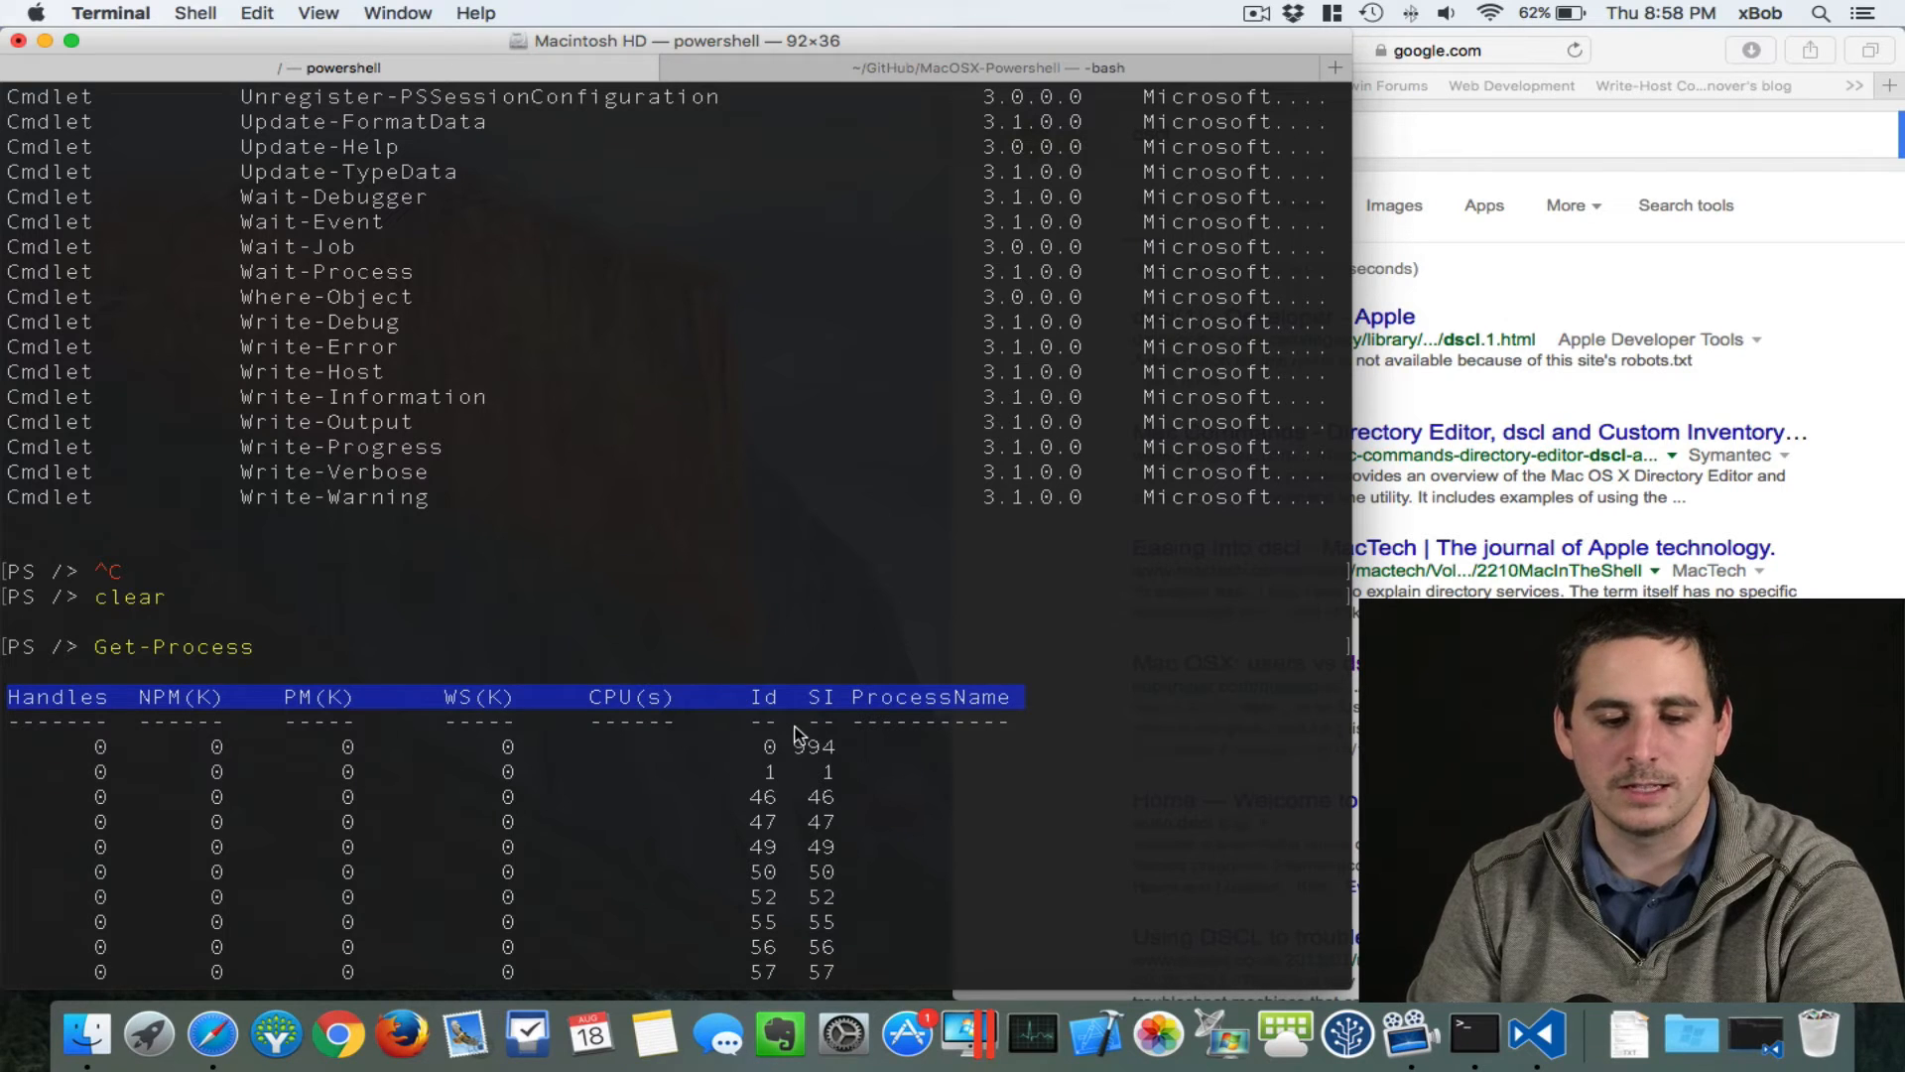
mouse_move(823, 725)
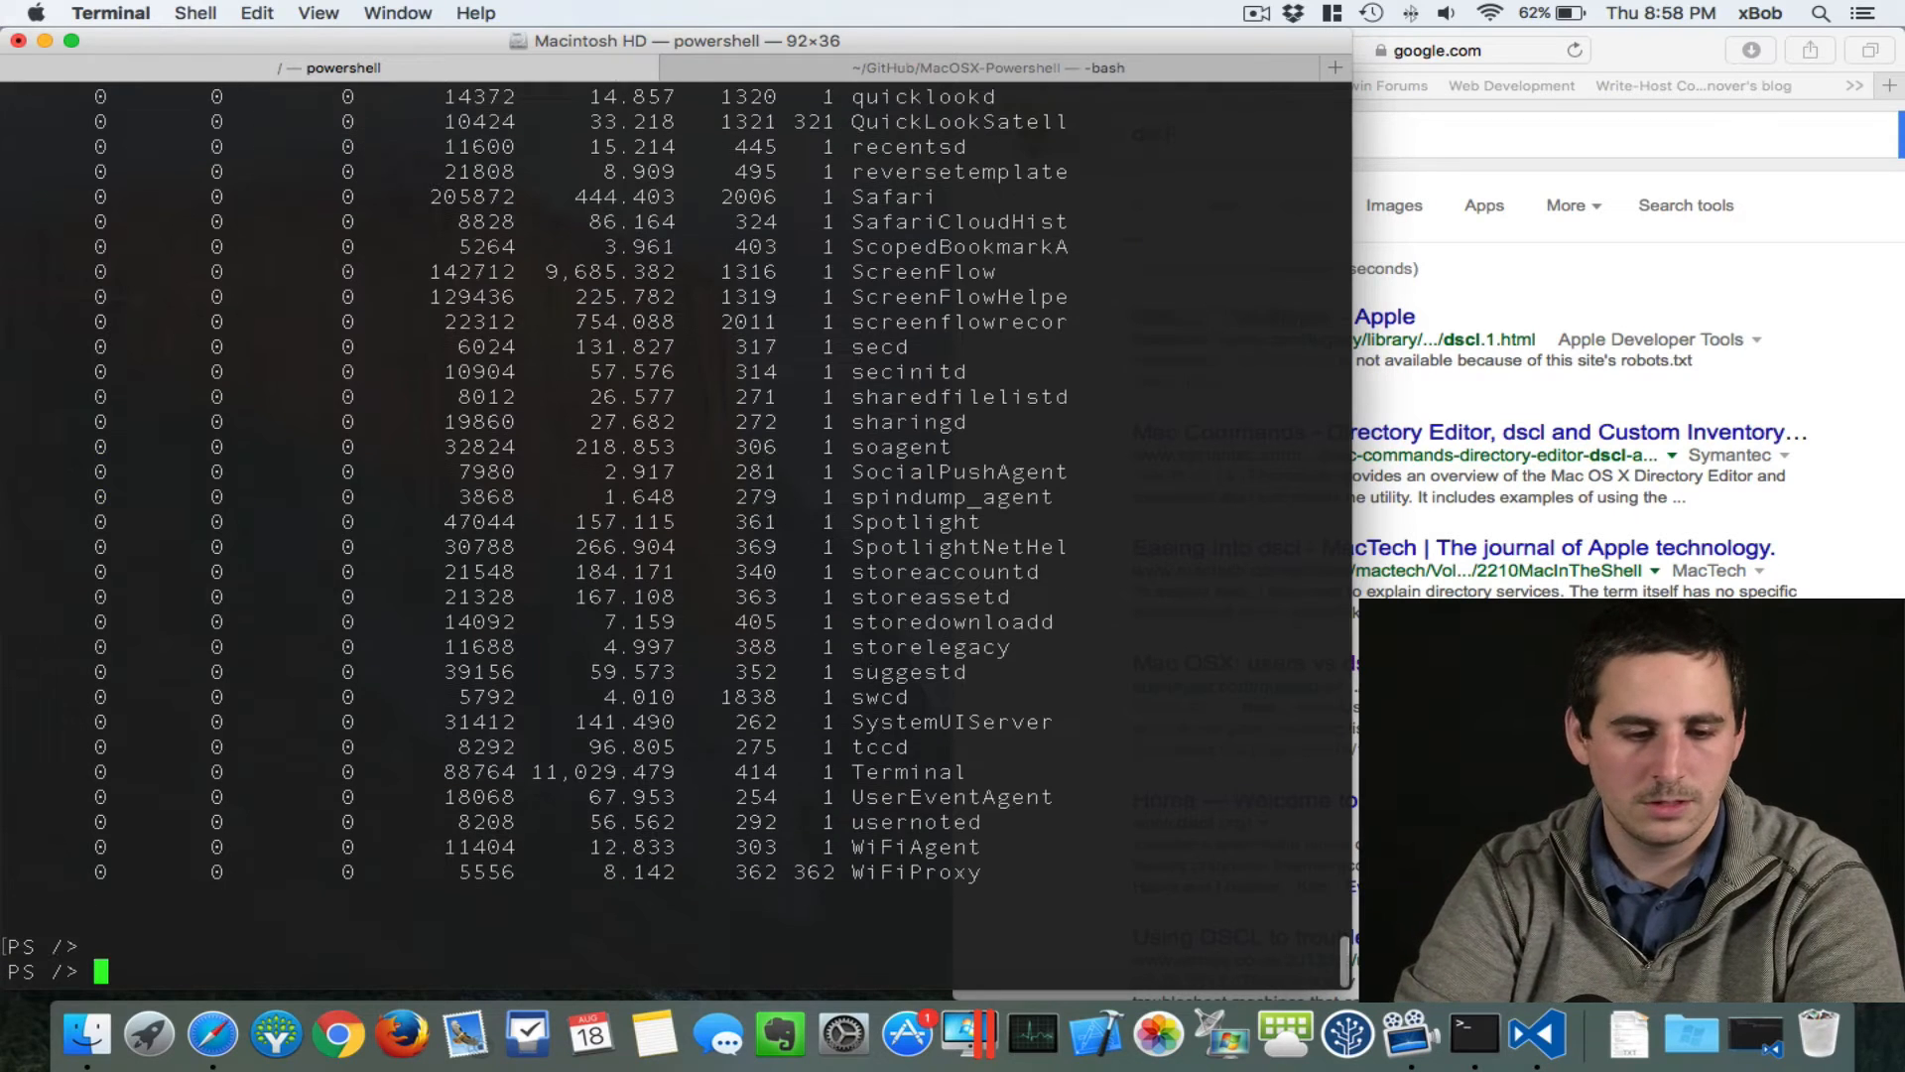
Step: Run the native ps -ax command from PowerShell to list processes with PIDs and paths
type("ps -")
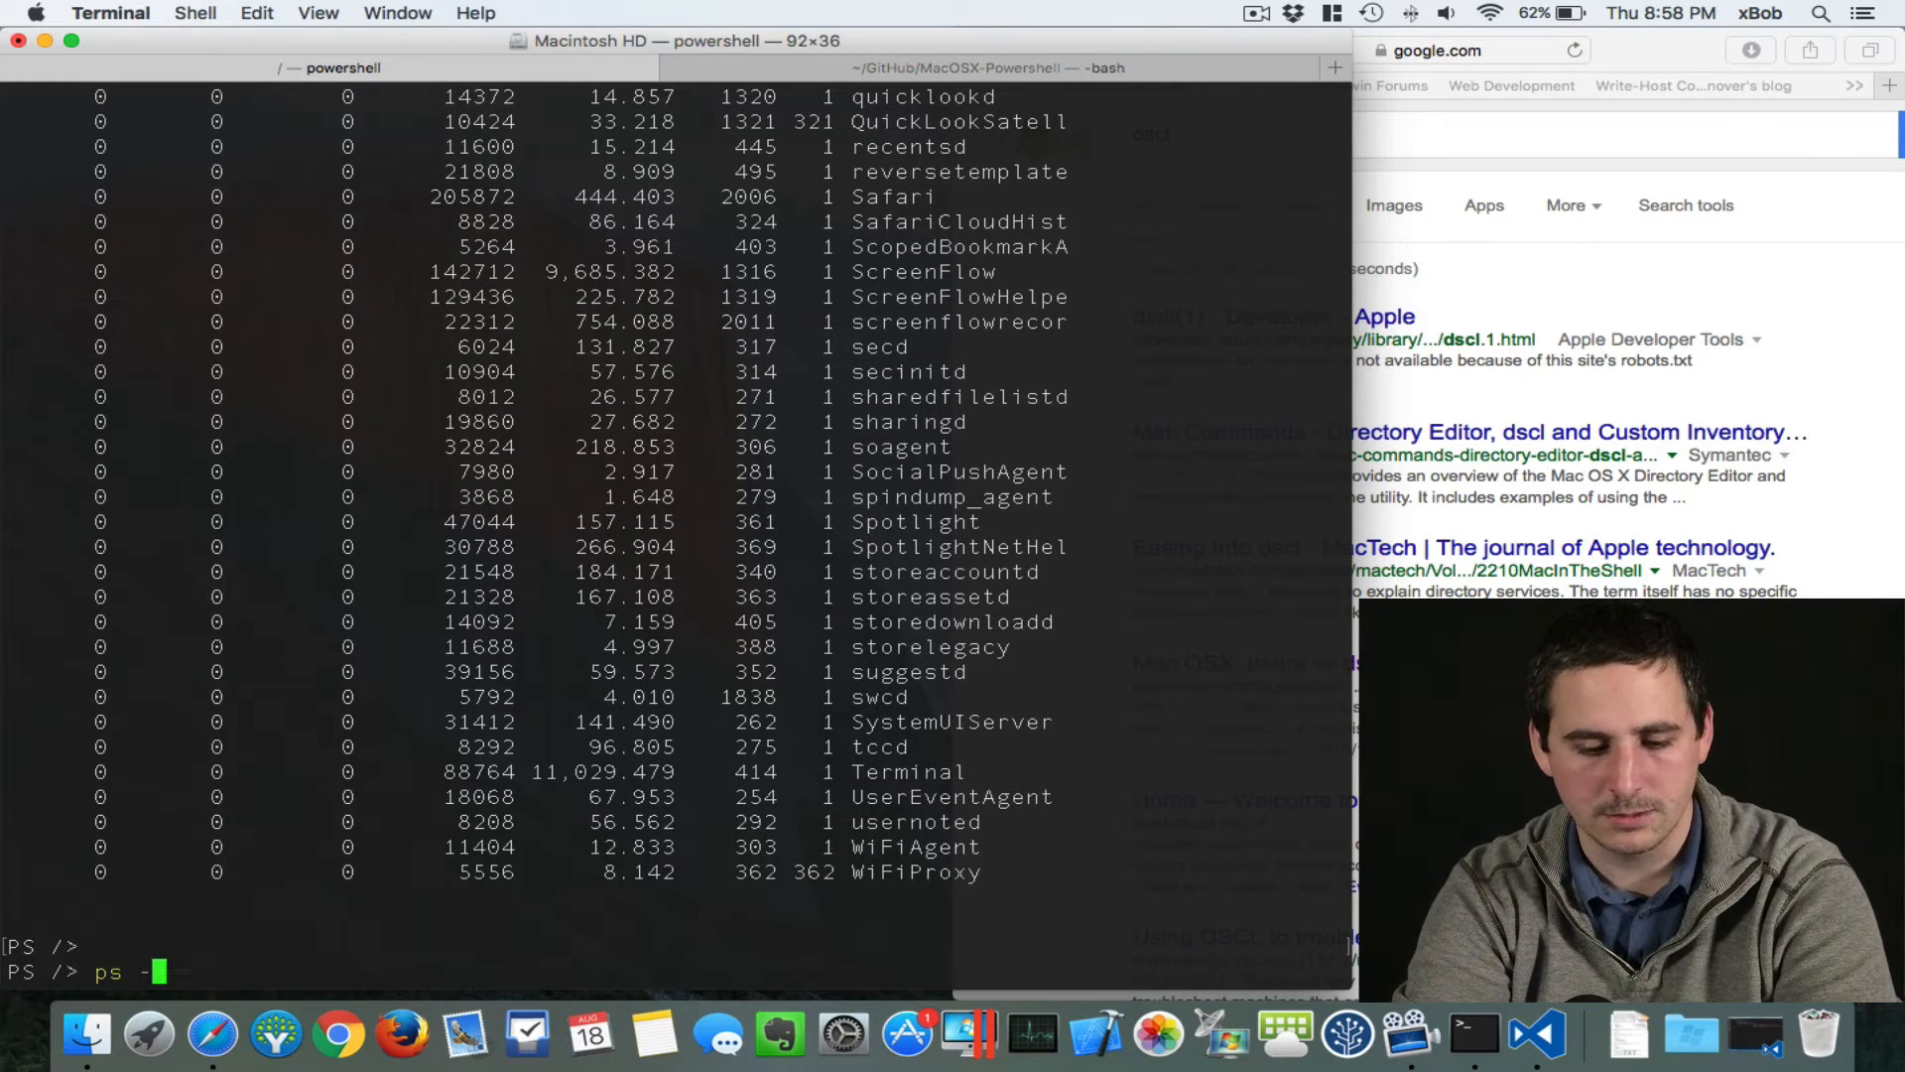
type("ax")
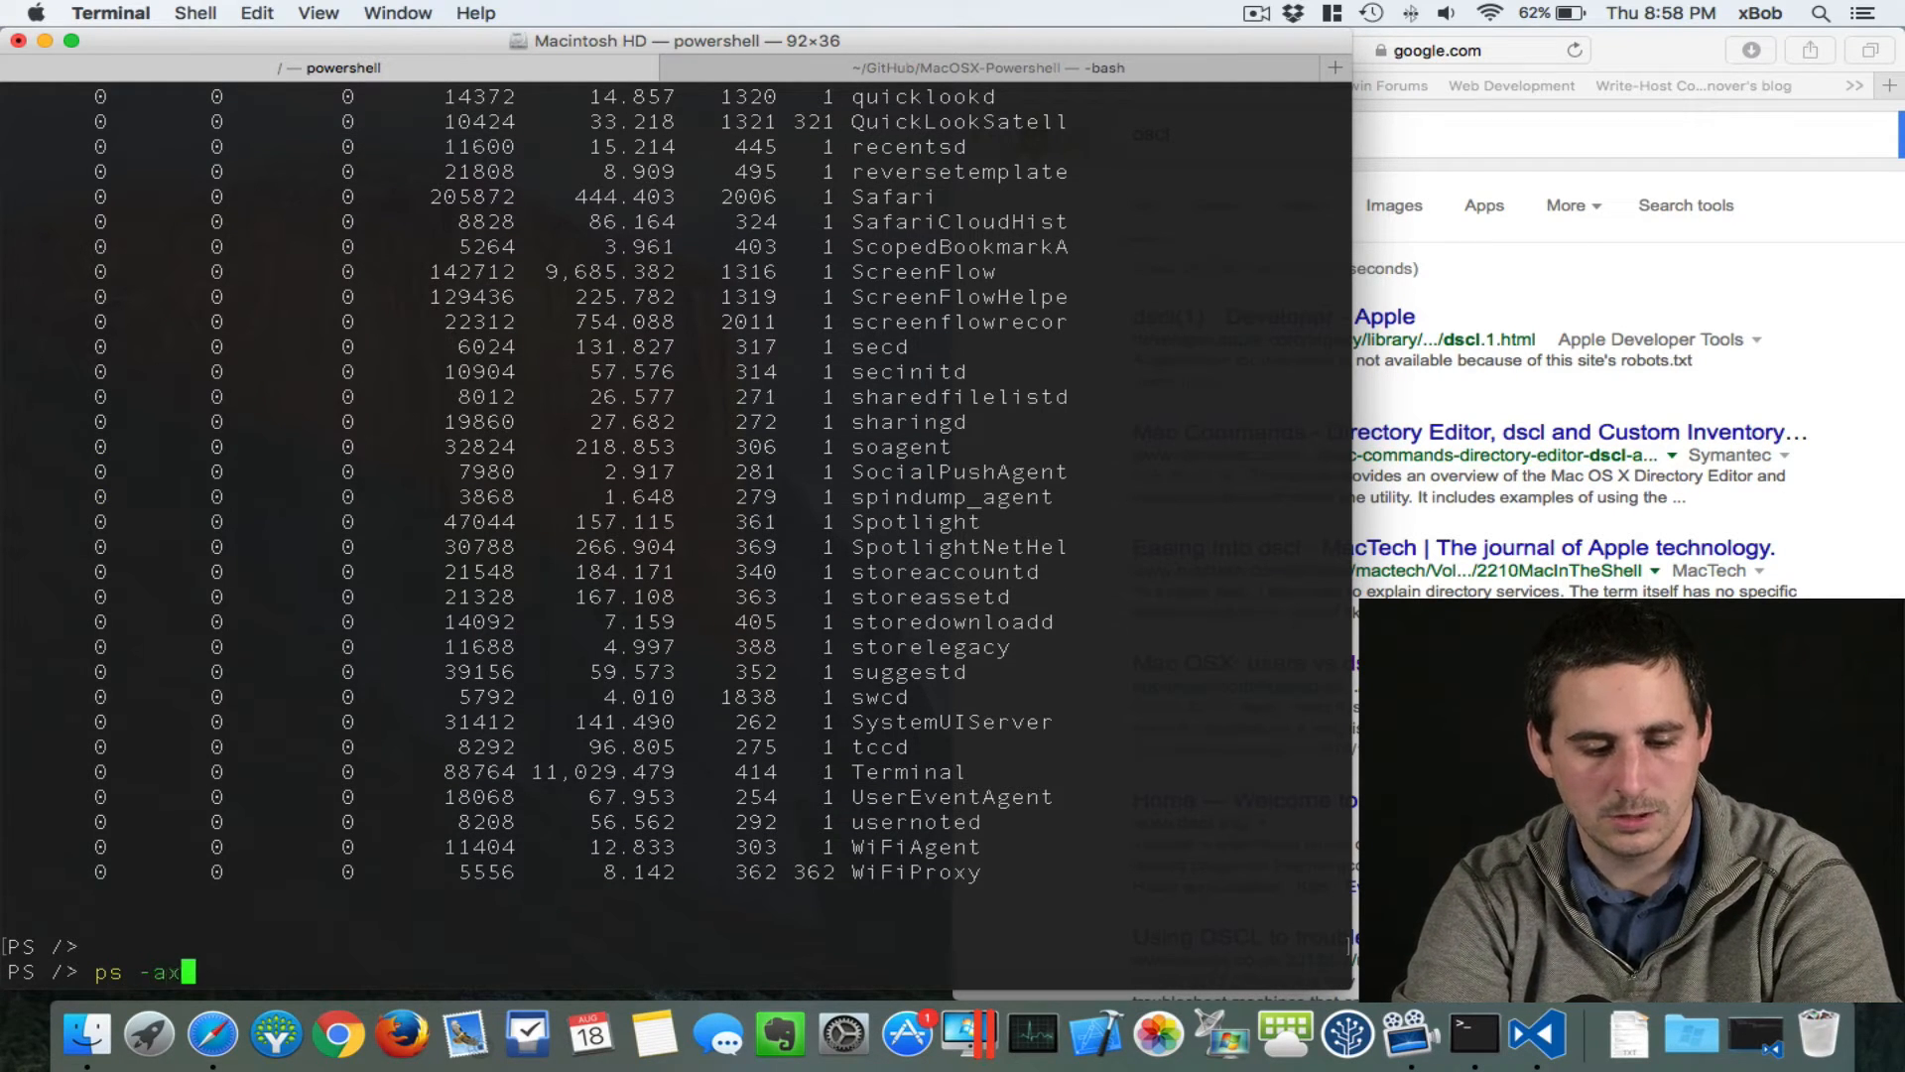
key("Return")
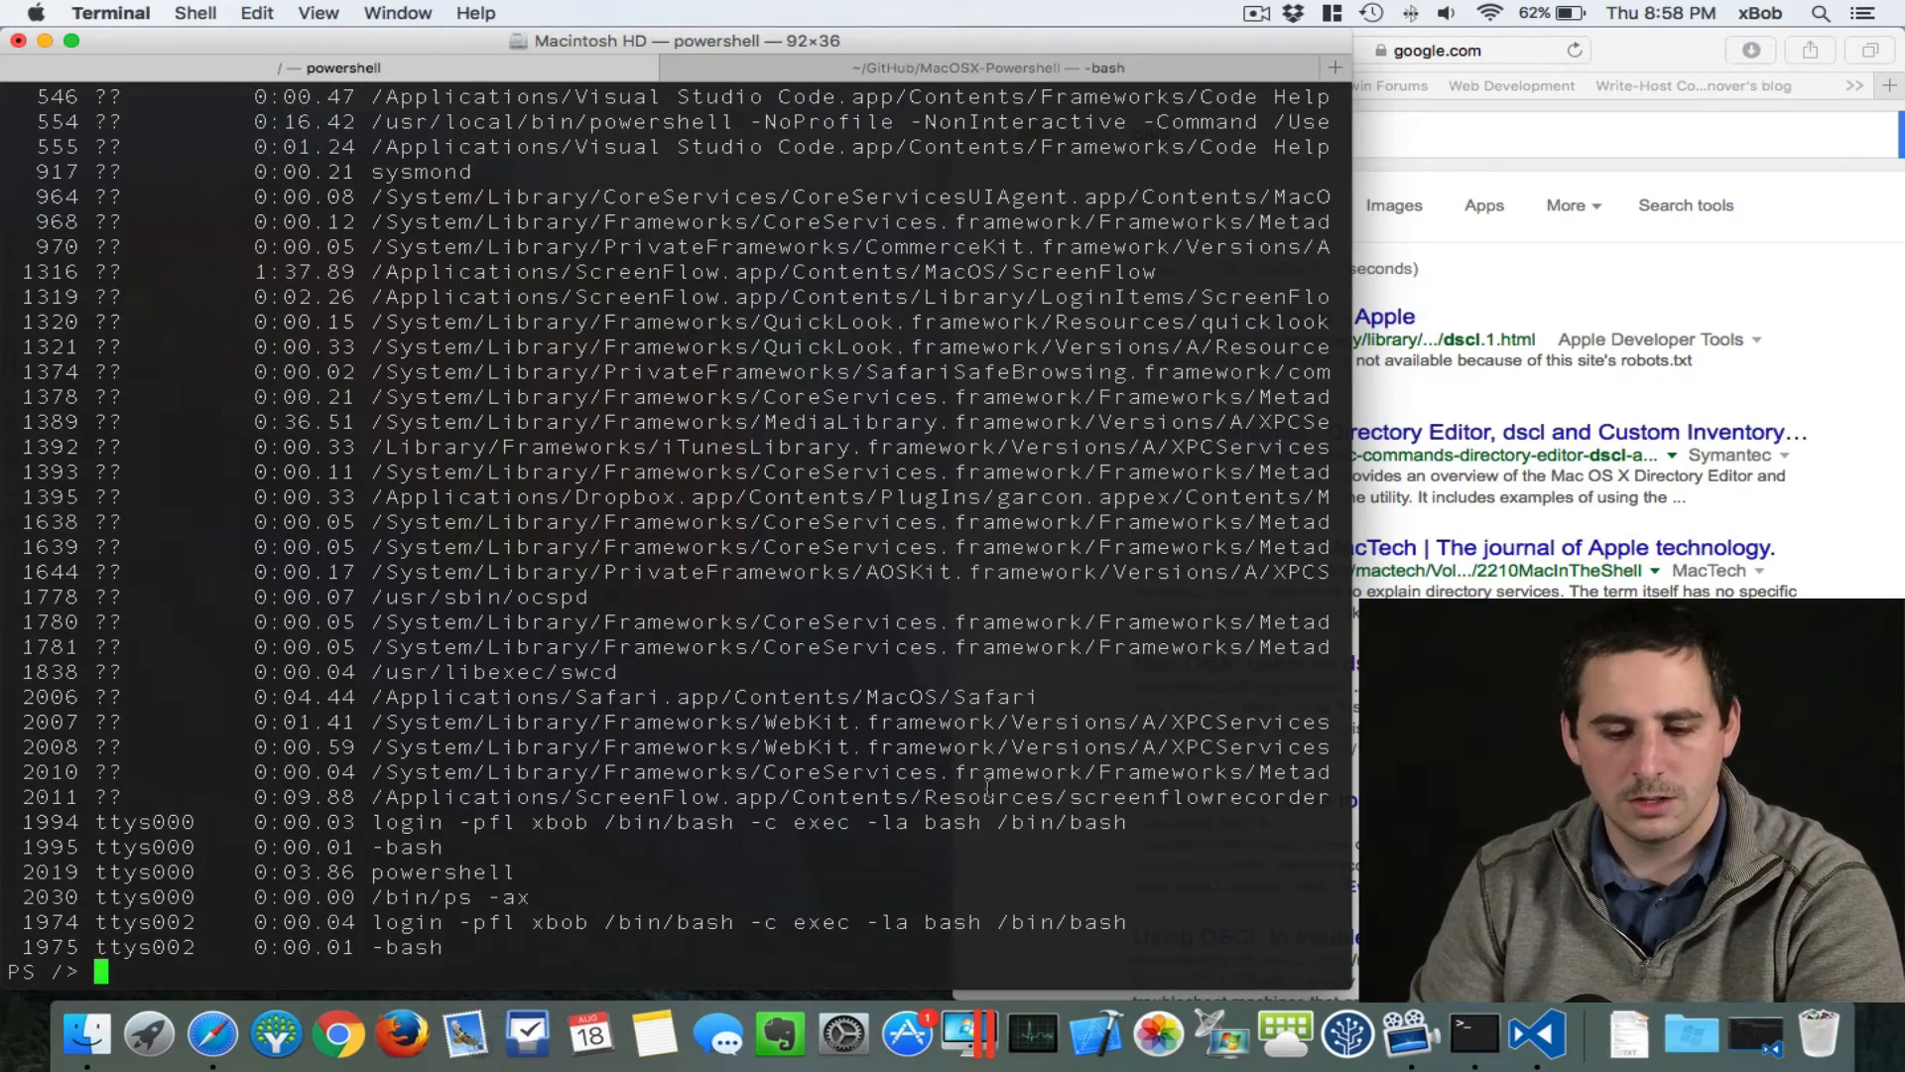
Step: Scroll through the ps -ax process list to review PIDs and executable paths
scroll("up", 3)
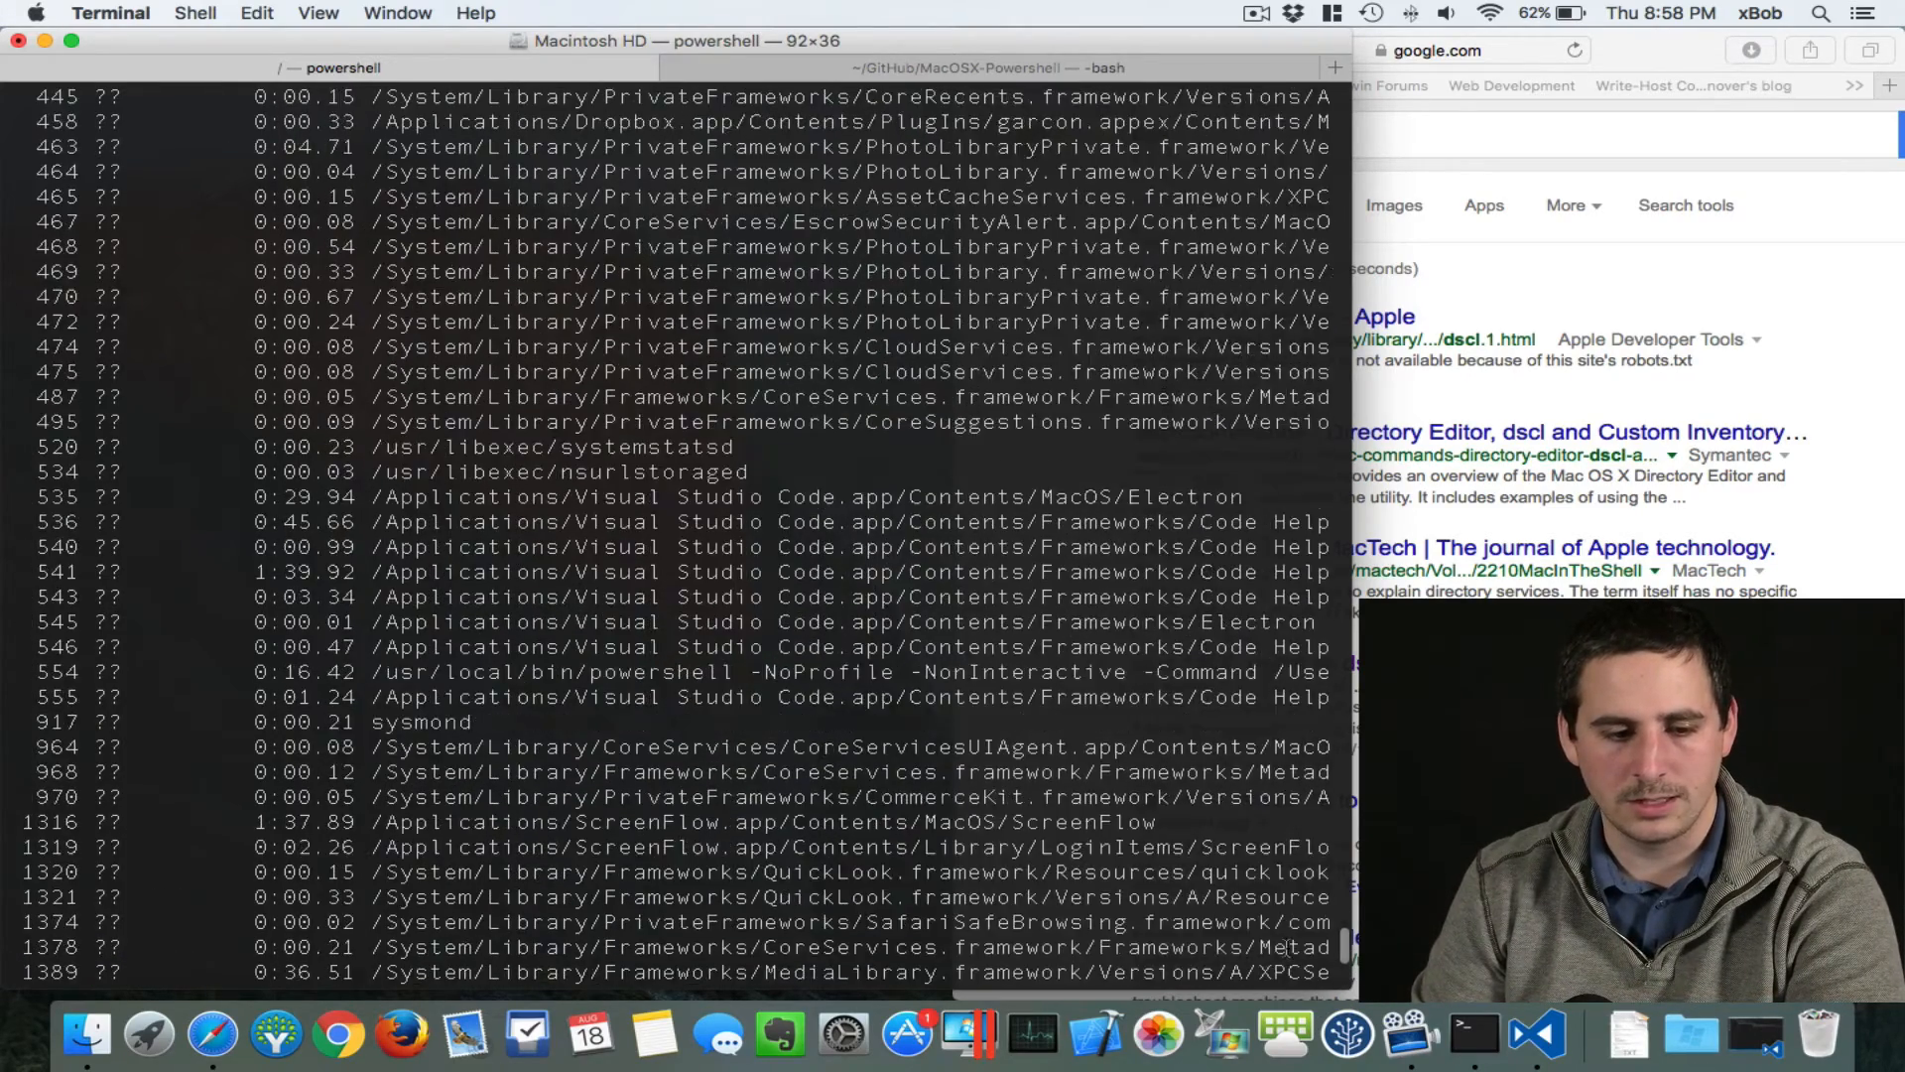
scroll("up", 3)
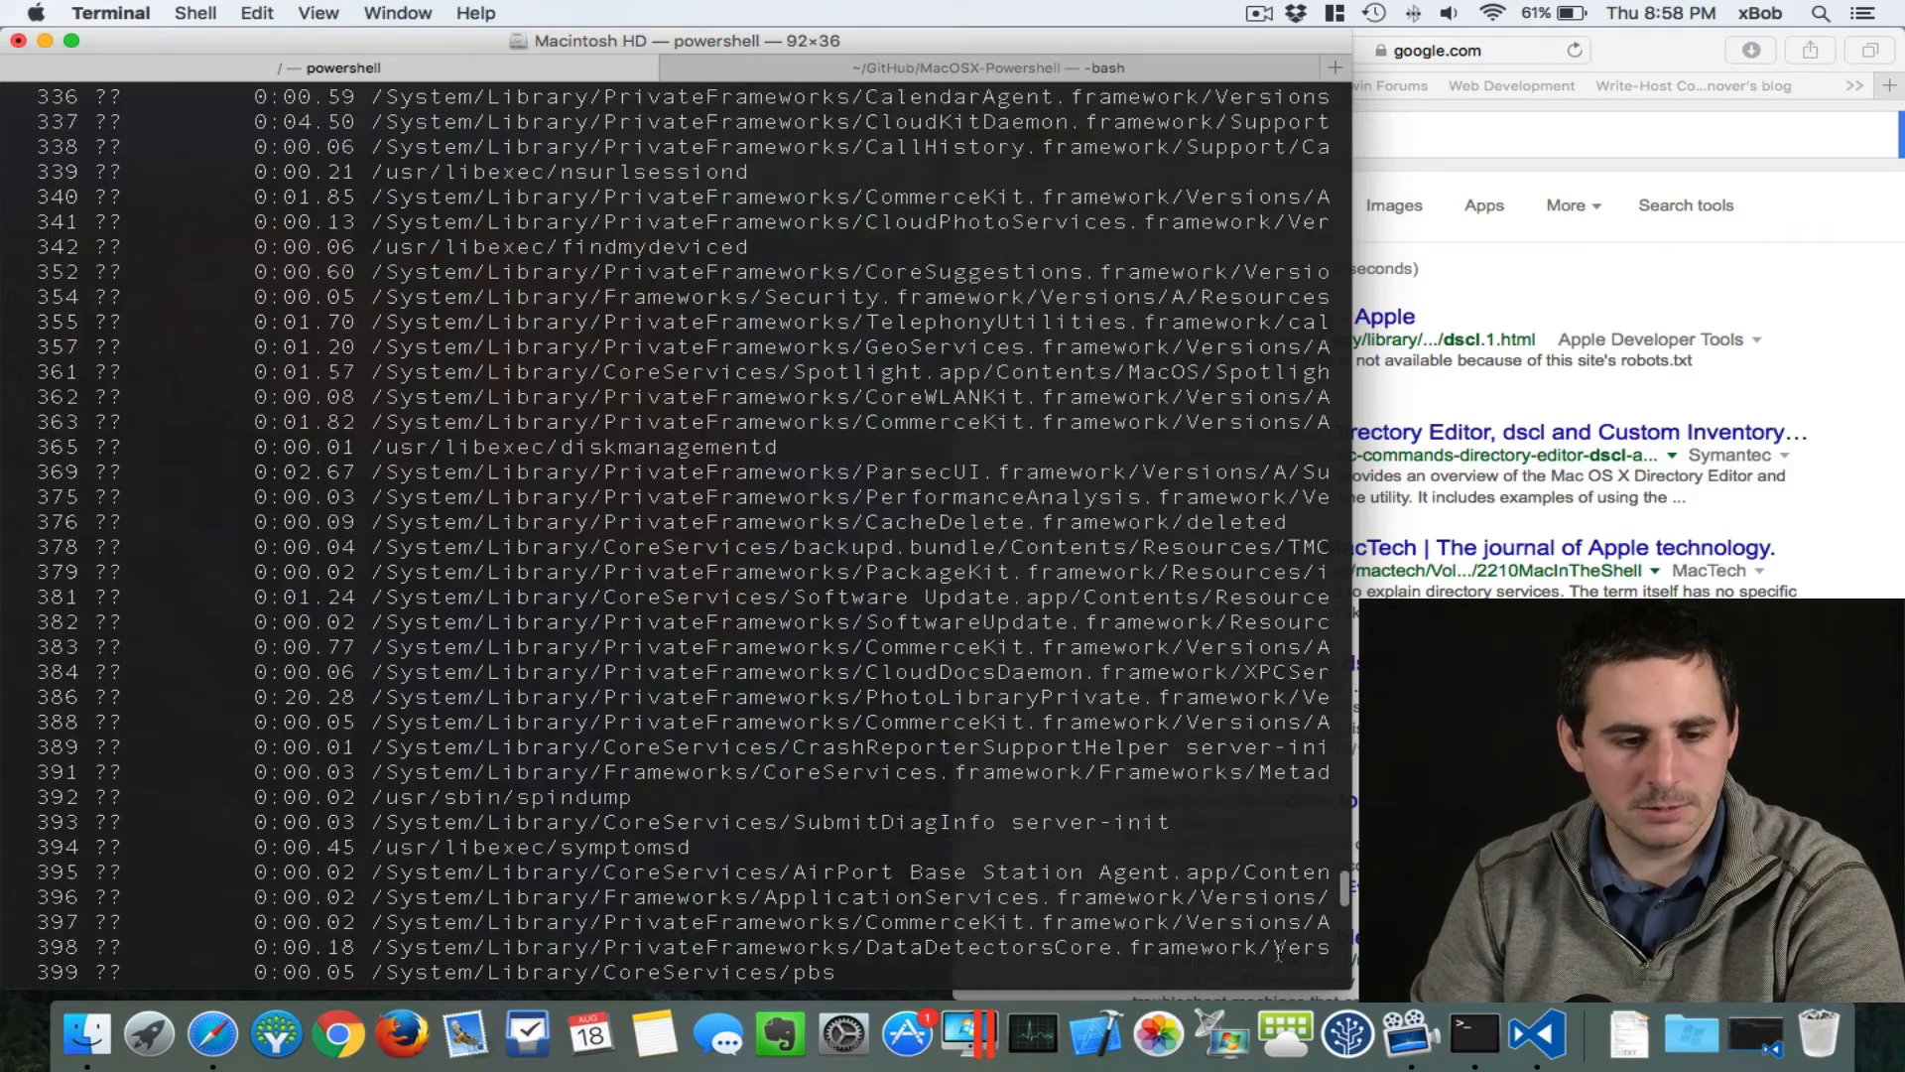
scroll("up", 3)
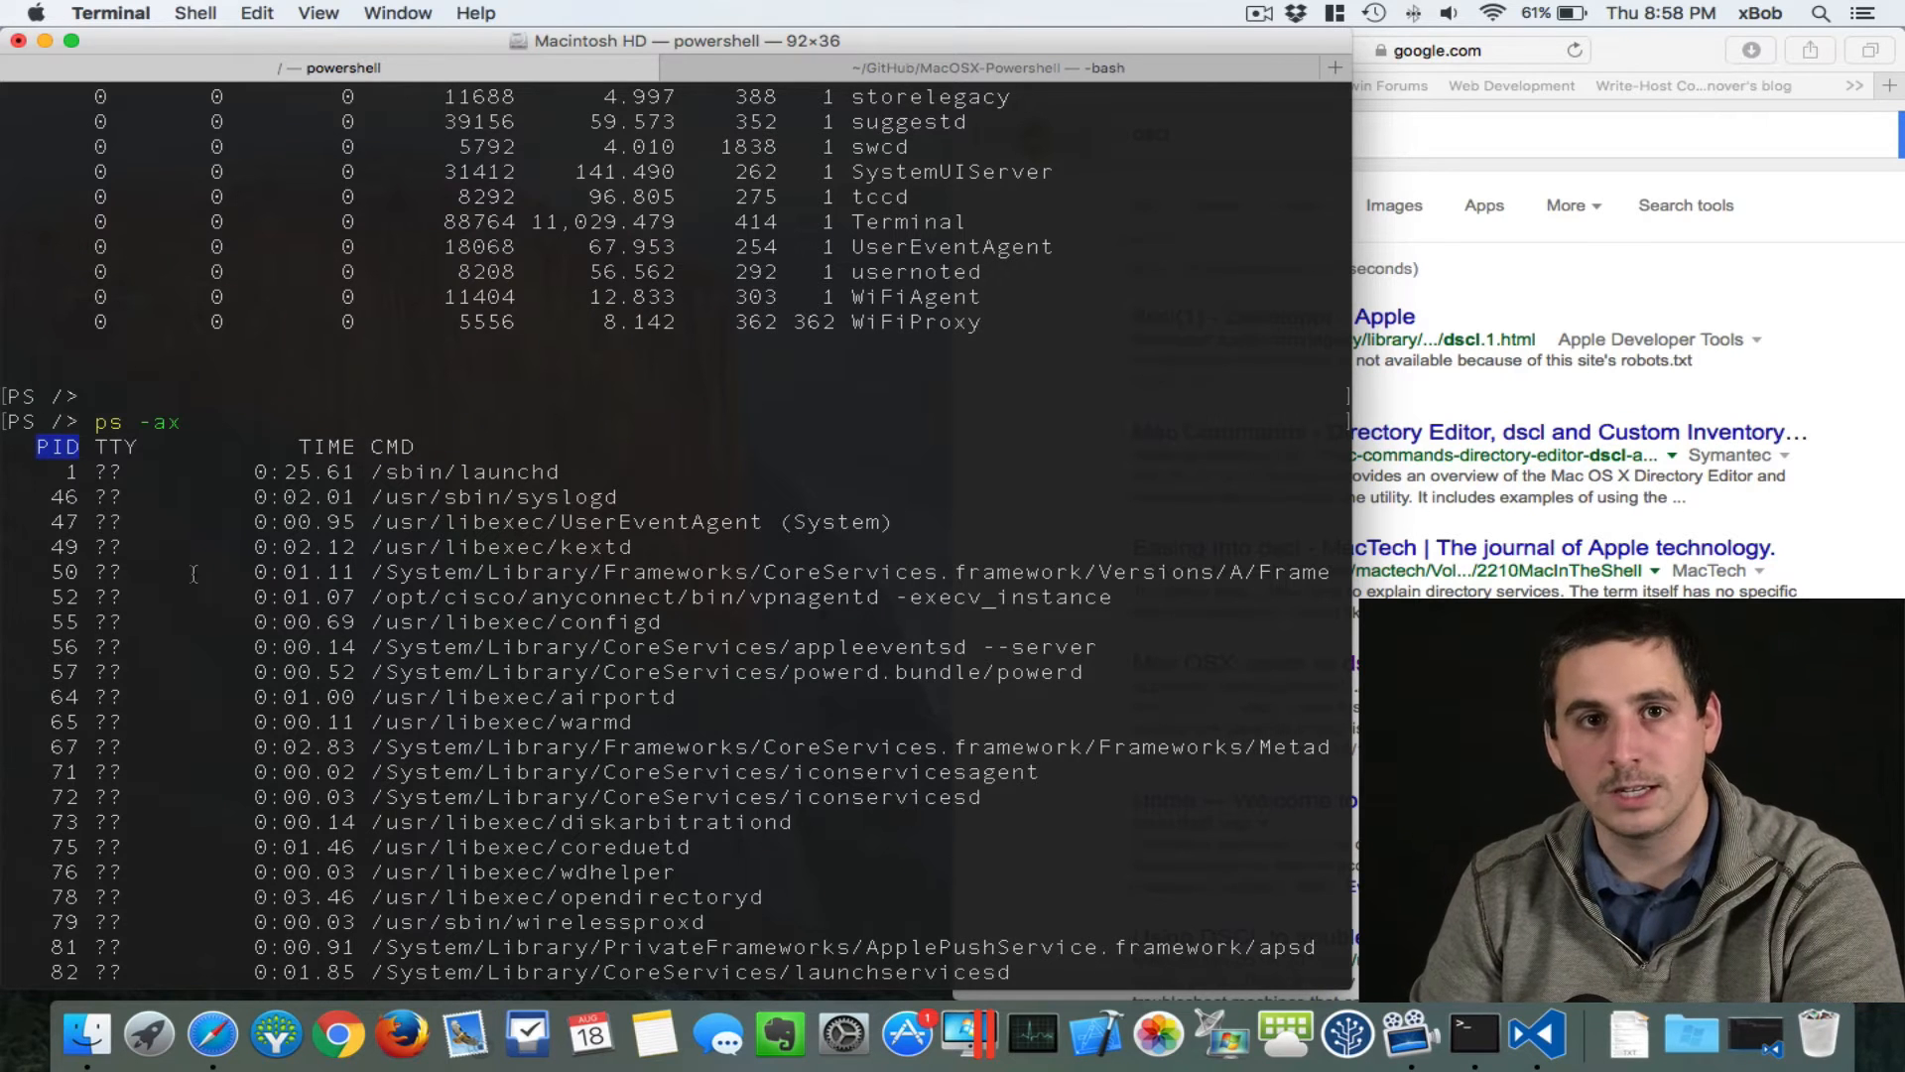
scroll("down", 3)
type("ps -ax")
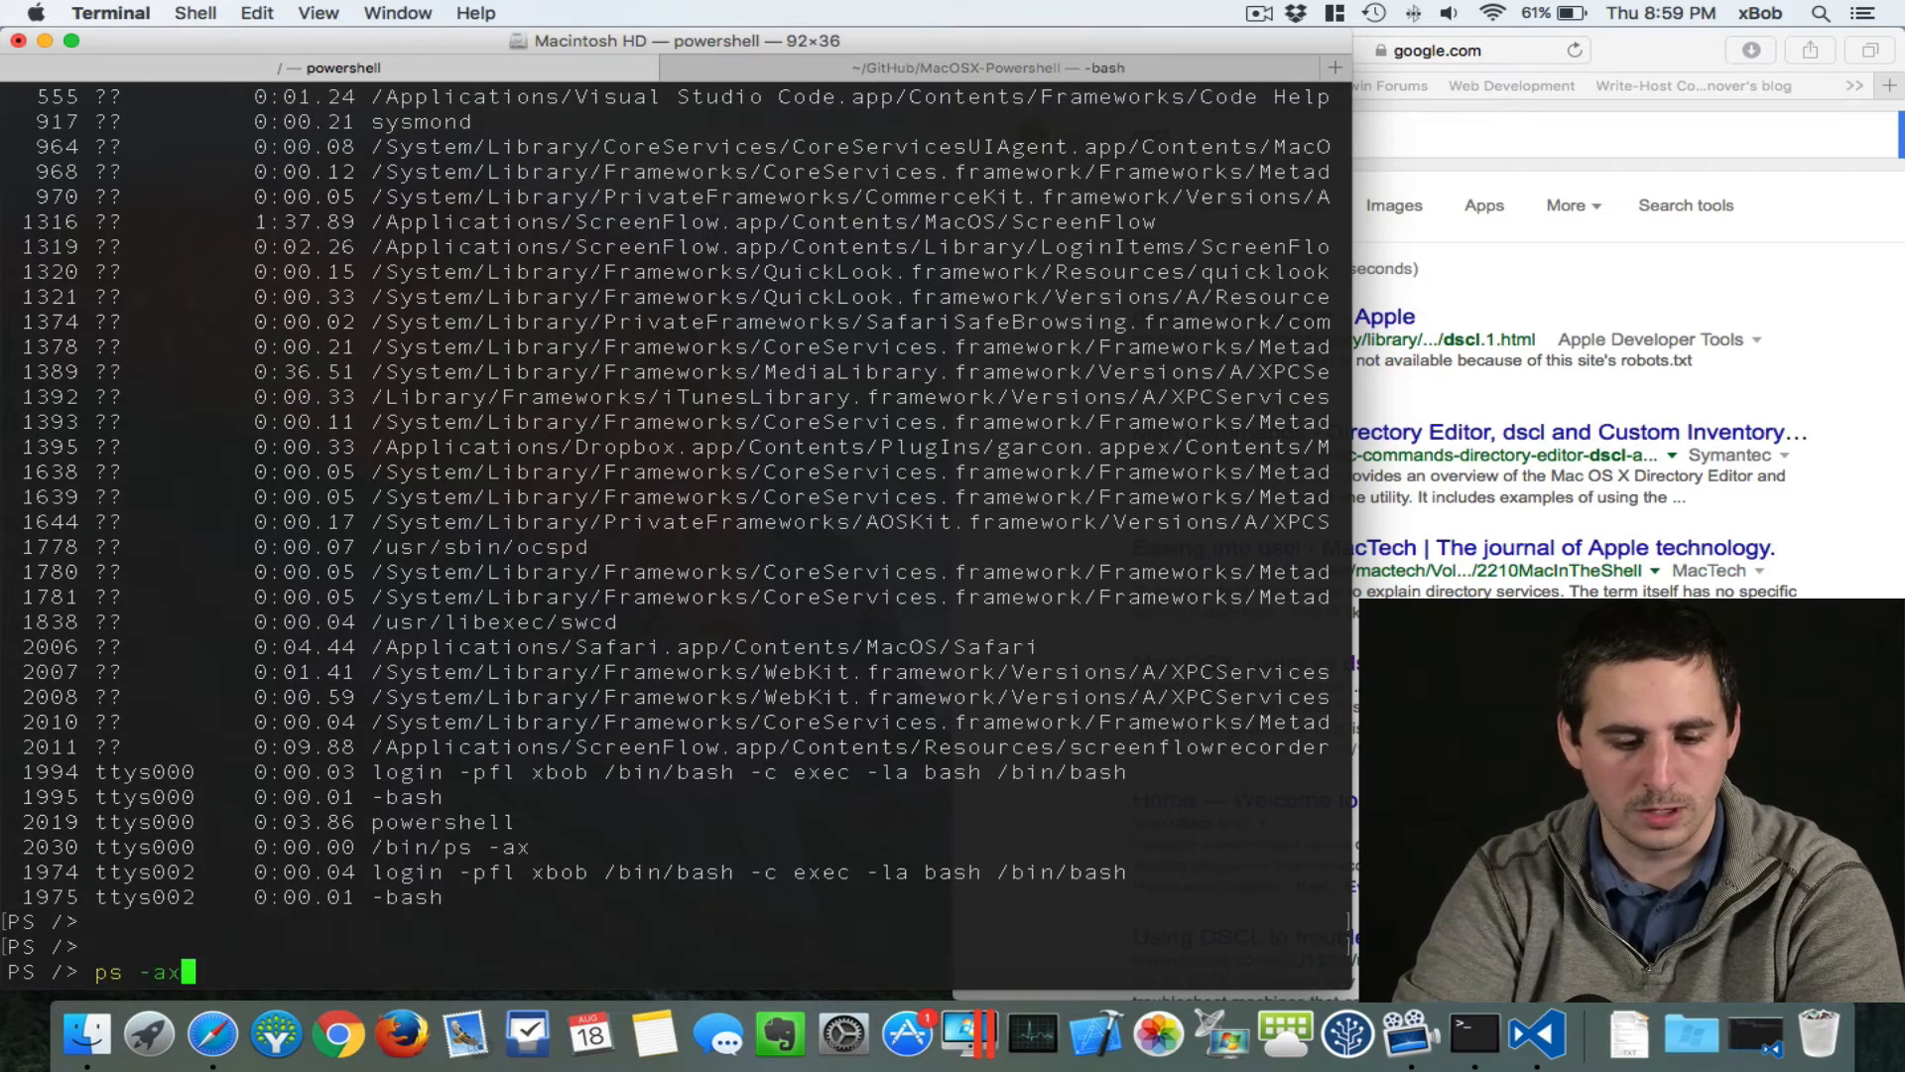
Step: Pipe ps -ax into gm to show its output is plain System.String members
type("| gm")
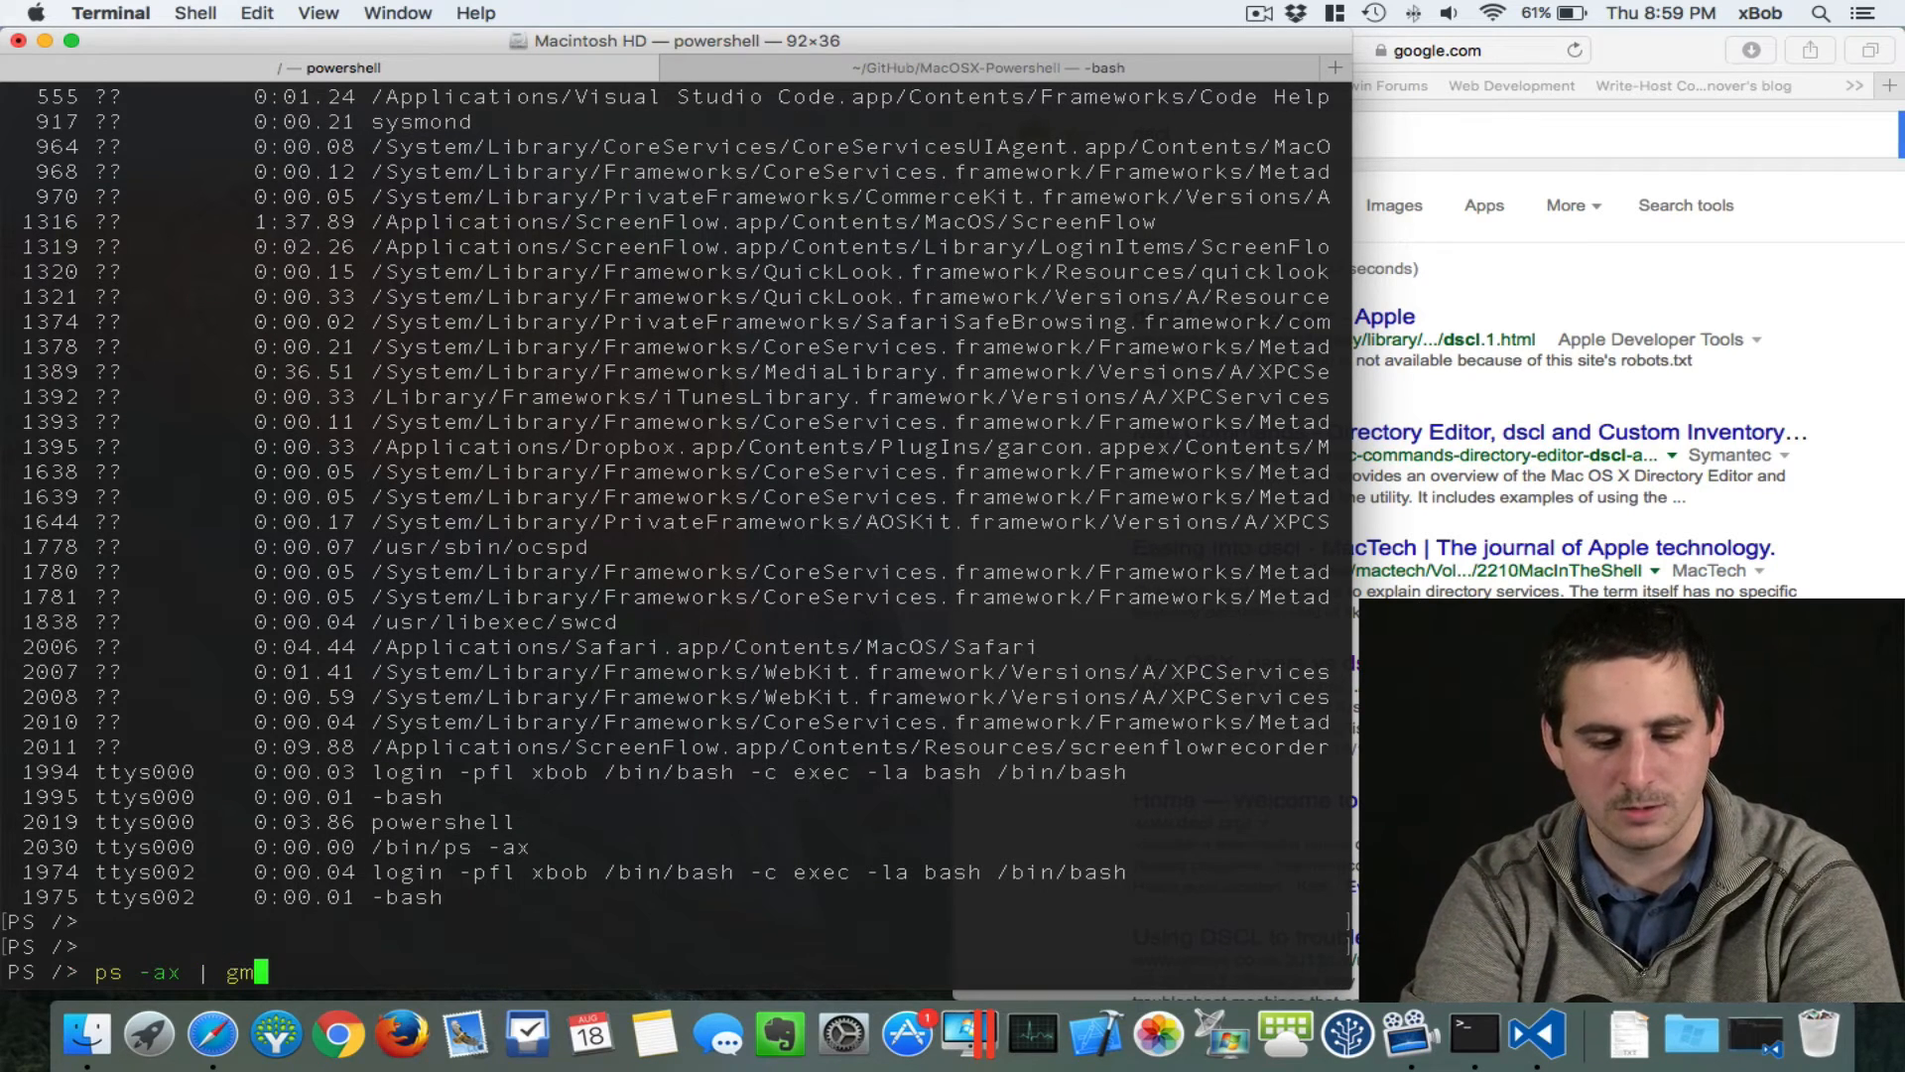
key("Return")
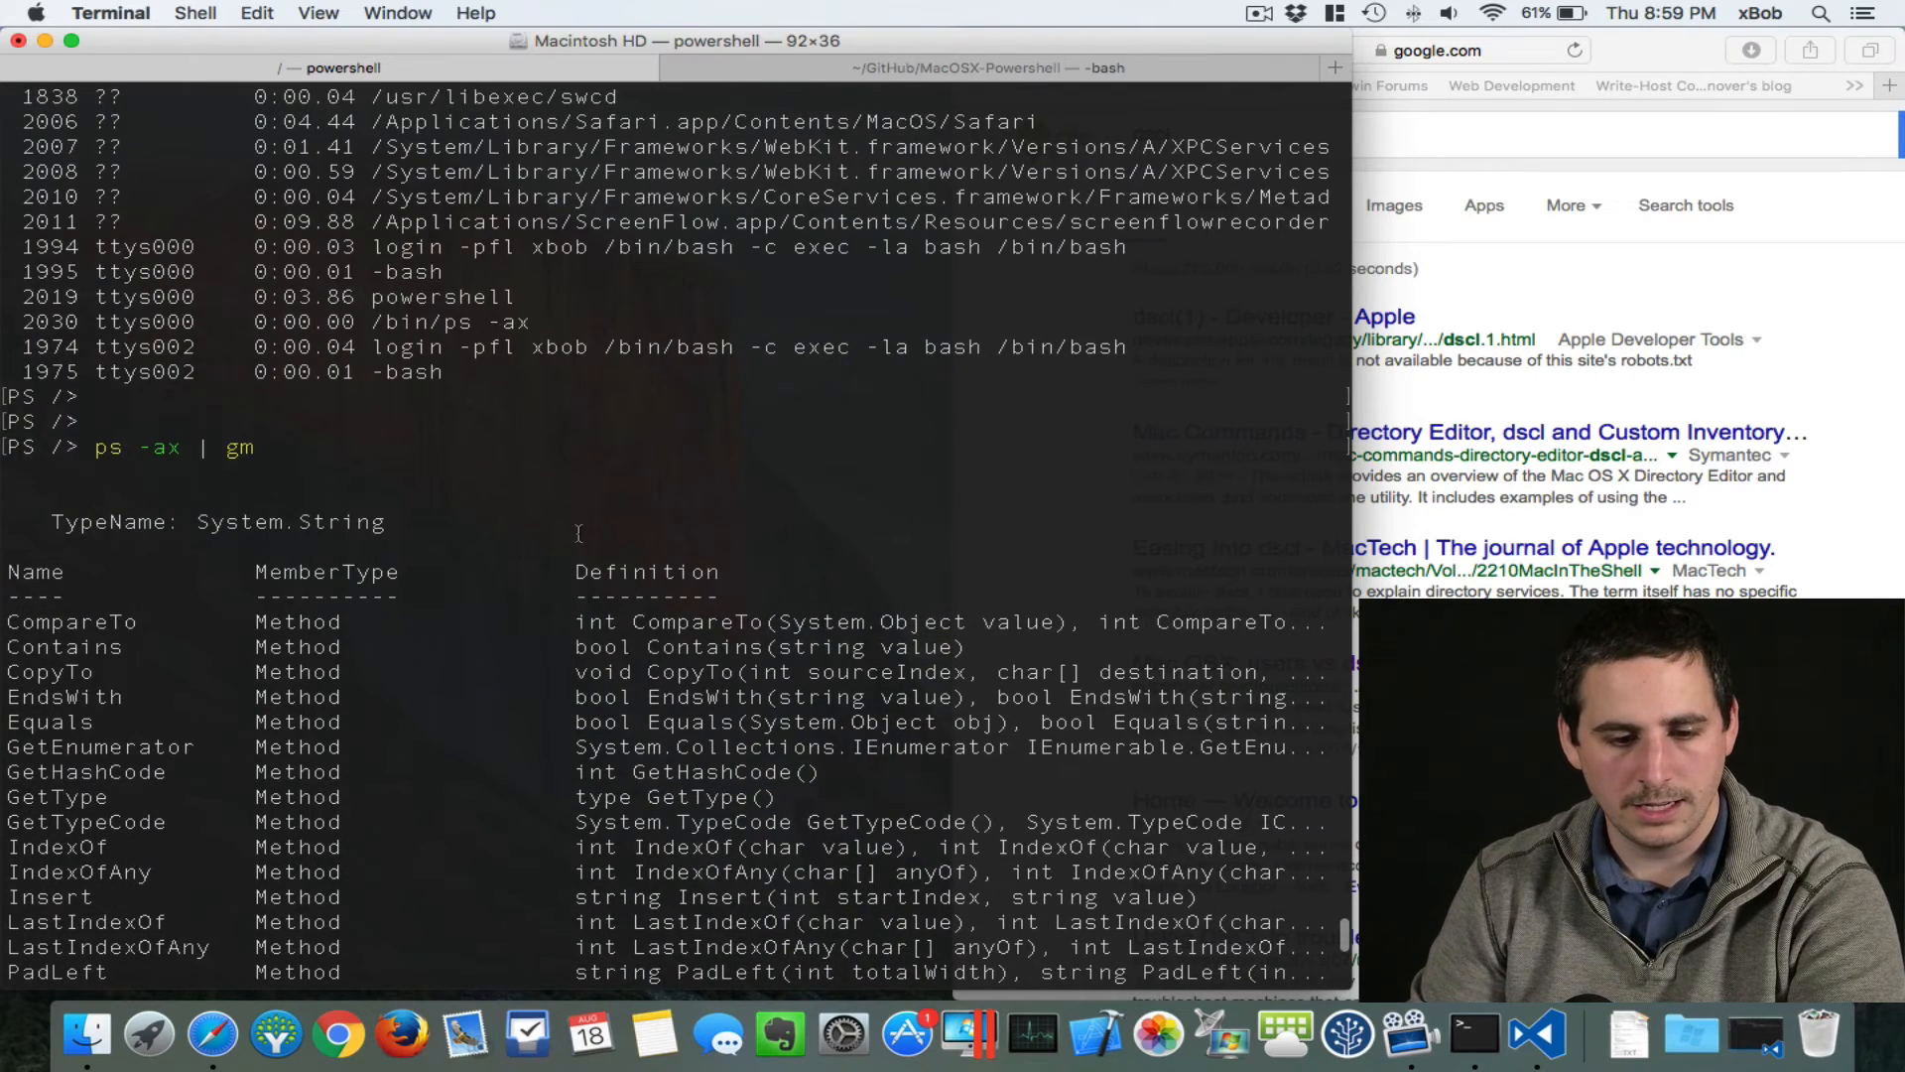
double_click(290, 522)
type("cl")
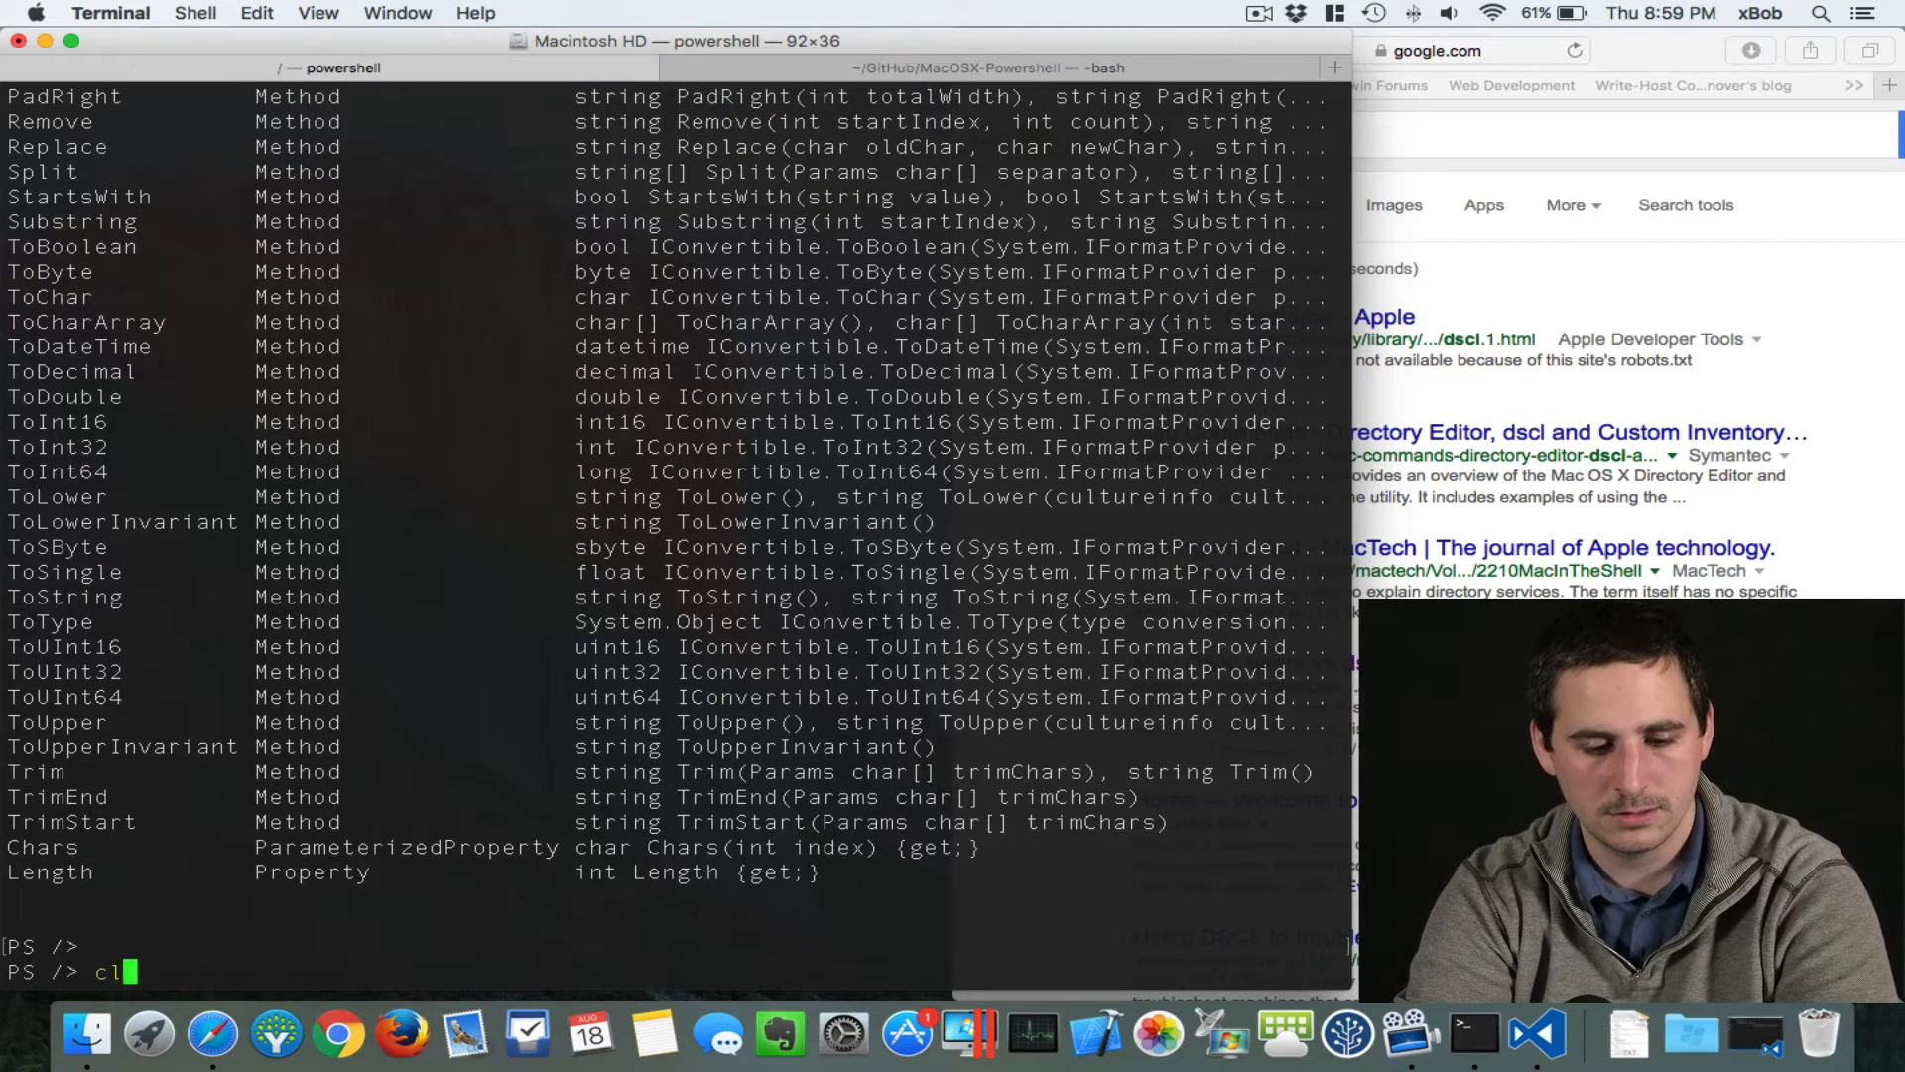
Step: Run Get-Process | Sort-Object cpu -Descending | Select-Object -First 5 for the top five CPU processes
key("Return")
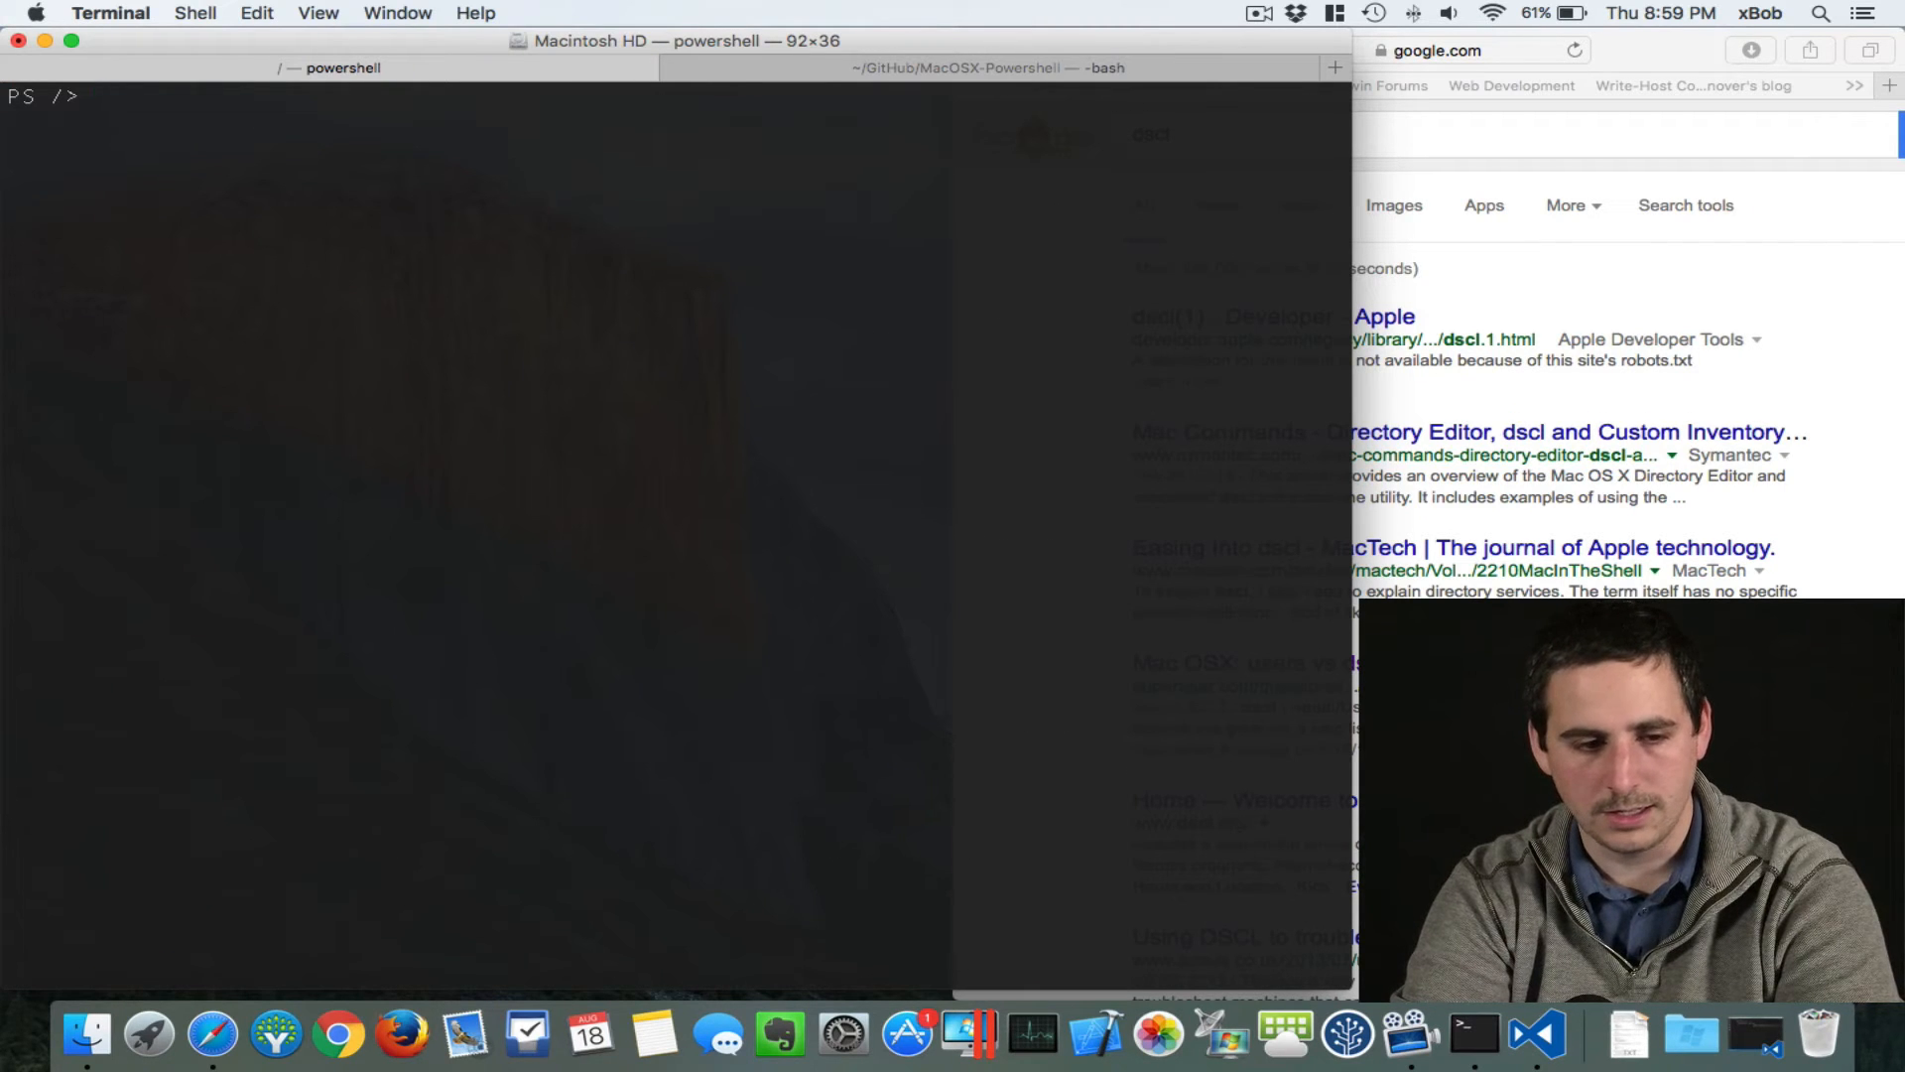
type("Get-Process")
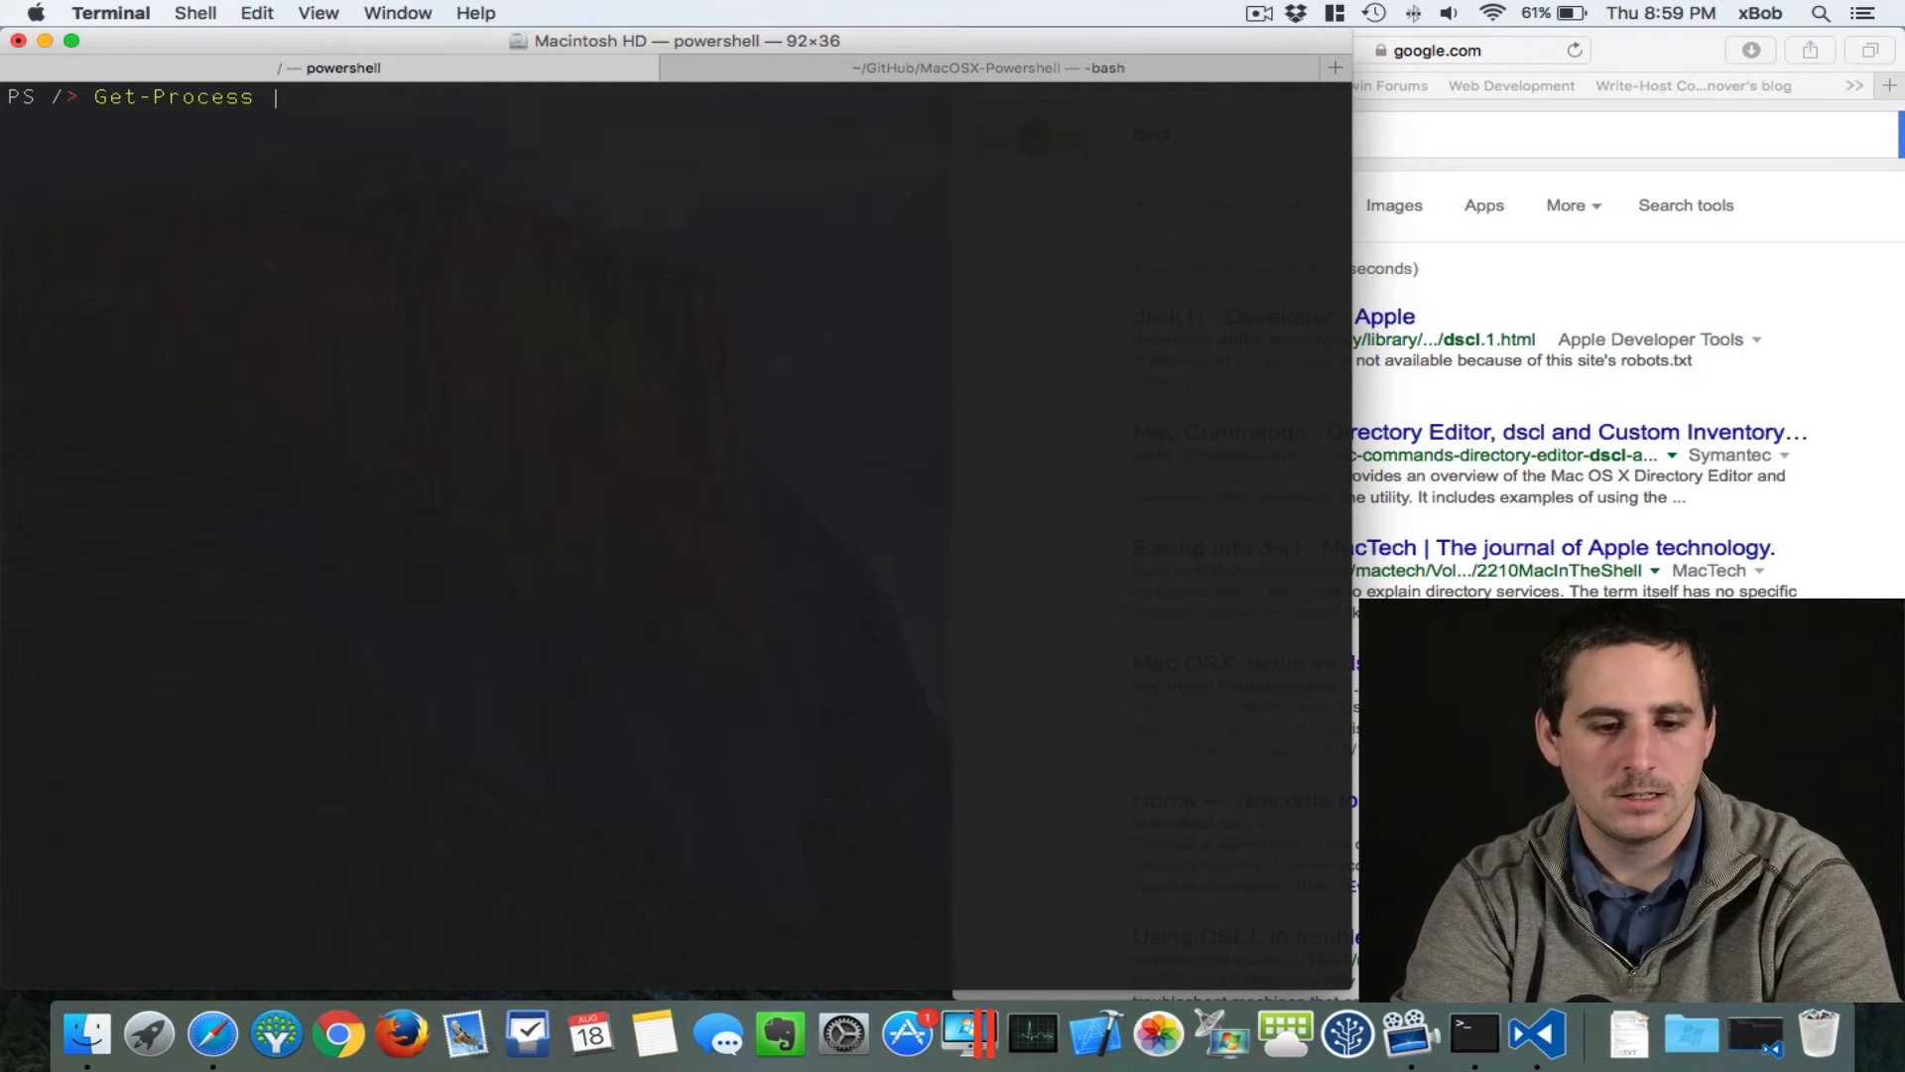
type("| sort-o")
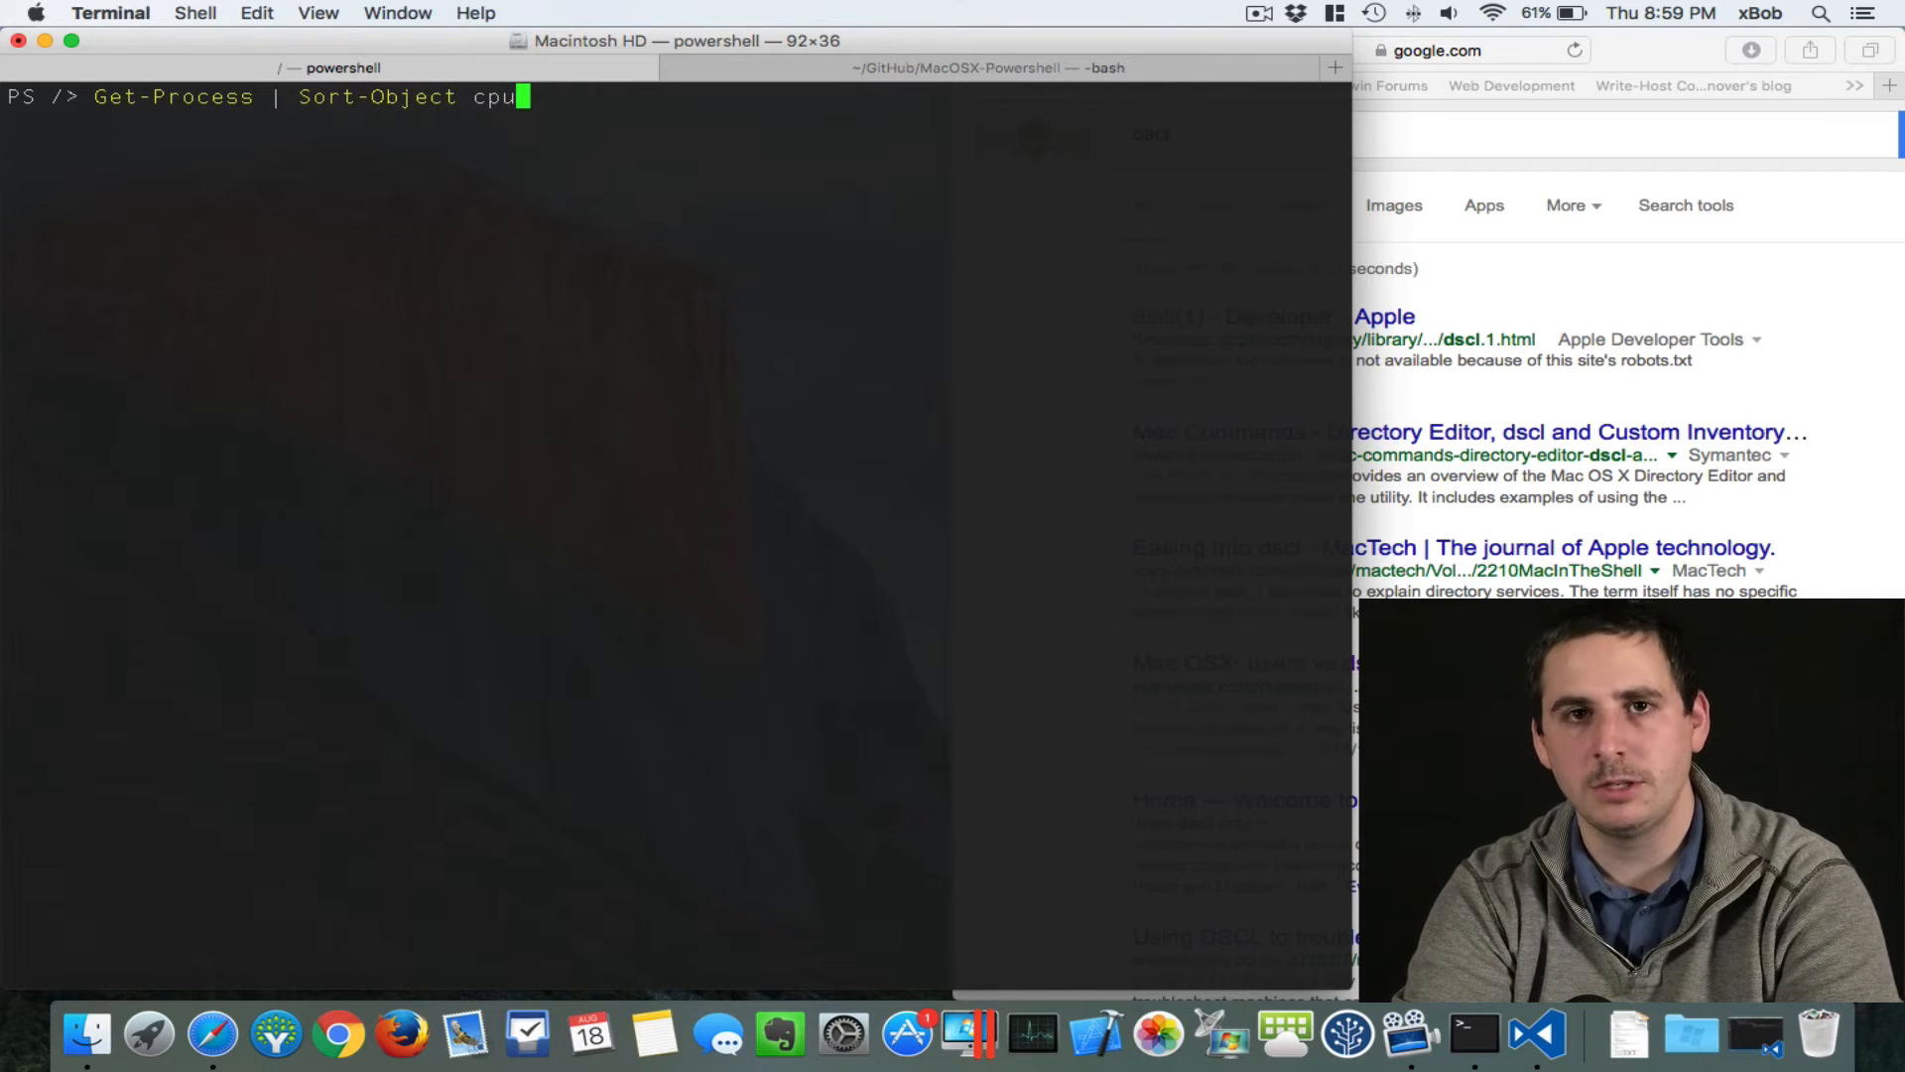
type("-Descending | se")
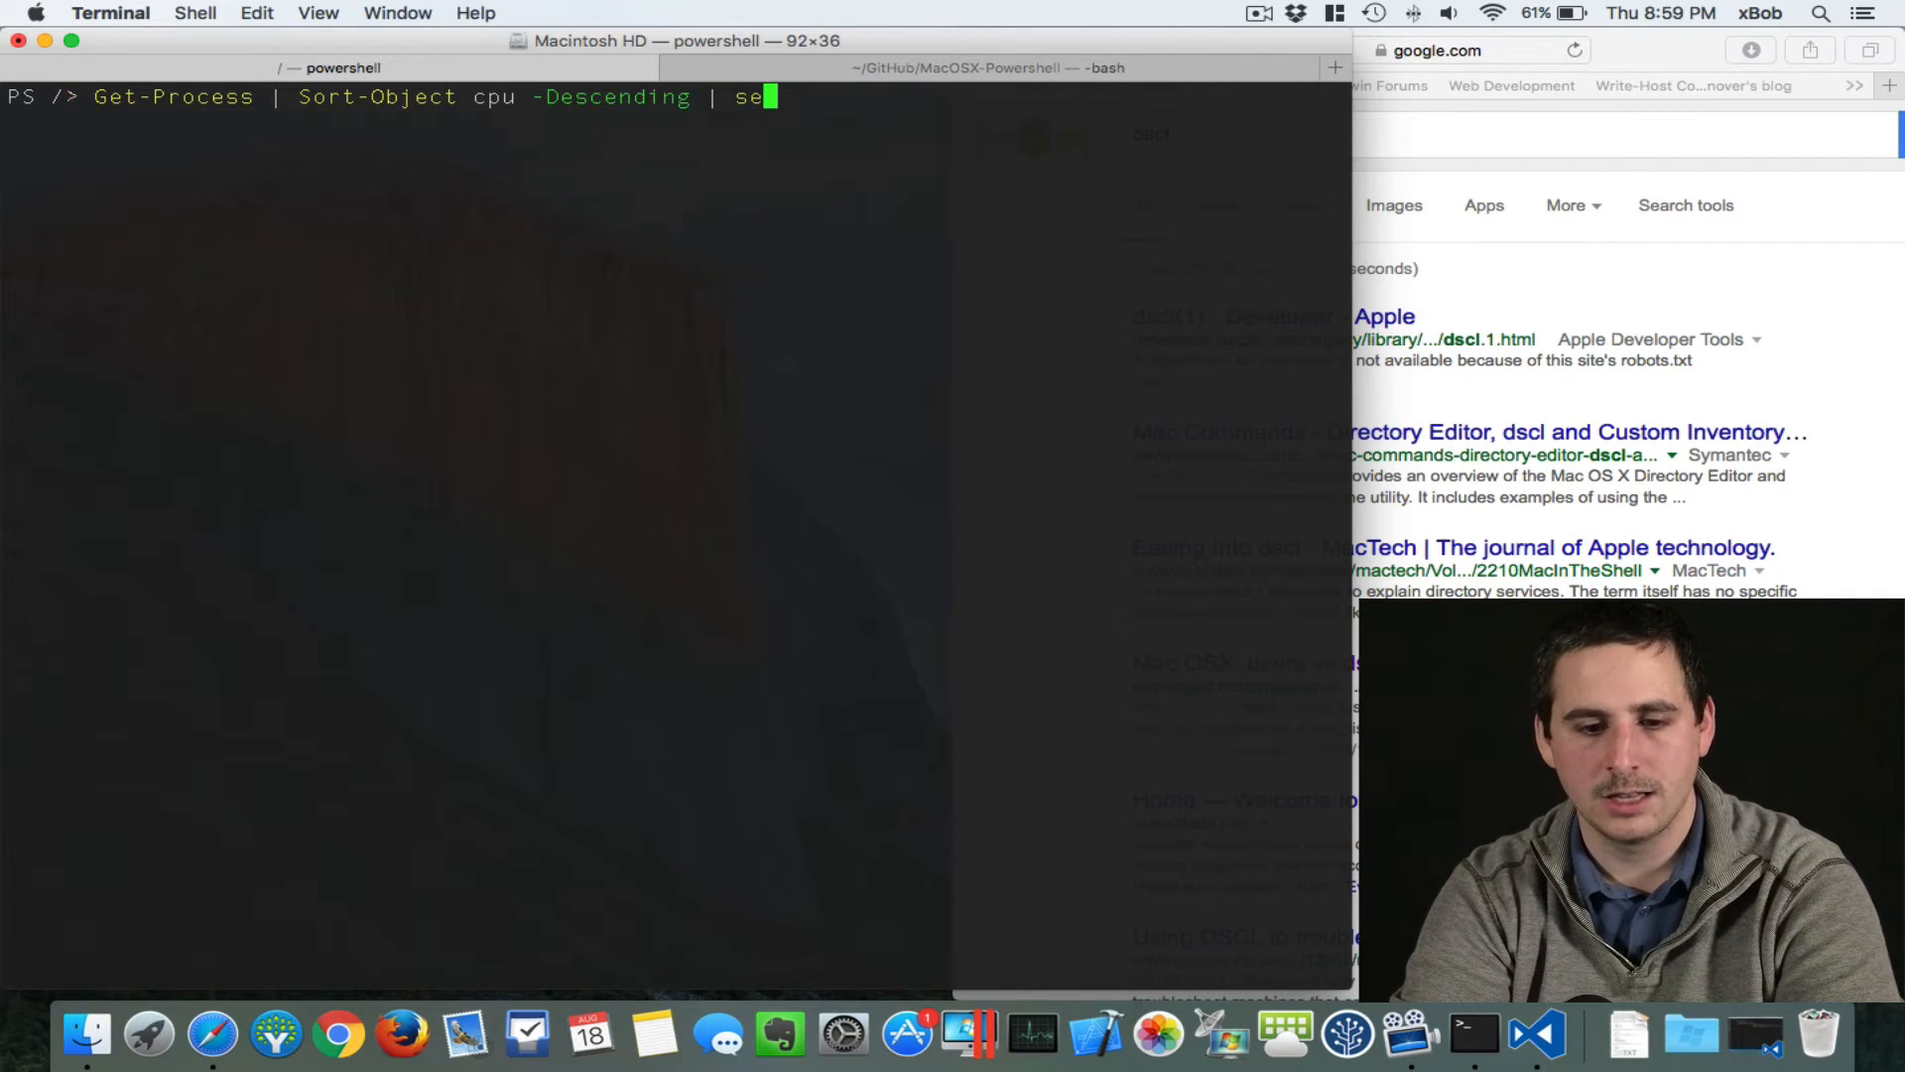
type("lect-Object")
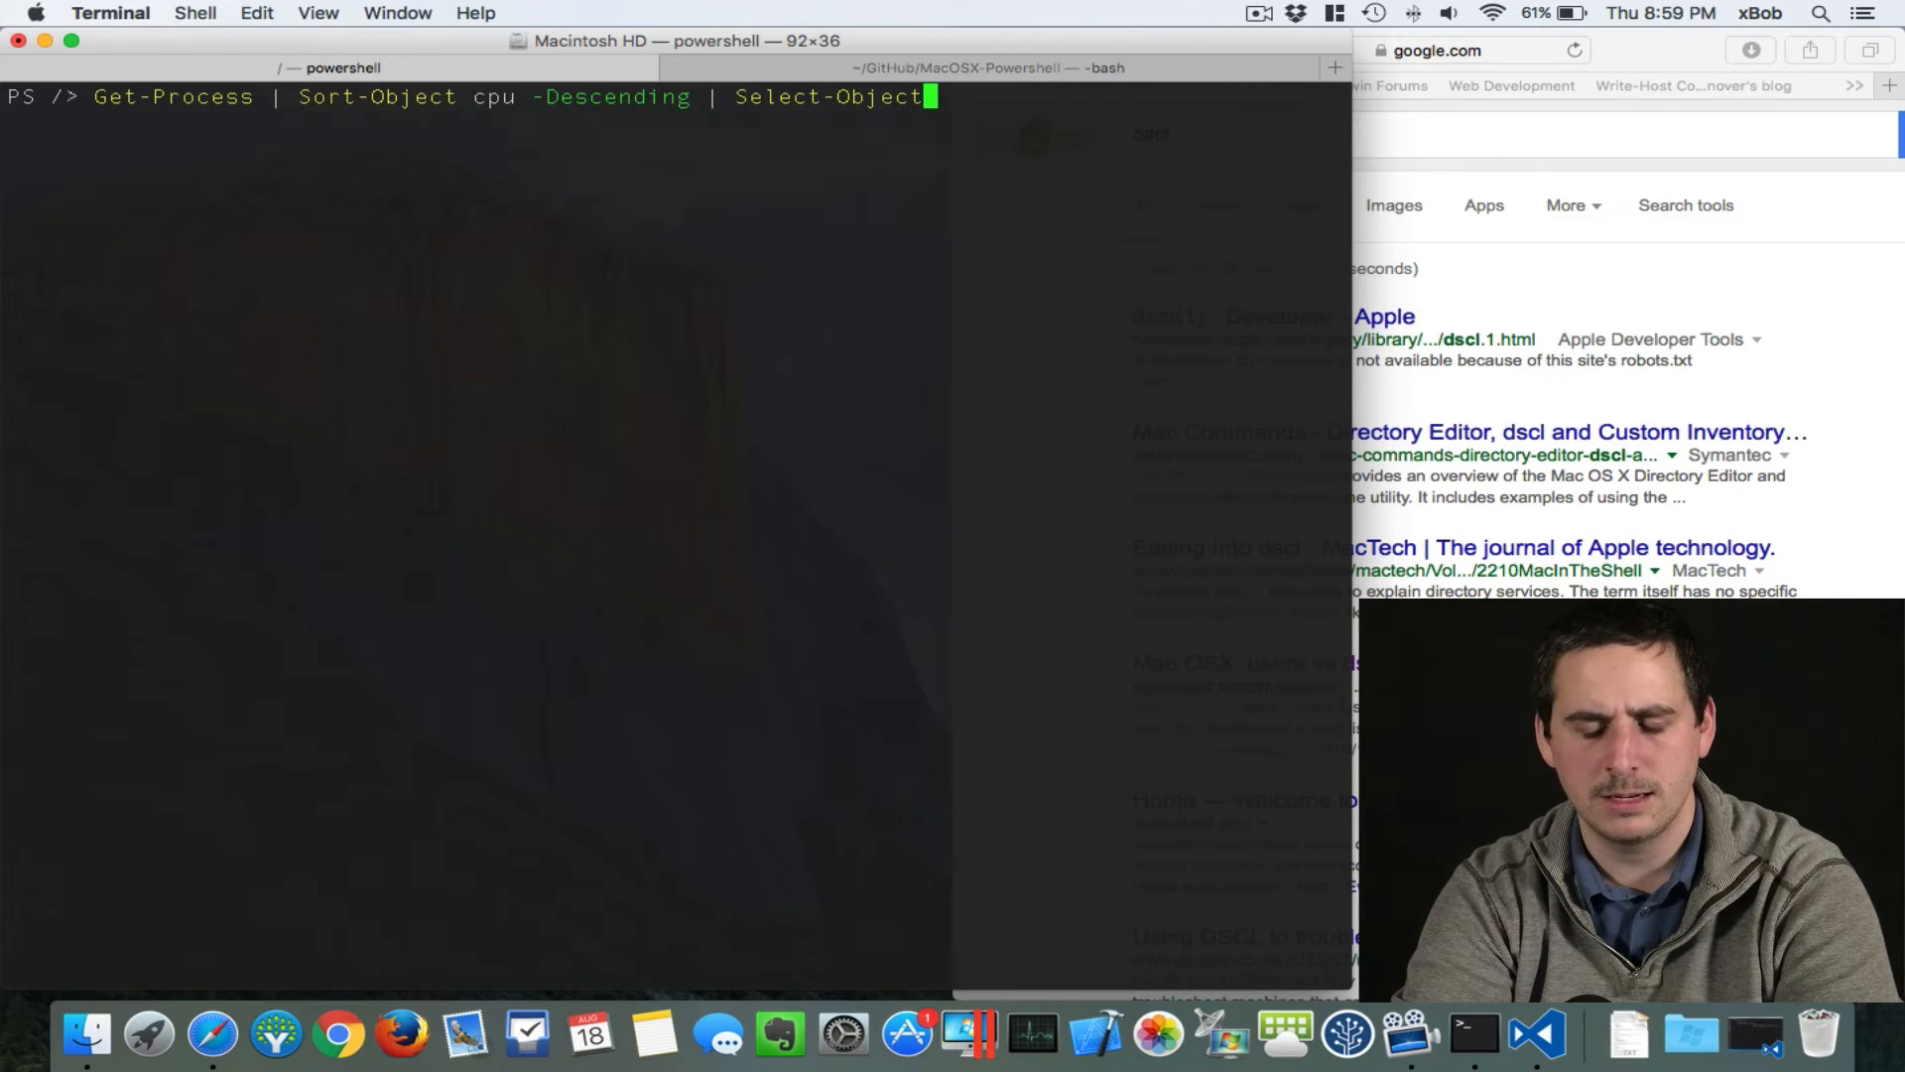
type("-First")
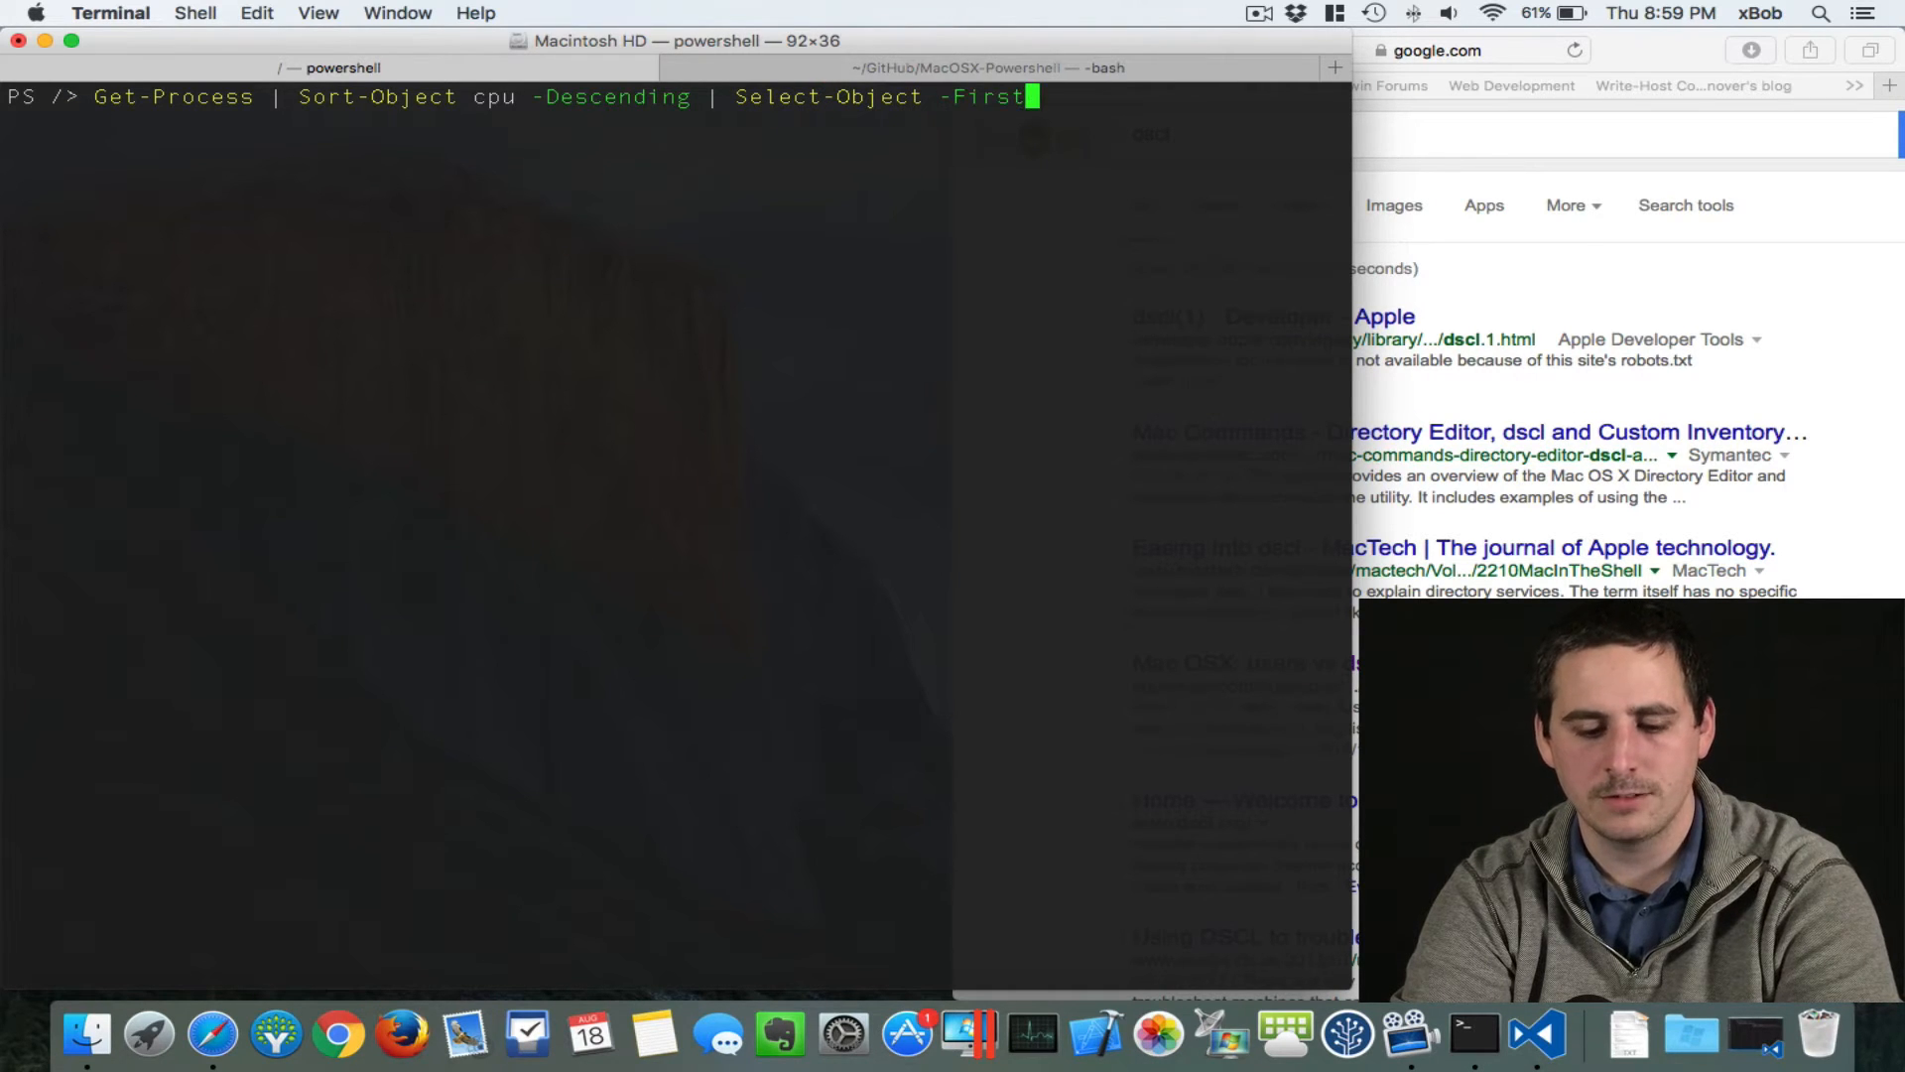
key("Return")
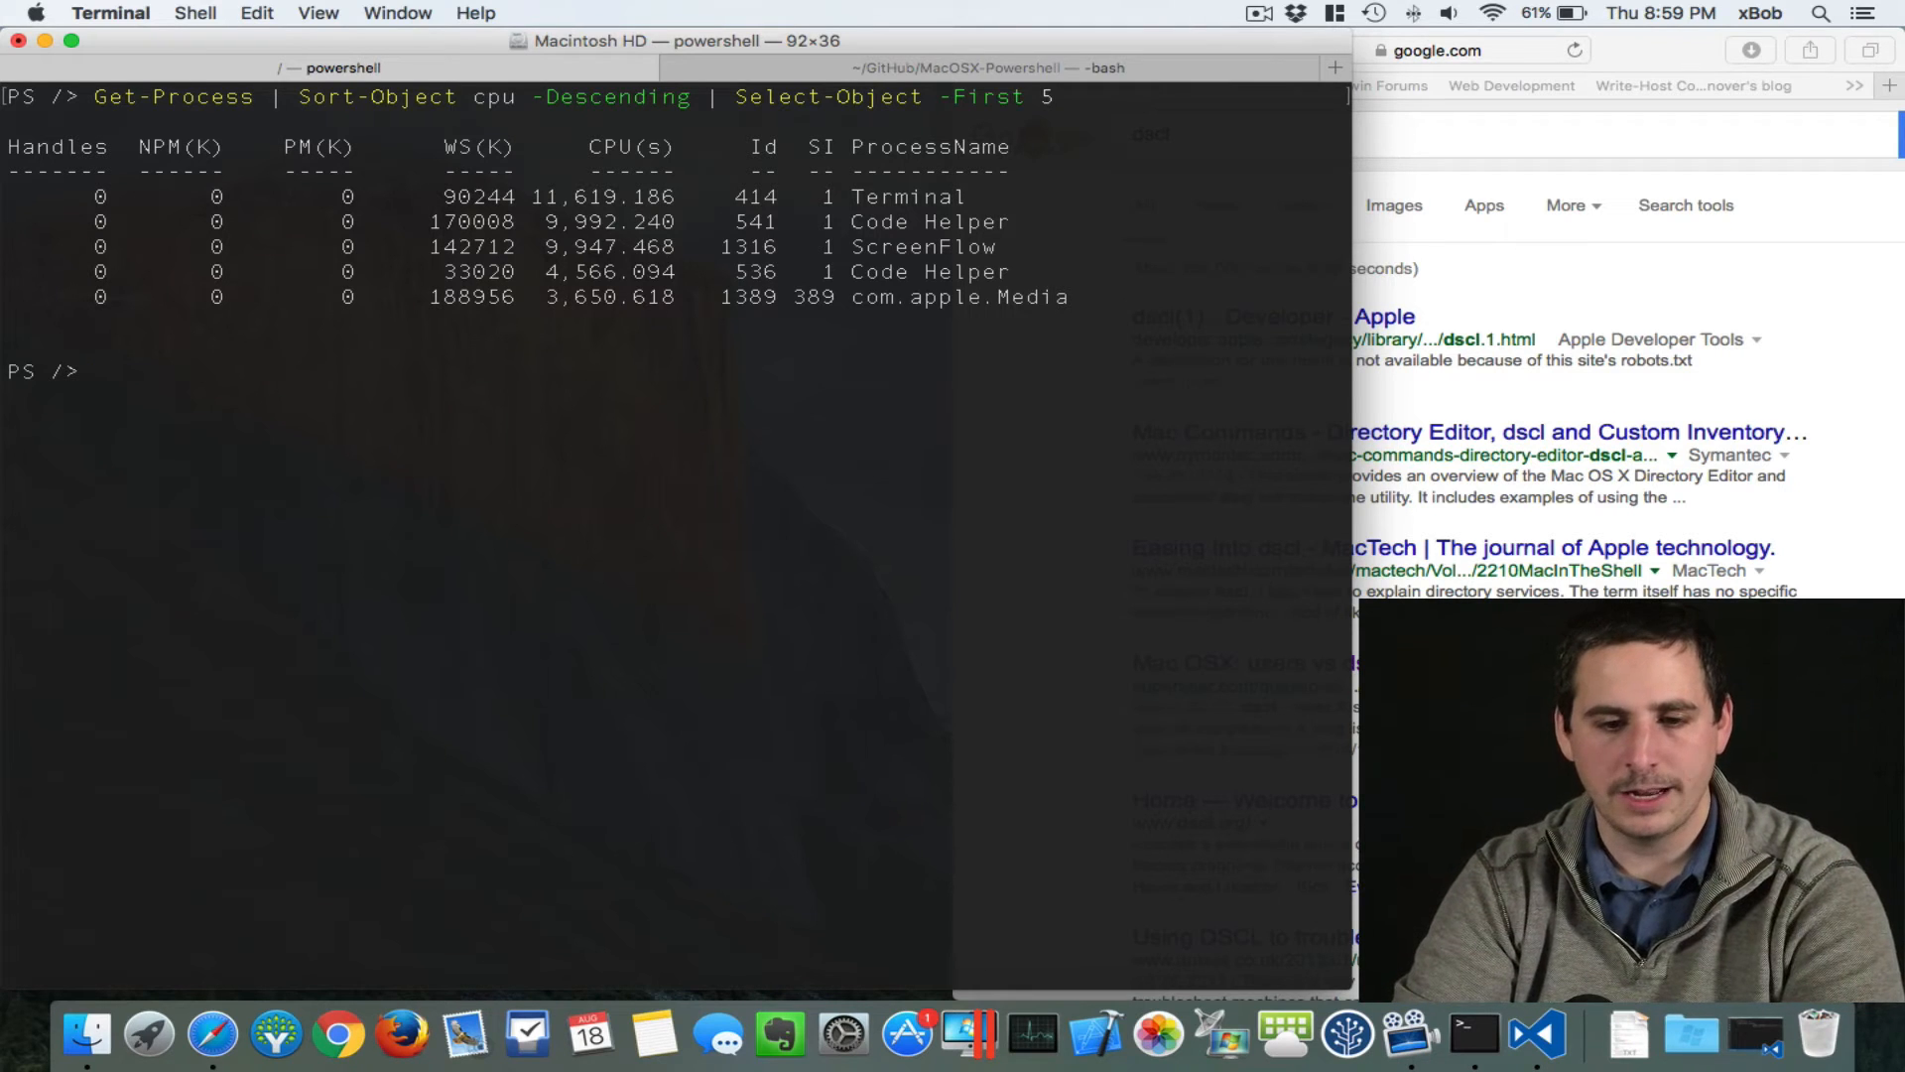
Step: Recall the pipeline command, trim its end, then cancel it with Ctrl+C
key("Up")
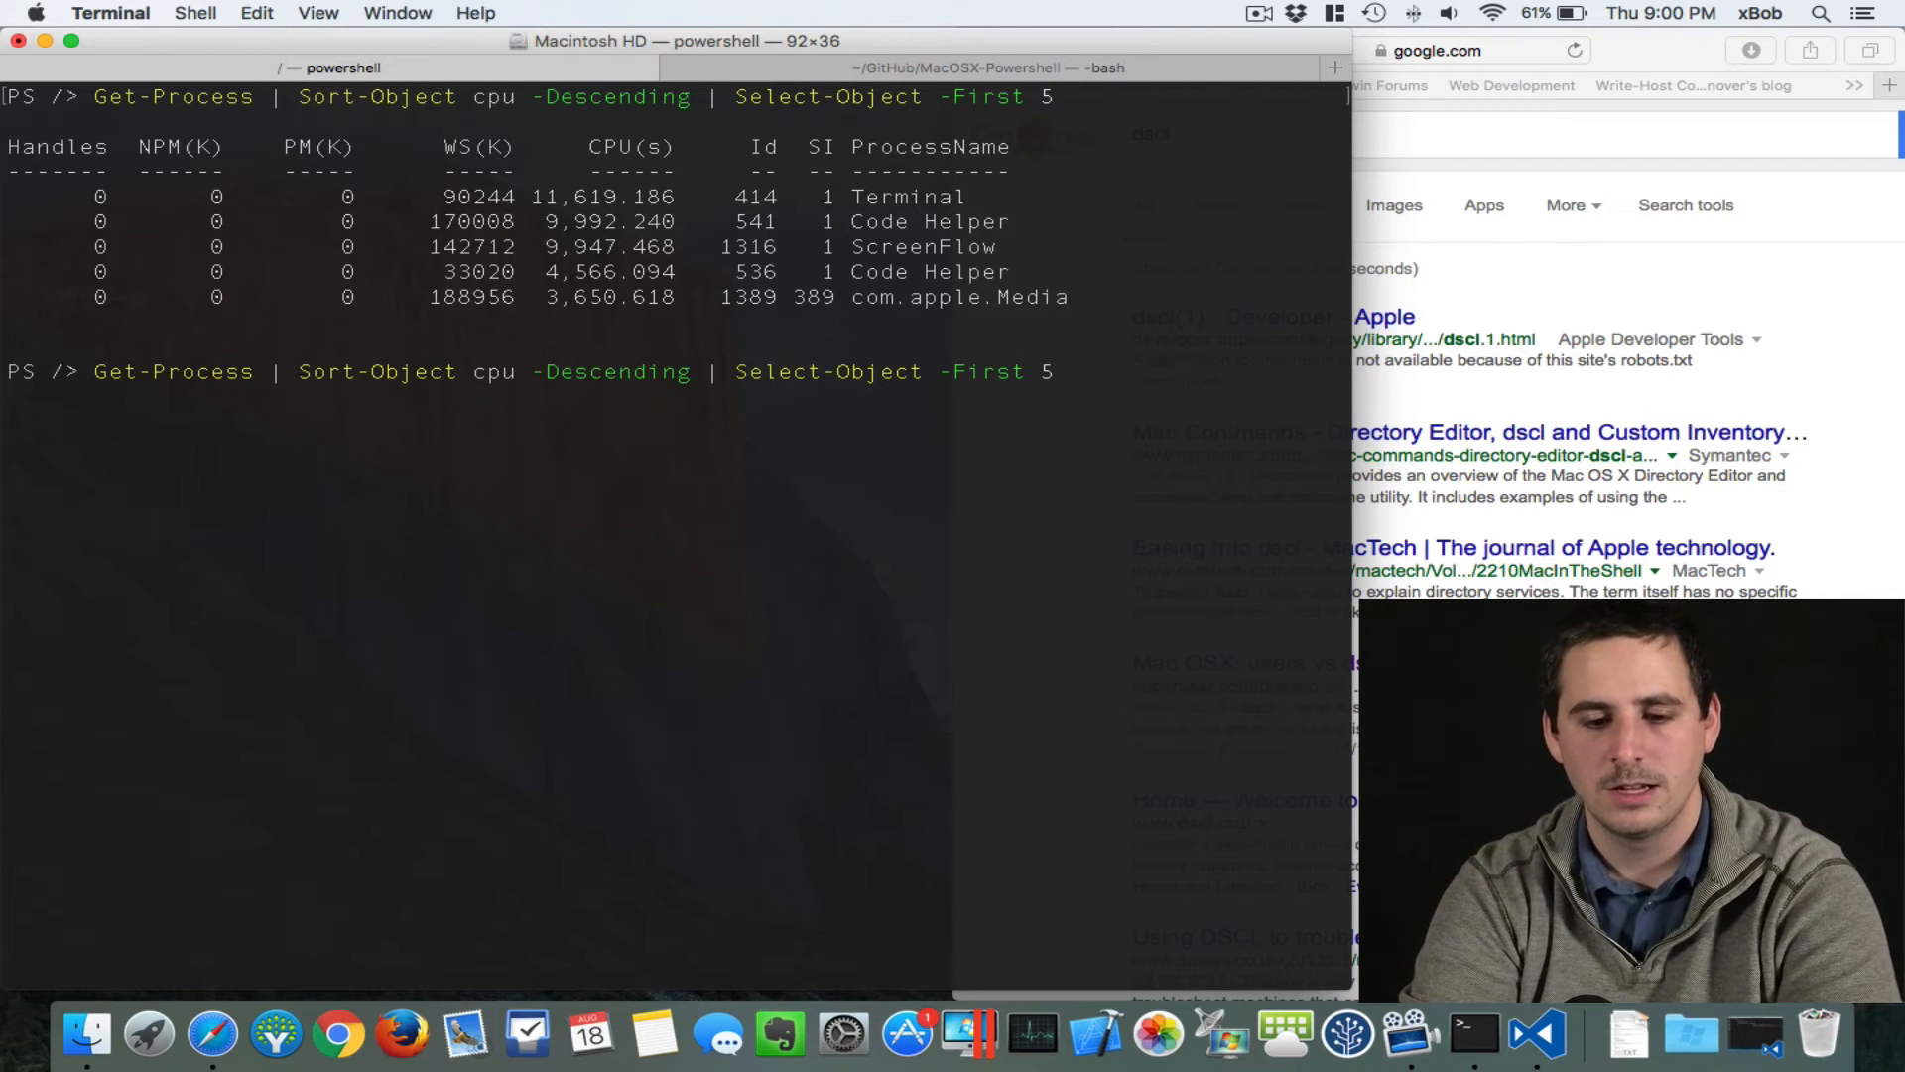
key("Backspace")
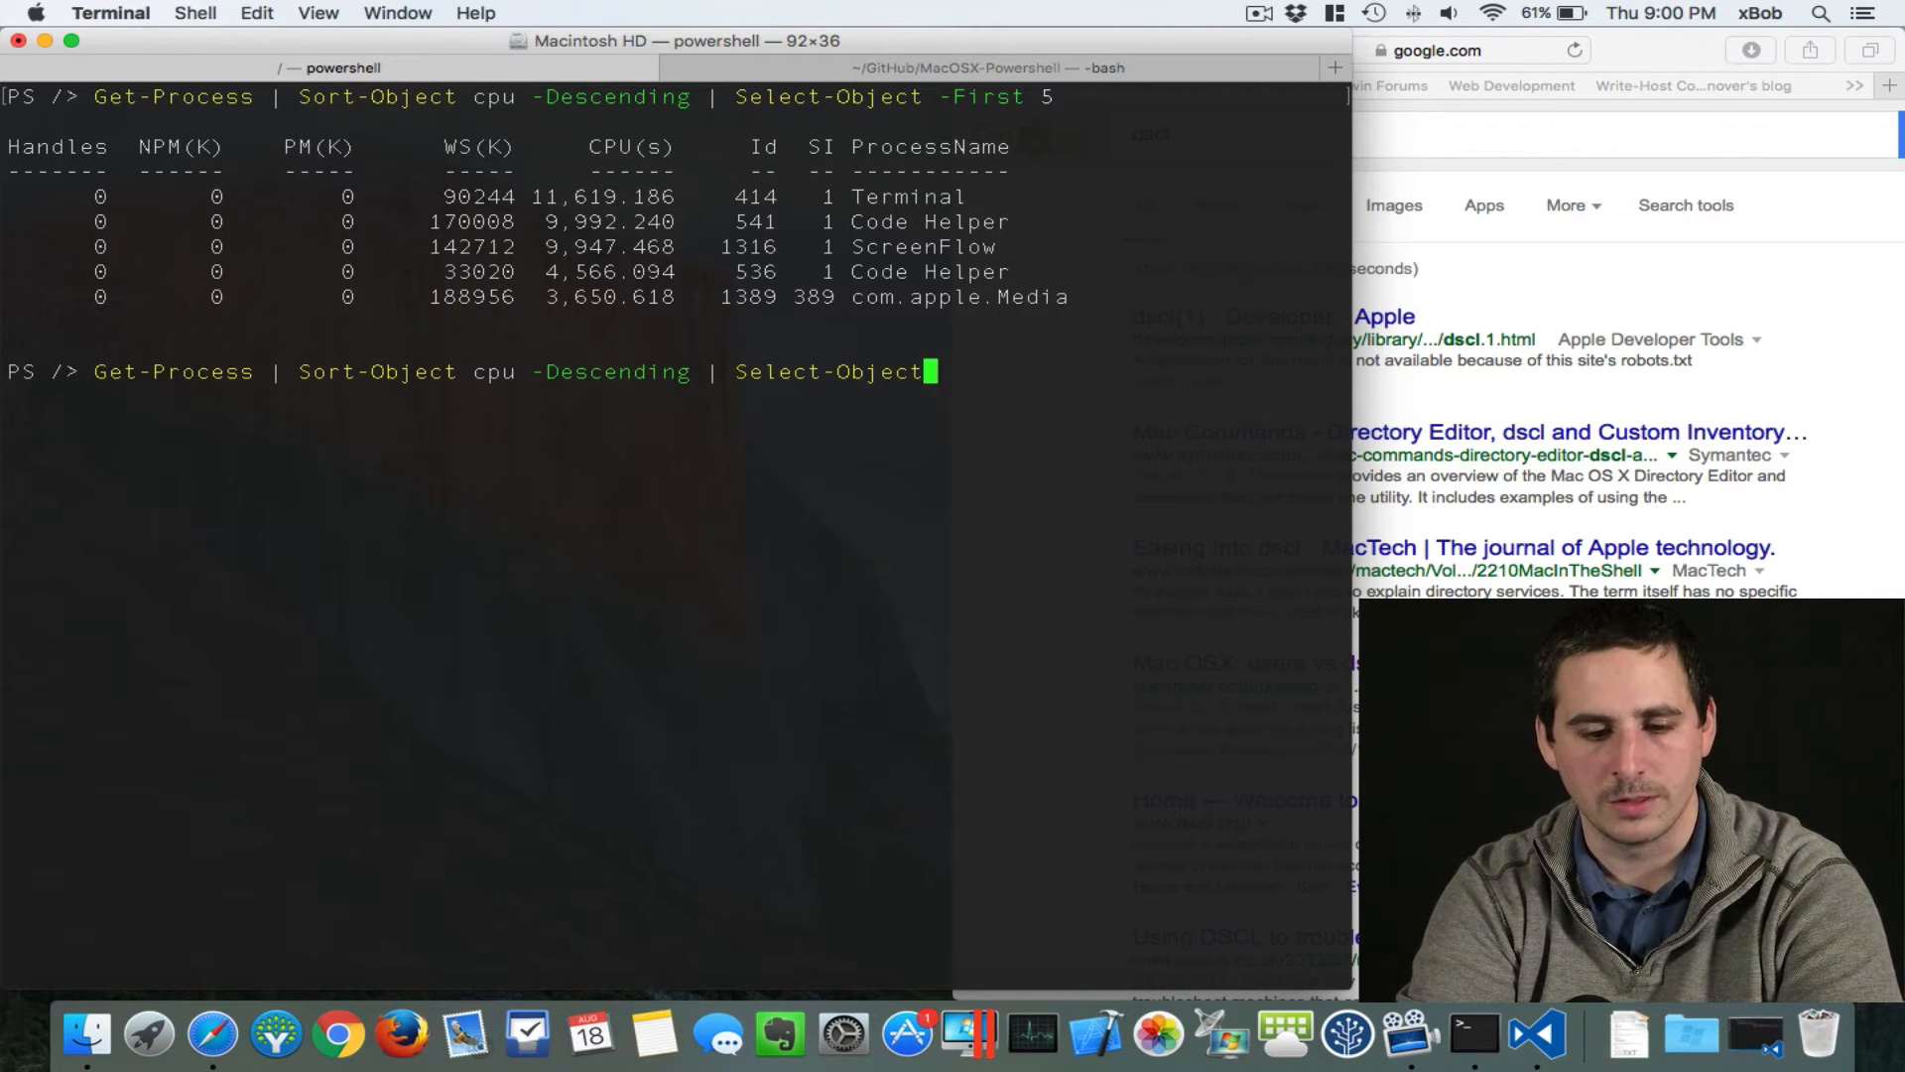
key("ctrl+c")
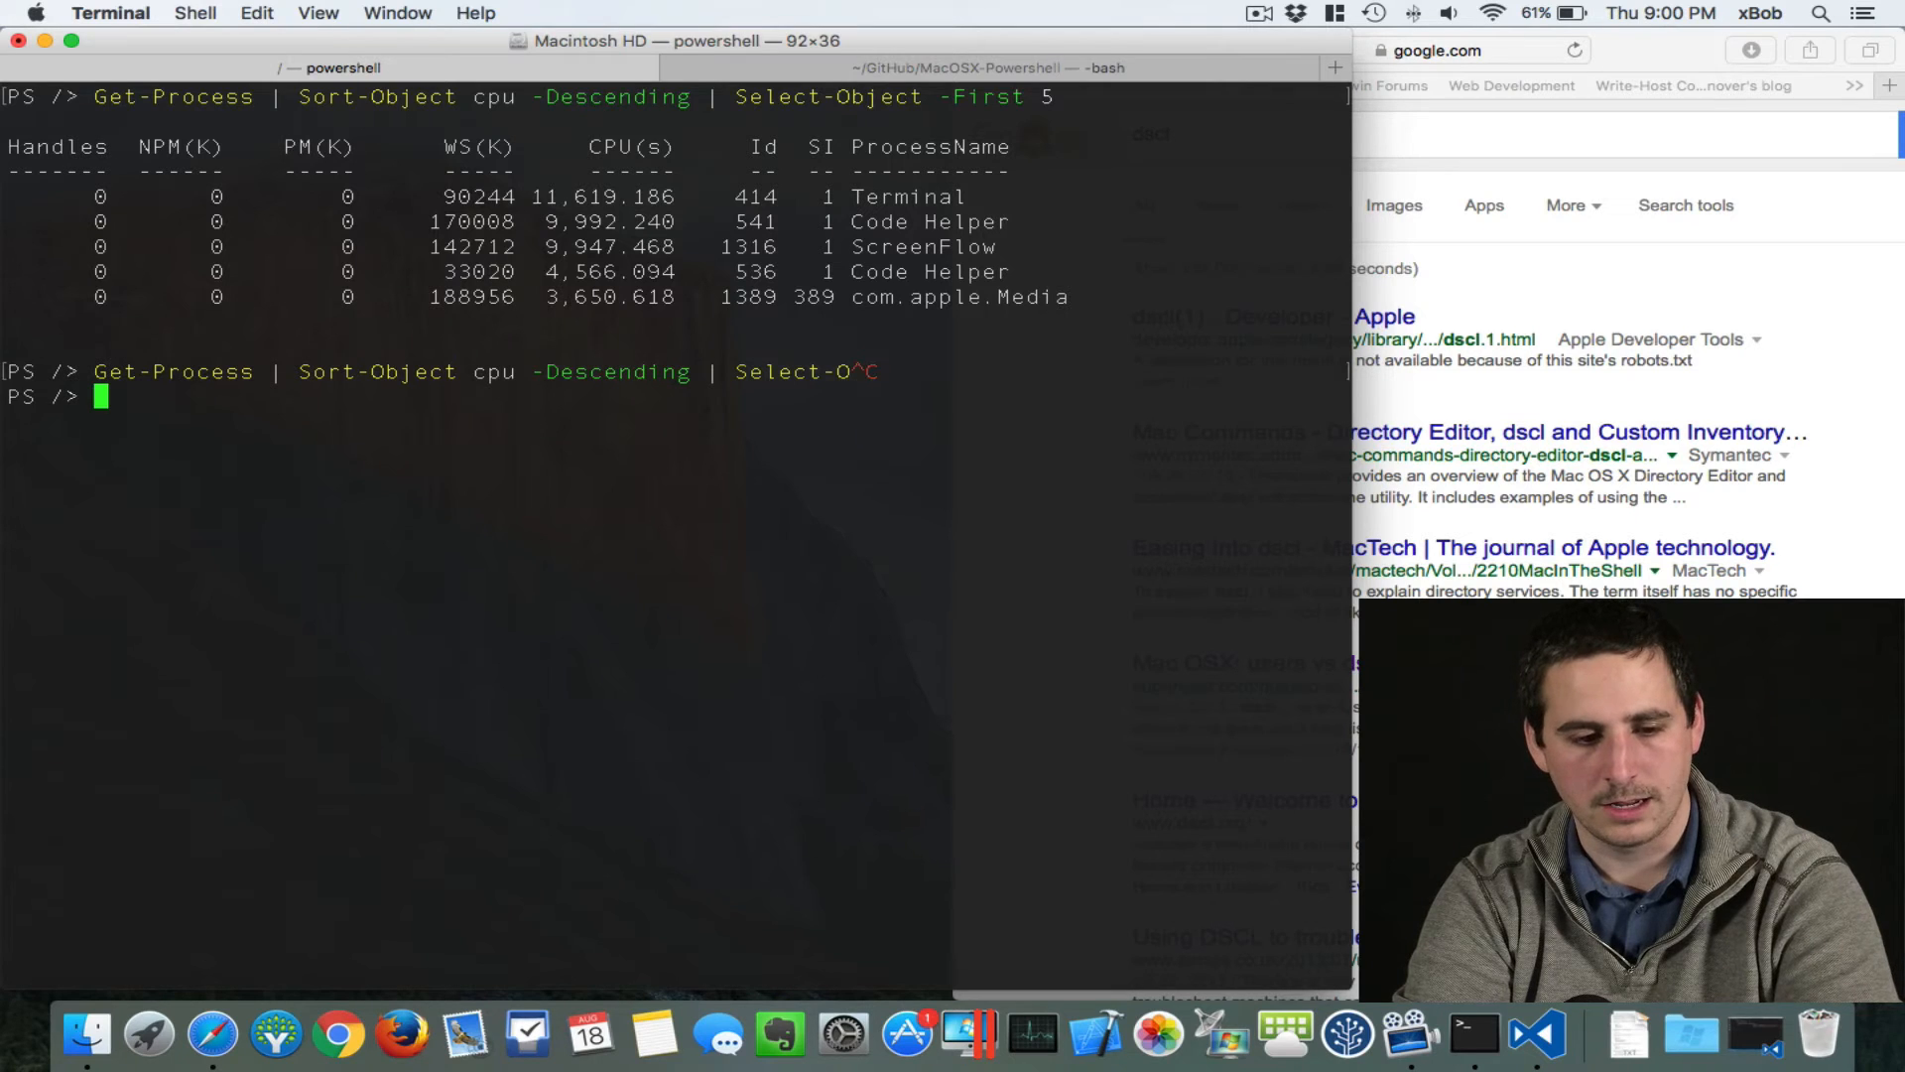
Step: Run Get-Process *saf* to find Safari processes by wildcard
type("get-")
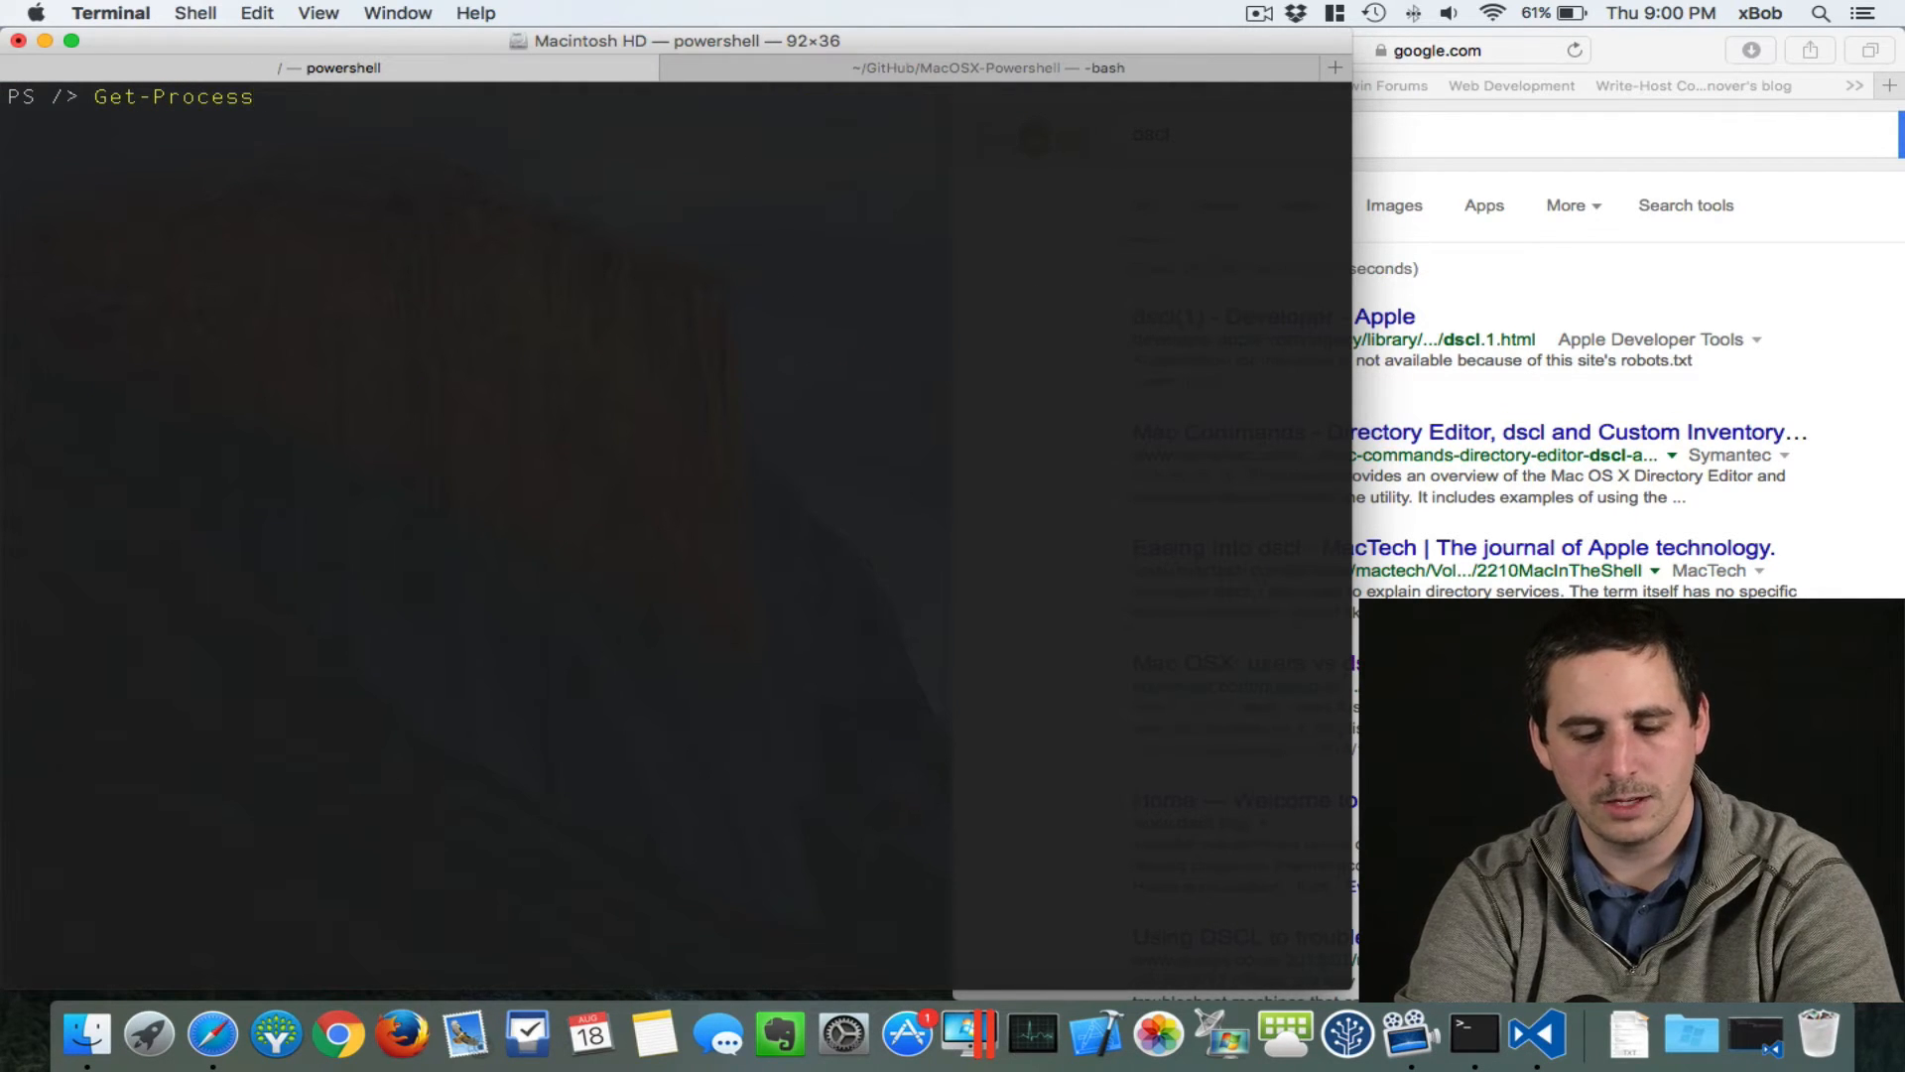
type("*")
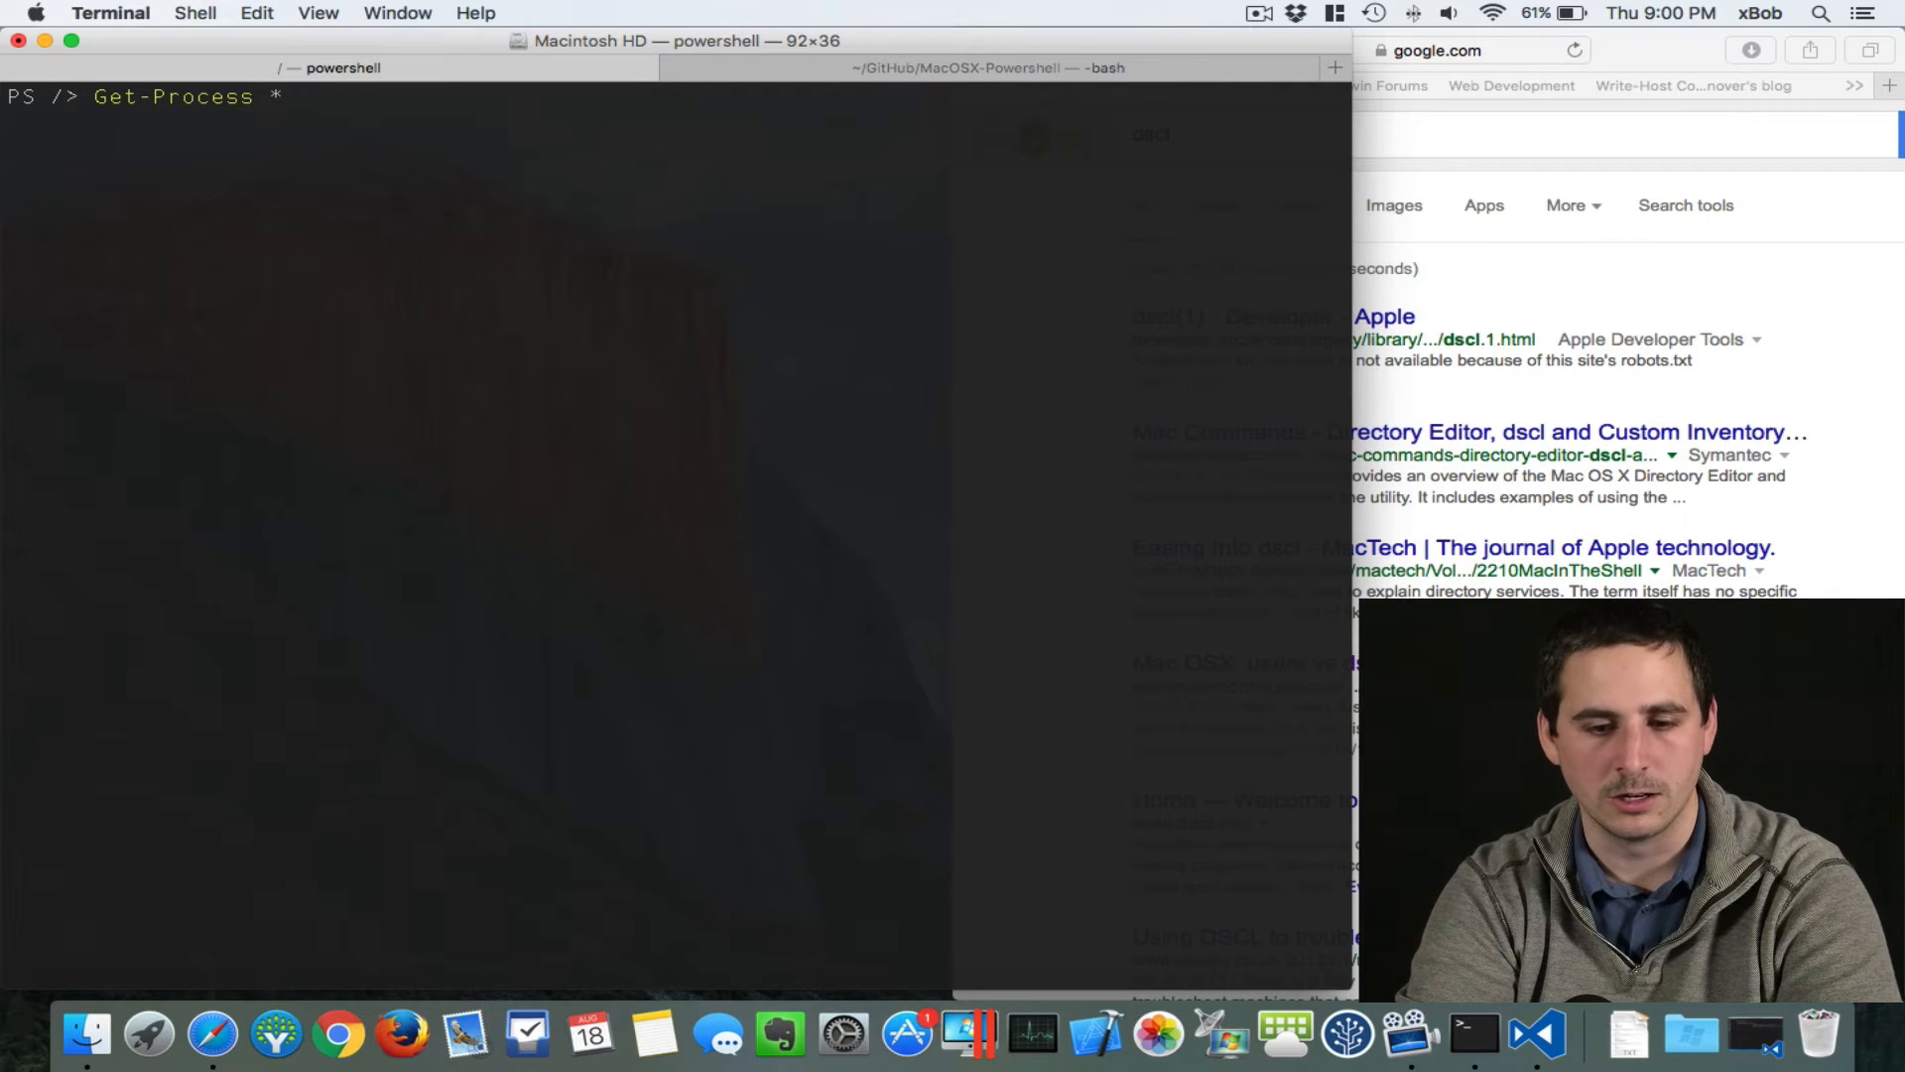
type("saf")
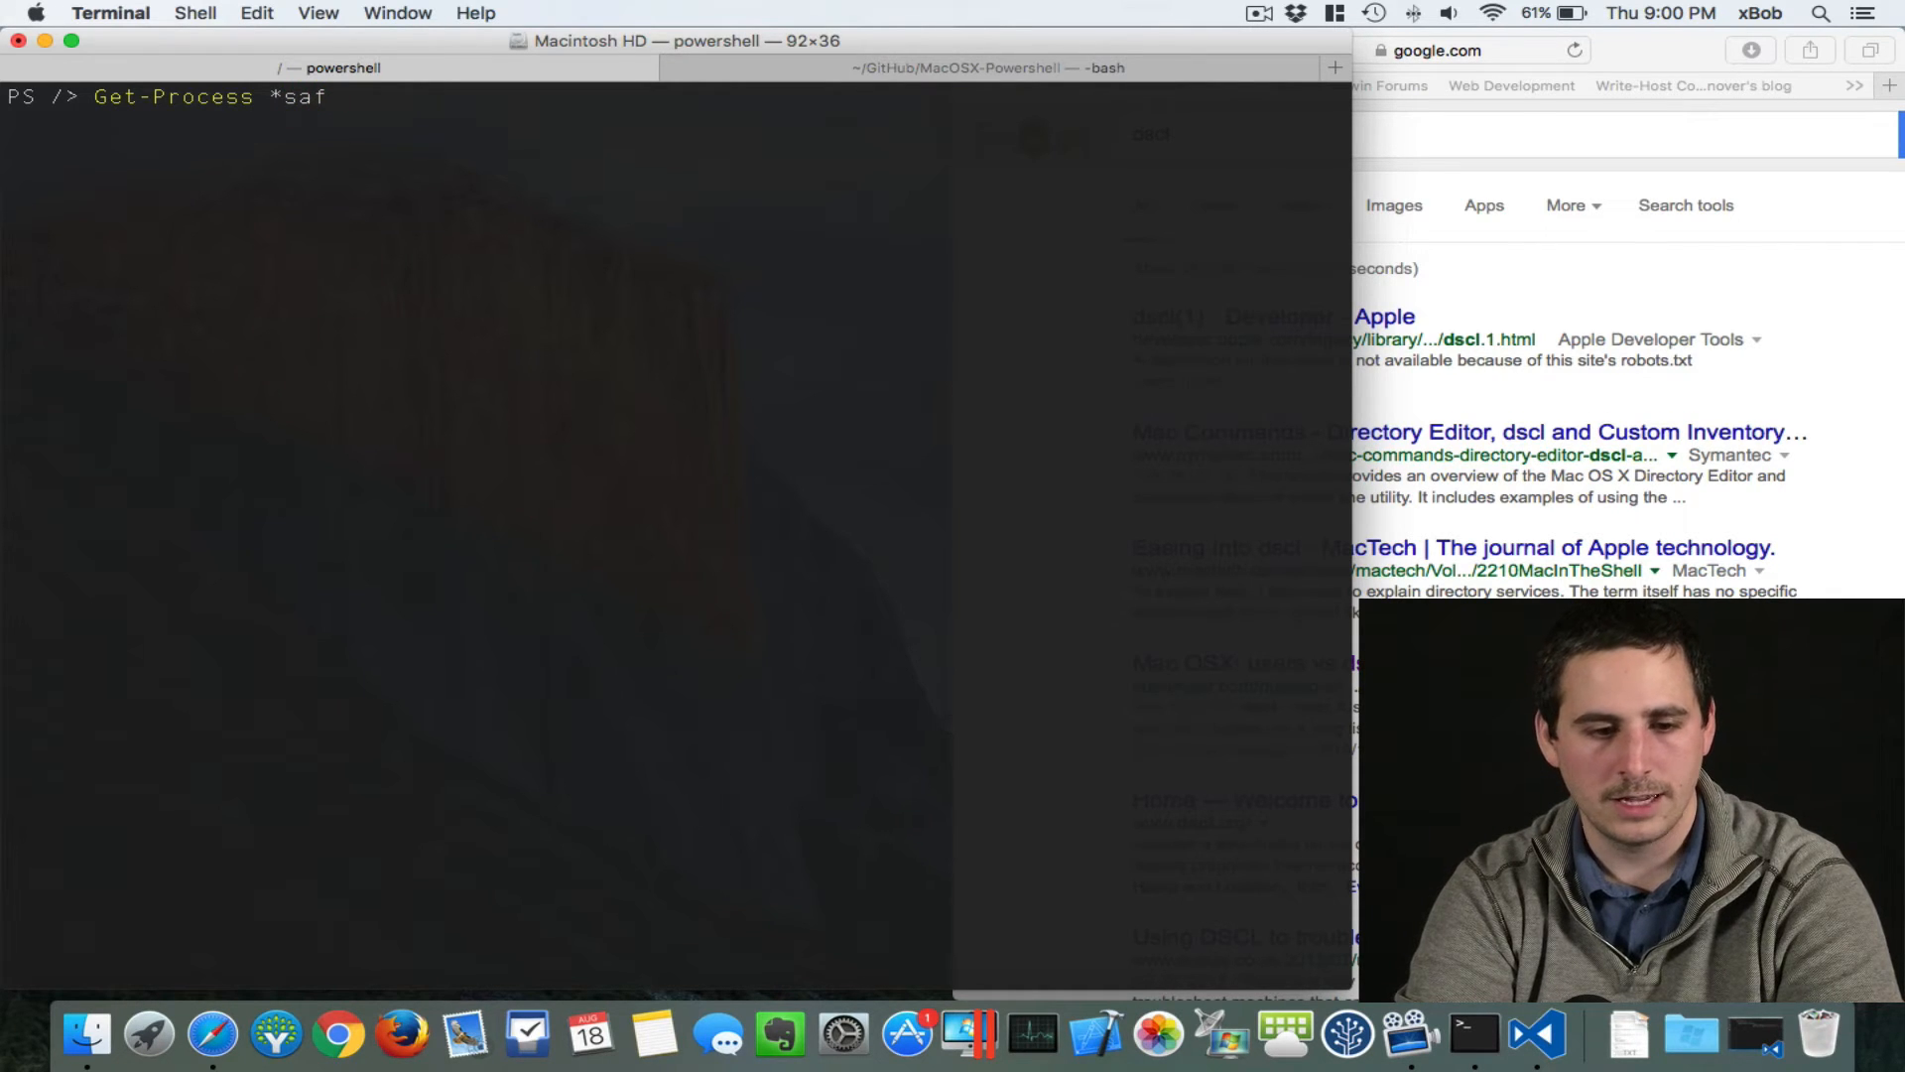
key("Return")
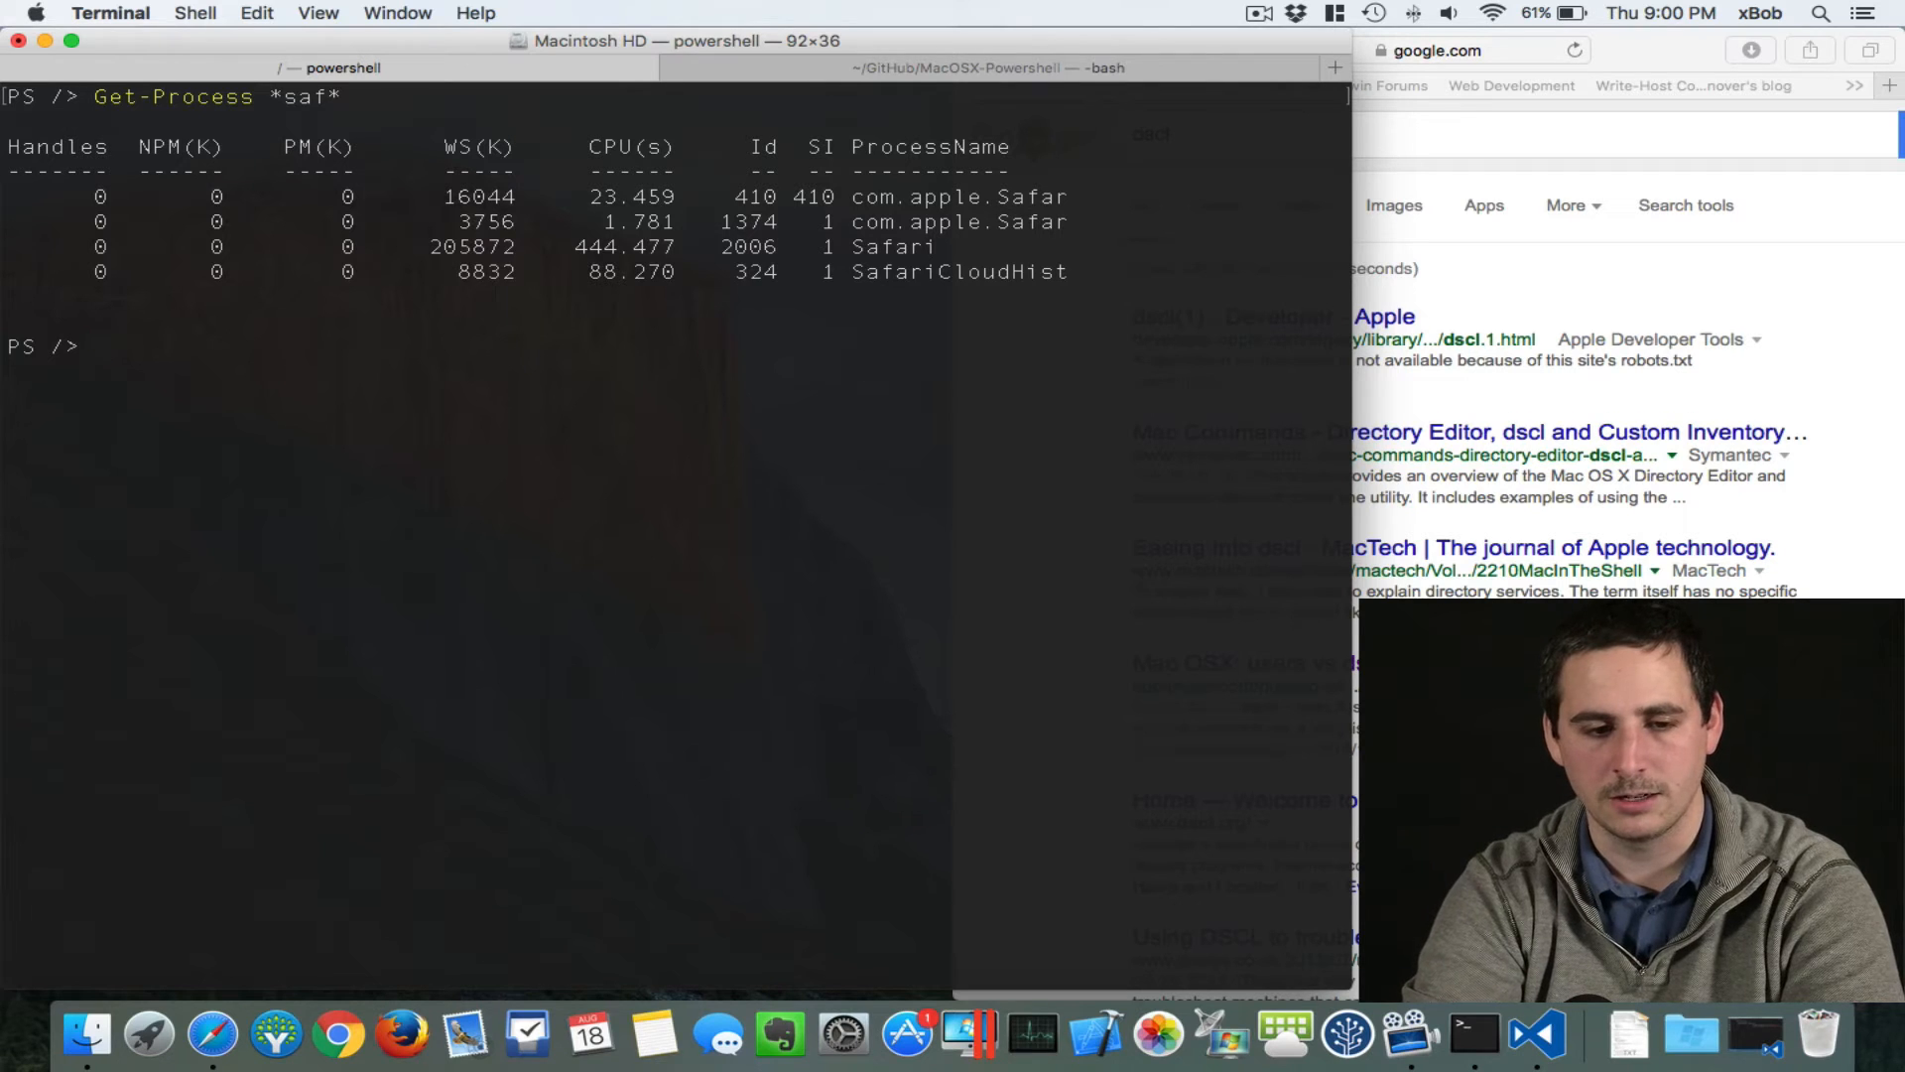
Step: Run Get-Process Safari to list only the Safari process
type("get")
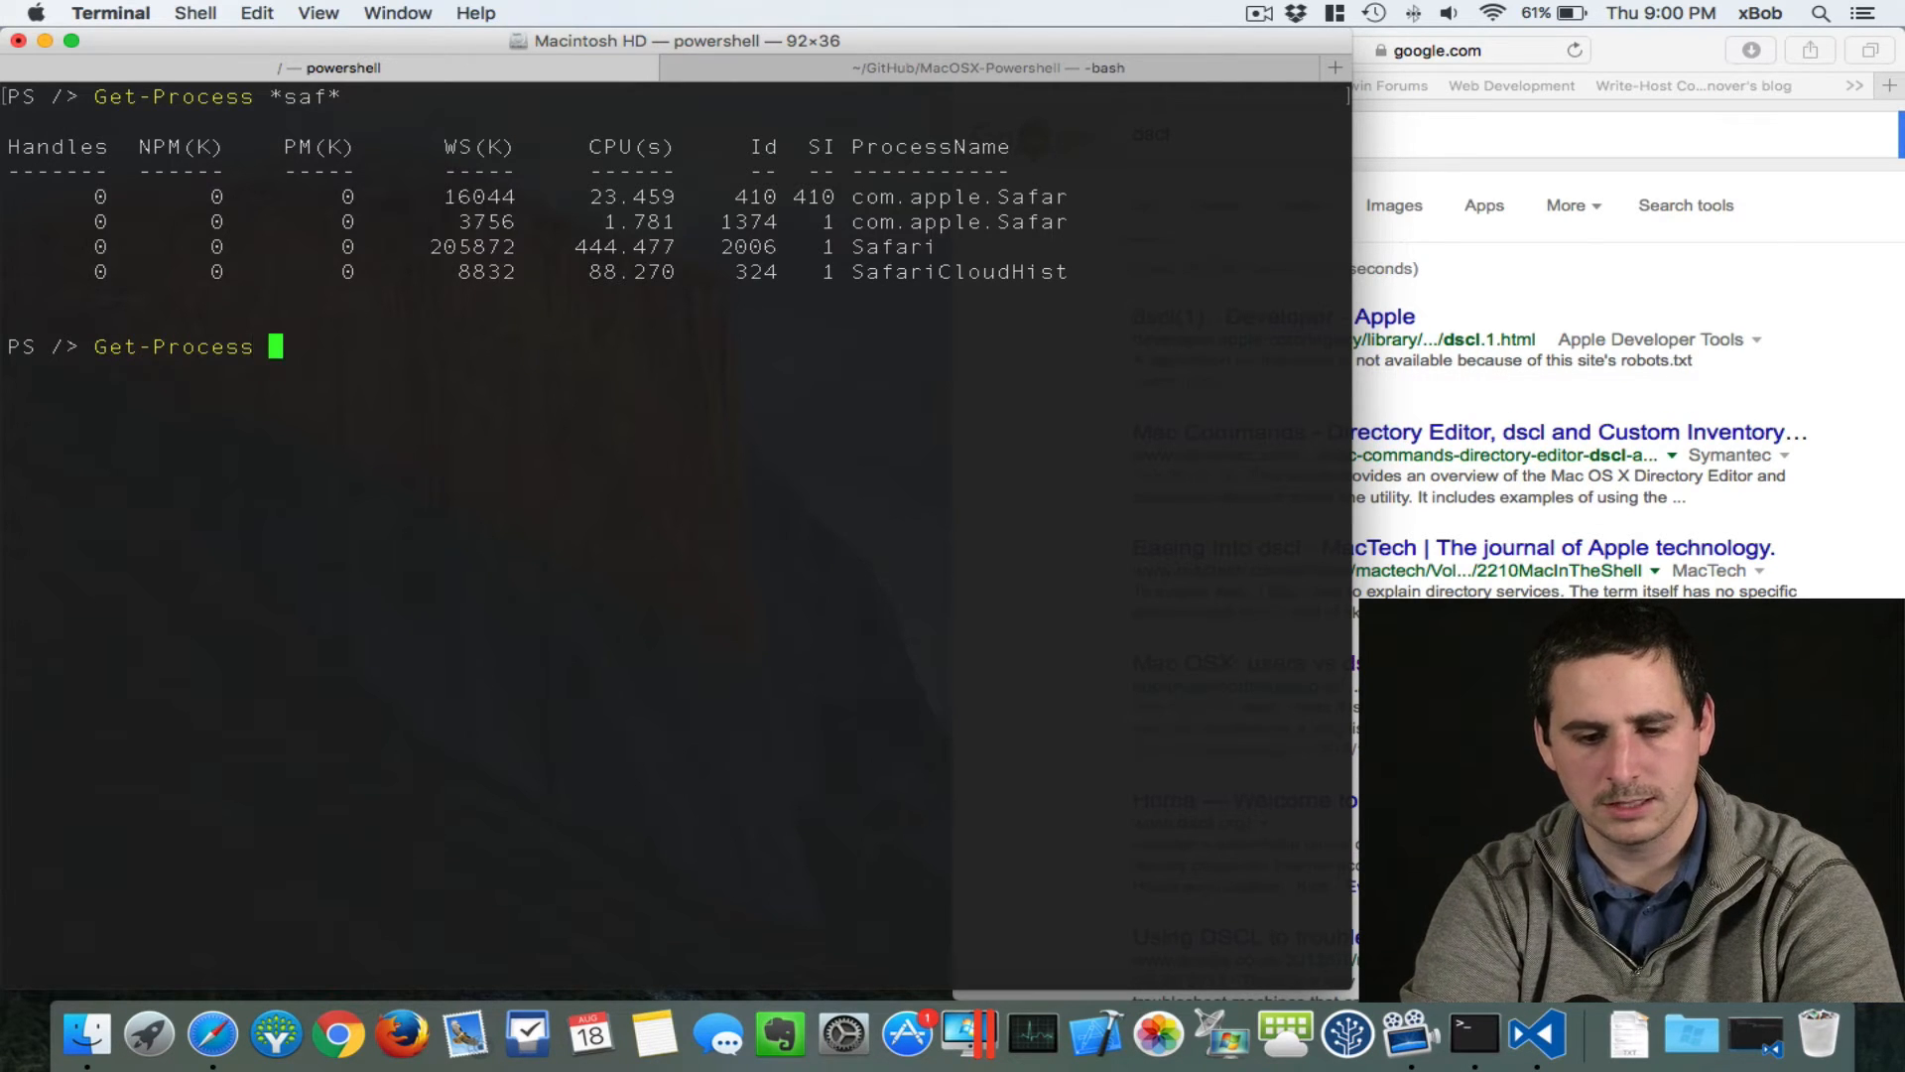
type("Safari")
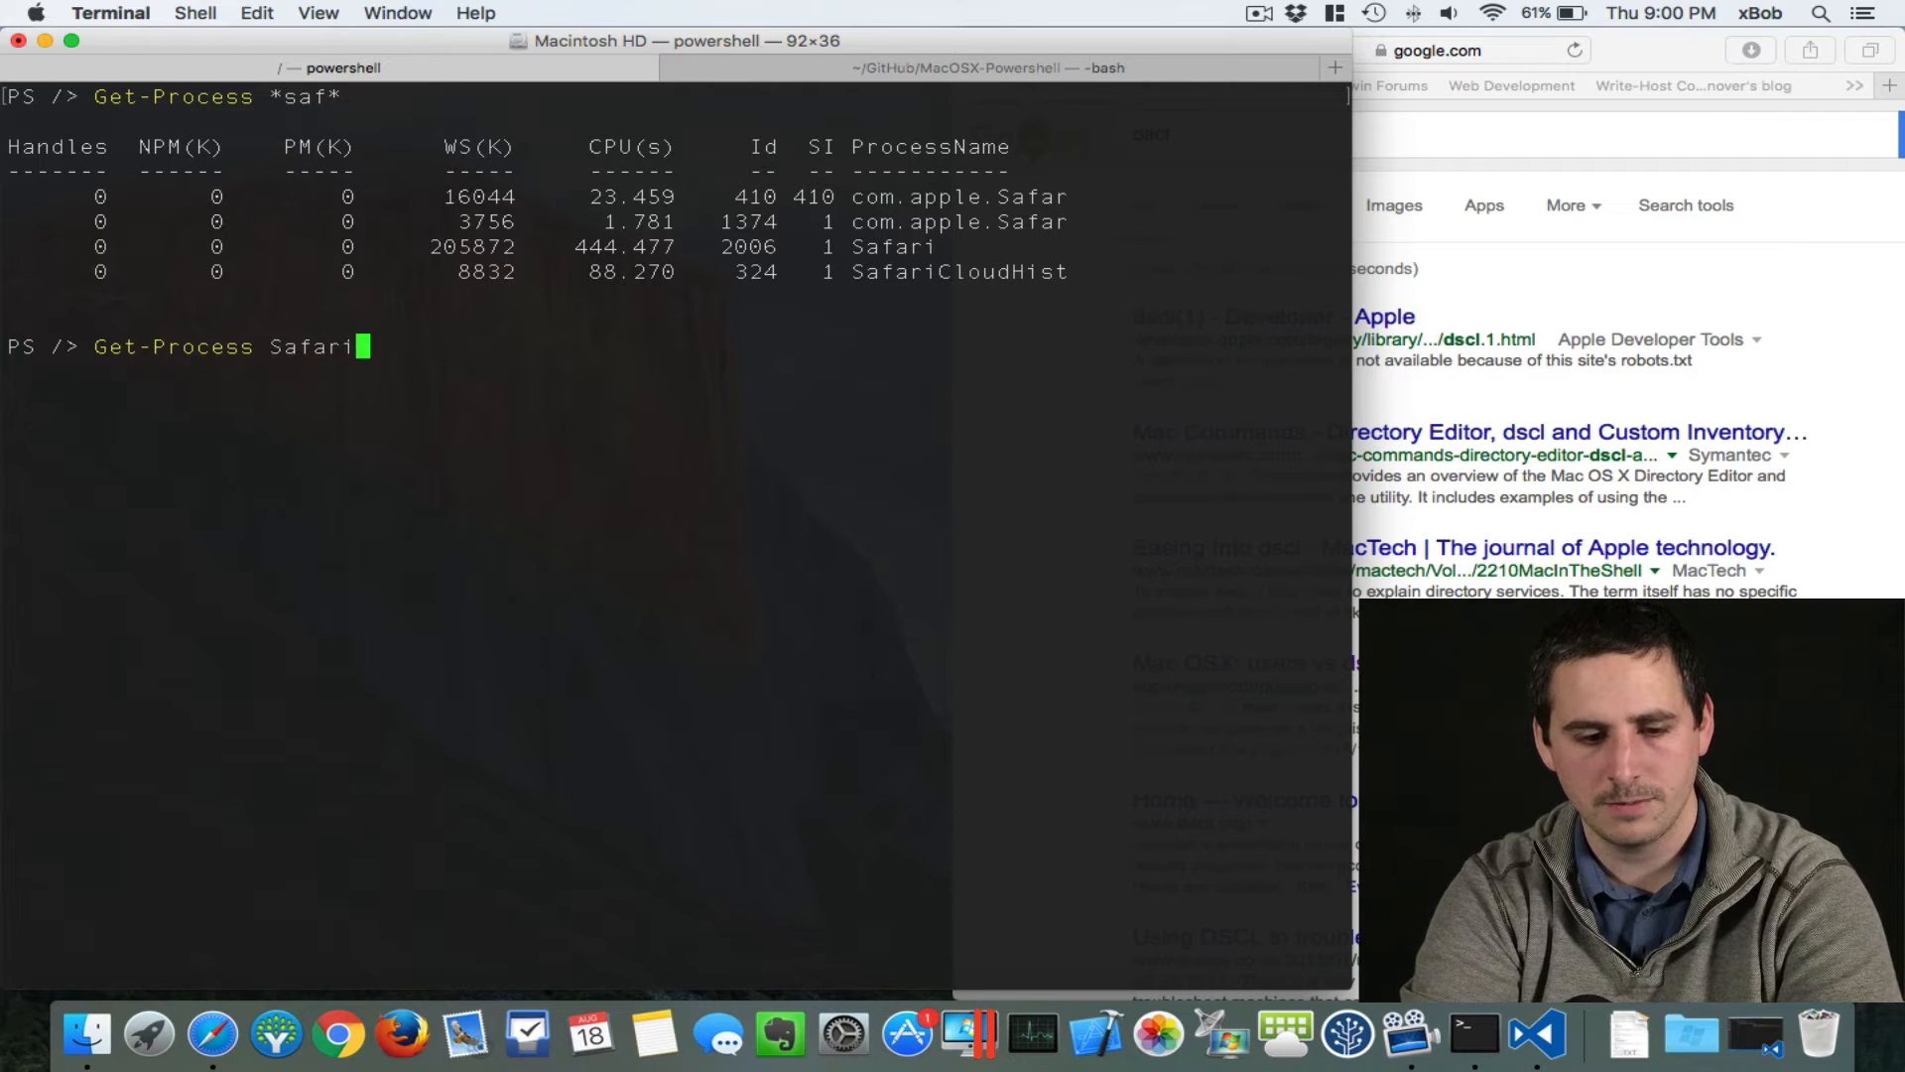
key("Return")
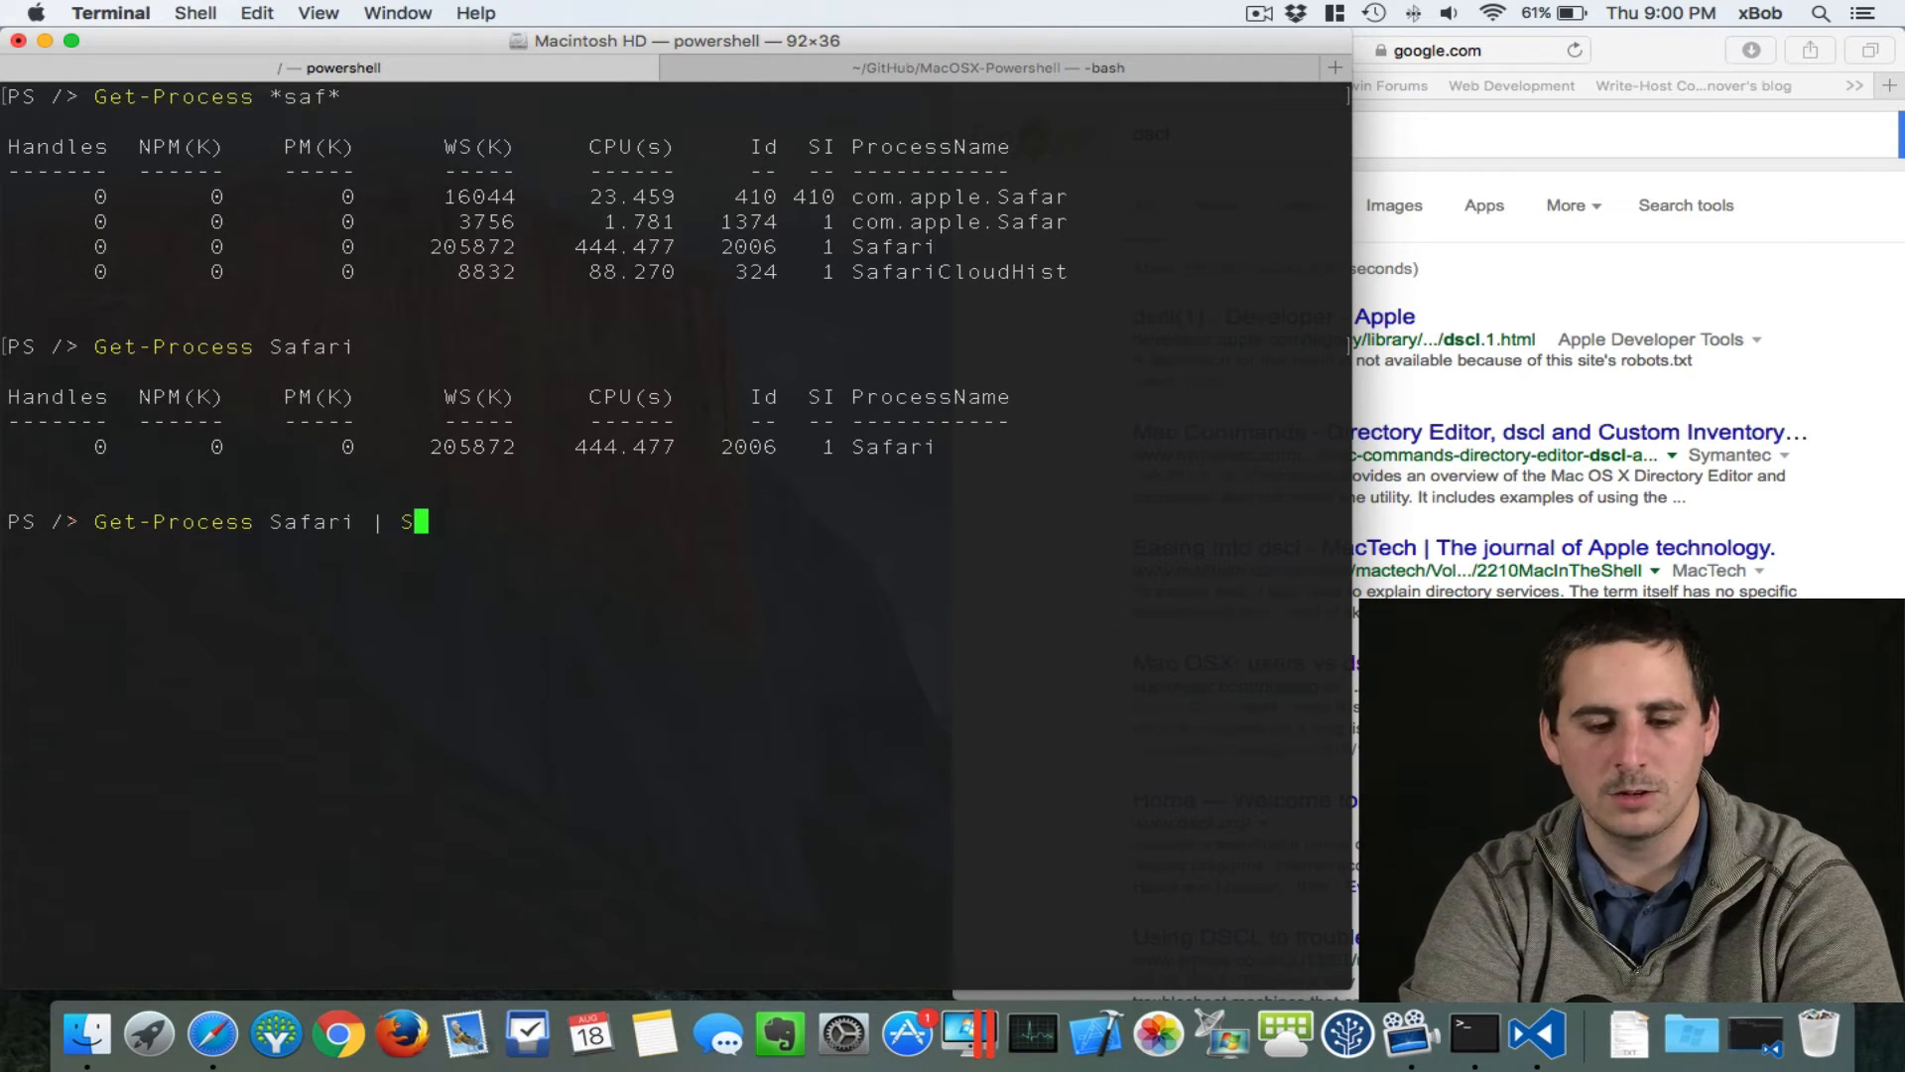
Step: Run Get-Process Safari | Stop-Process -WhatIf to preview stopping Safari
type("top-Process")
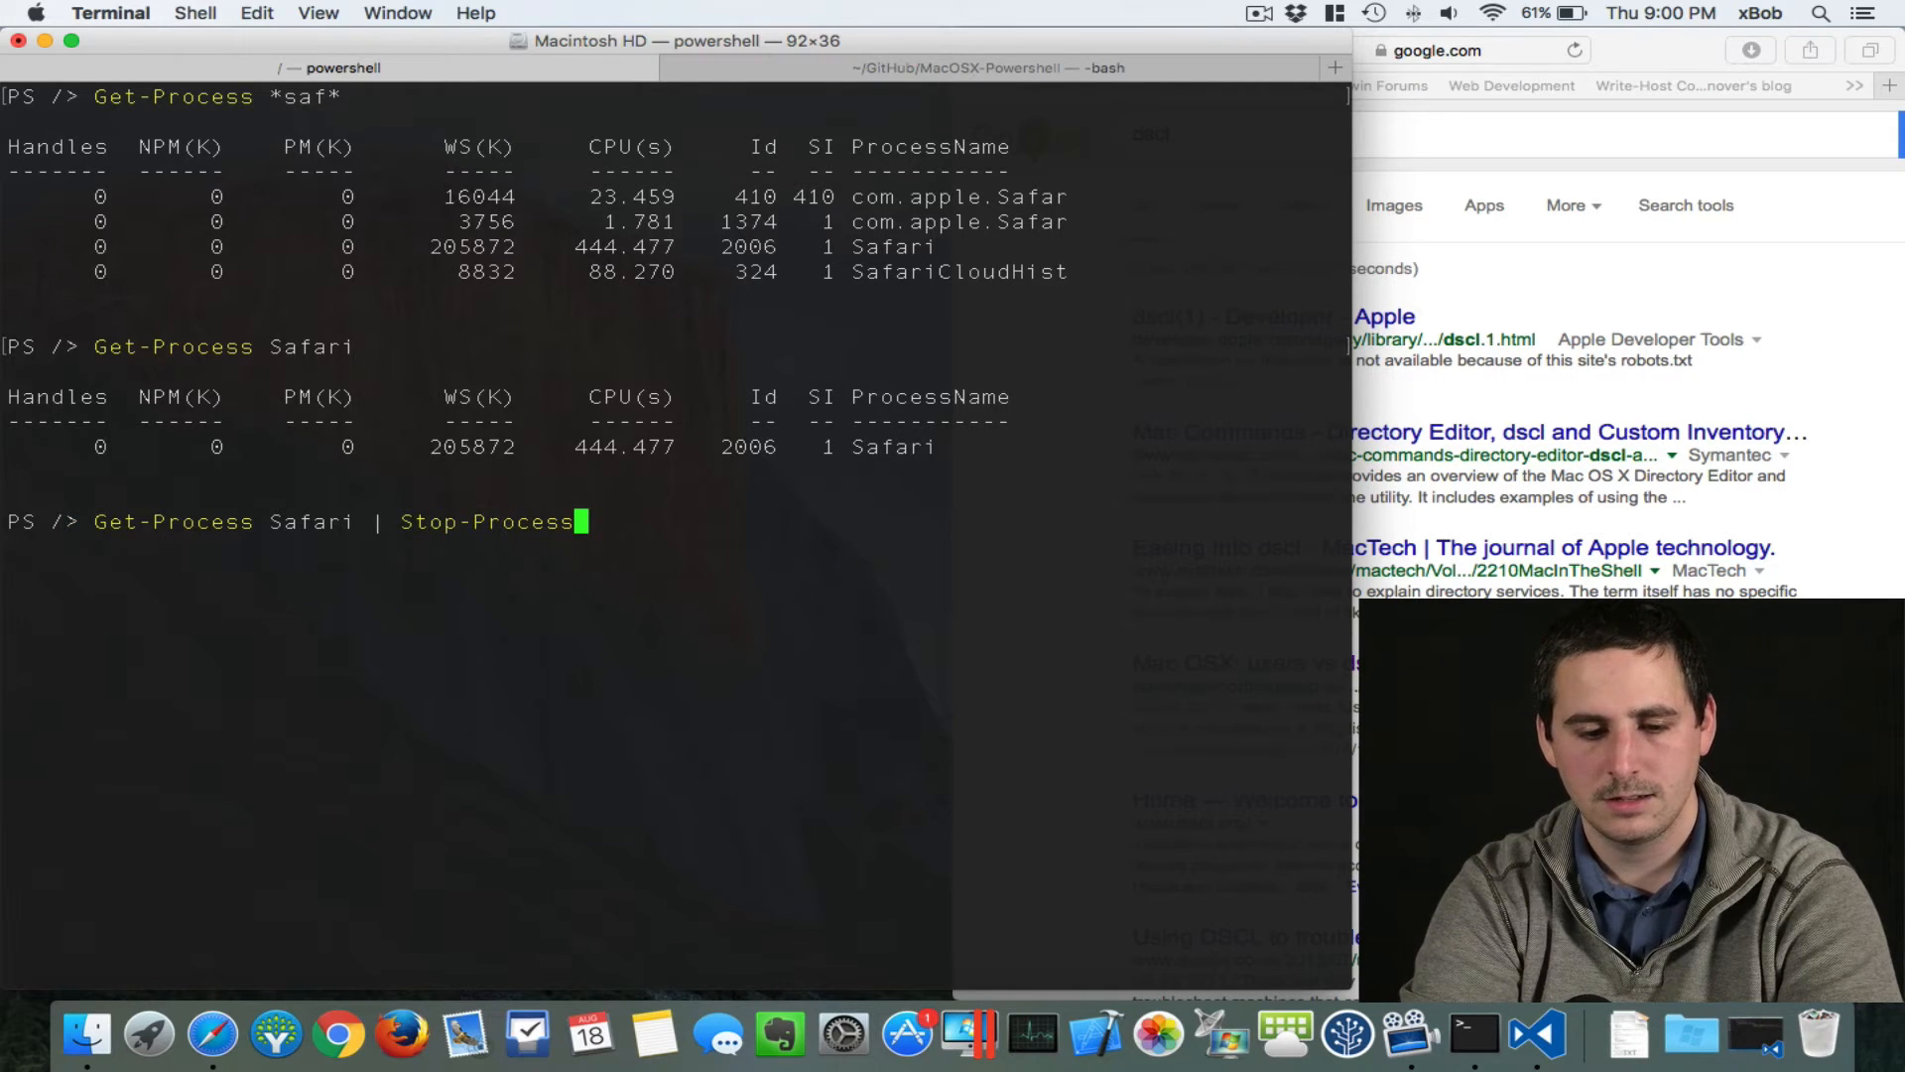
type("-Wh")
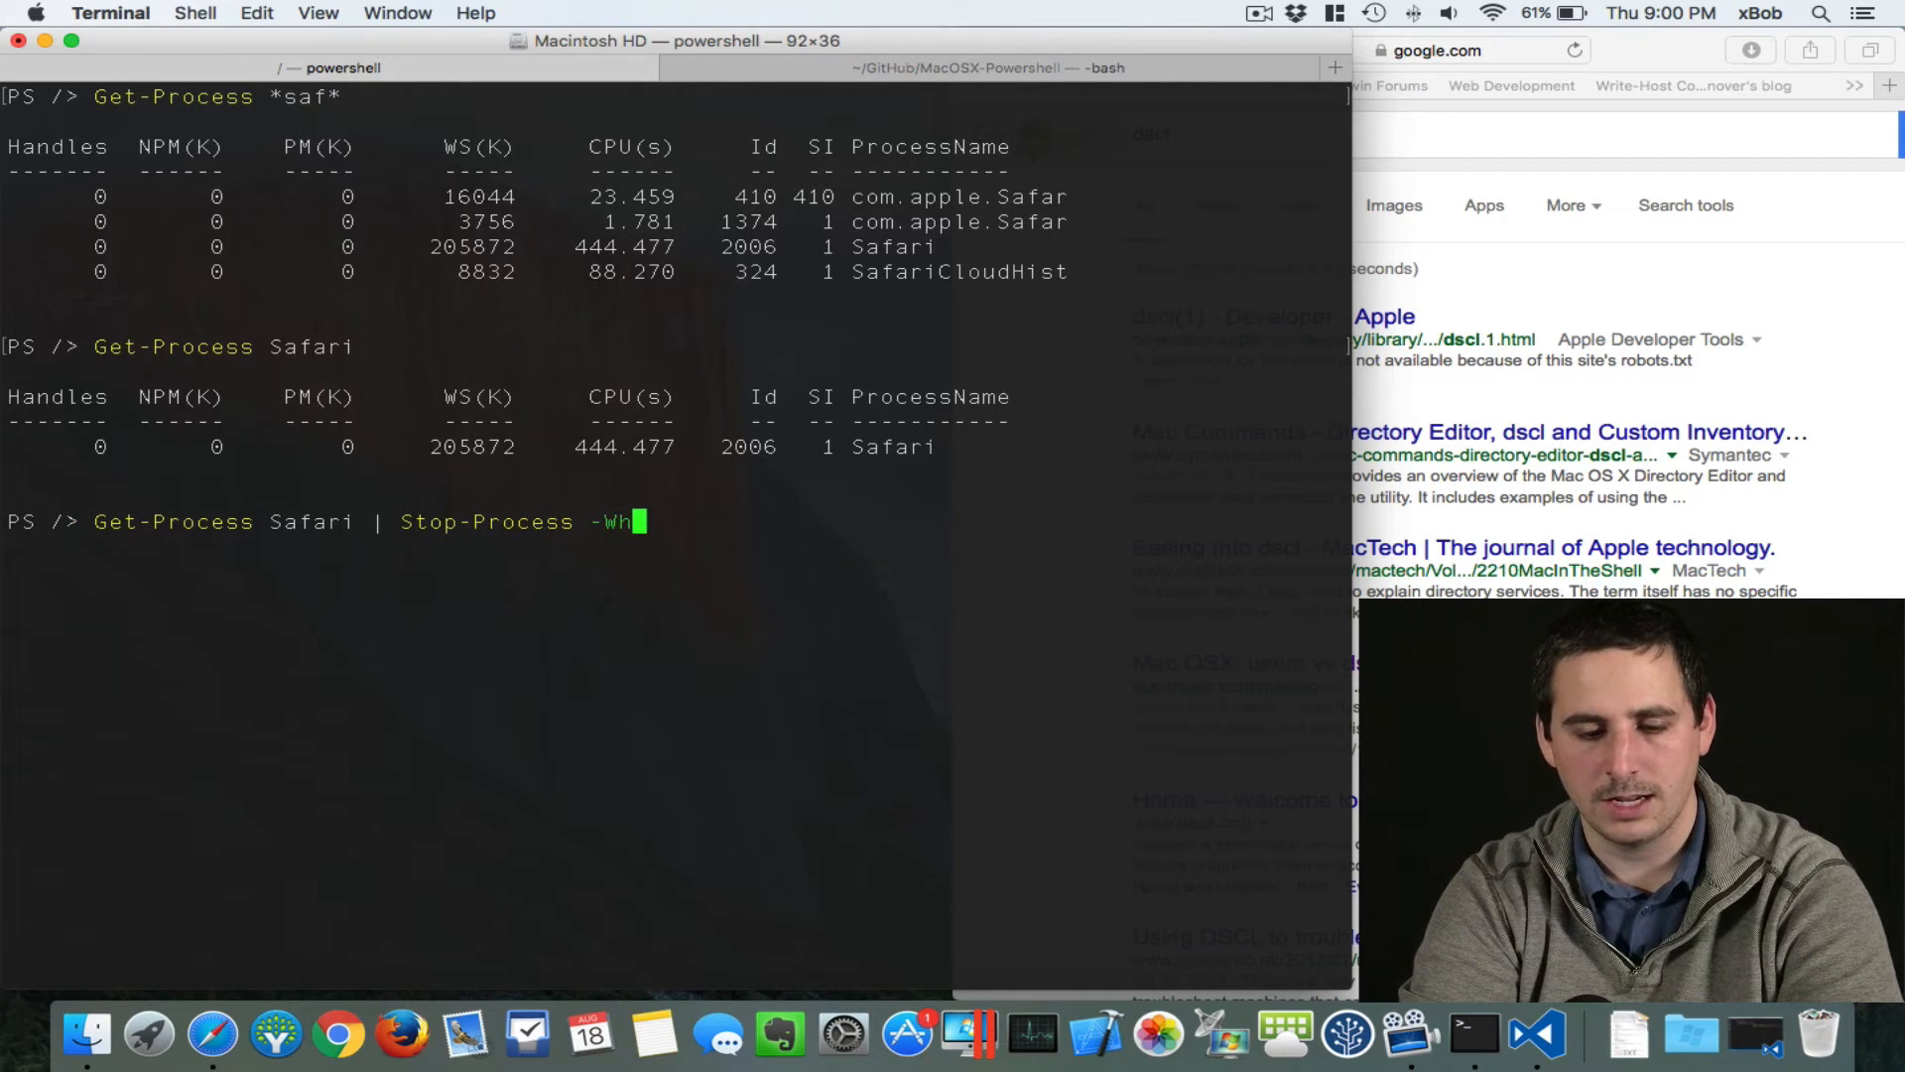
key("Return")
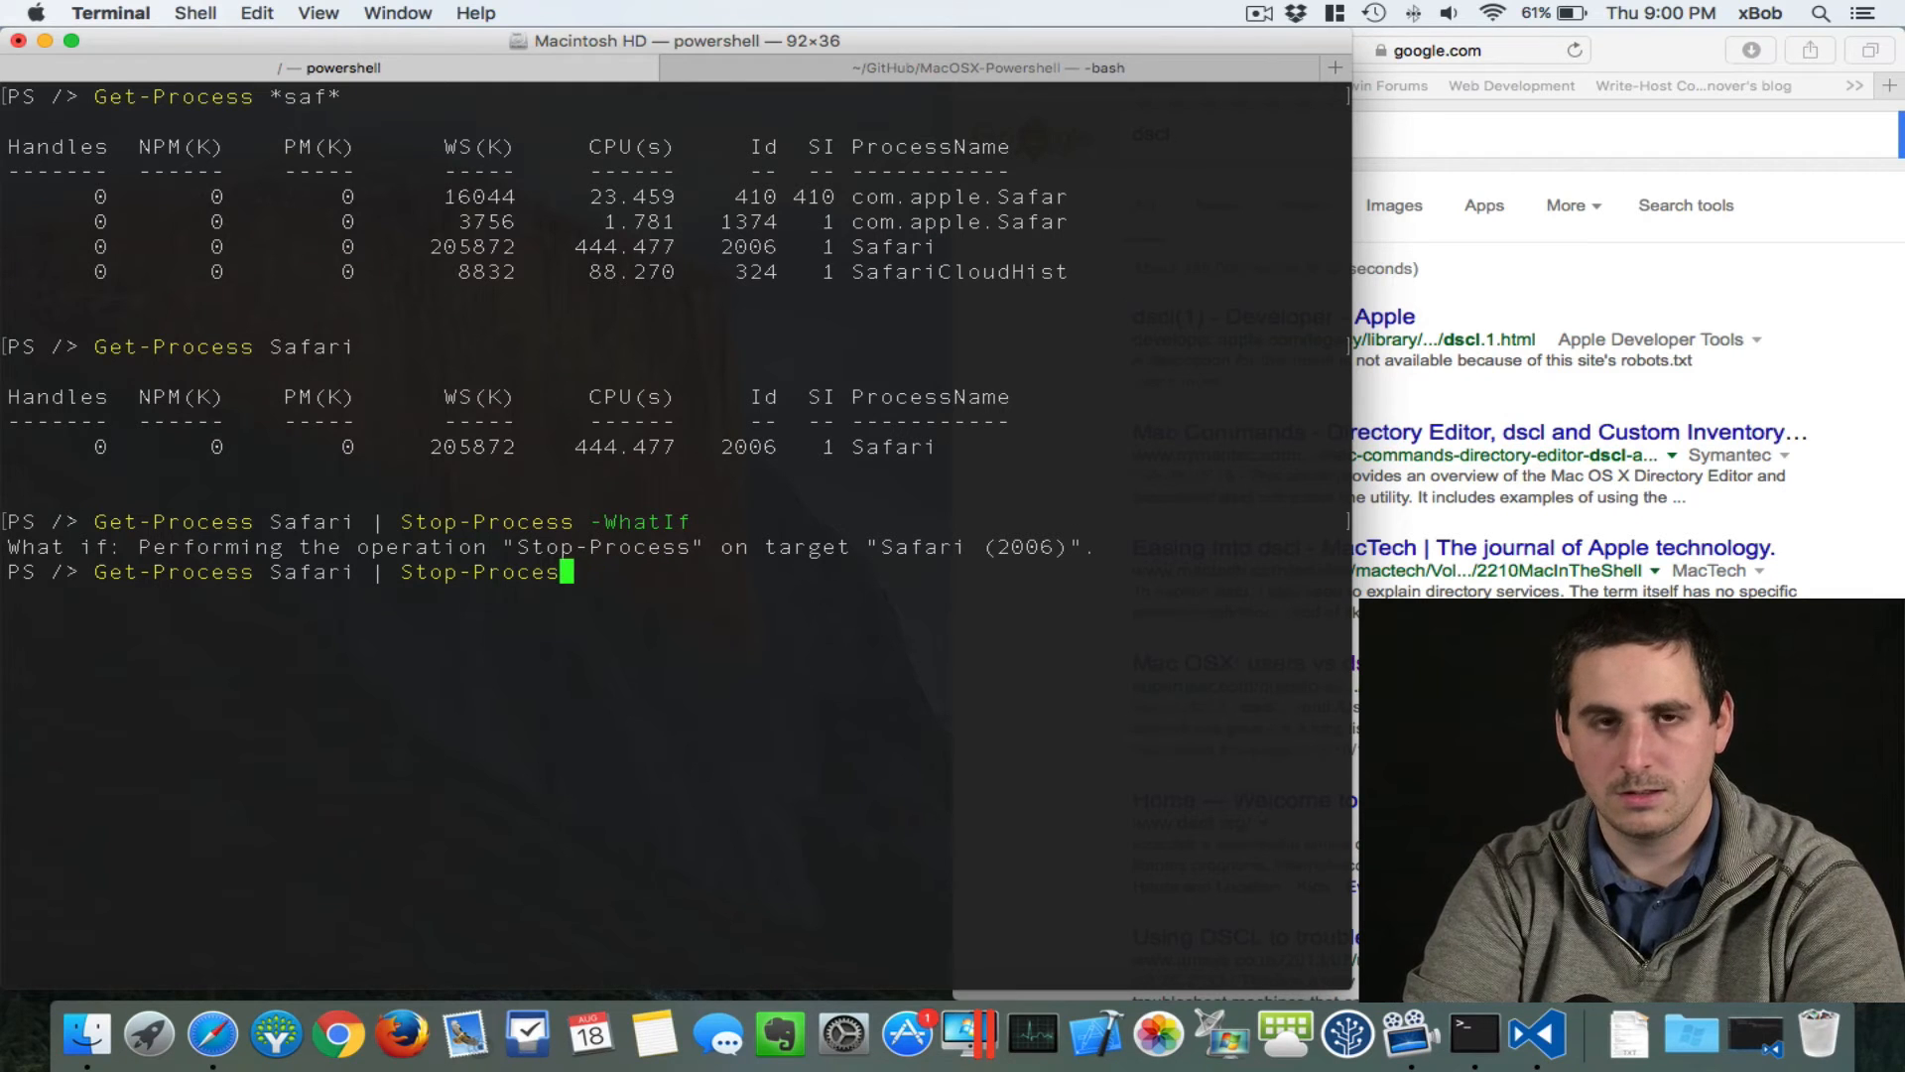
Step: Run (Get-Process Safari).cpu to show Safari's CPU time
key("backspace")
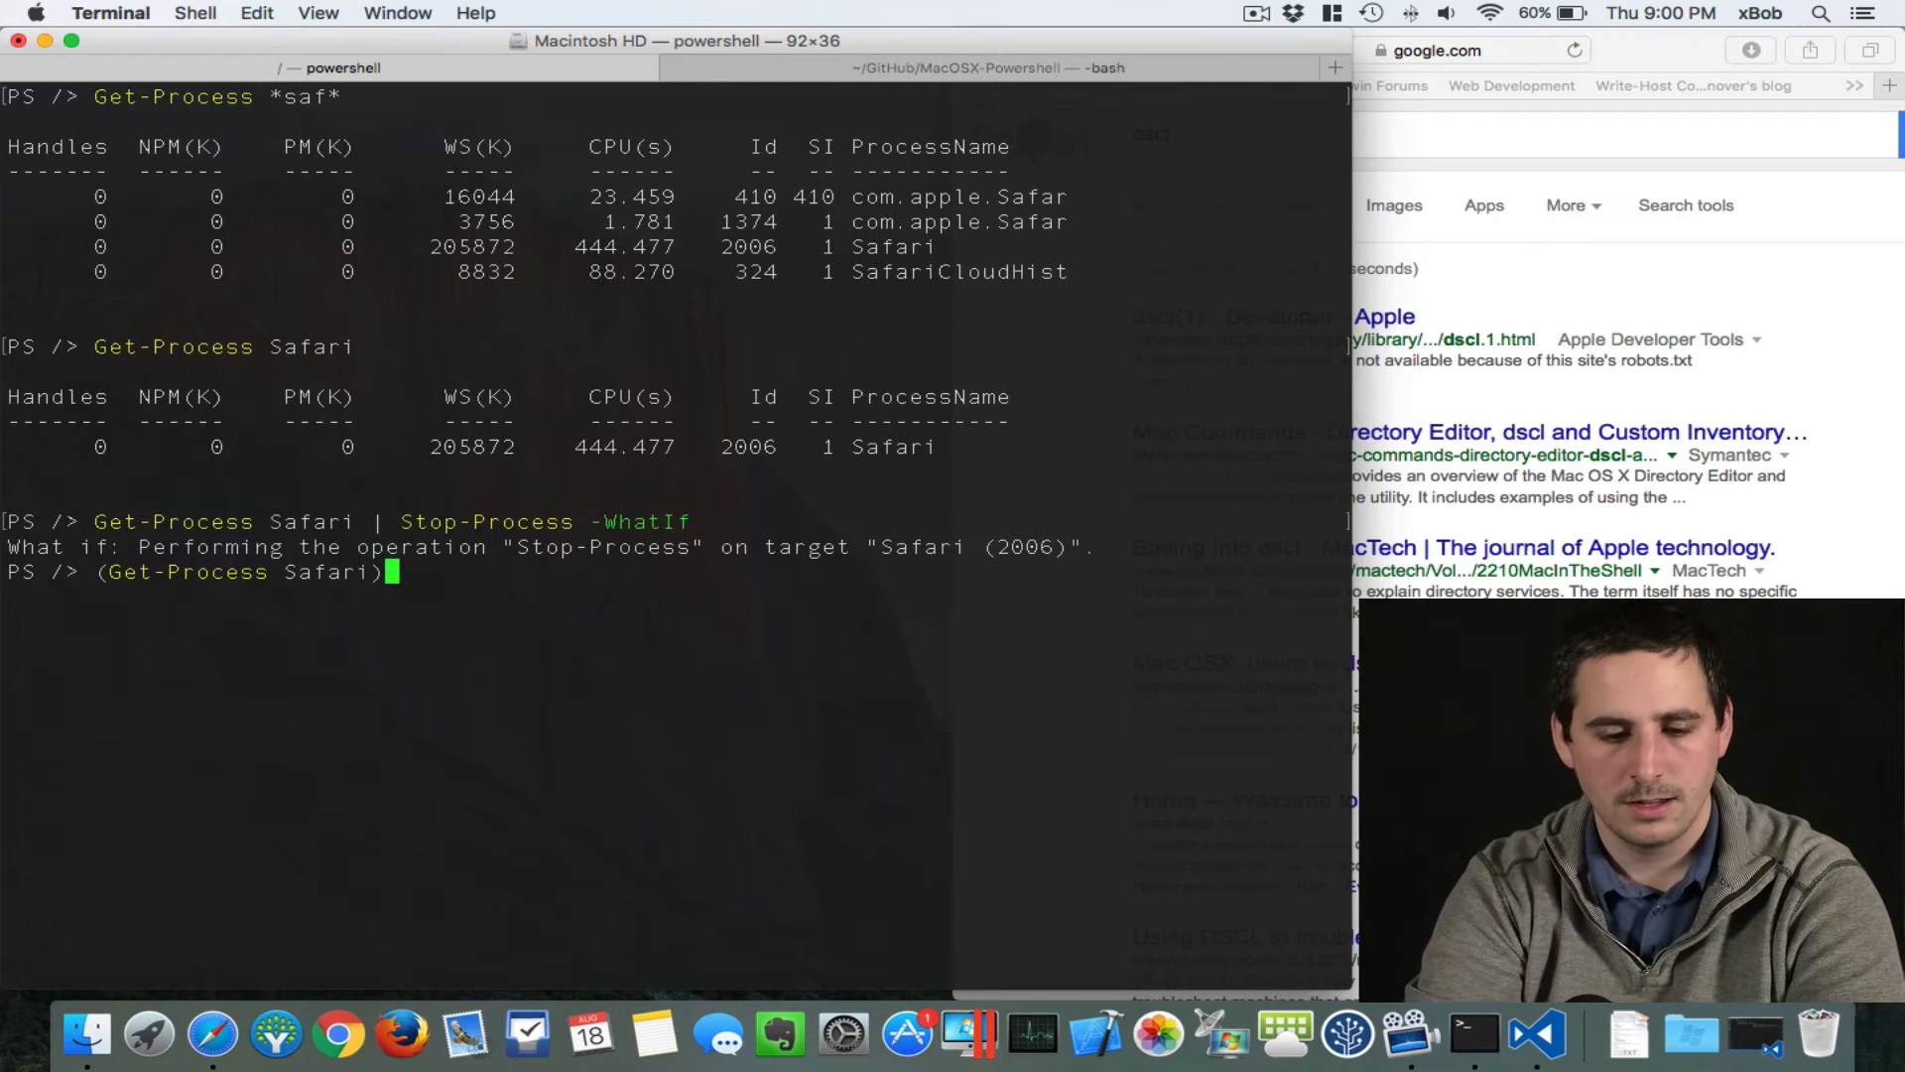
type(".")
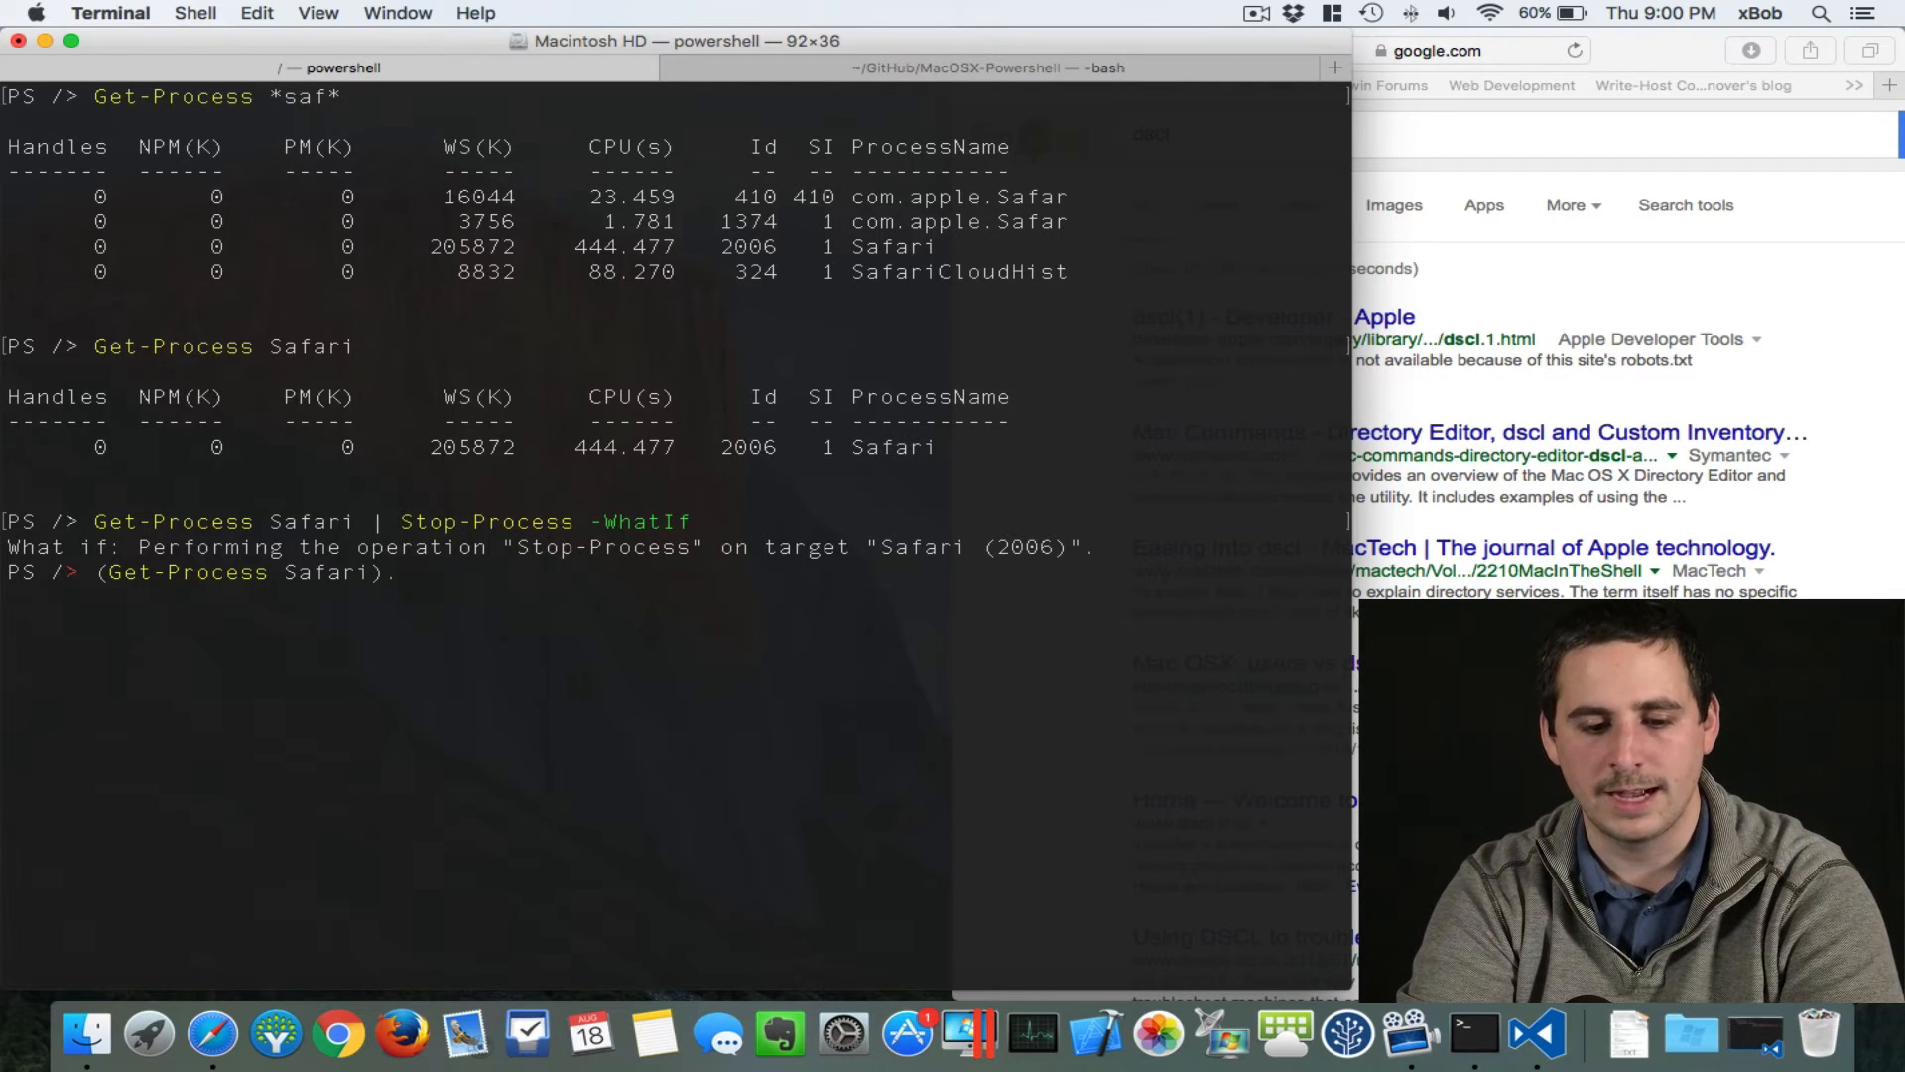
type(".cpu")
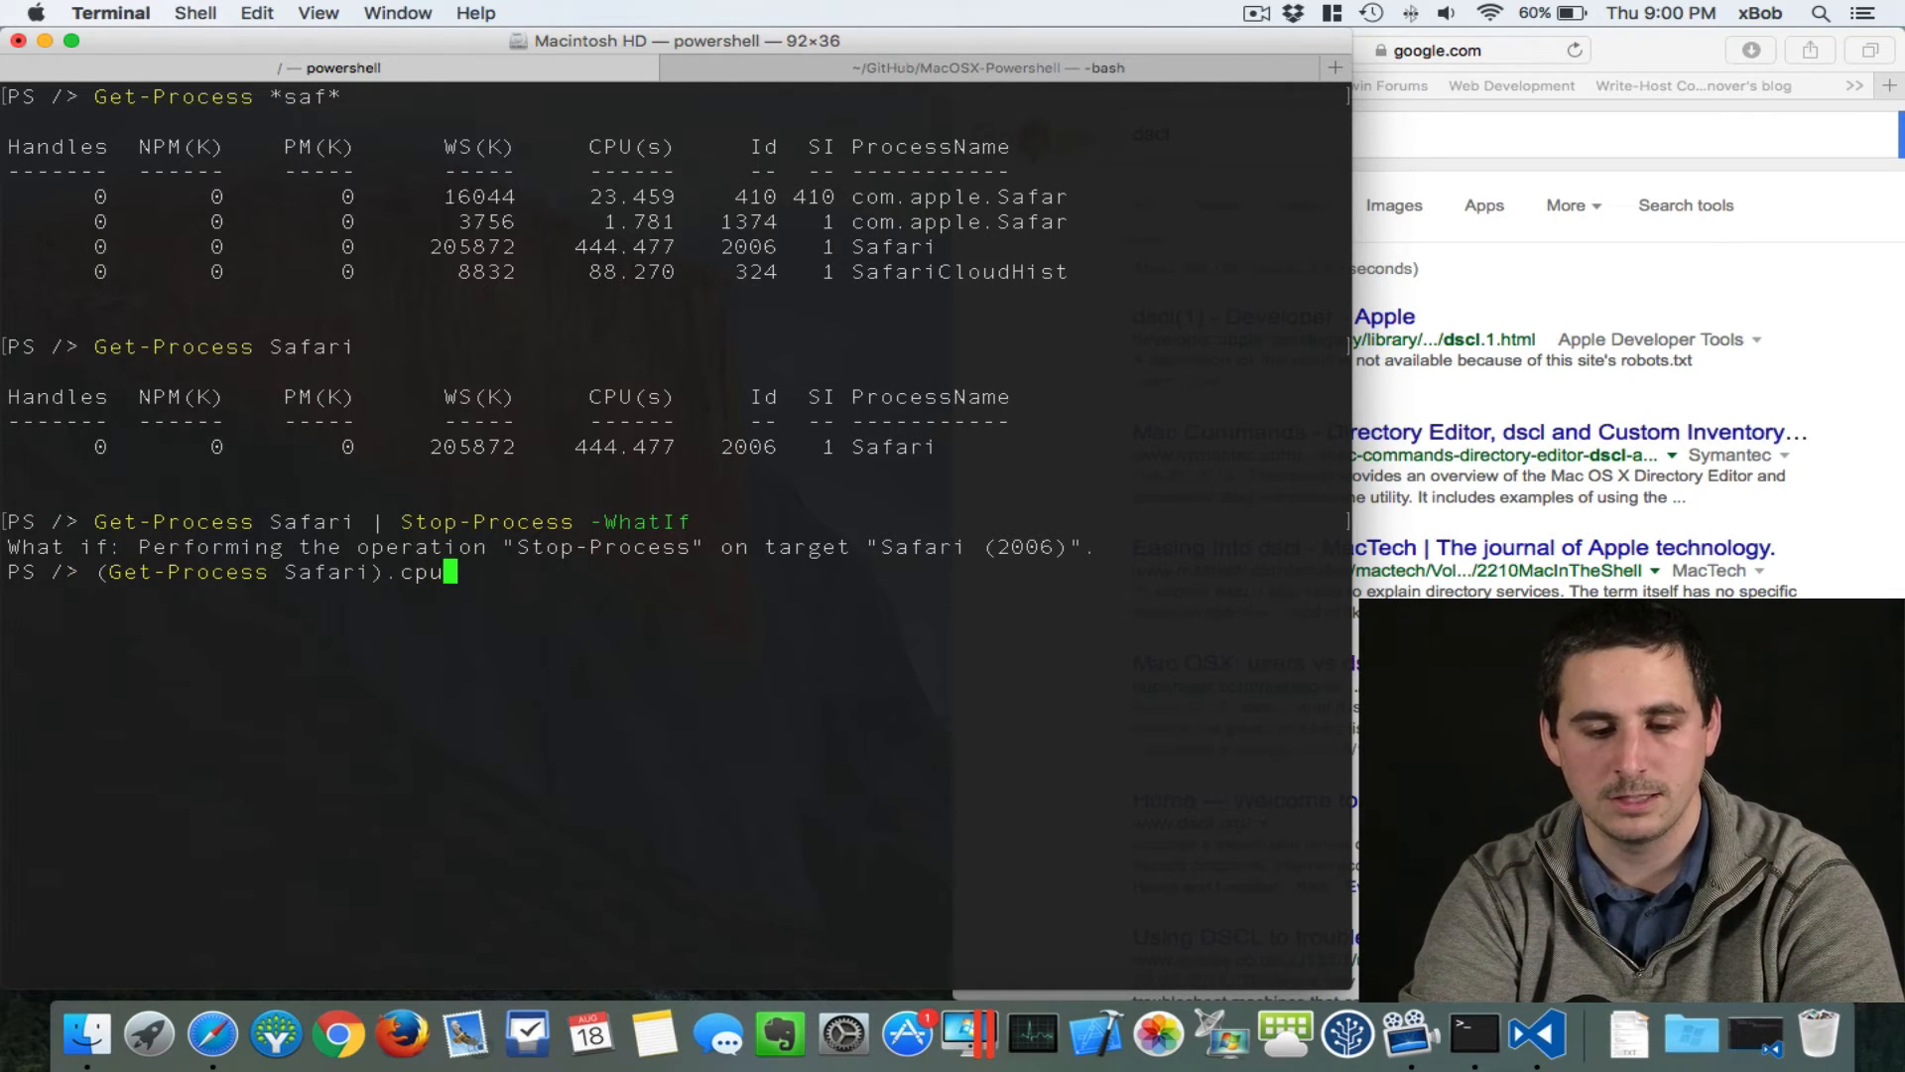
key("Return")
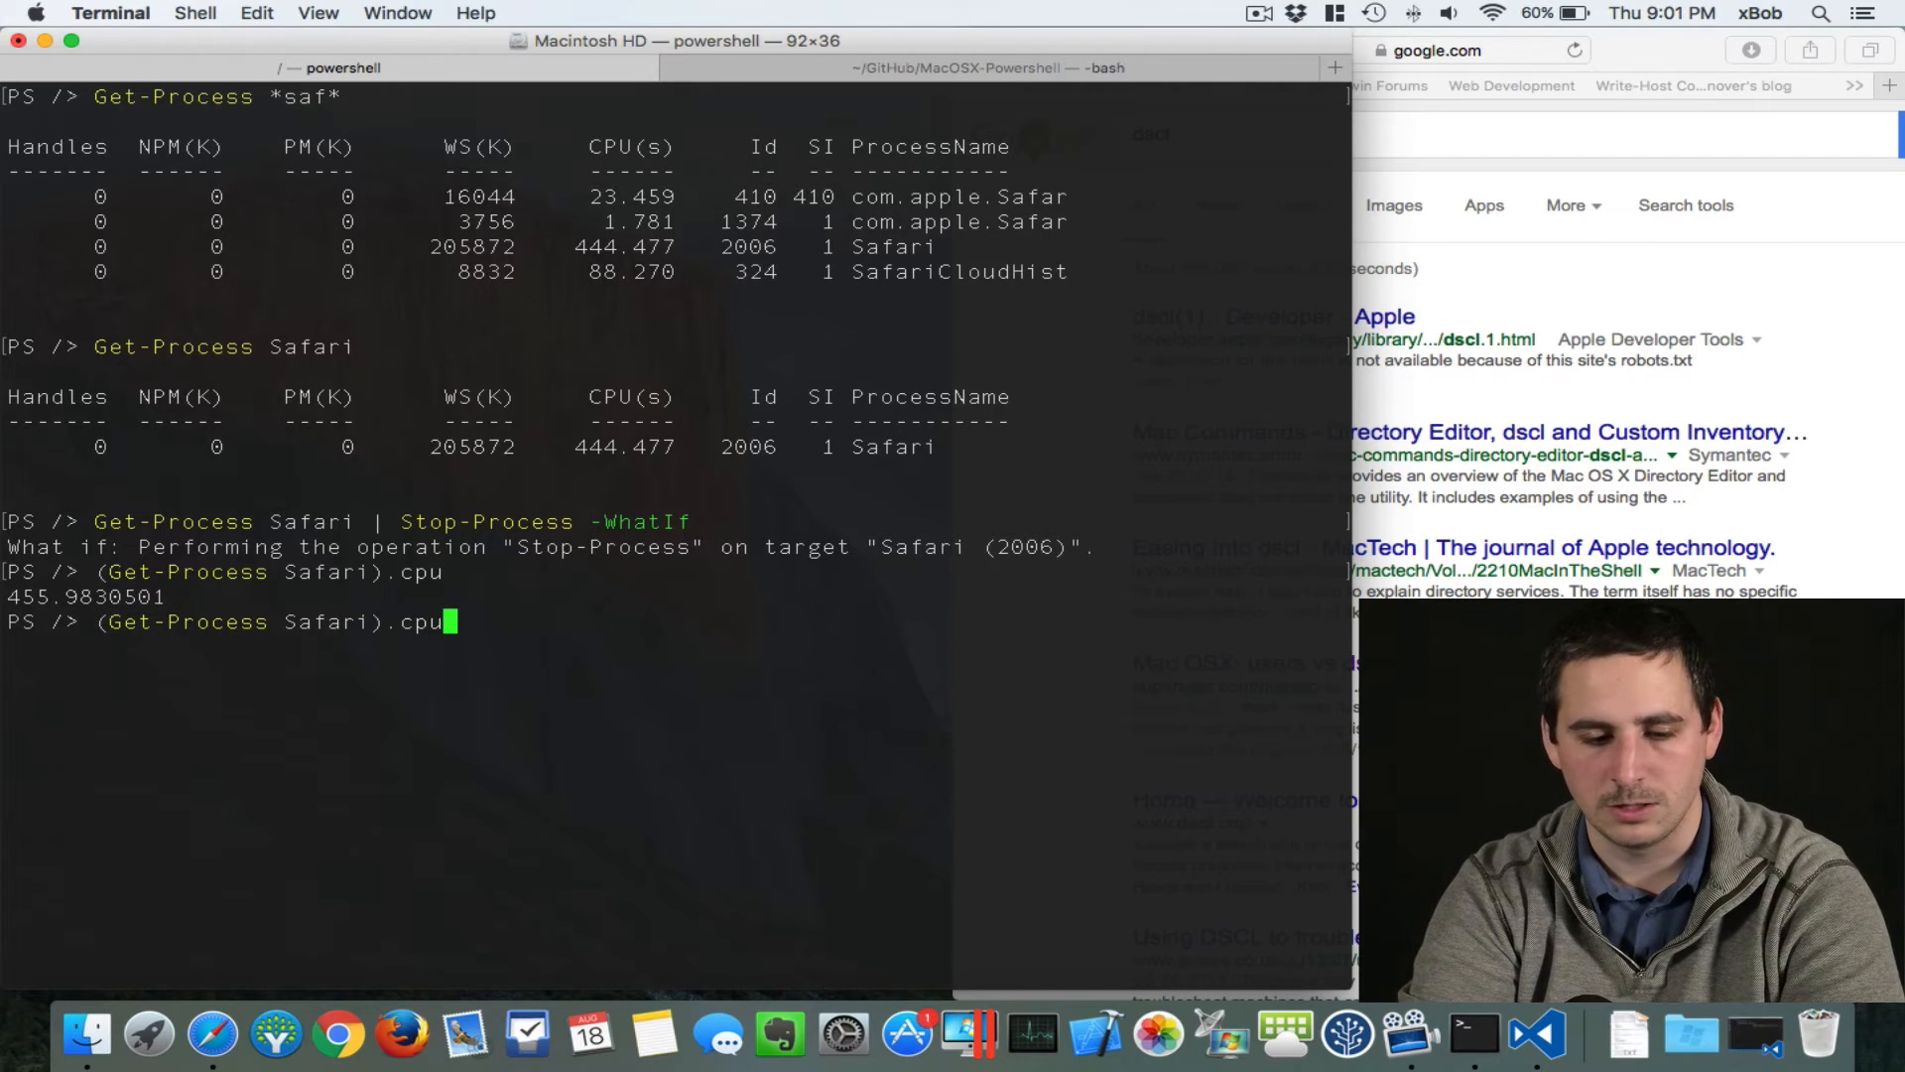
Step: Run (Get-Process Safari).Kill() to force-quit Safari, then clear the screen
key("Backspace")
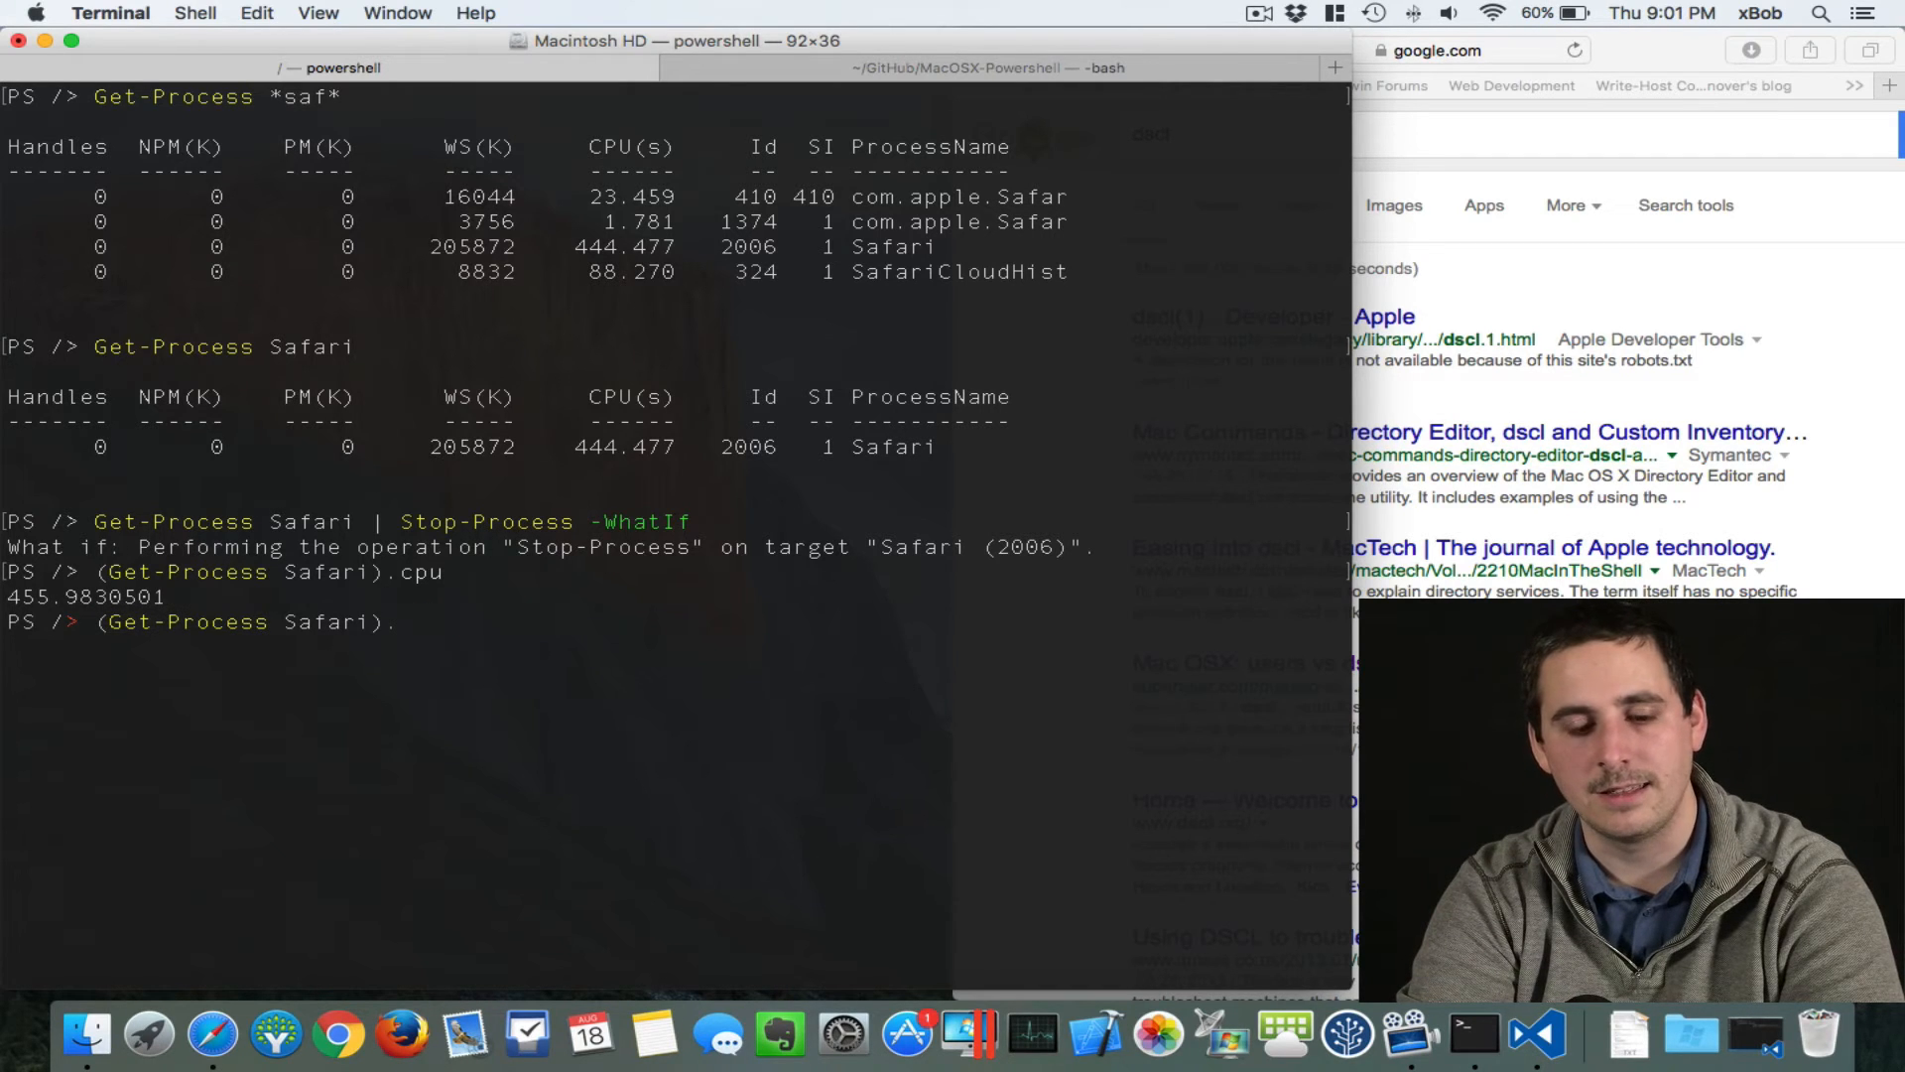
type("Kill(")
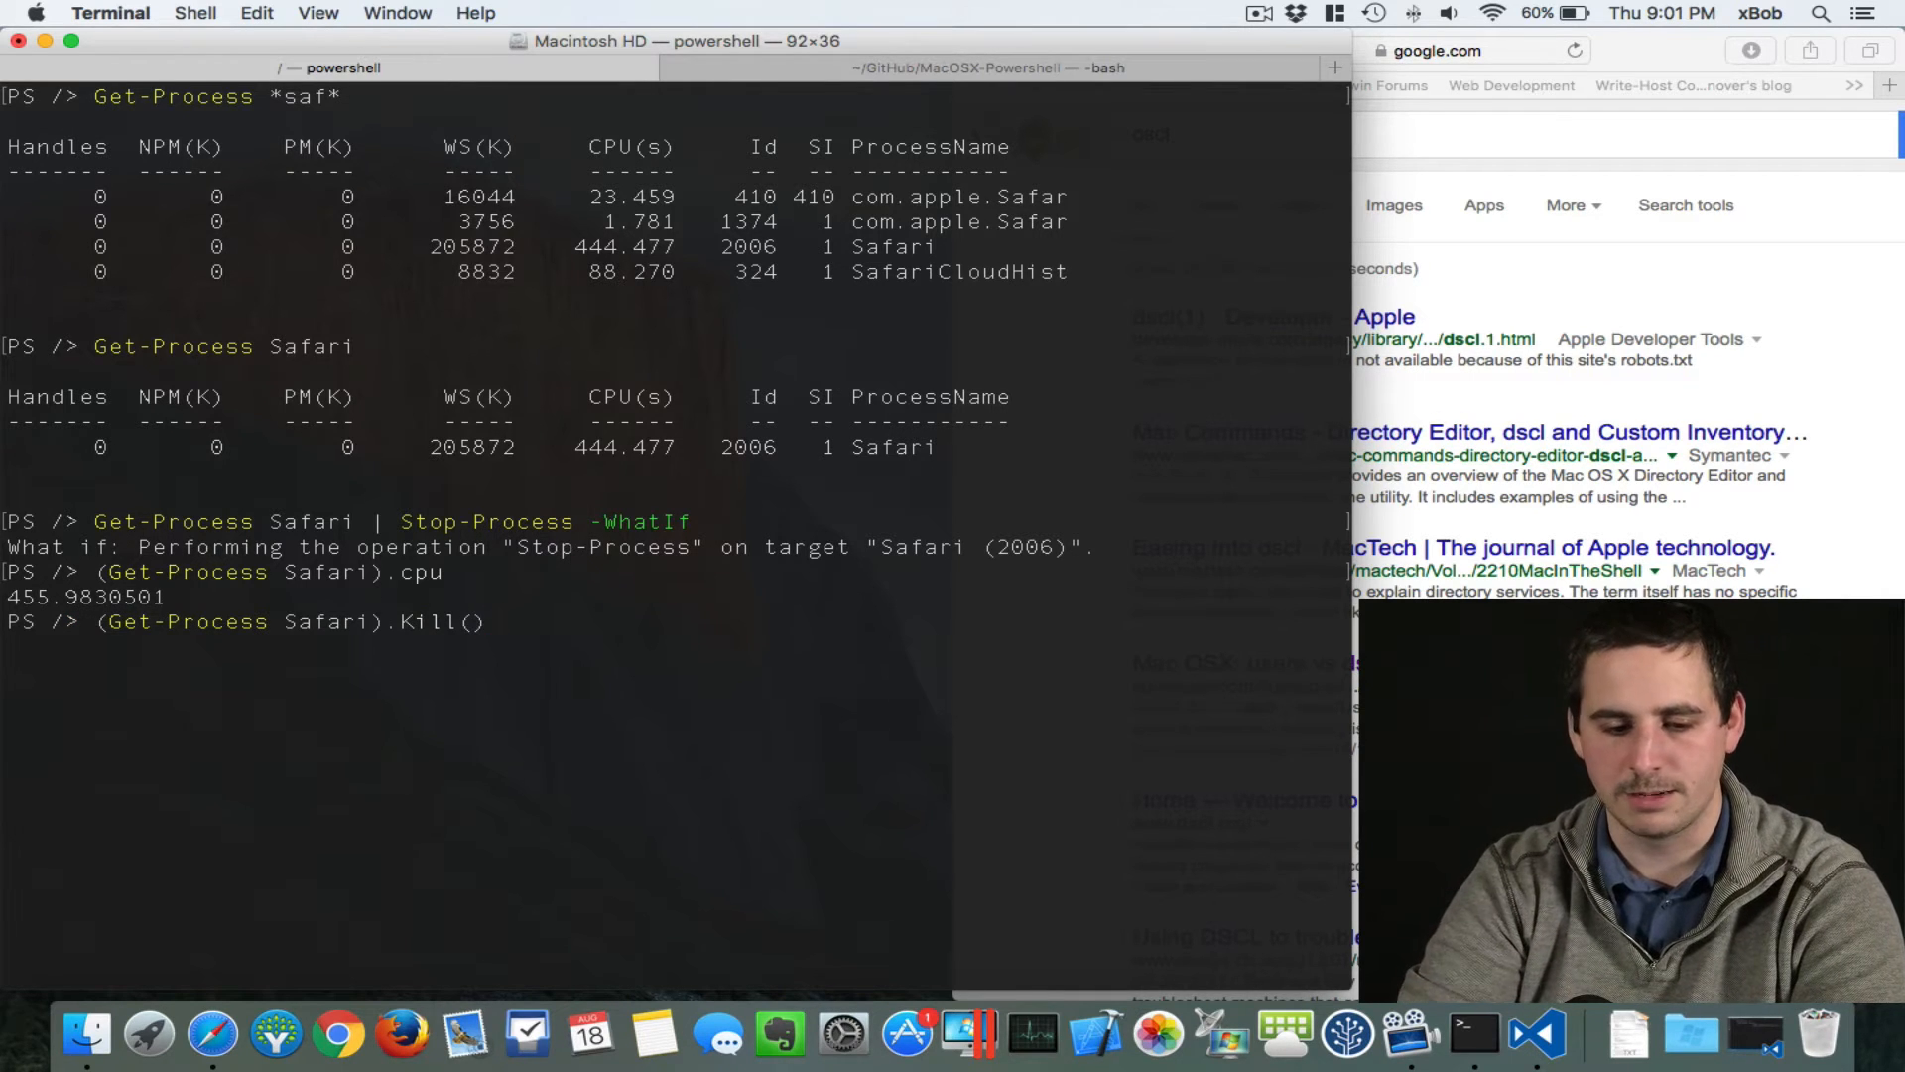
key("Return")
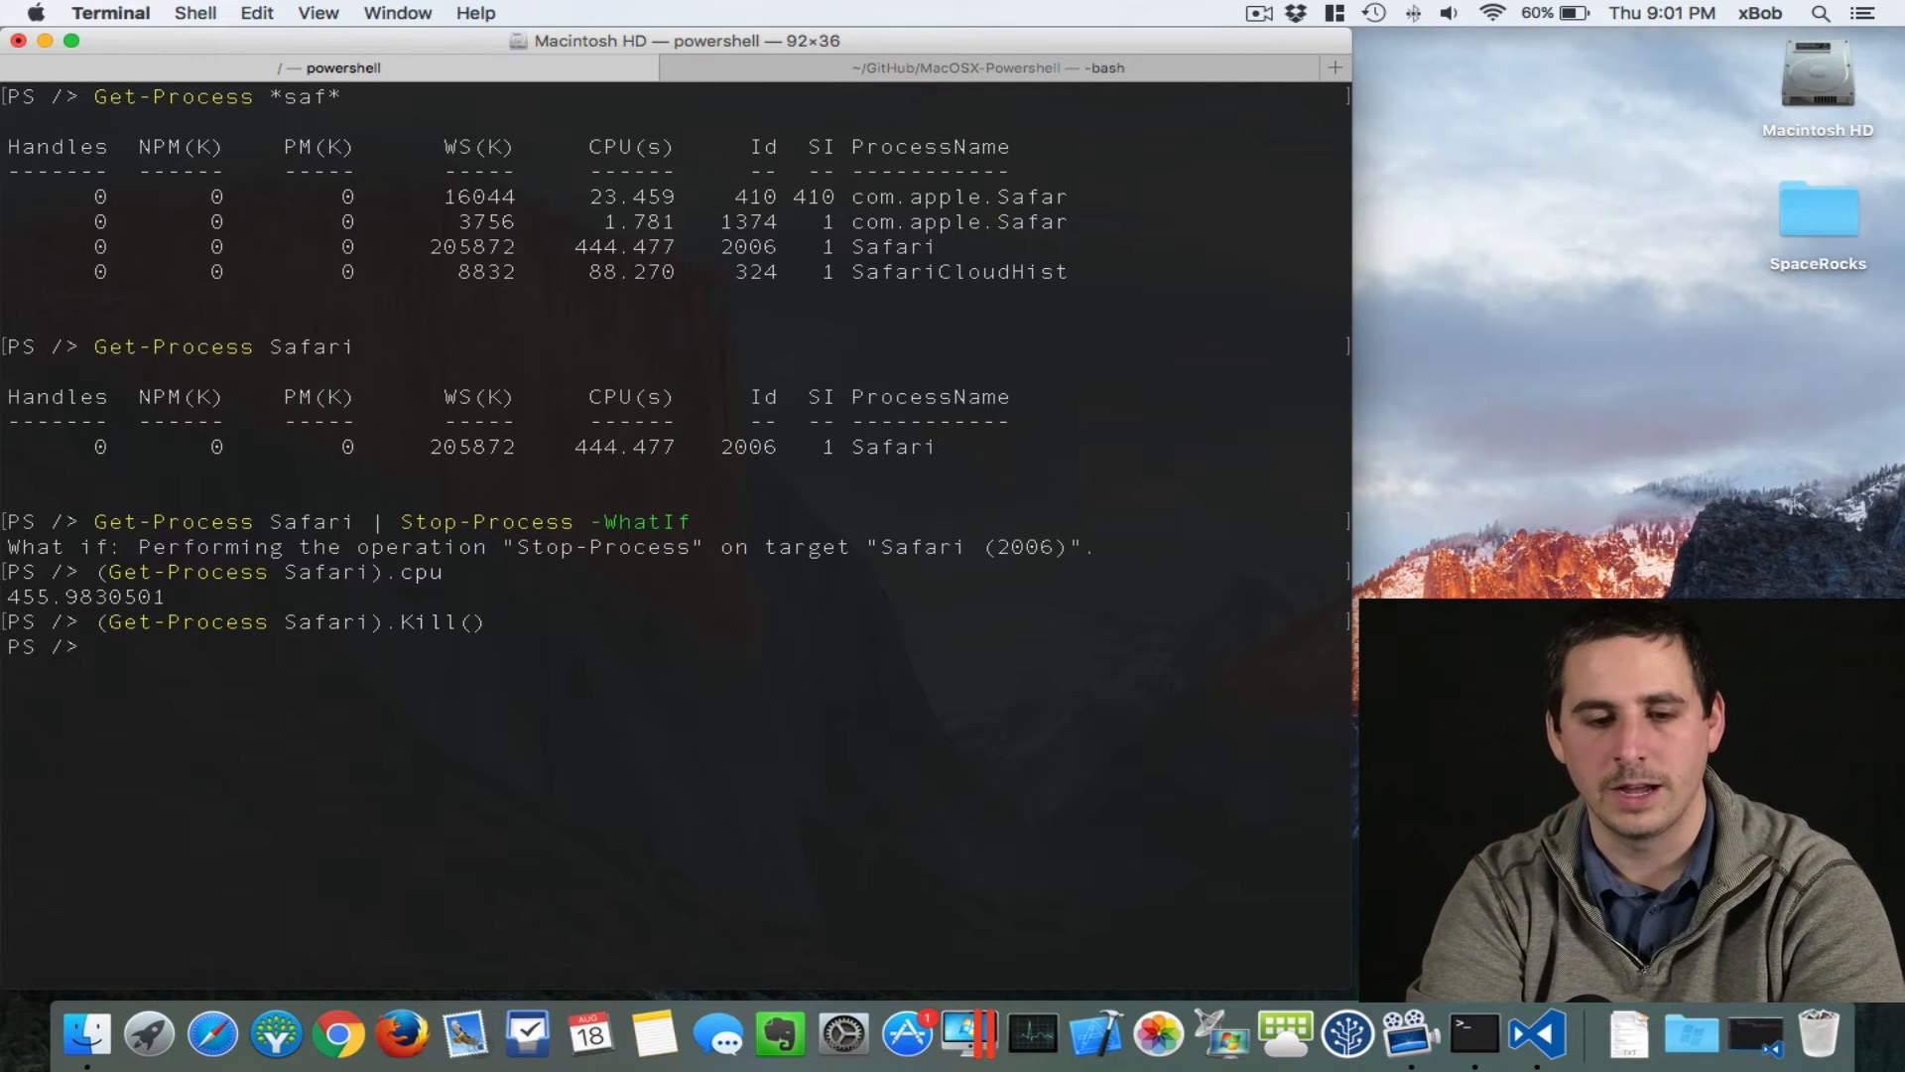
type("clear")
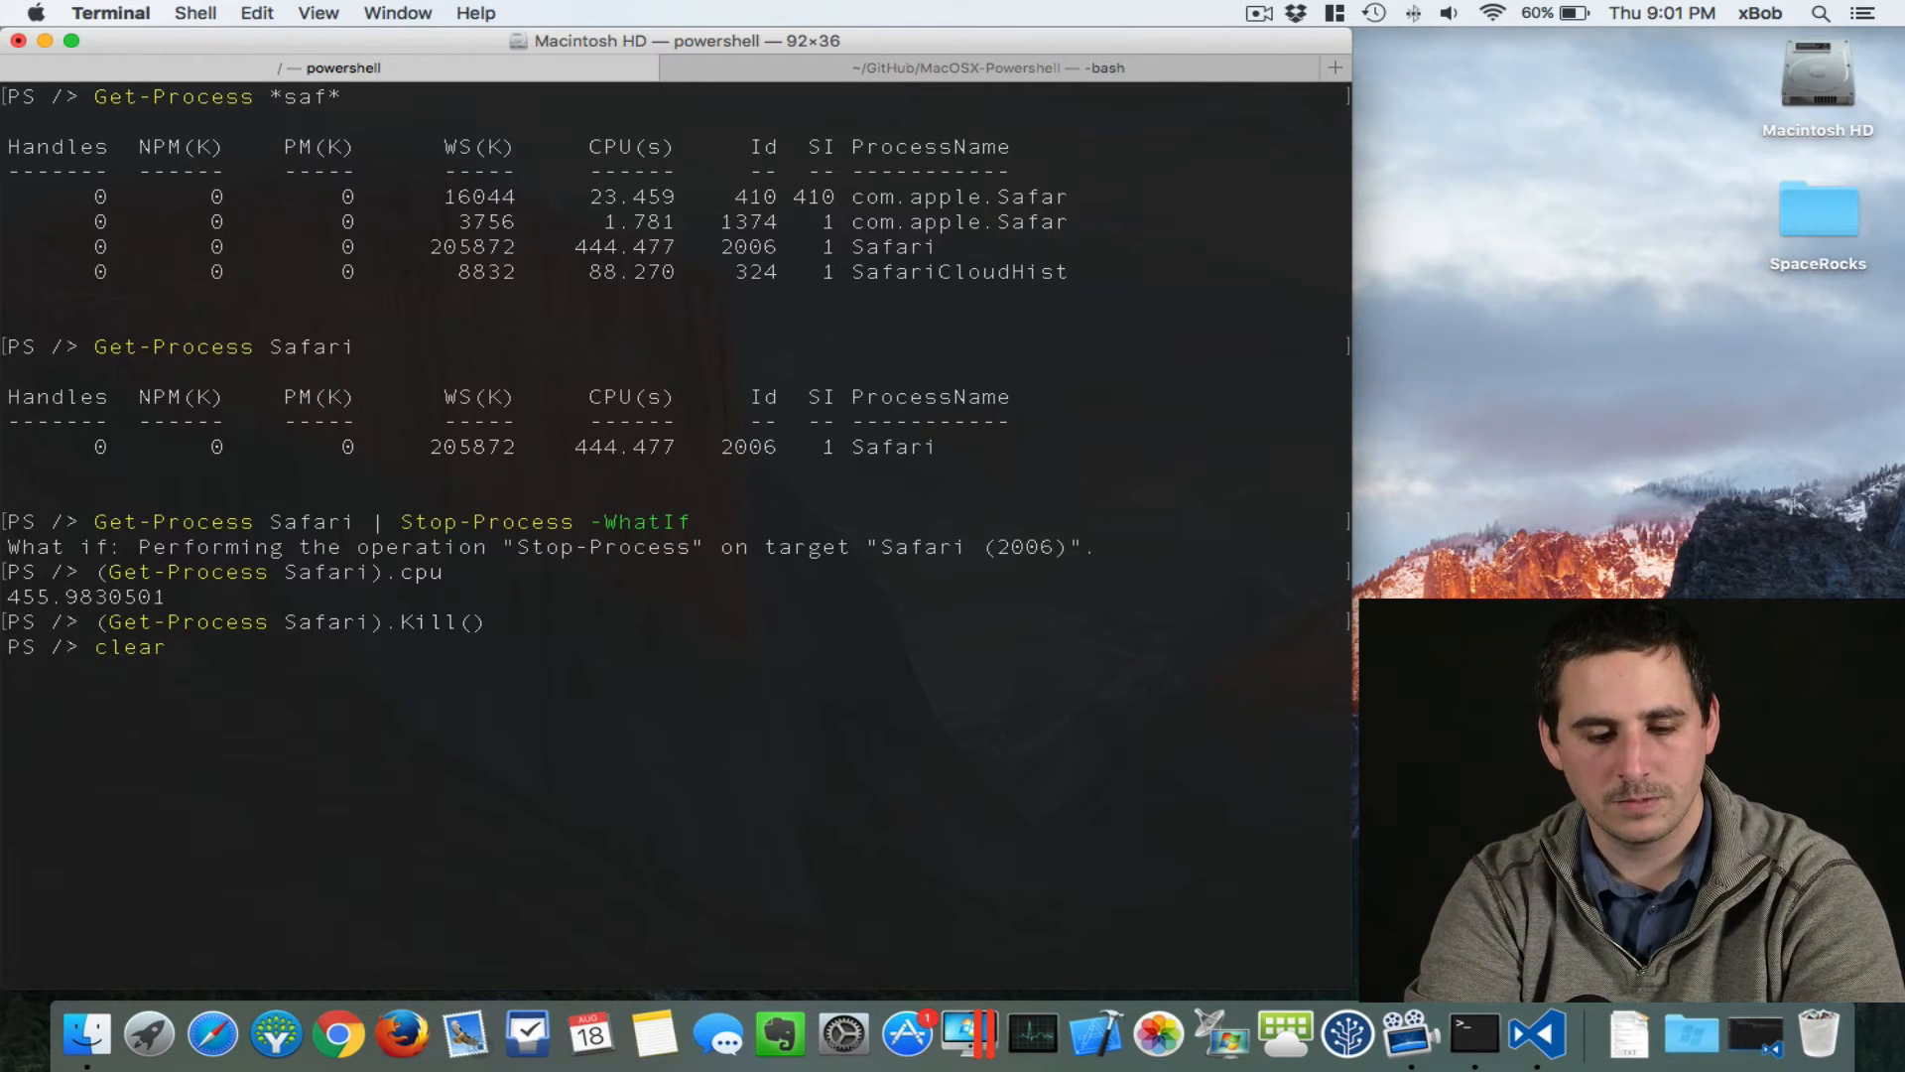
key("Return")
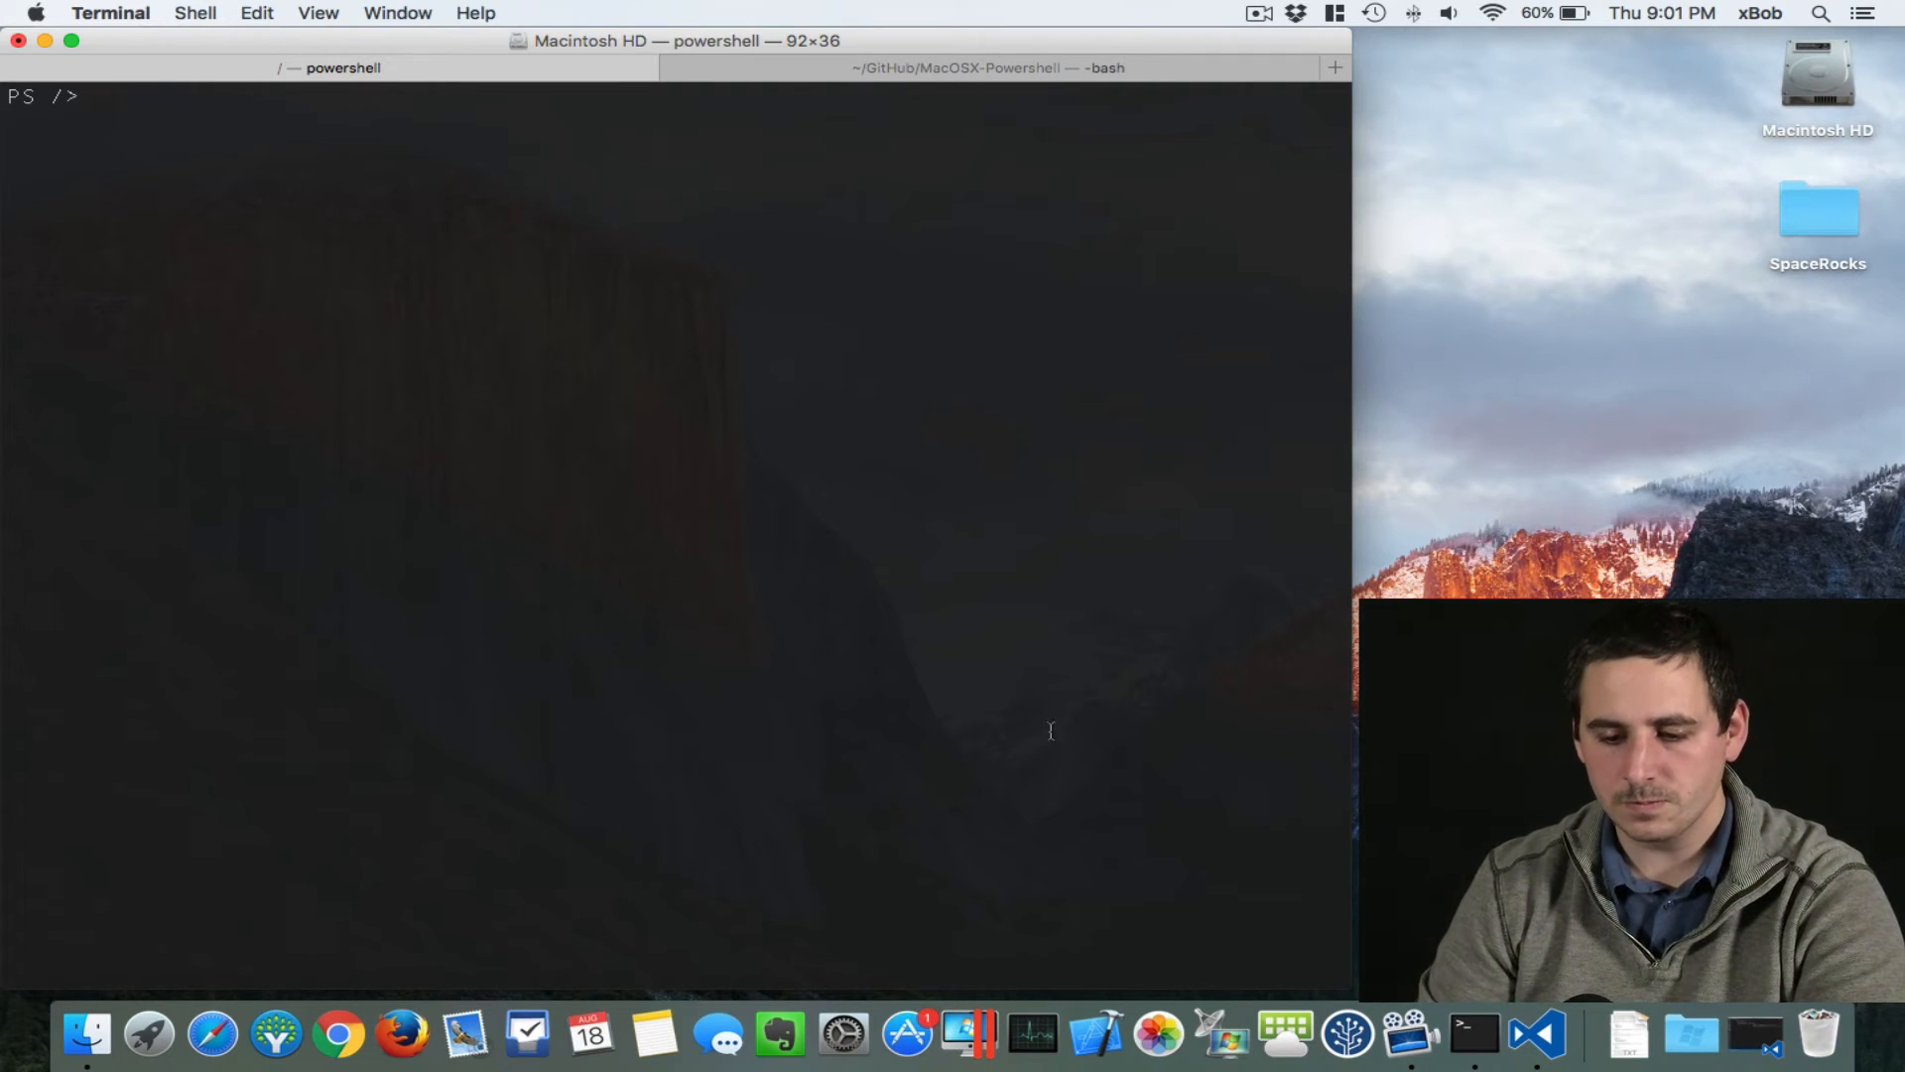
Step: Focus the PowerShell terminal before switching to Get-LocalUser.ps1 in VS Code
left_click(1583, 1036)
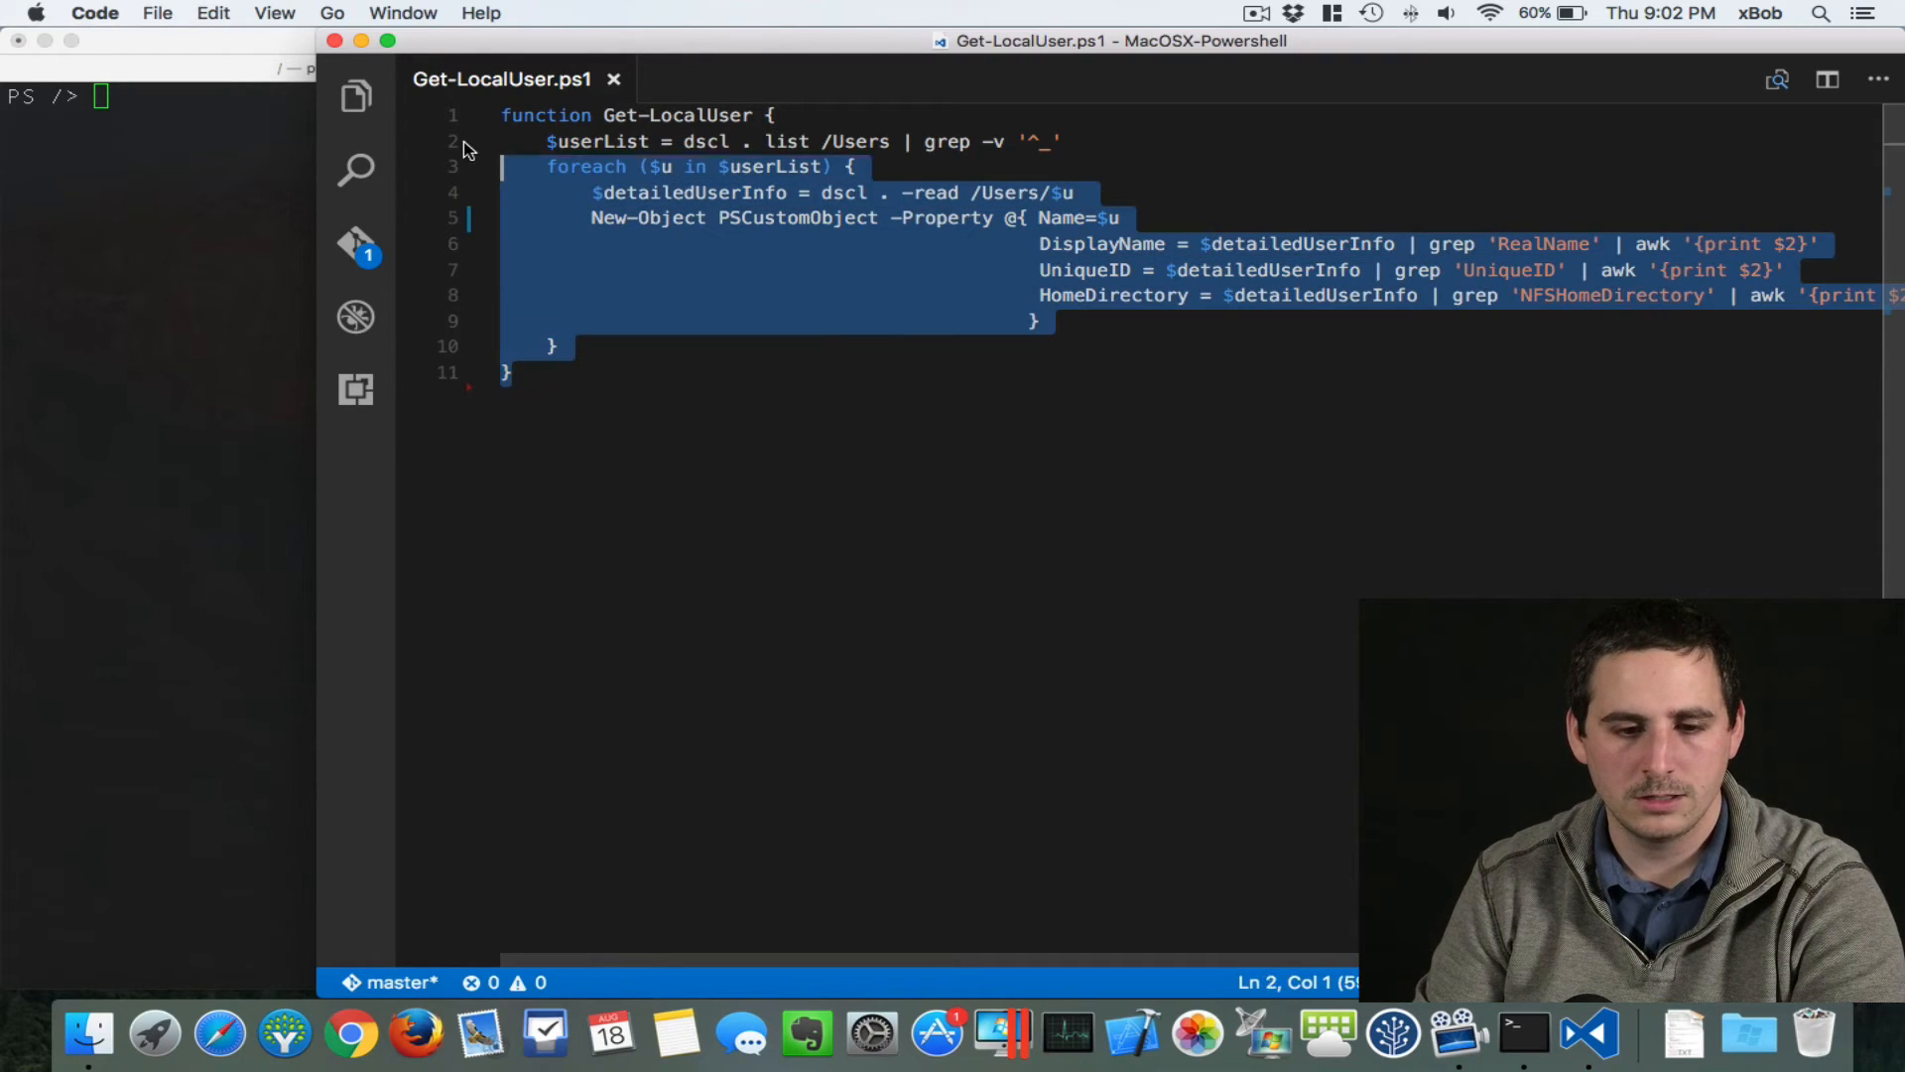
left_click(987, 316)
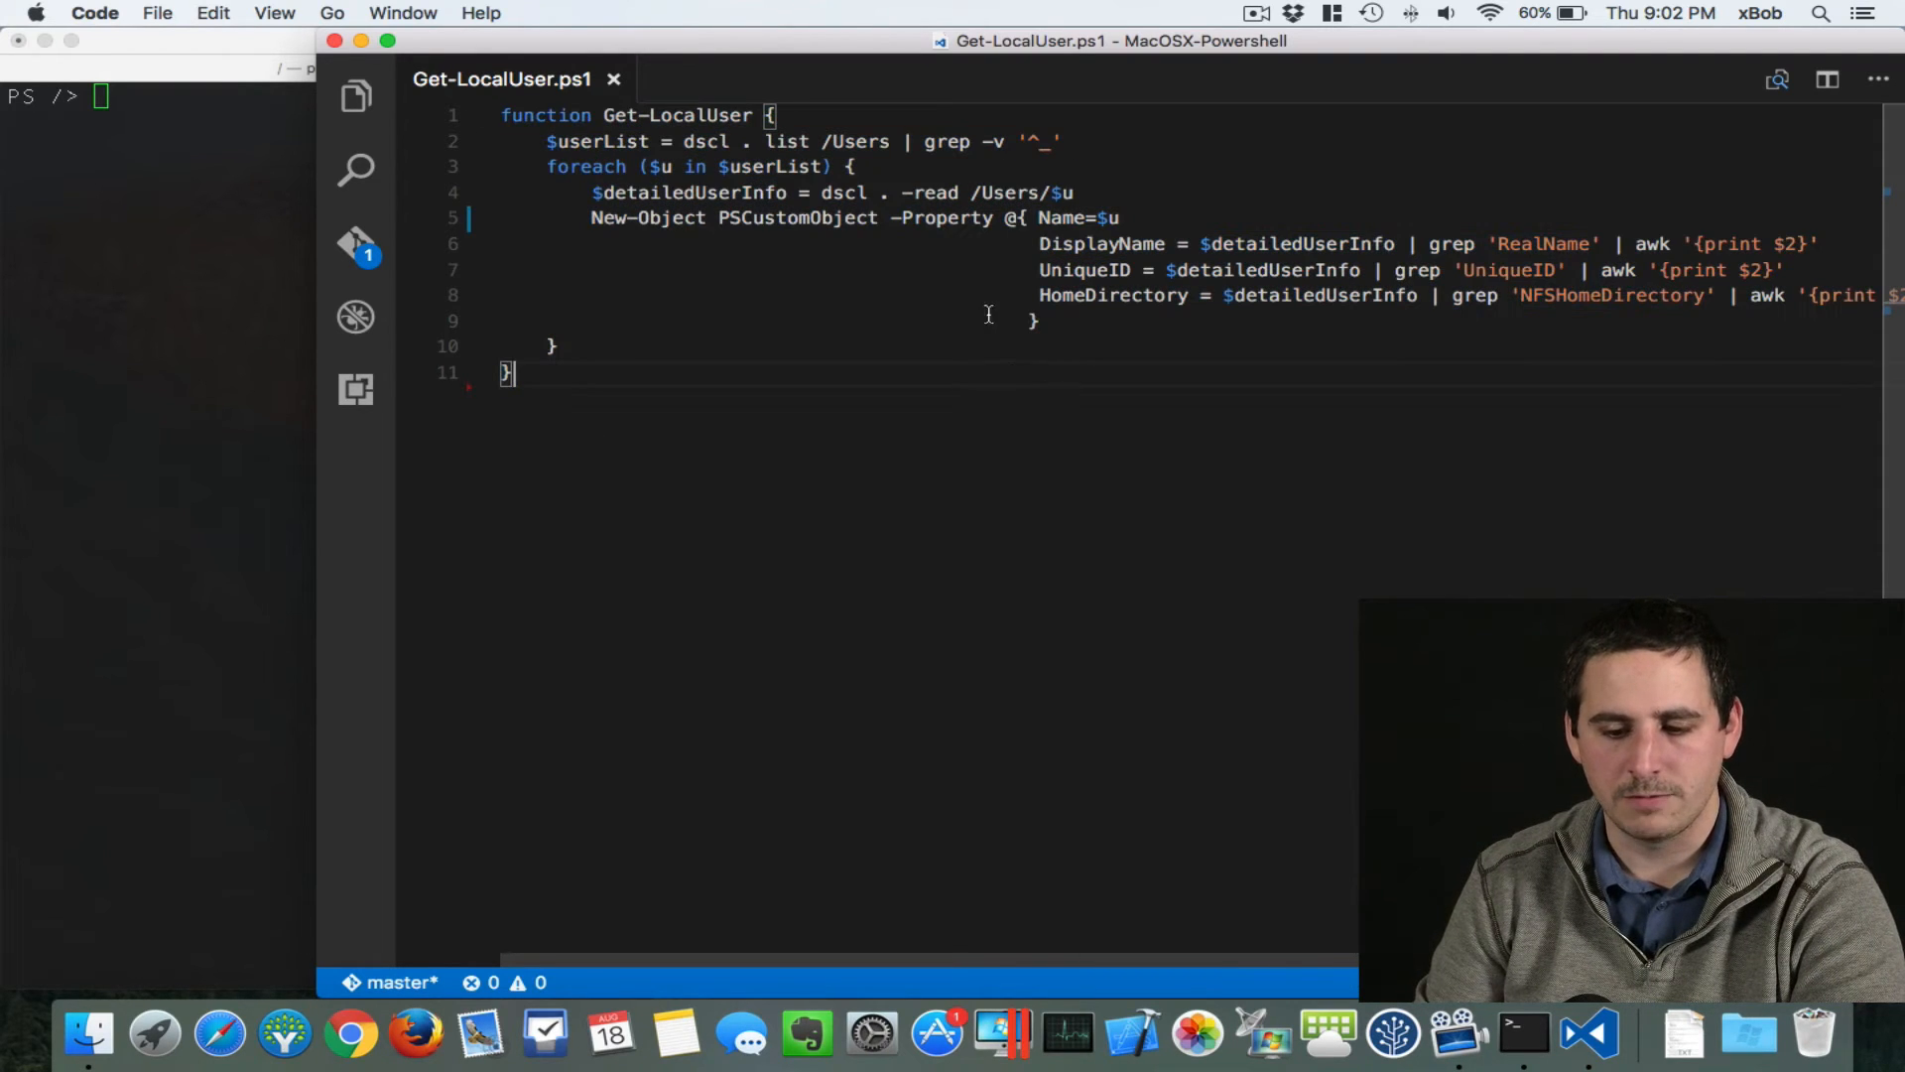
mouse_move(873, 45)
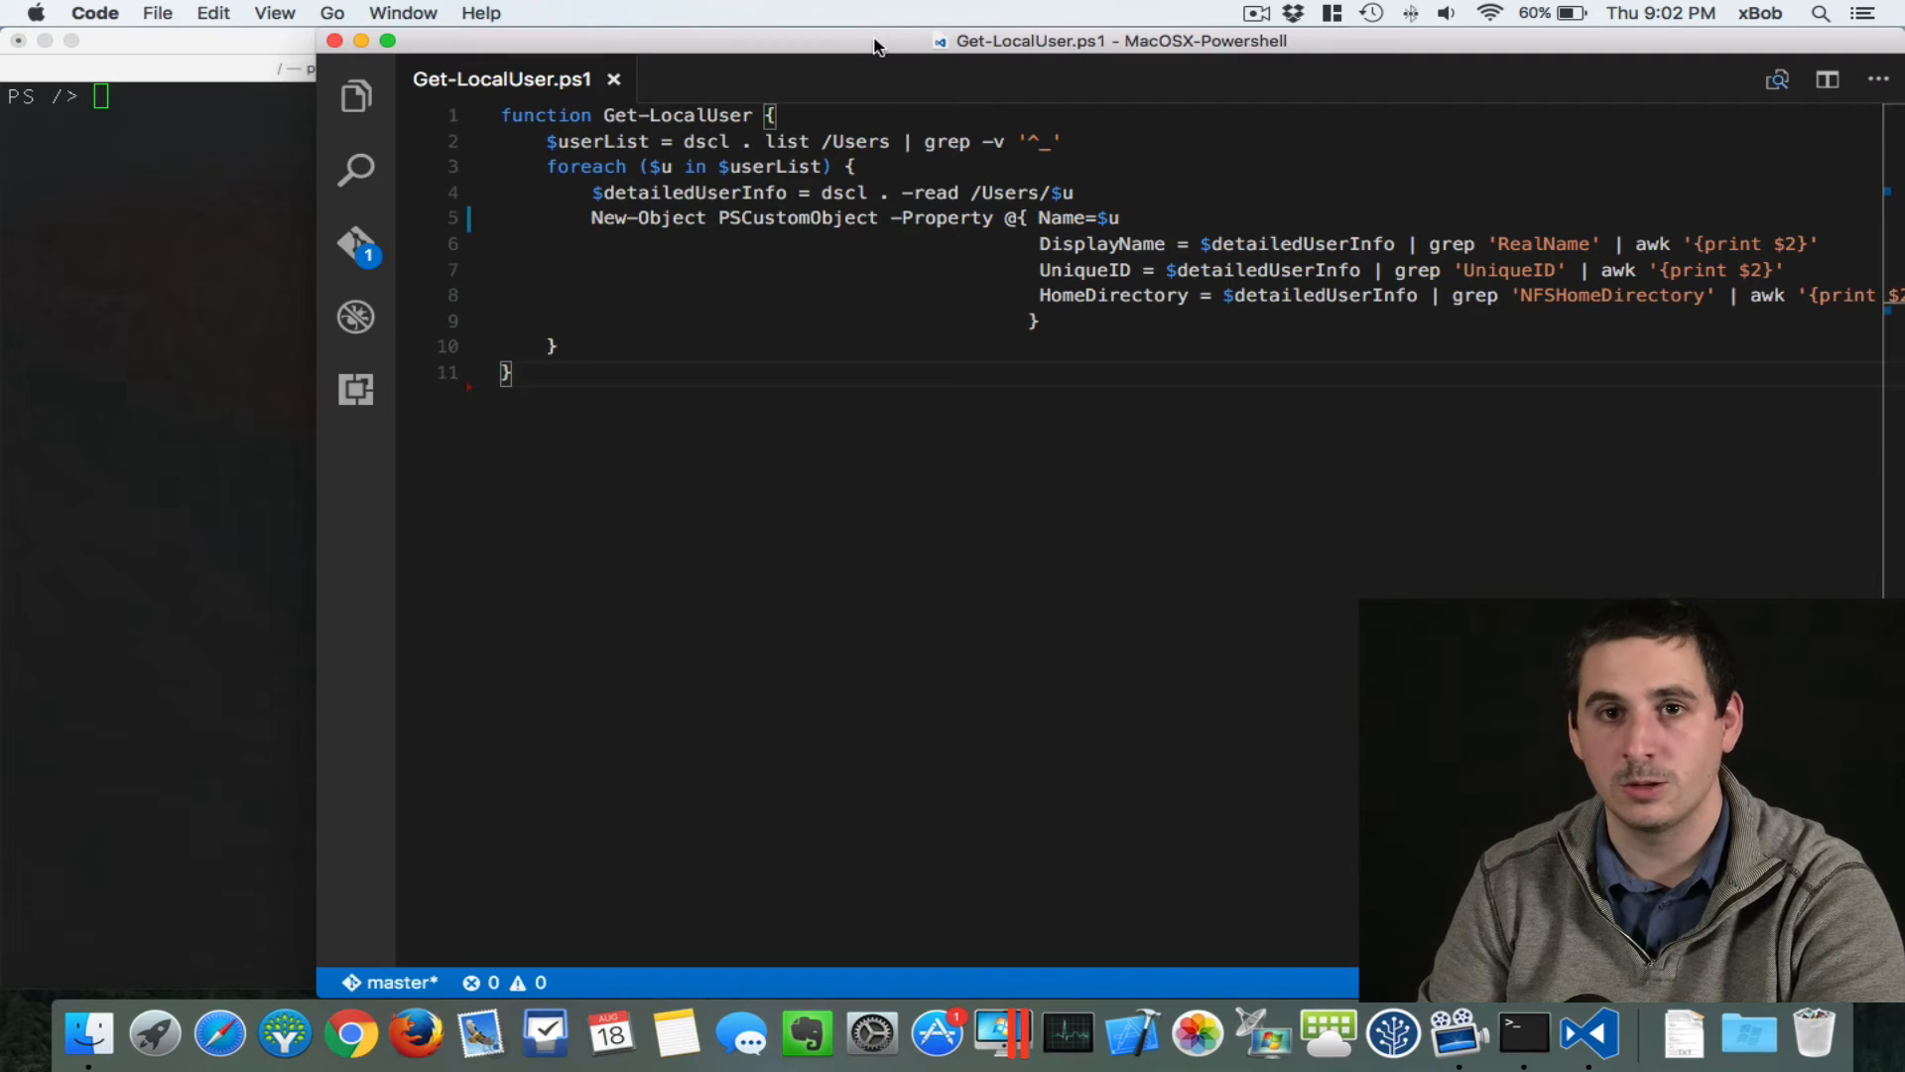
mouse_move(1002, 250)
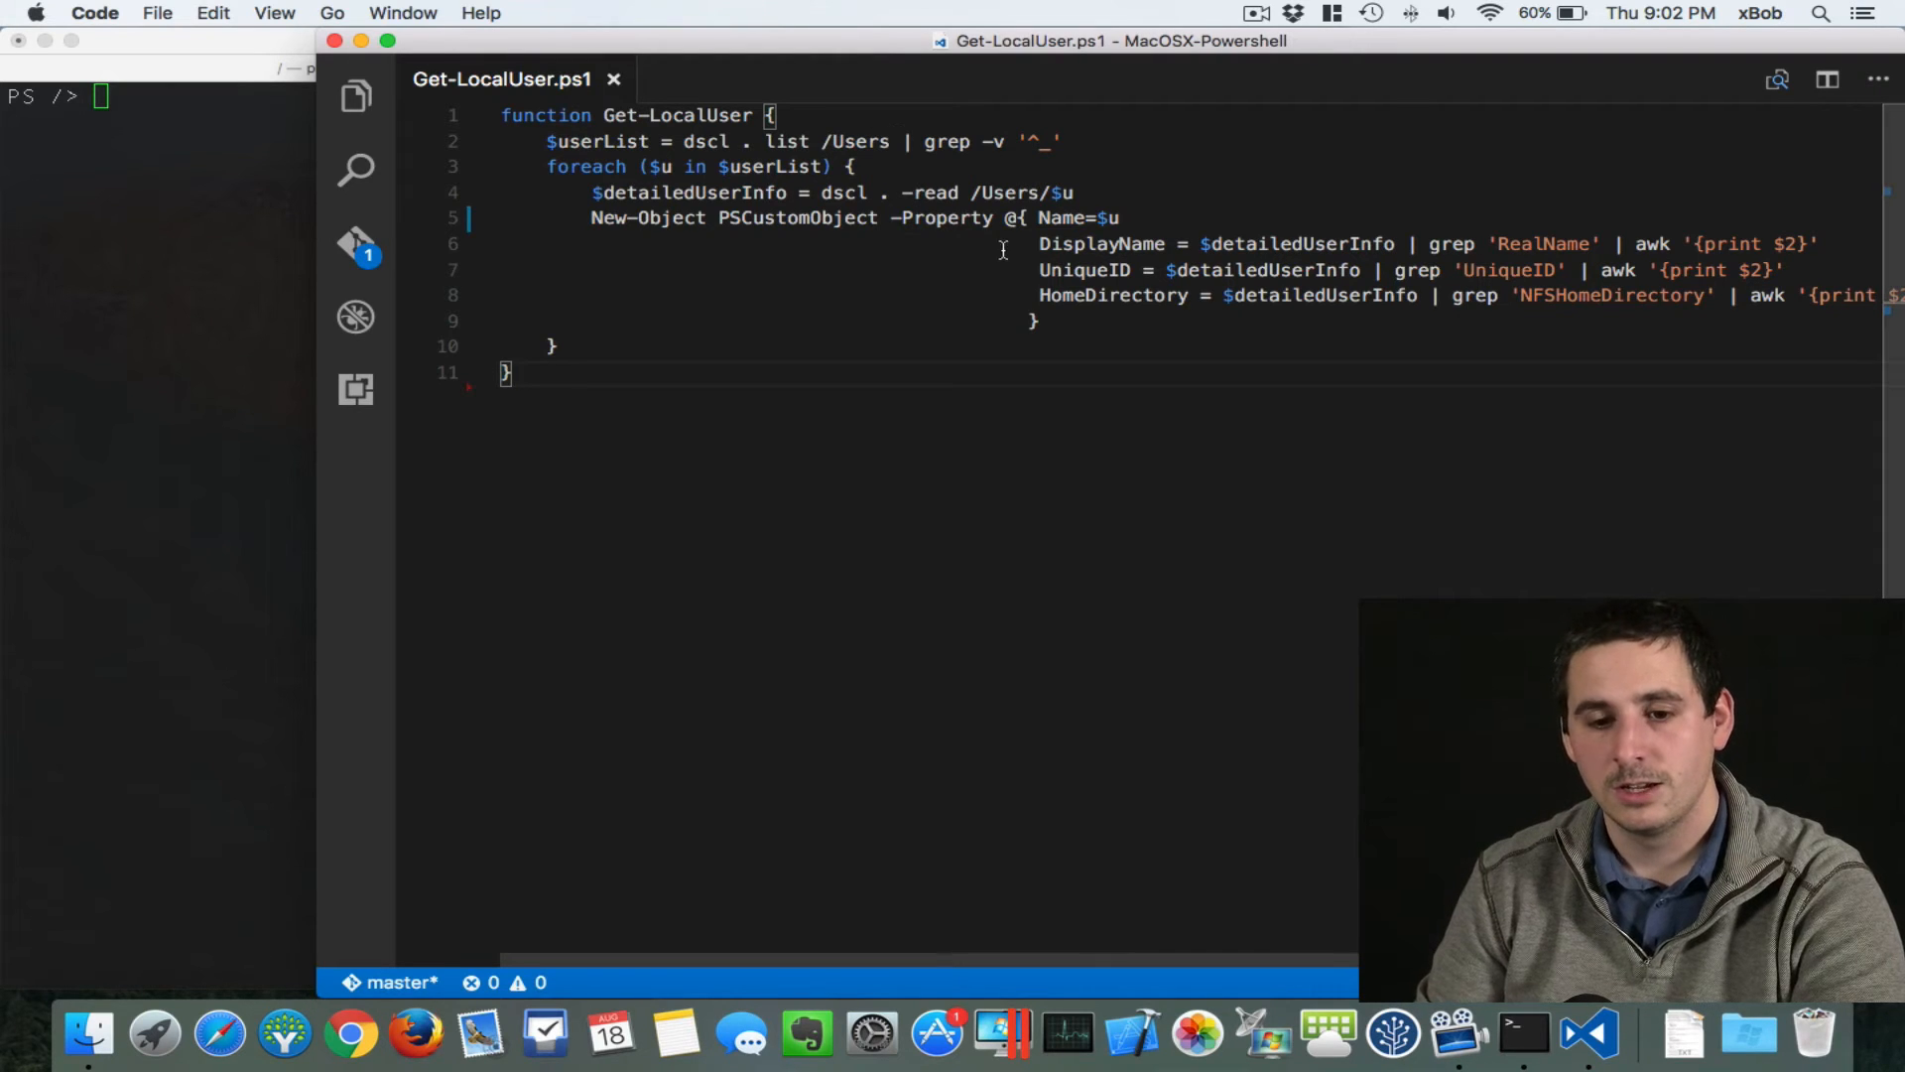
mouse_move(572, 403)
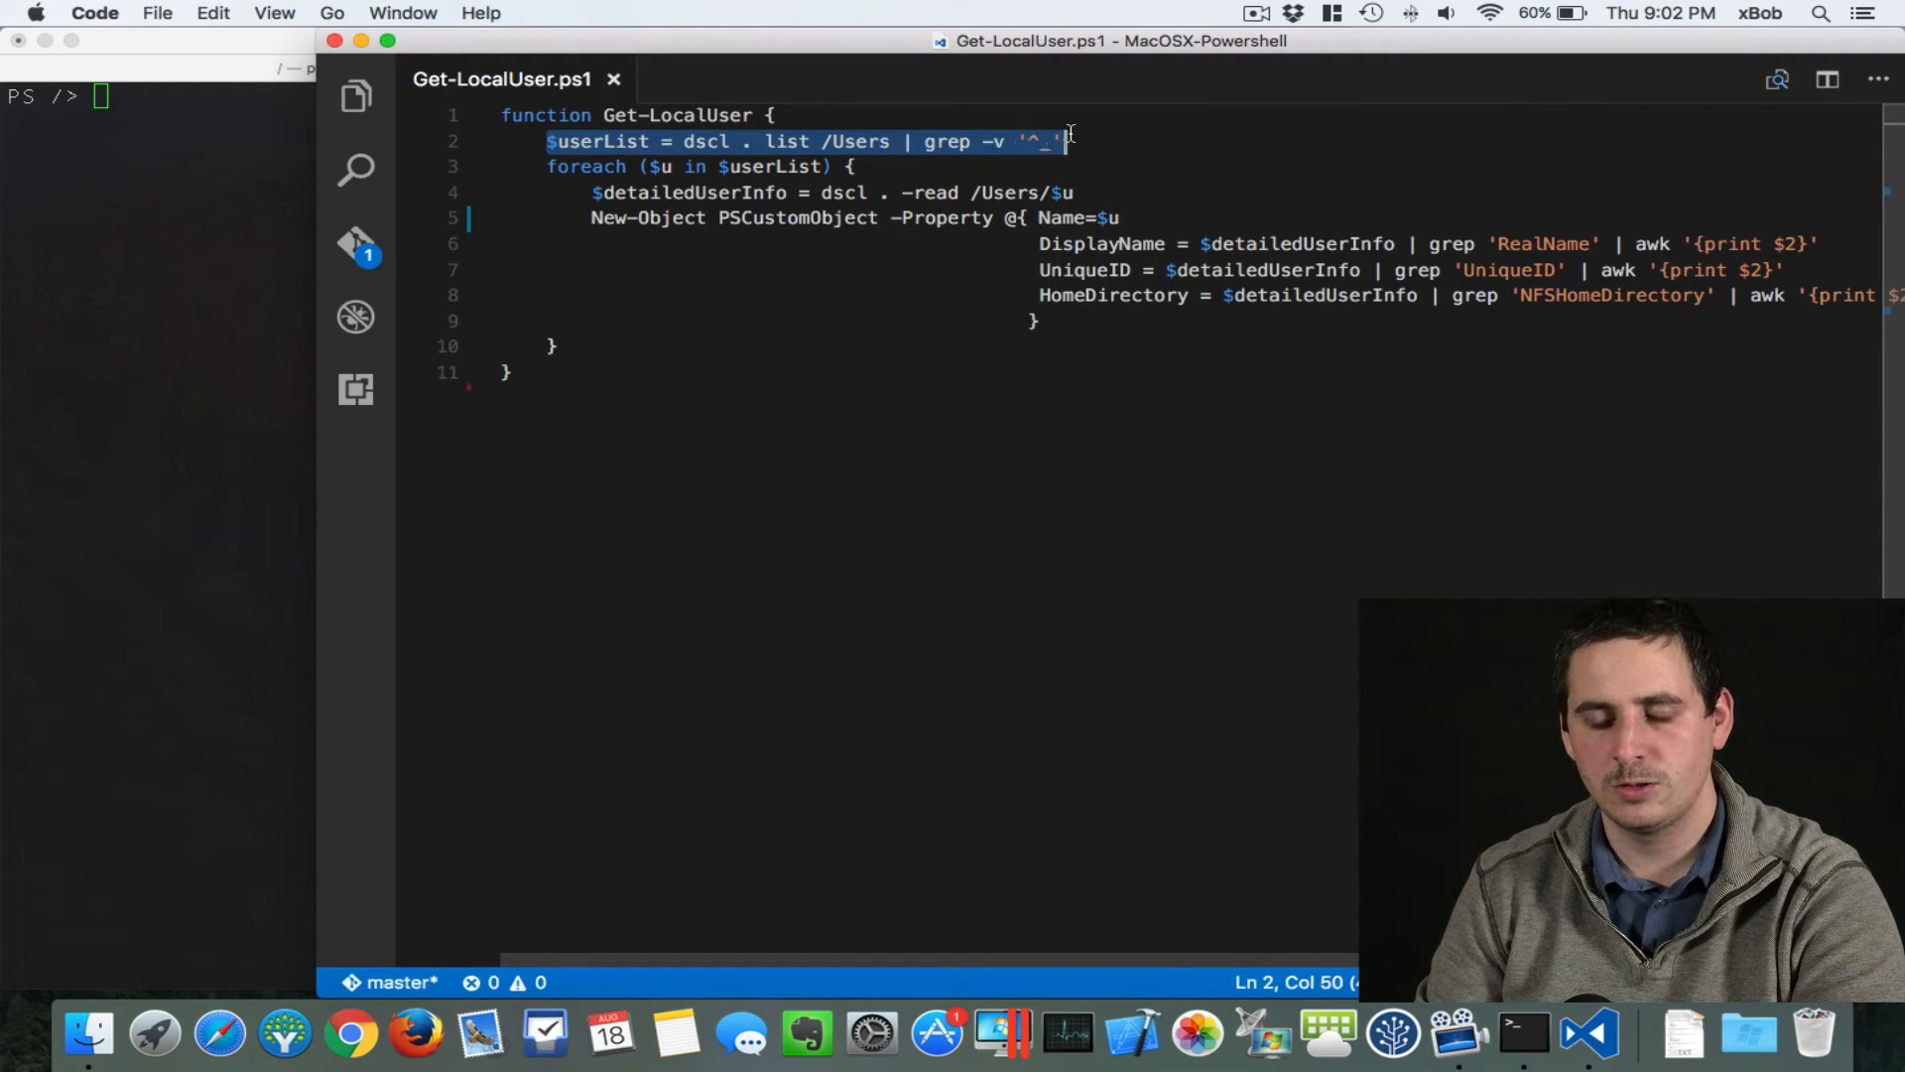
double_click(705, 141)
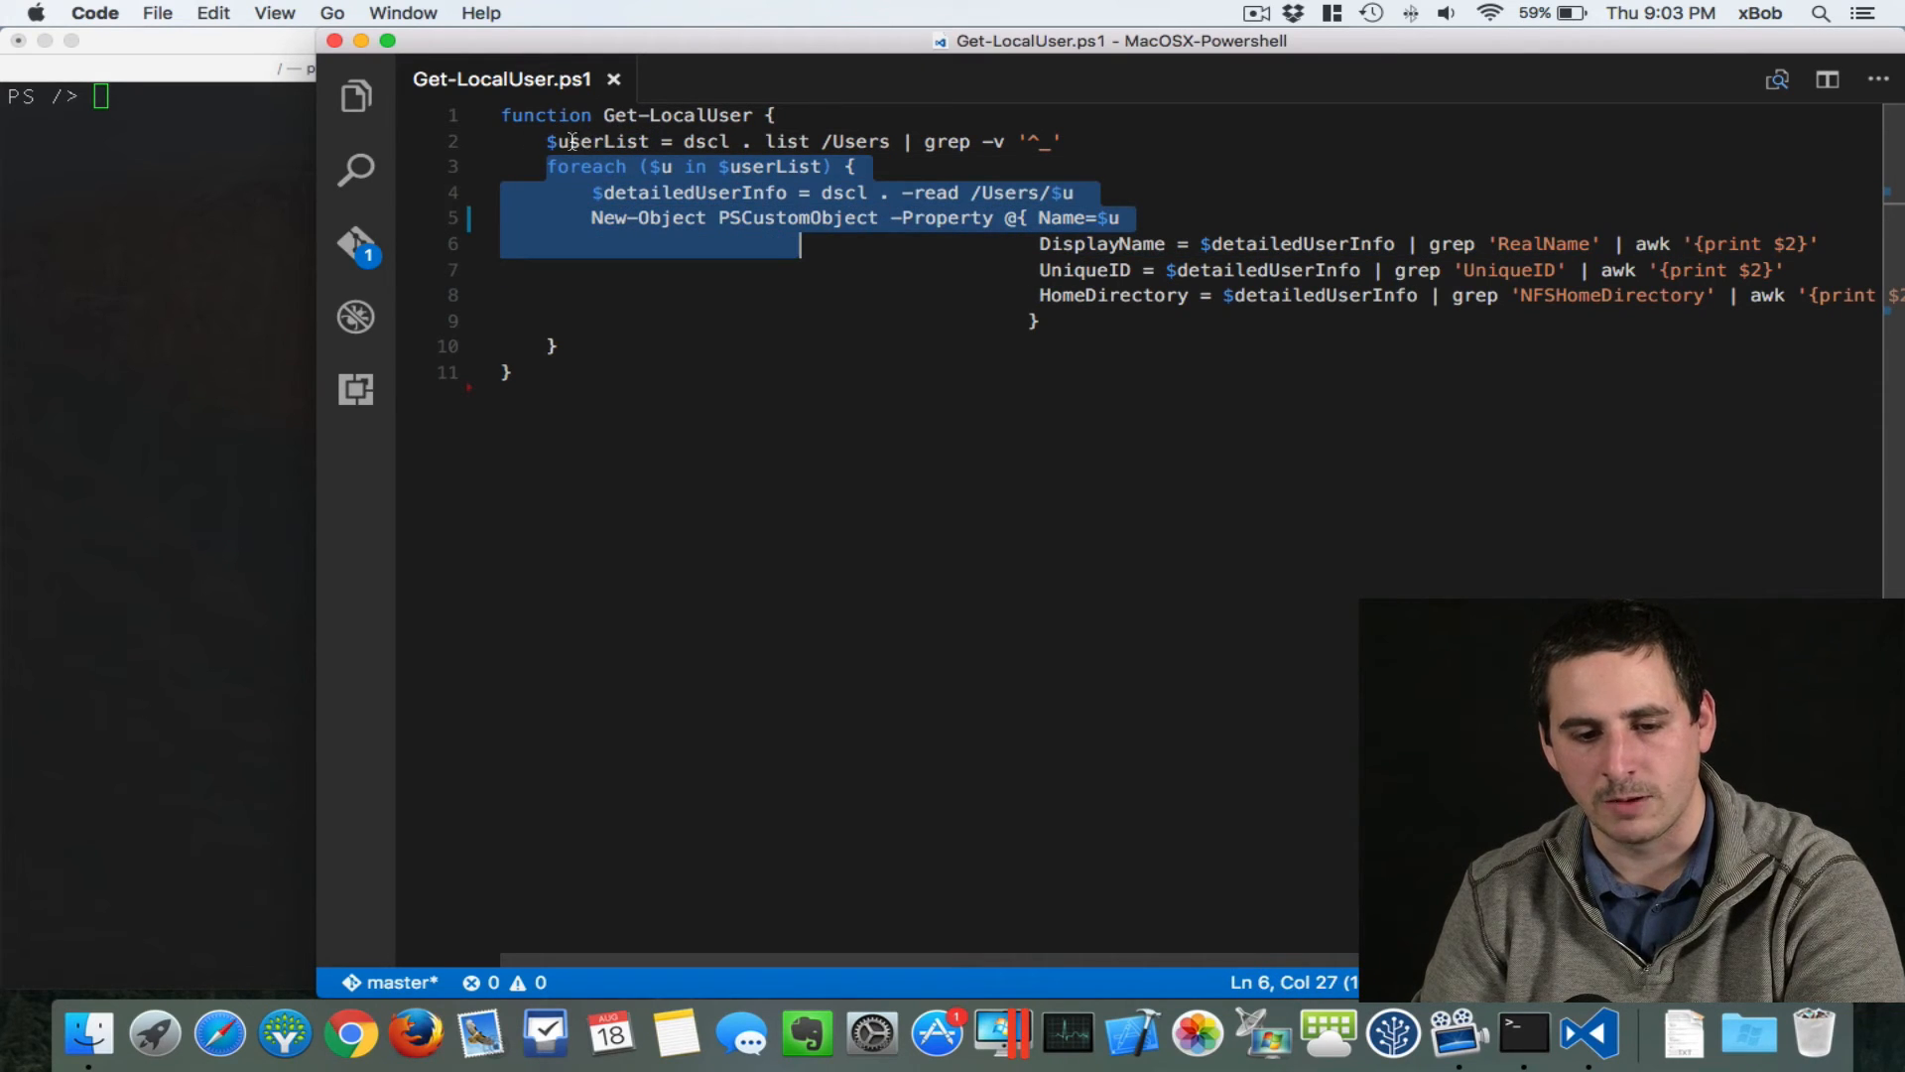
Step: Highlight the dscl read of each user's details and the detailedUserInfo variable in Get-LocalUser.ps1
left_click(831, 167)
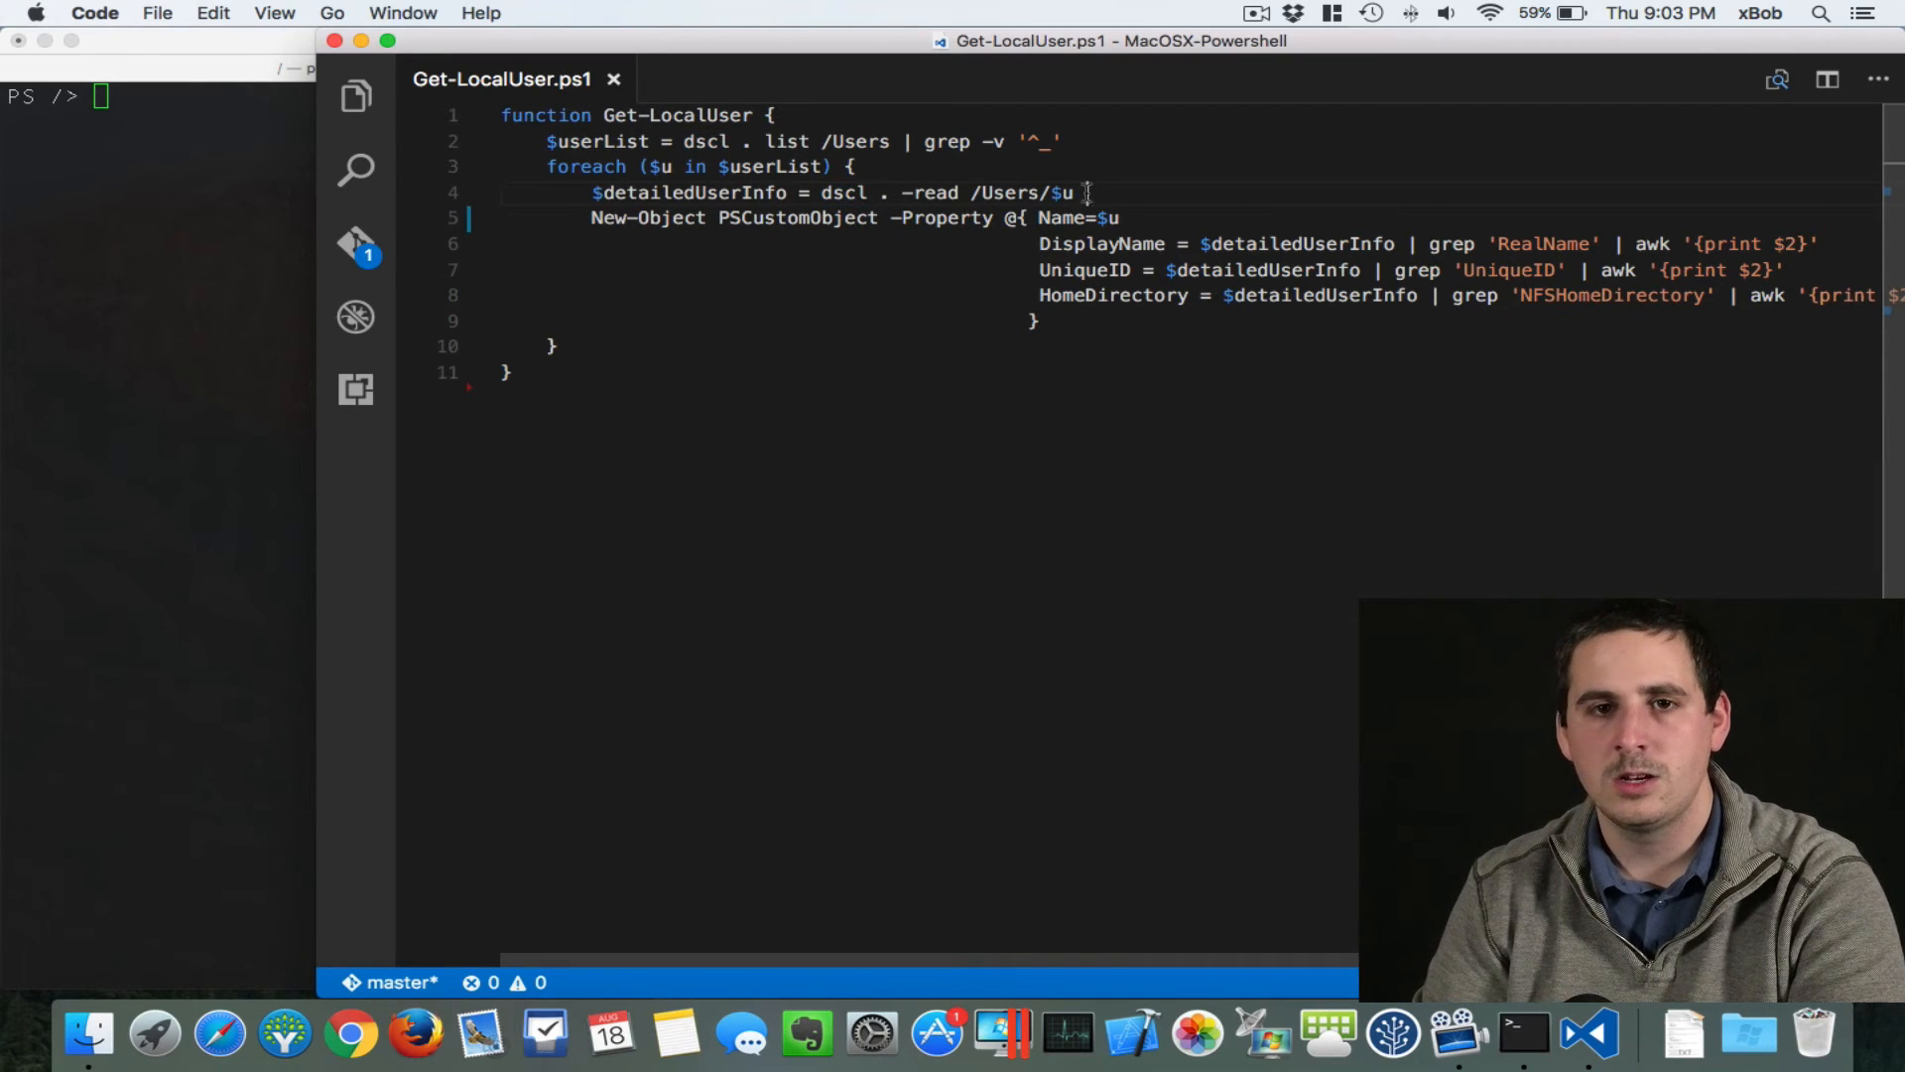
double_click(1061, 192)
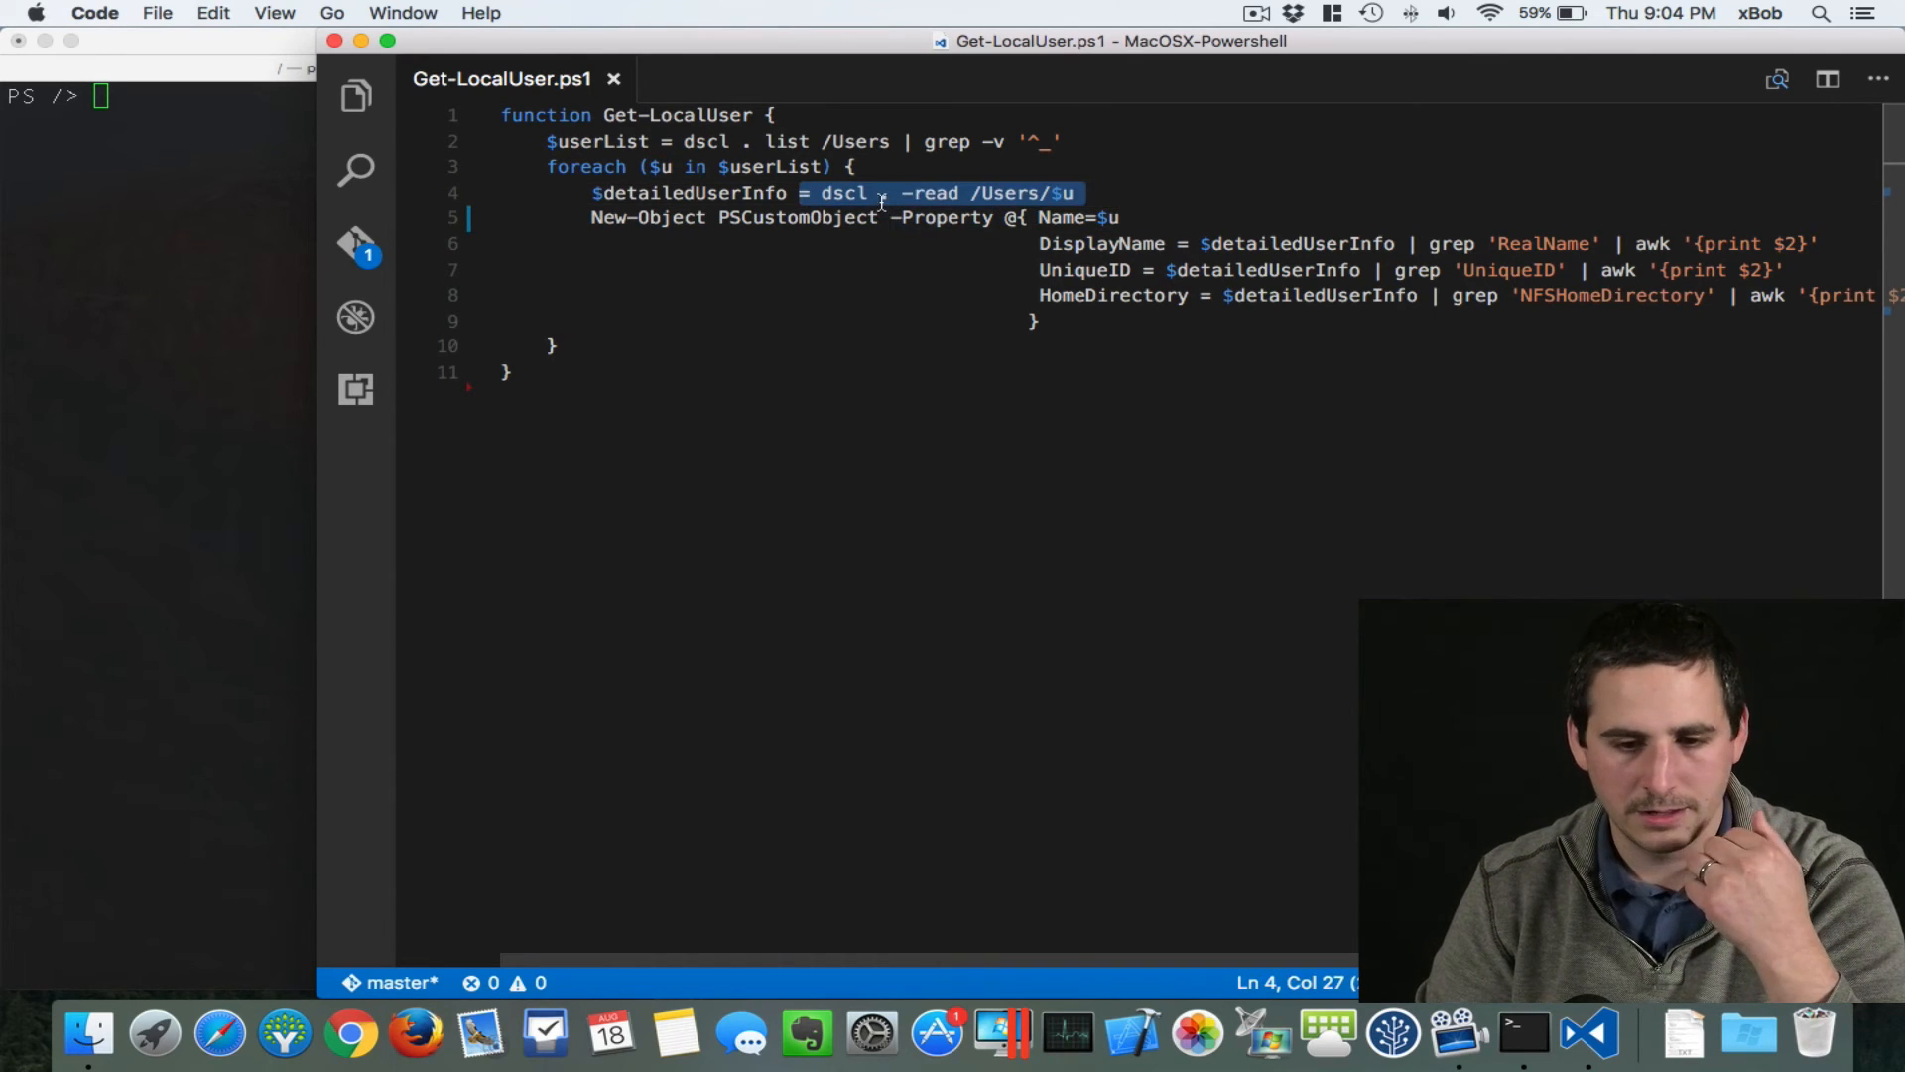
left_click(698, 193)
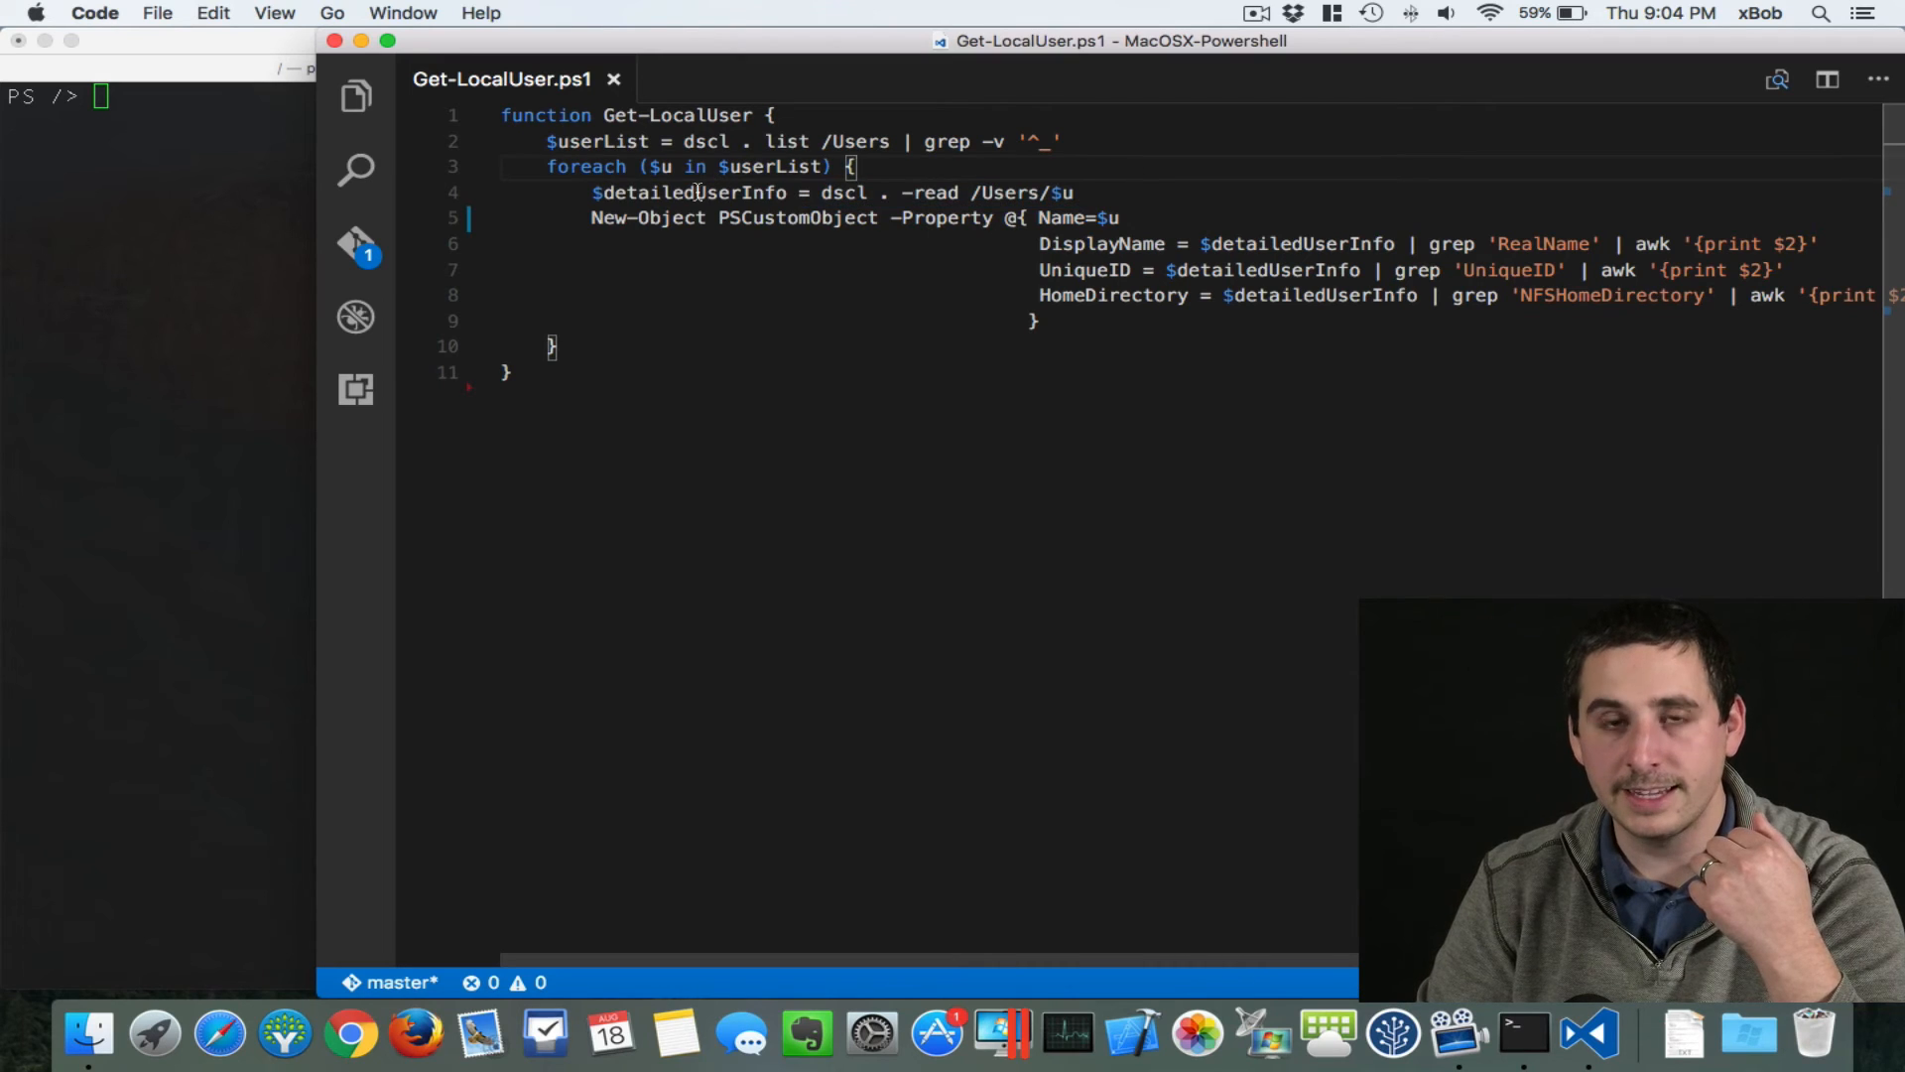
double_click(693, 192)
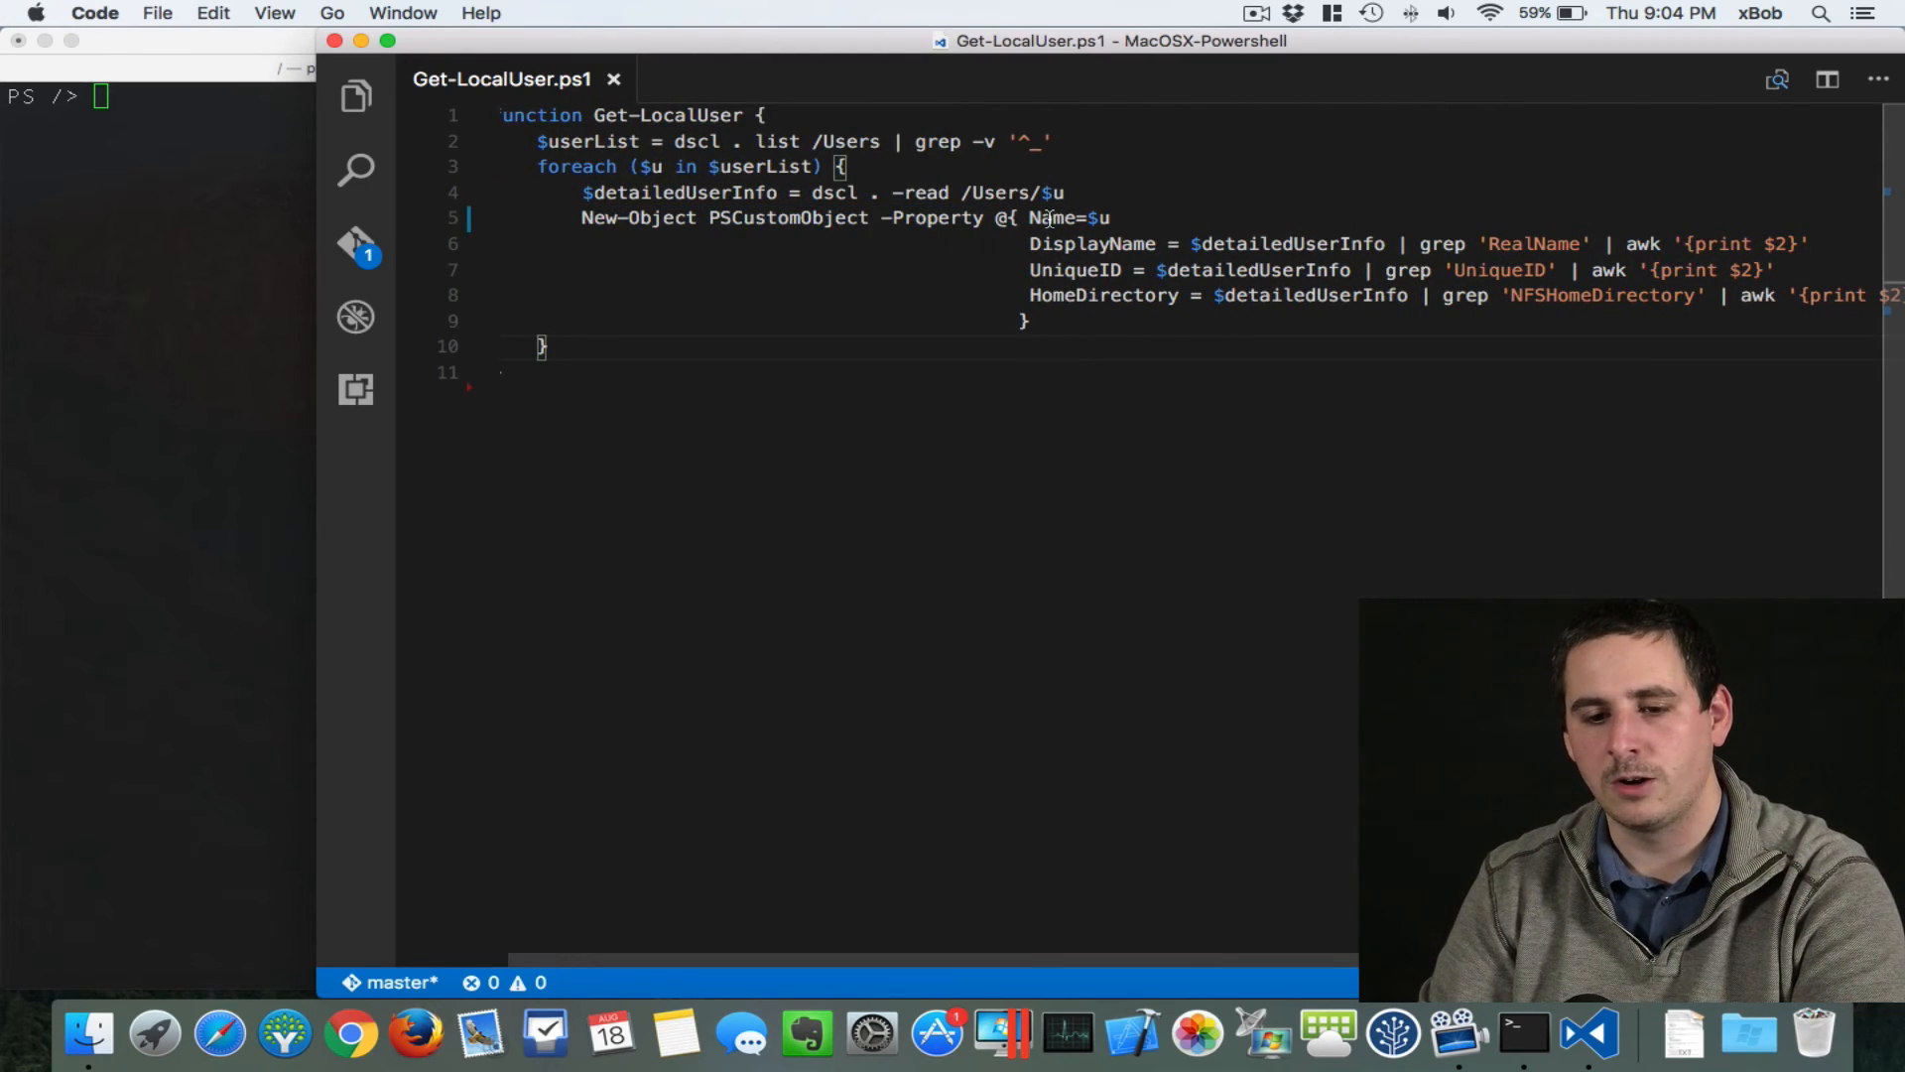
Step: Highlight the PSCustomObject property lines of the Get-LocalUser function
double_click(1051, 218)
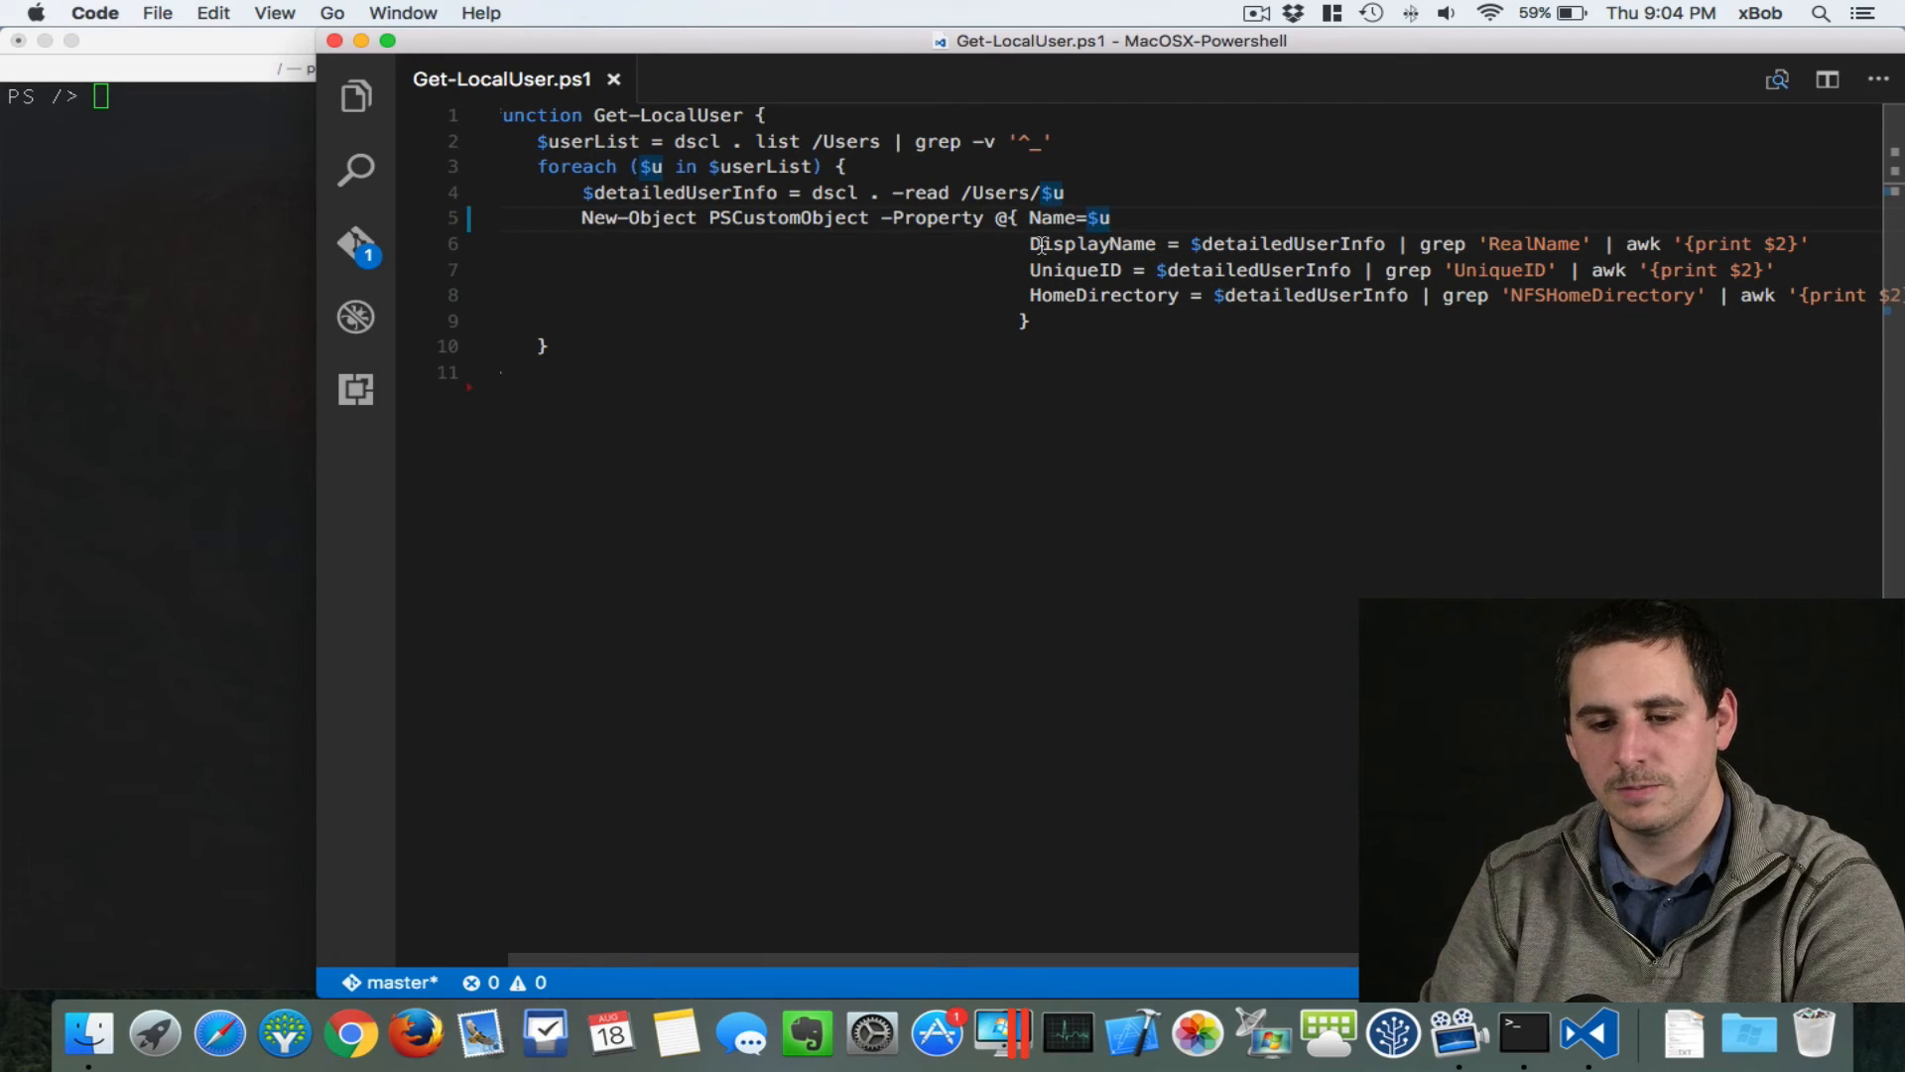
double_click(1091, 244)
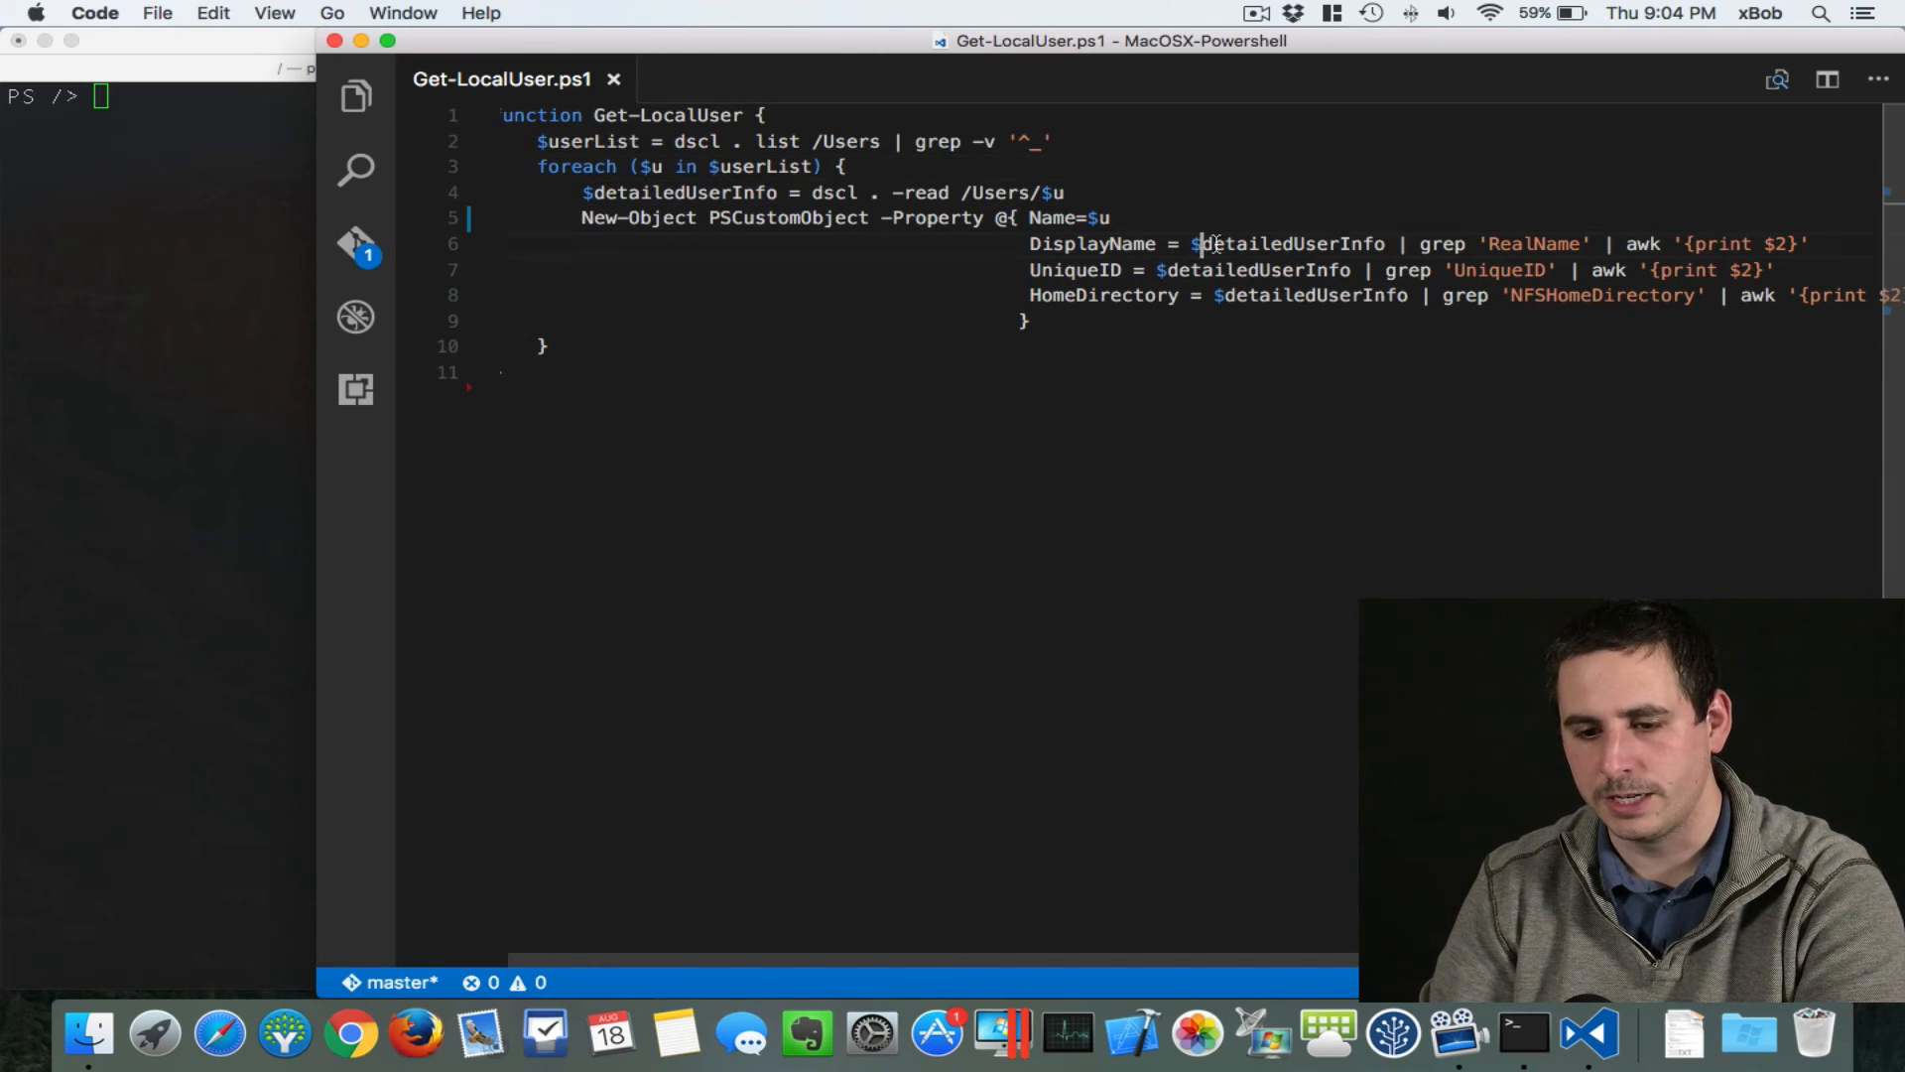
double_click(1292, 242)
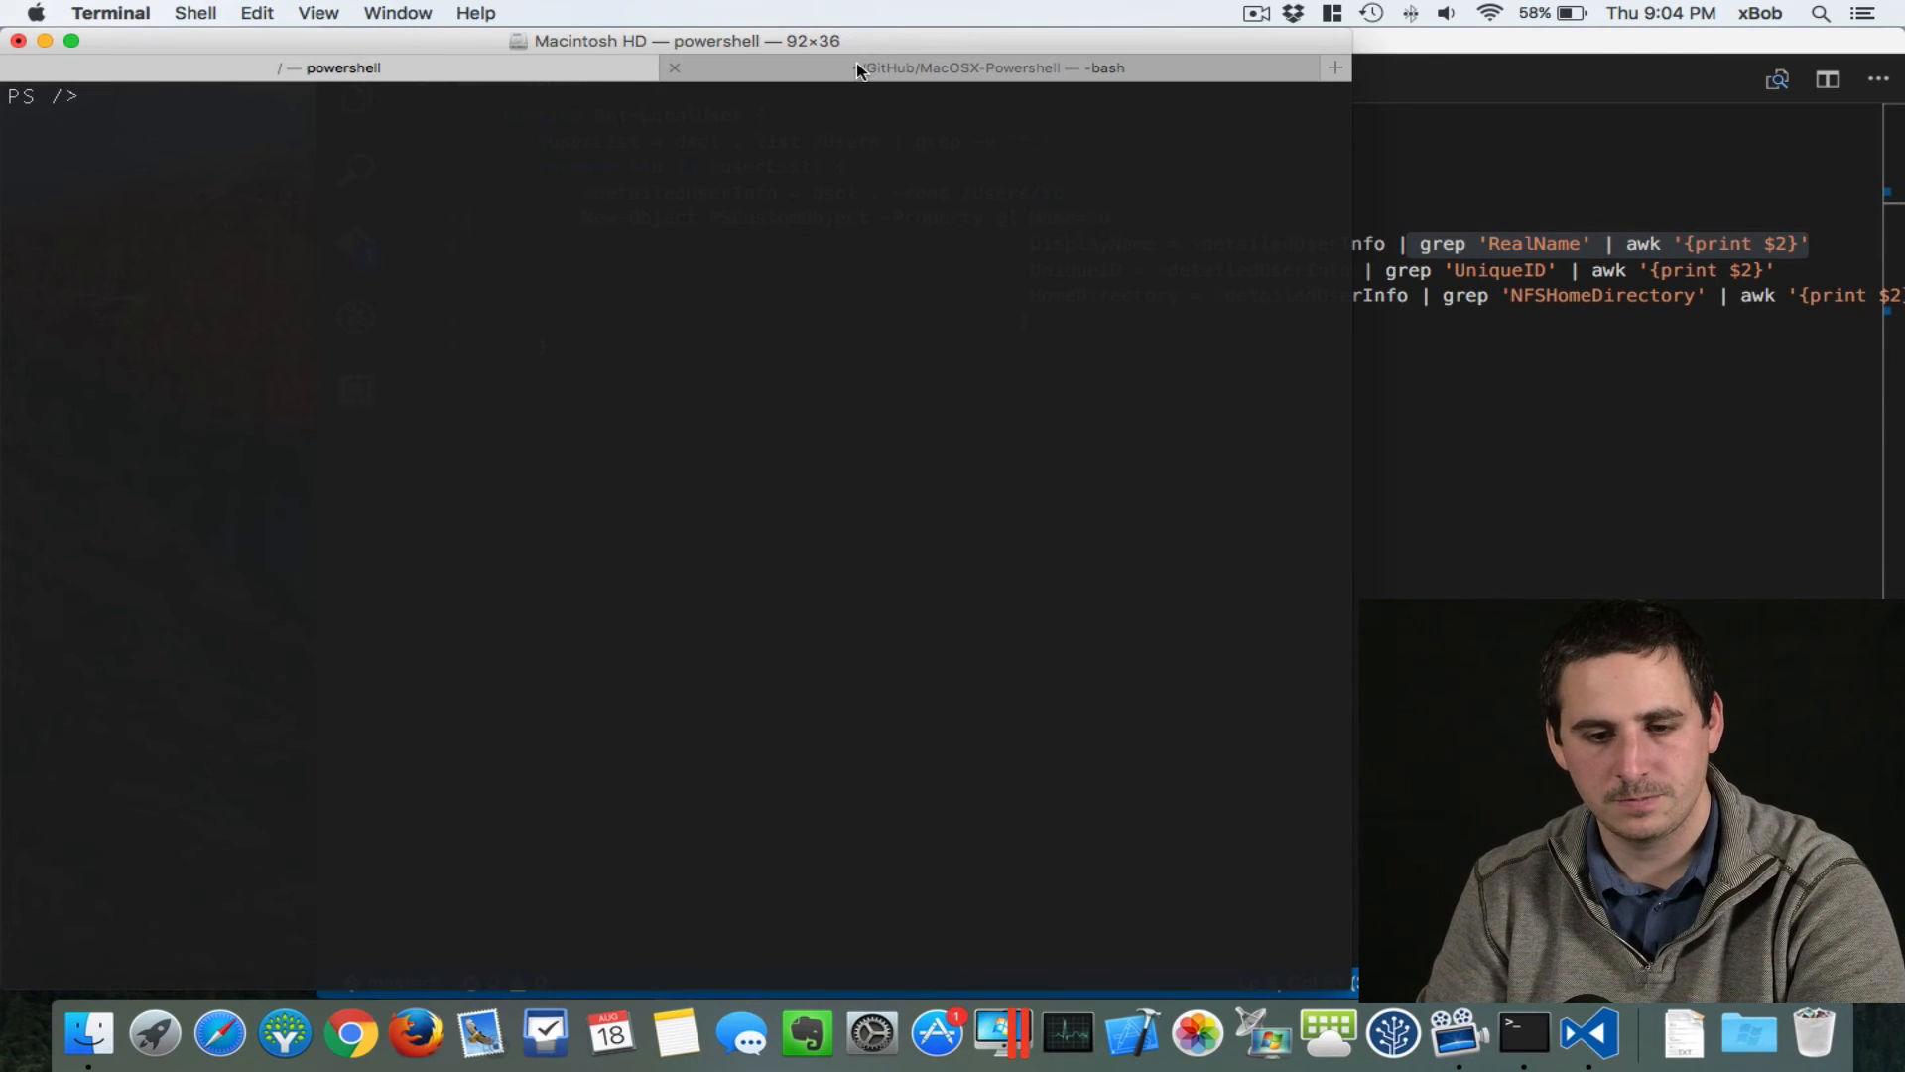
Step: Start PowerShell in the project folder's shell session and list its files
left_click(989, 67)
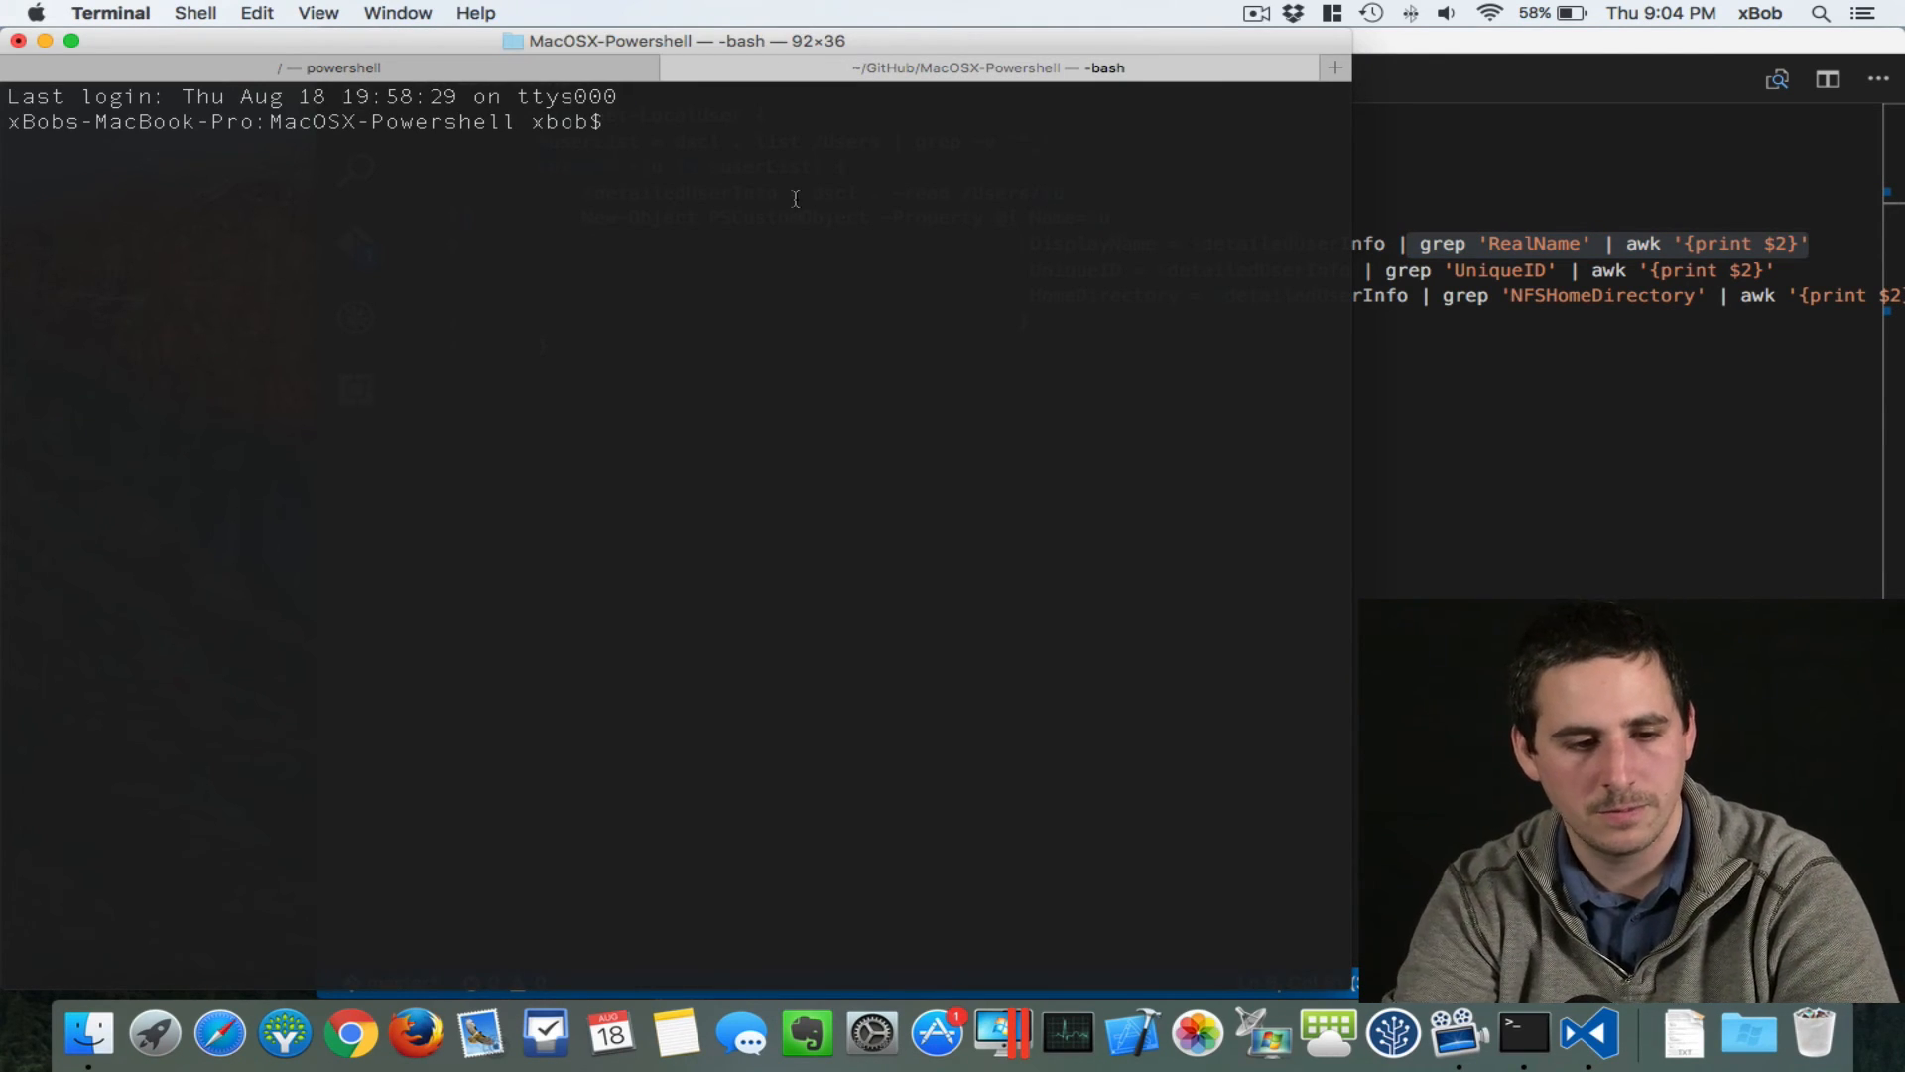
type("powershell")
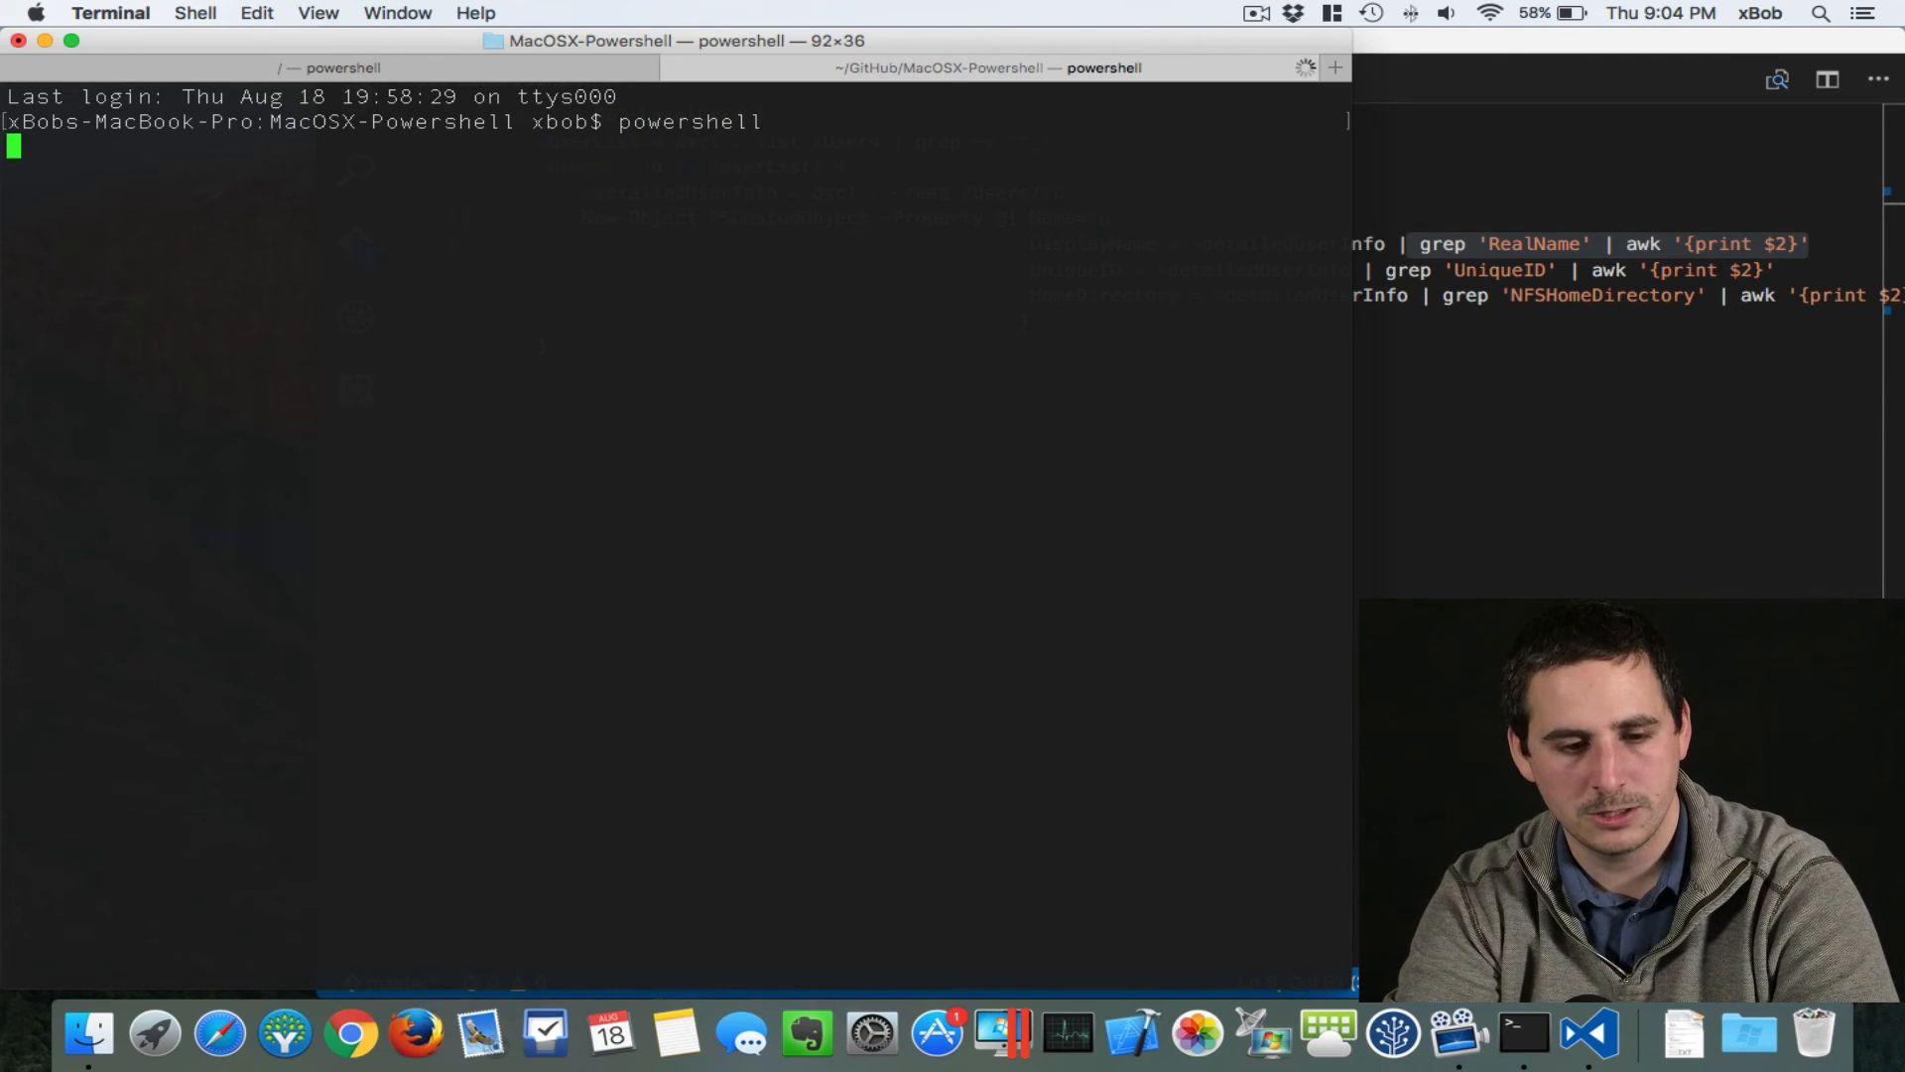
type("s")
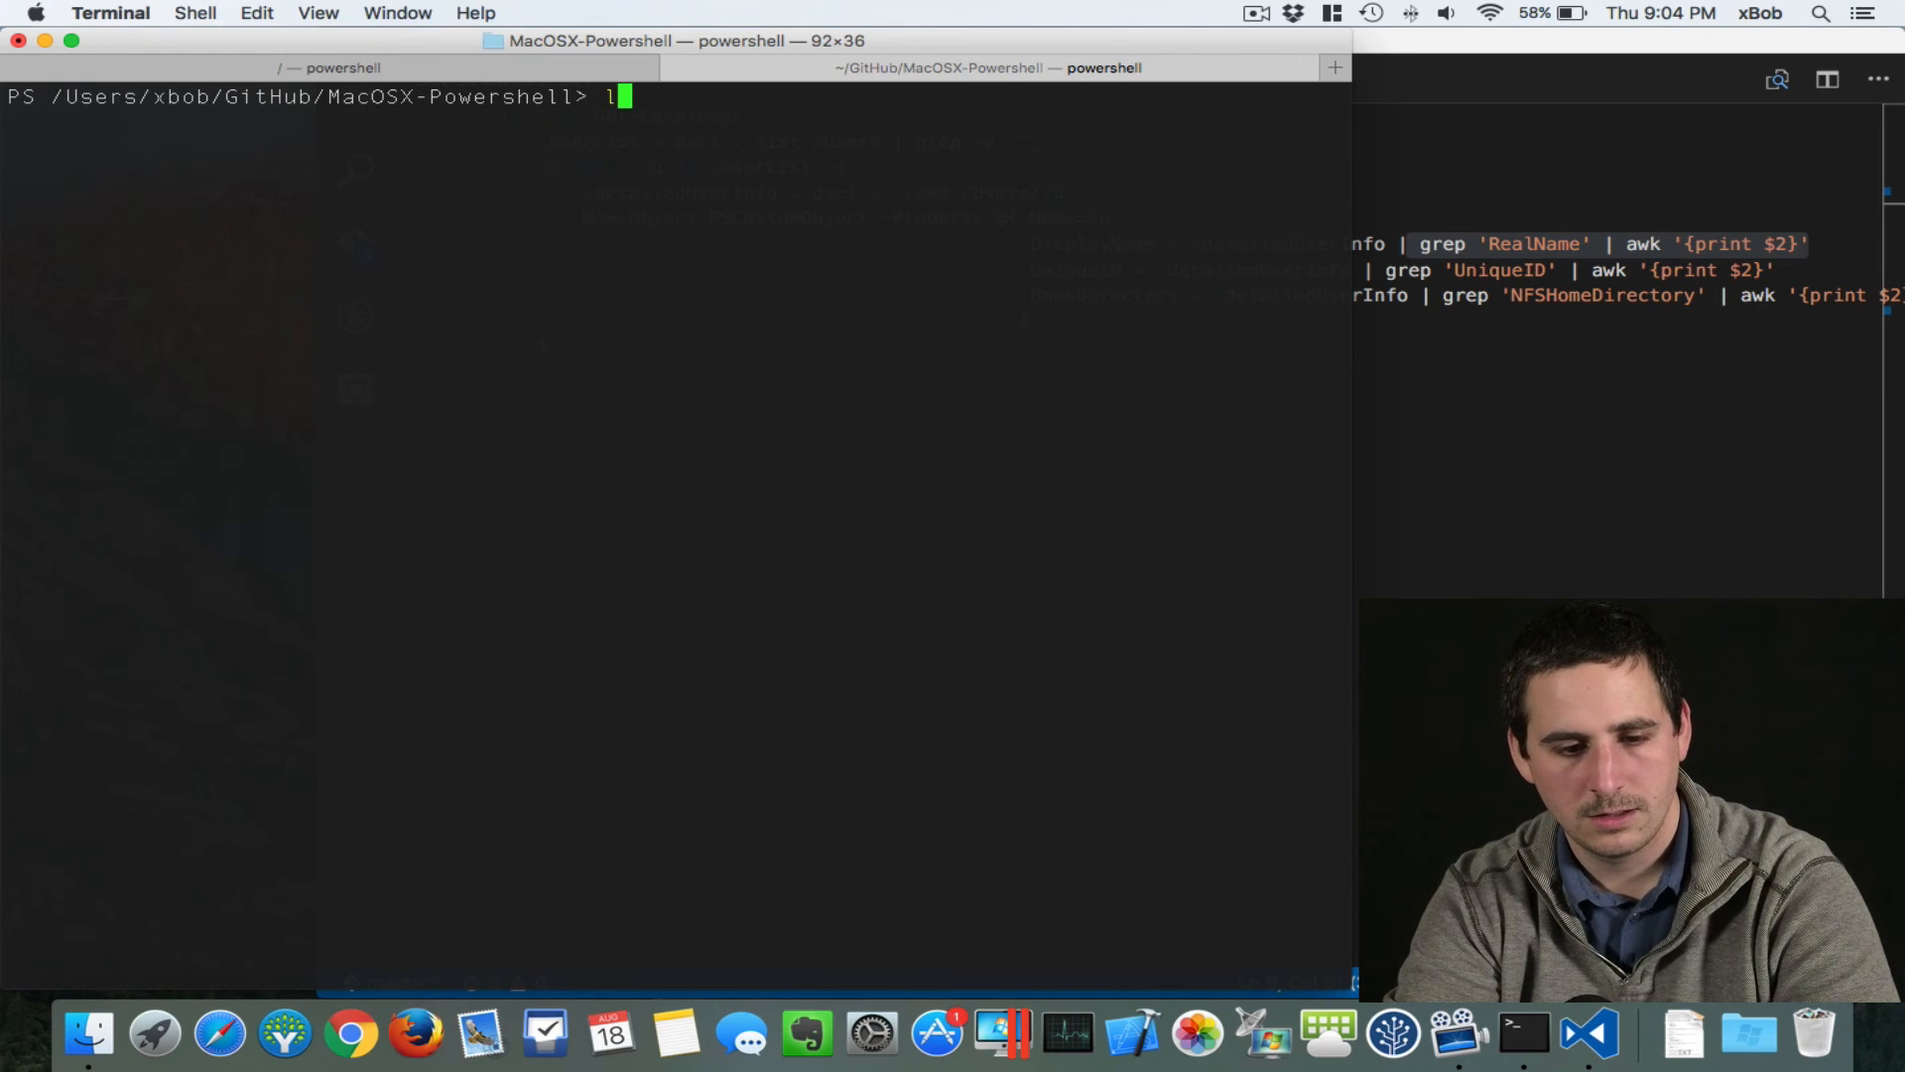
key("Return")
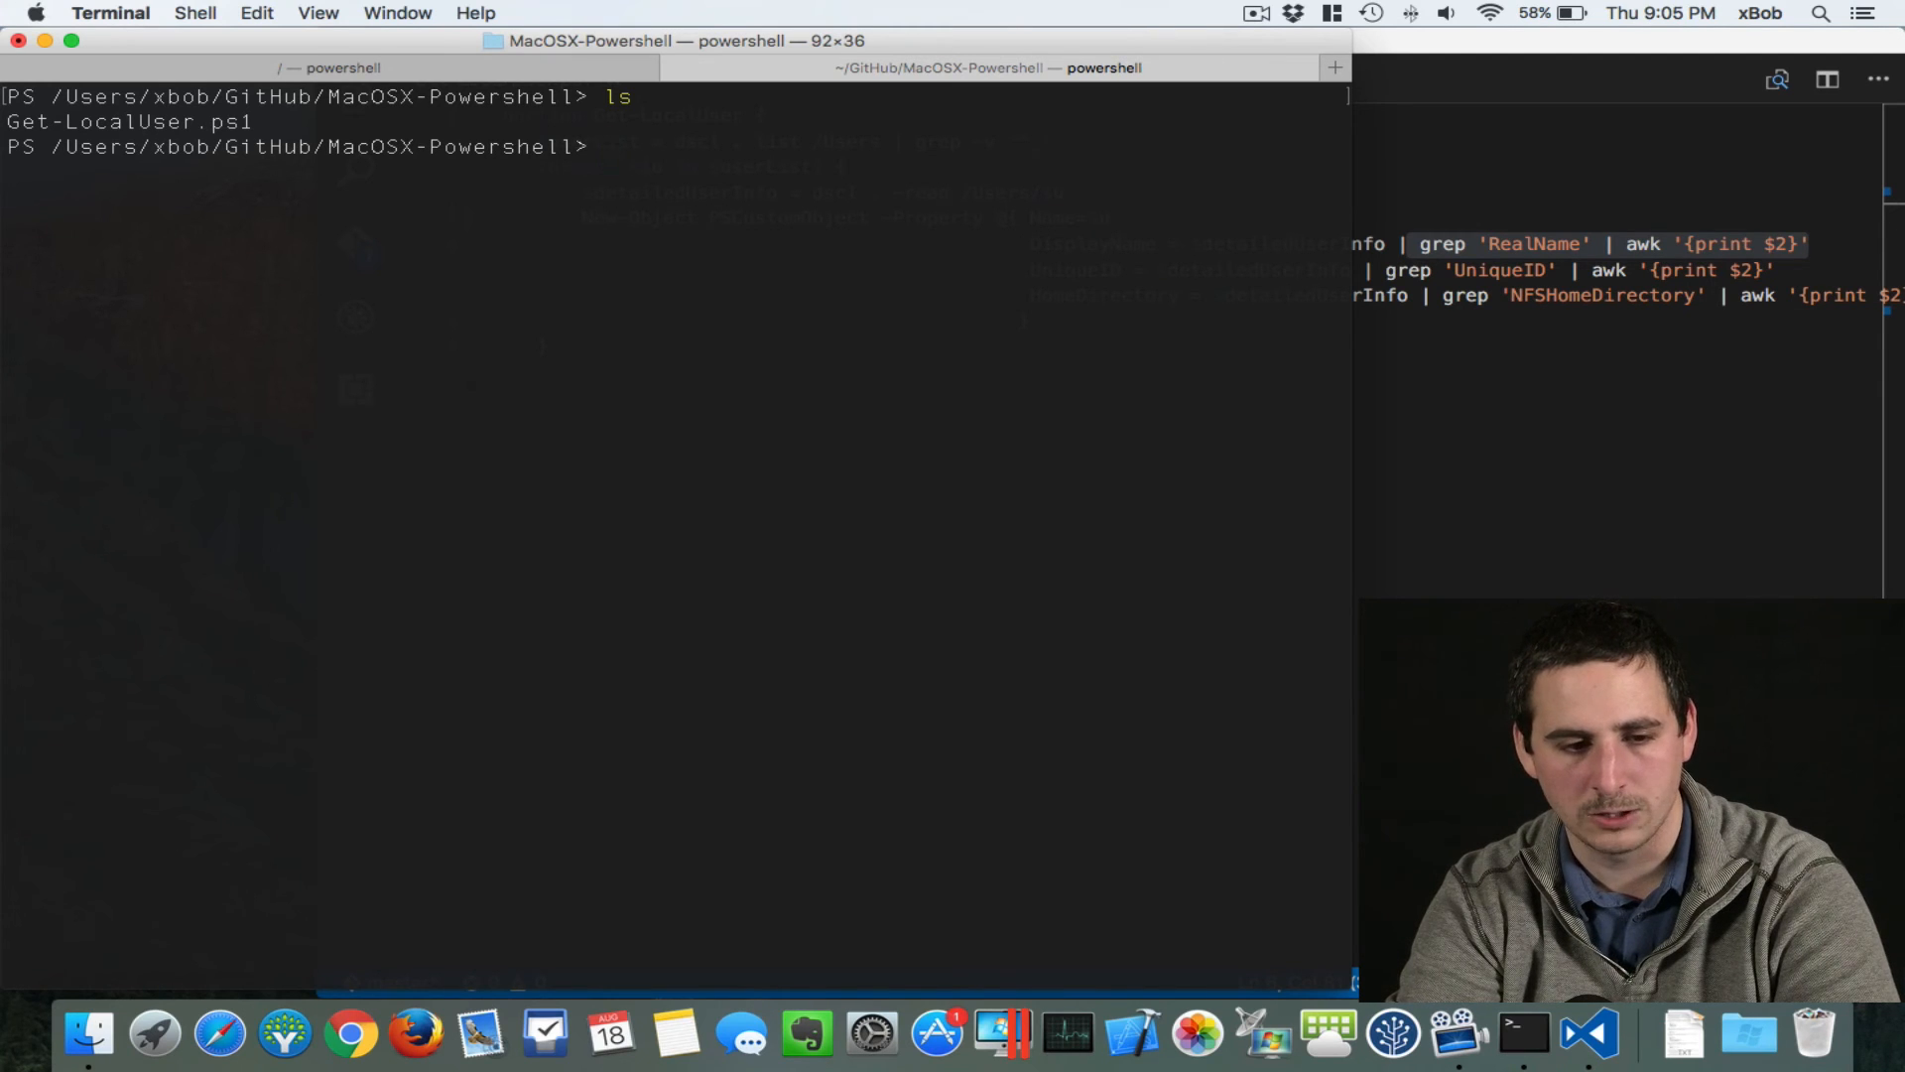
Step: Dot-source ./Get-LocalUser.ps1 to load the function into the session
type(".")
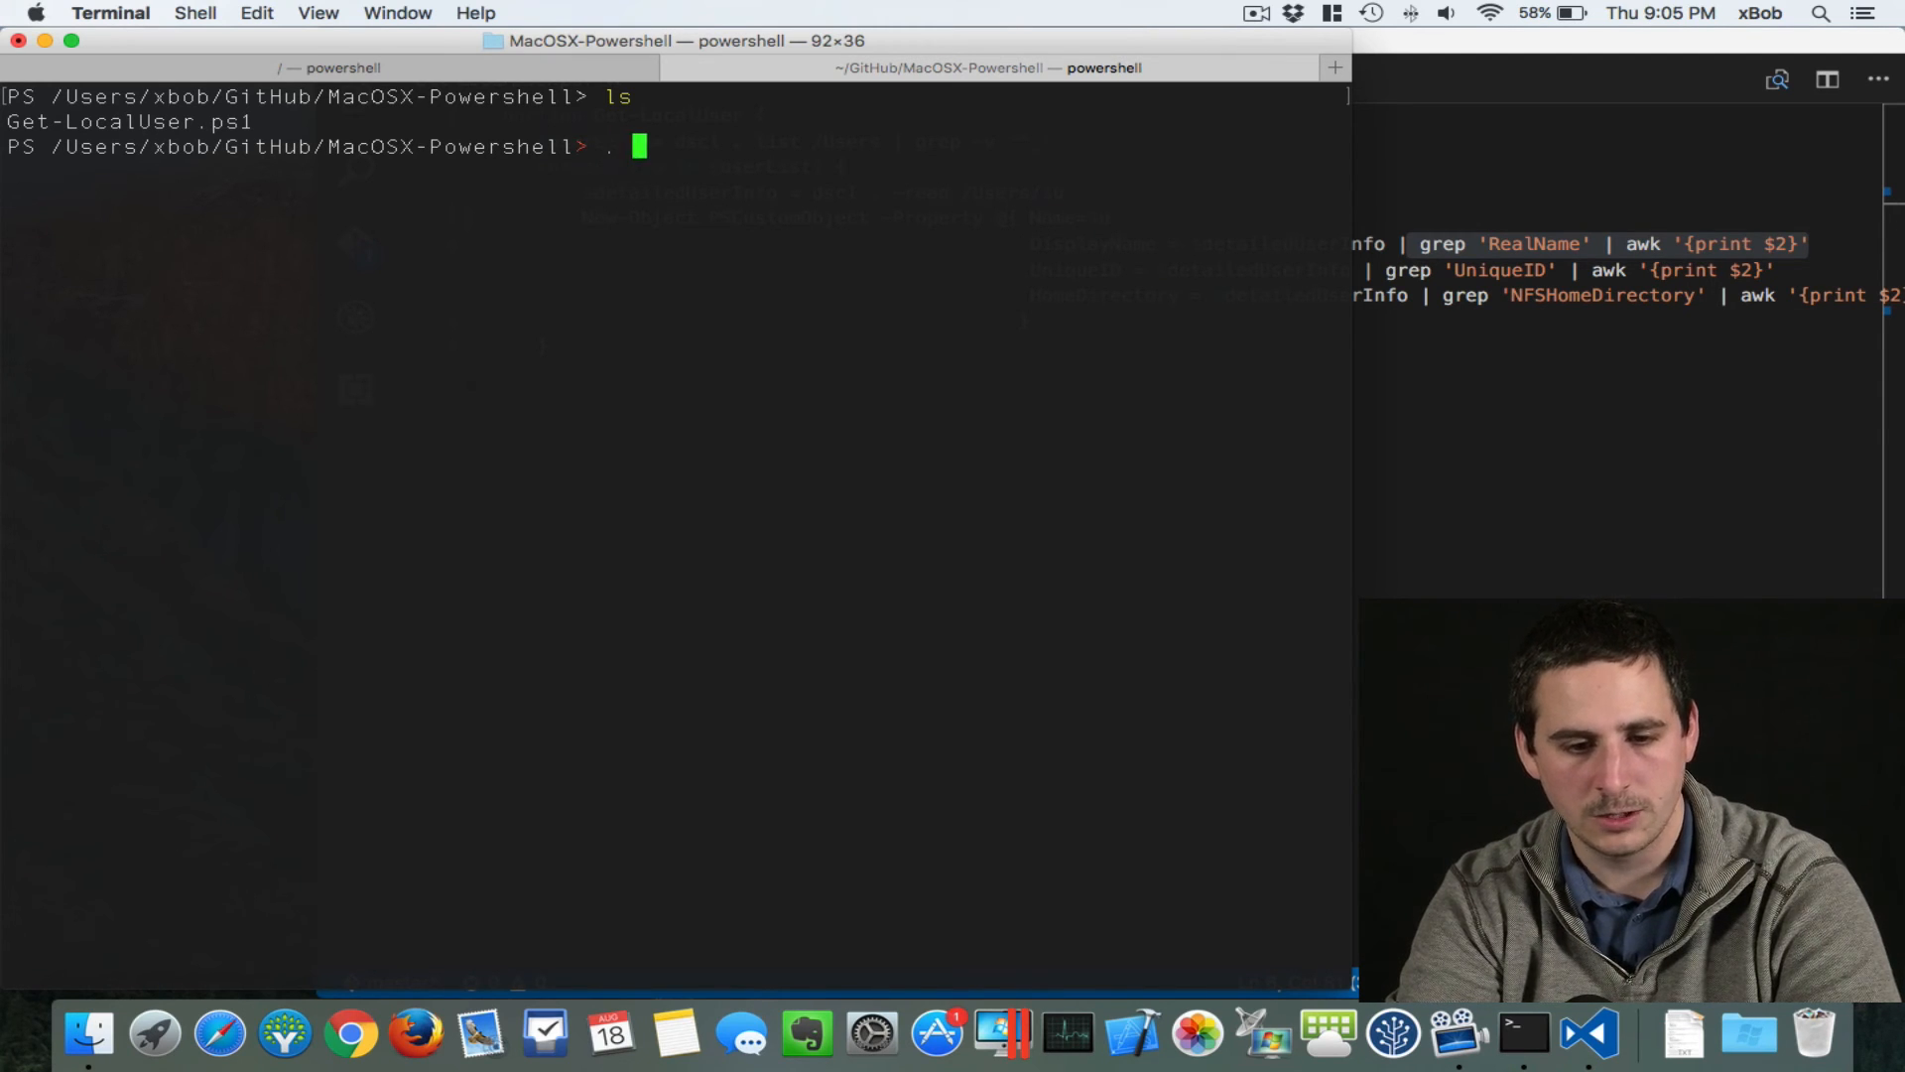
type("/")
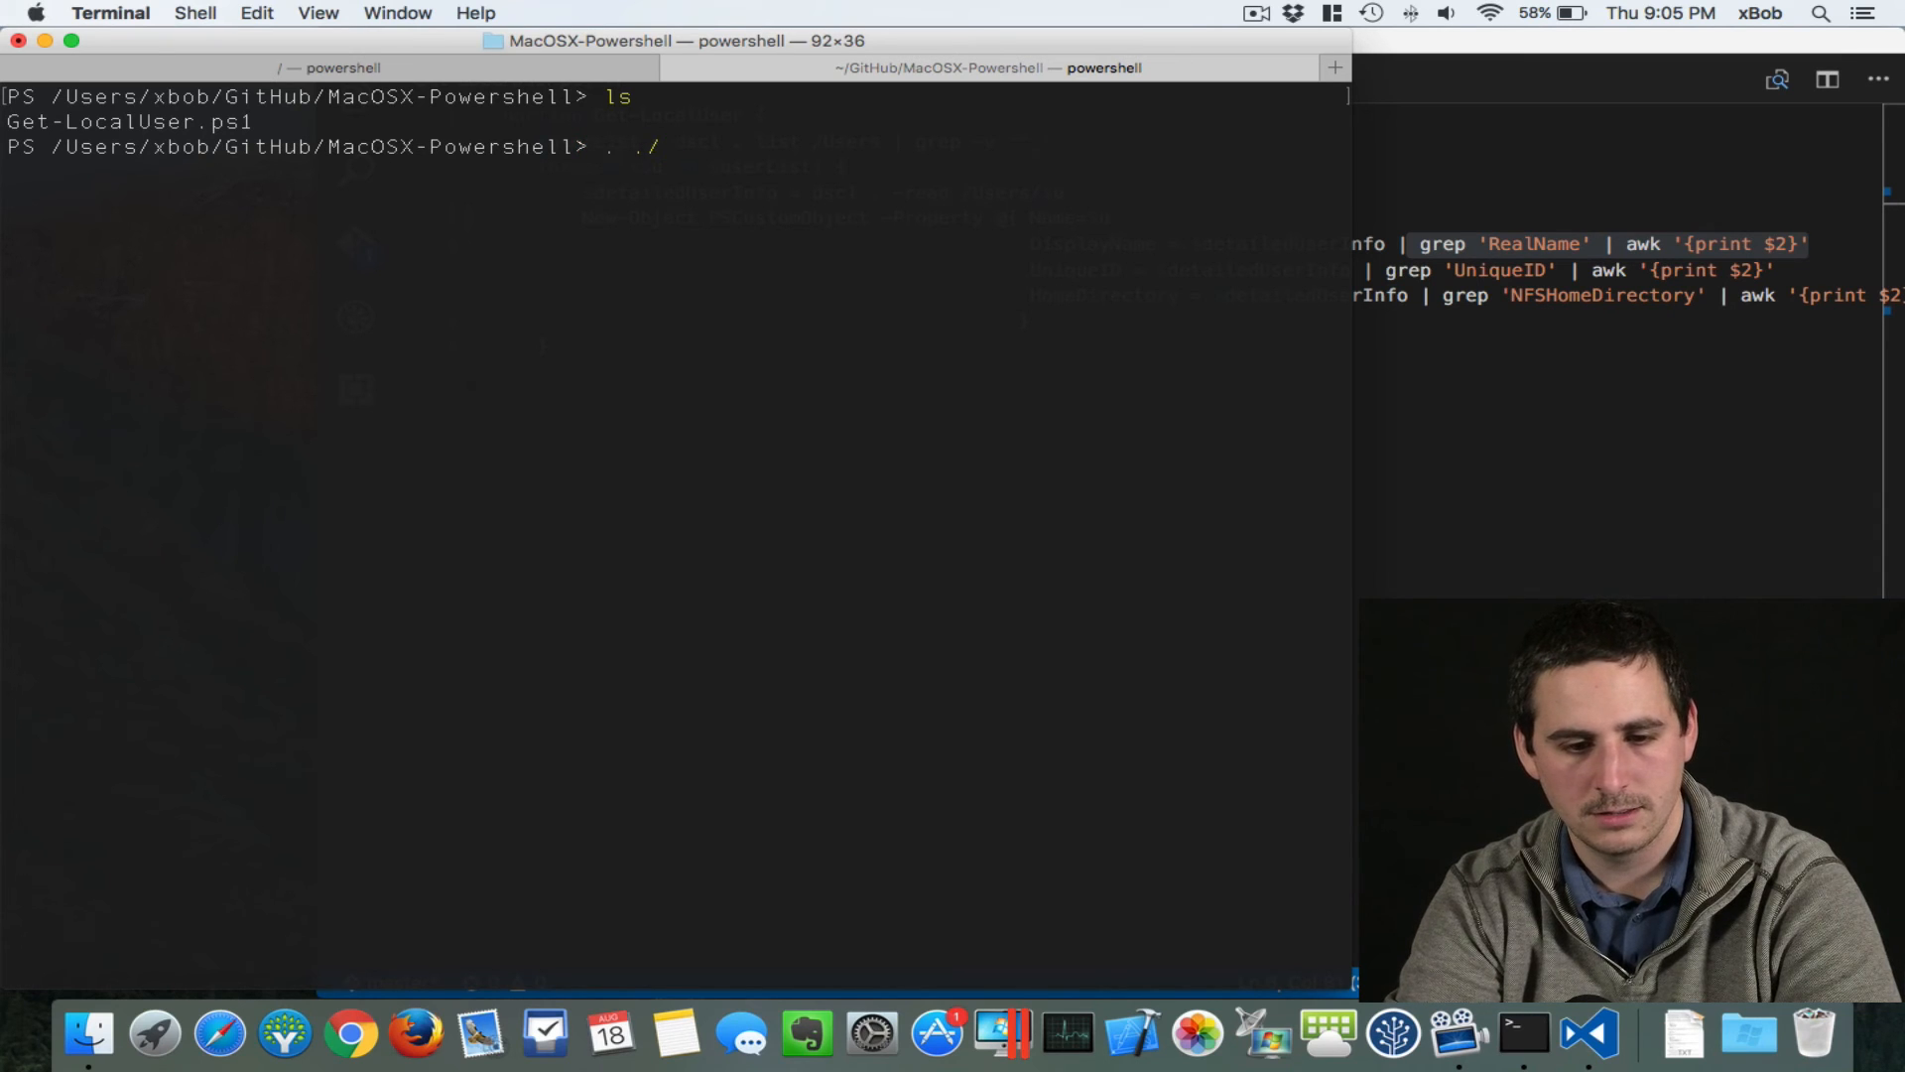
type("Get-LocalUser.ps1")
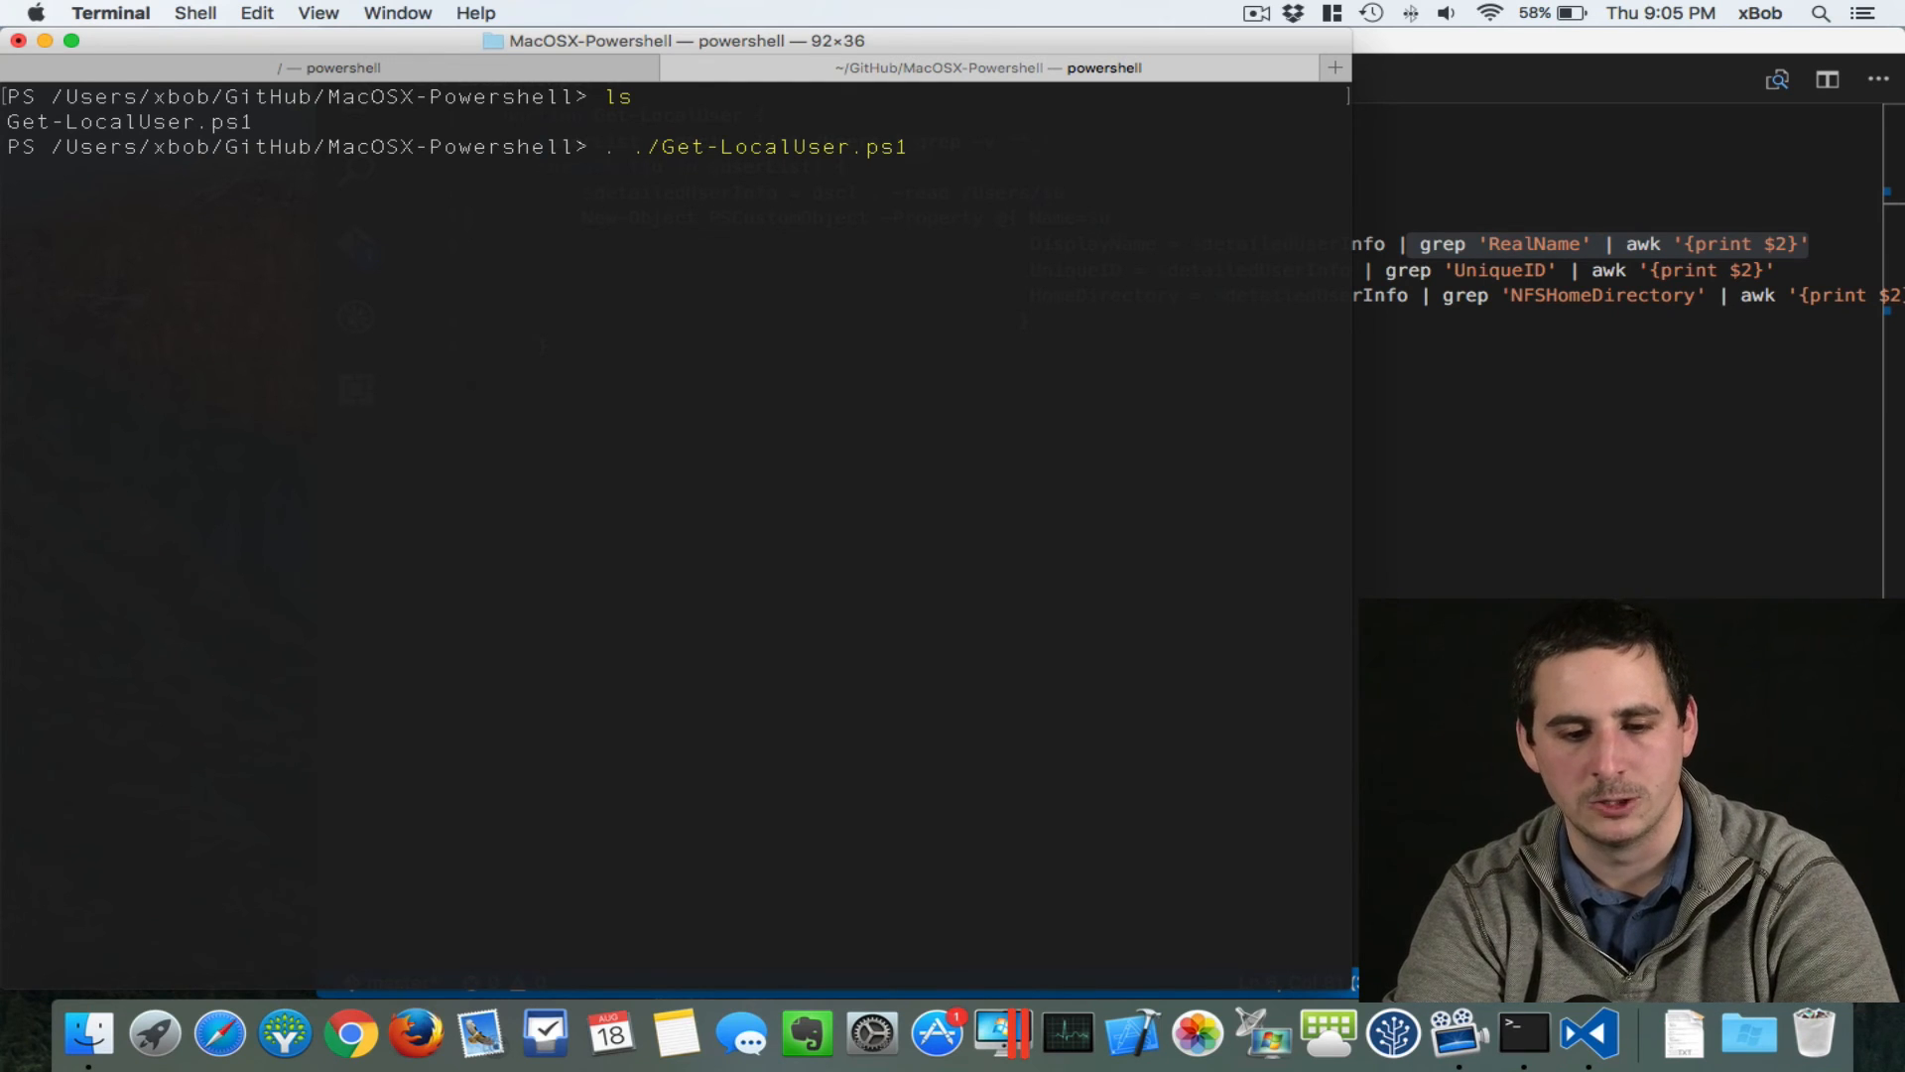
key("Return")
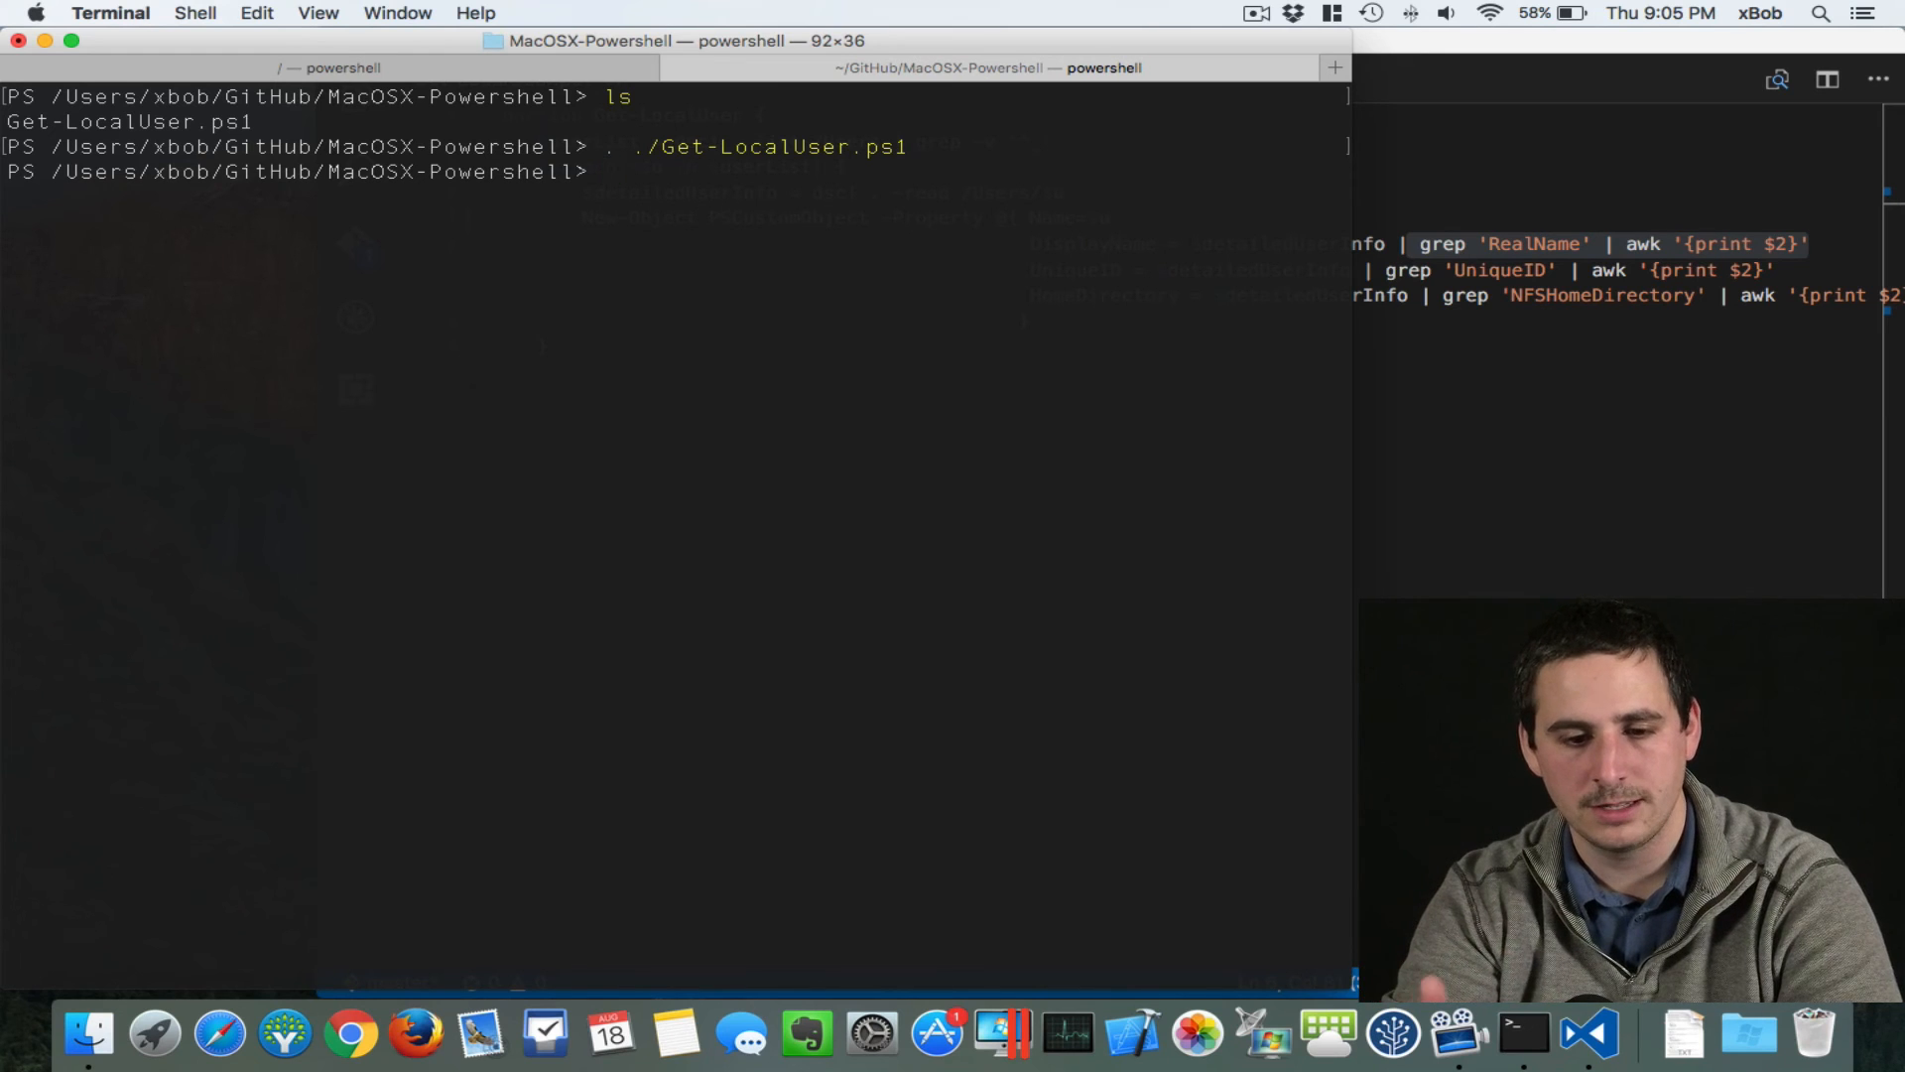
Step: Run Get-LocalUser (tab-completed) to list the five local users with home directories, IDs and names
type("G")
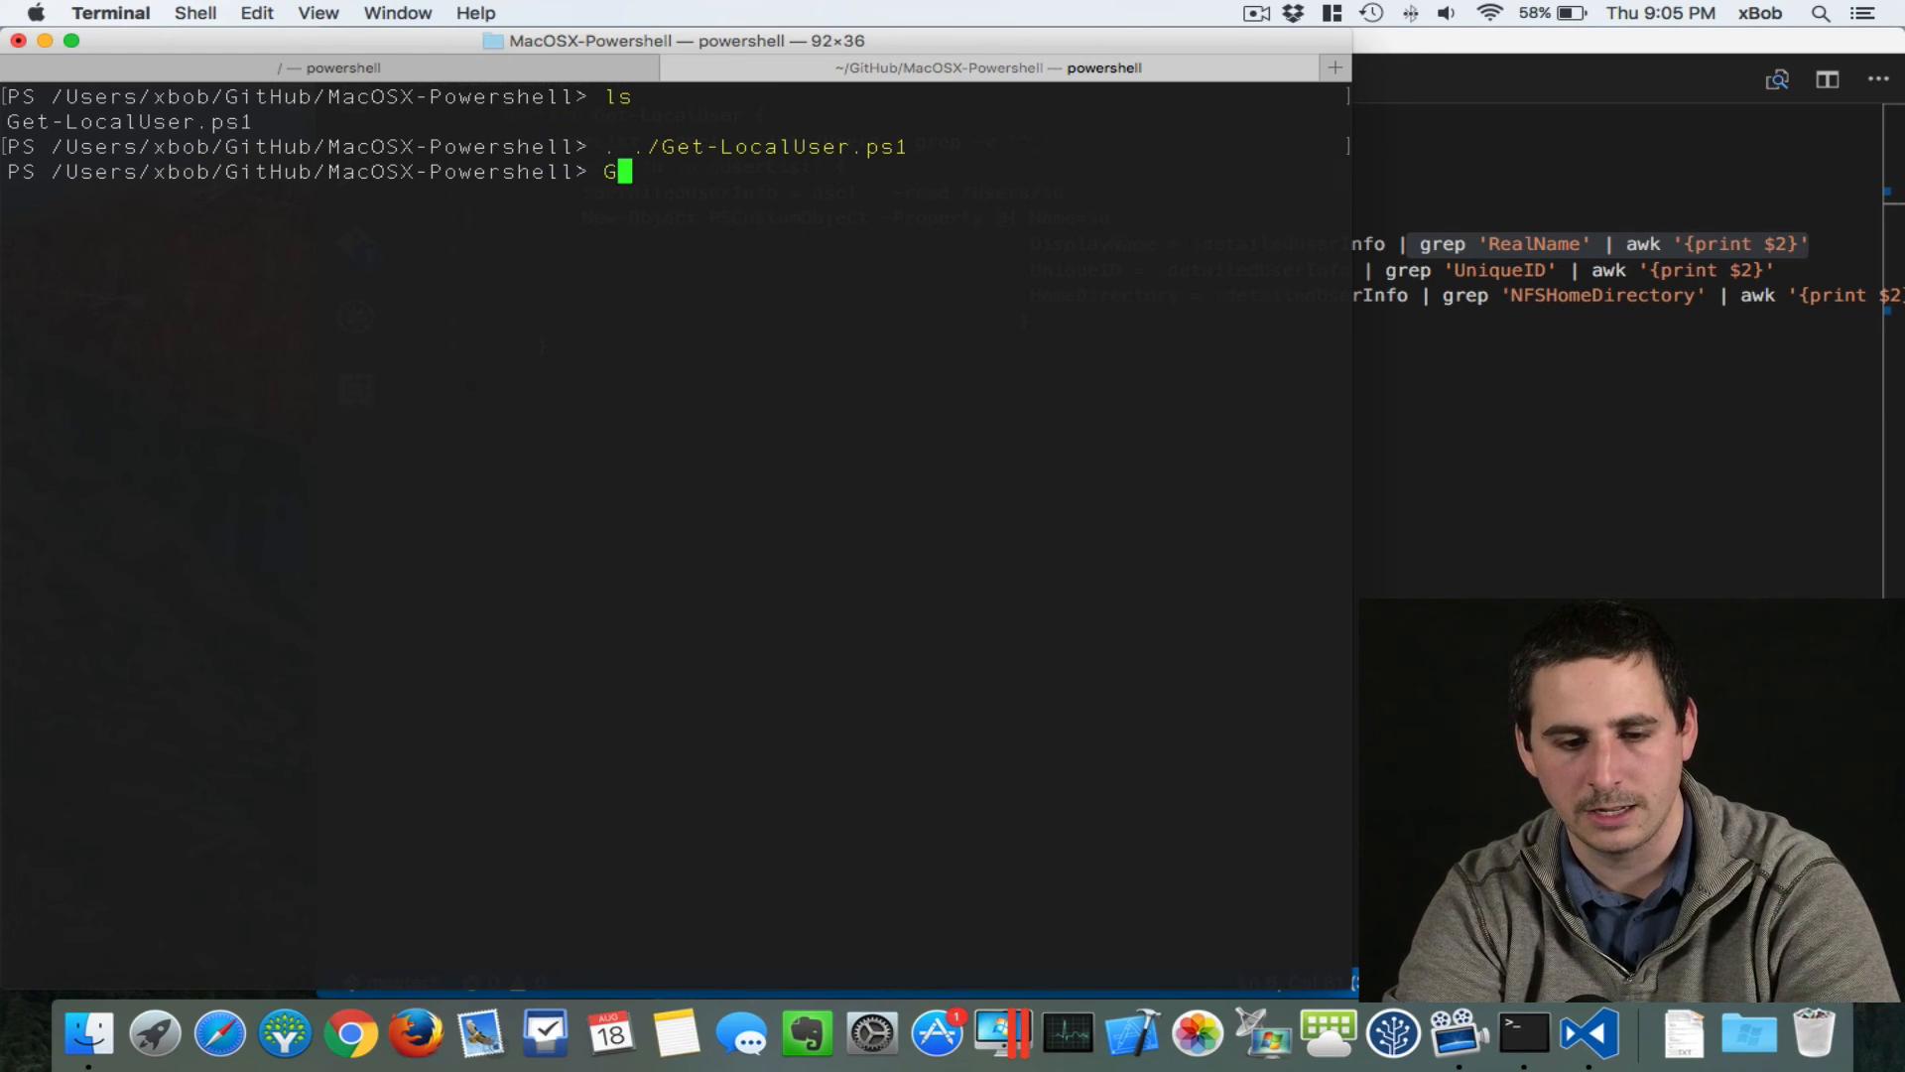
type("et-")
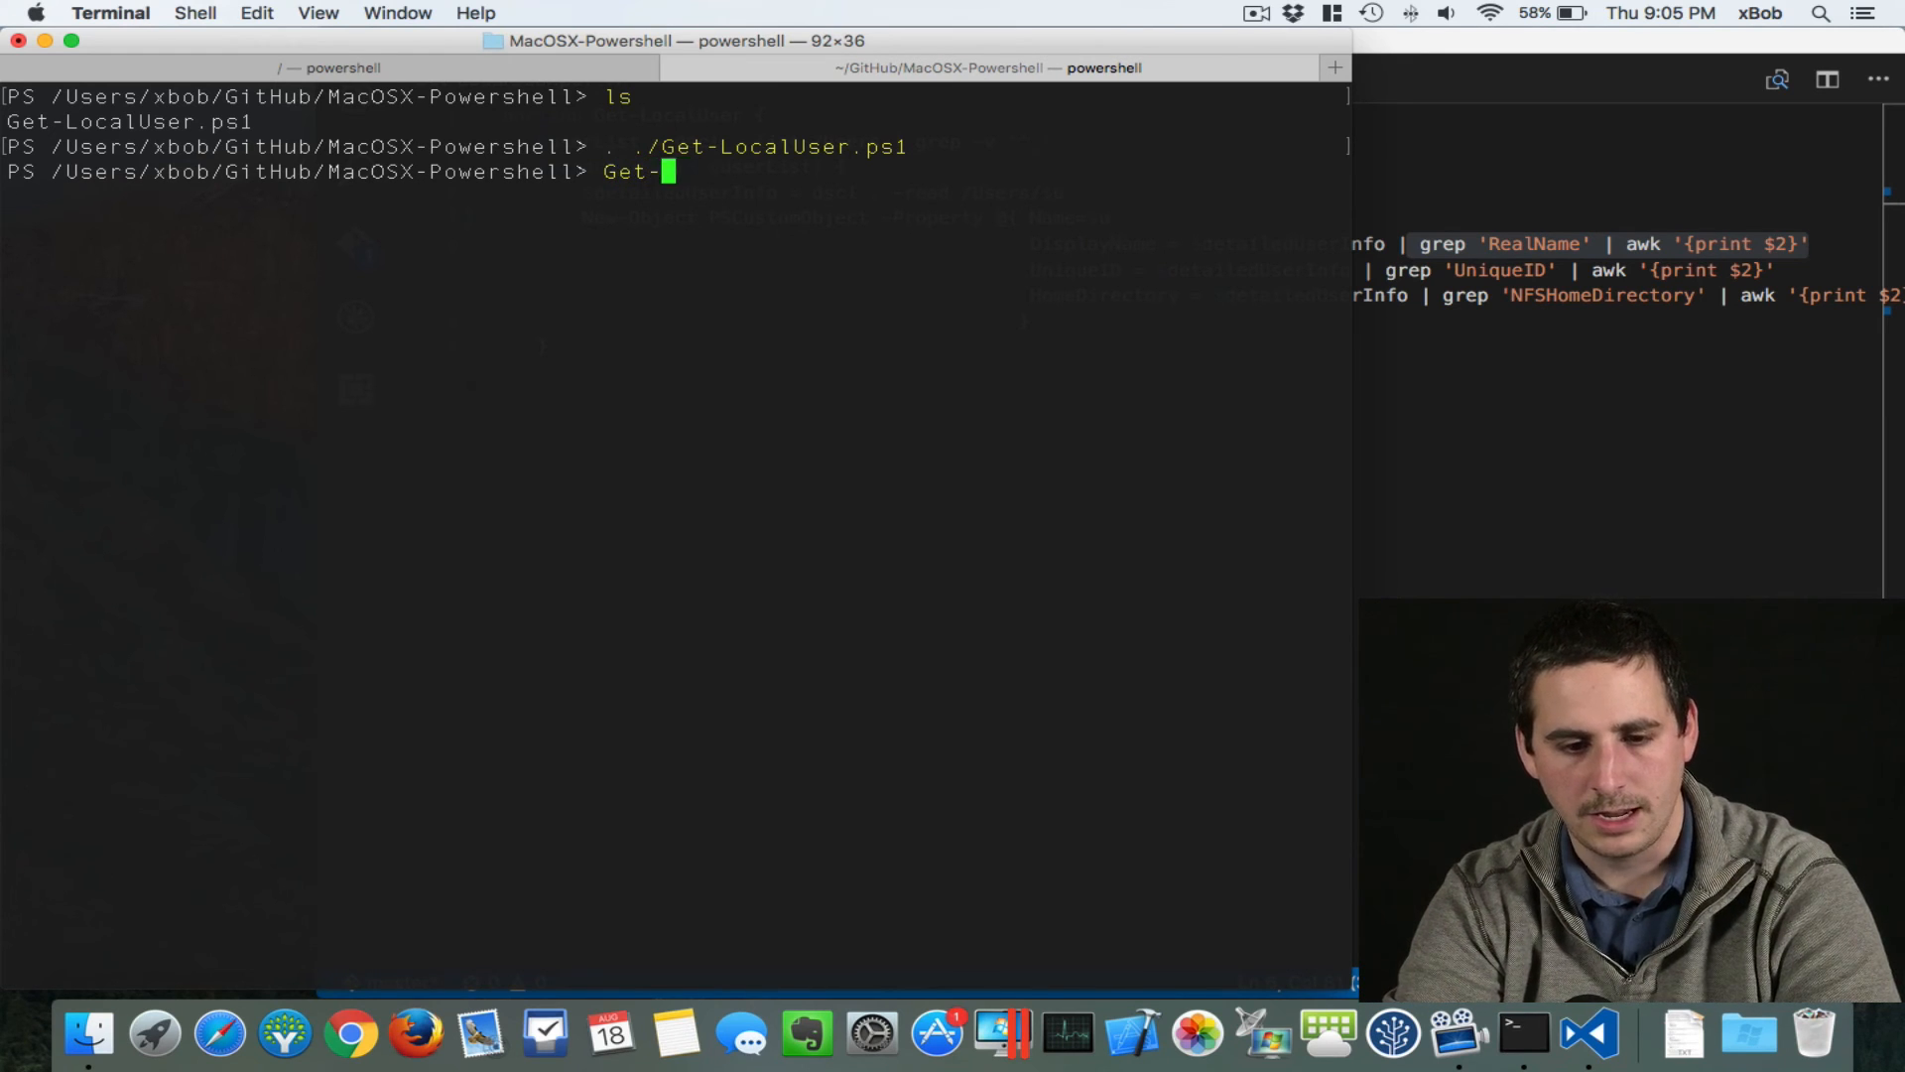
key("Tab")
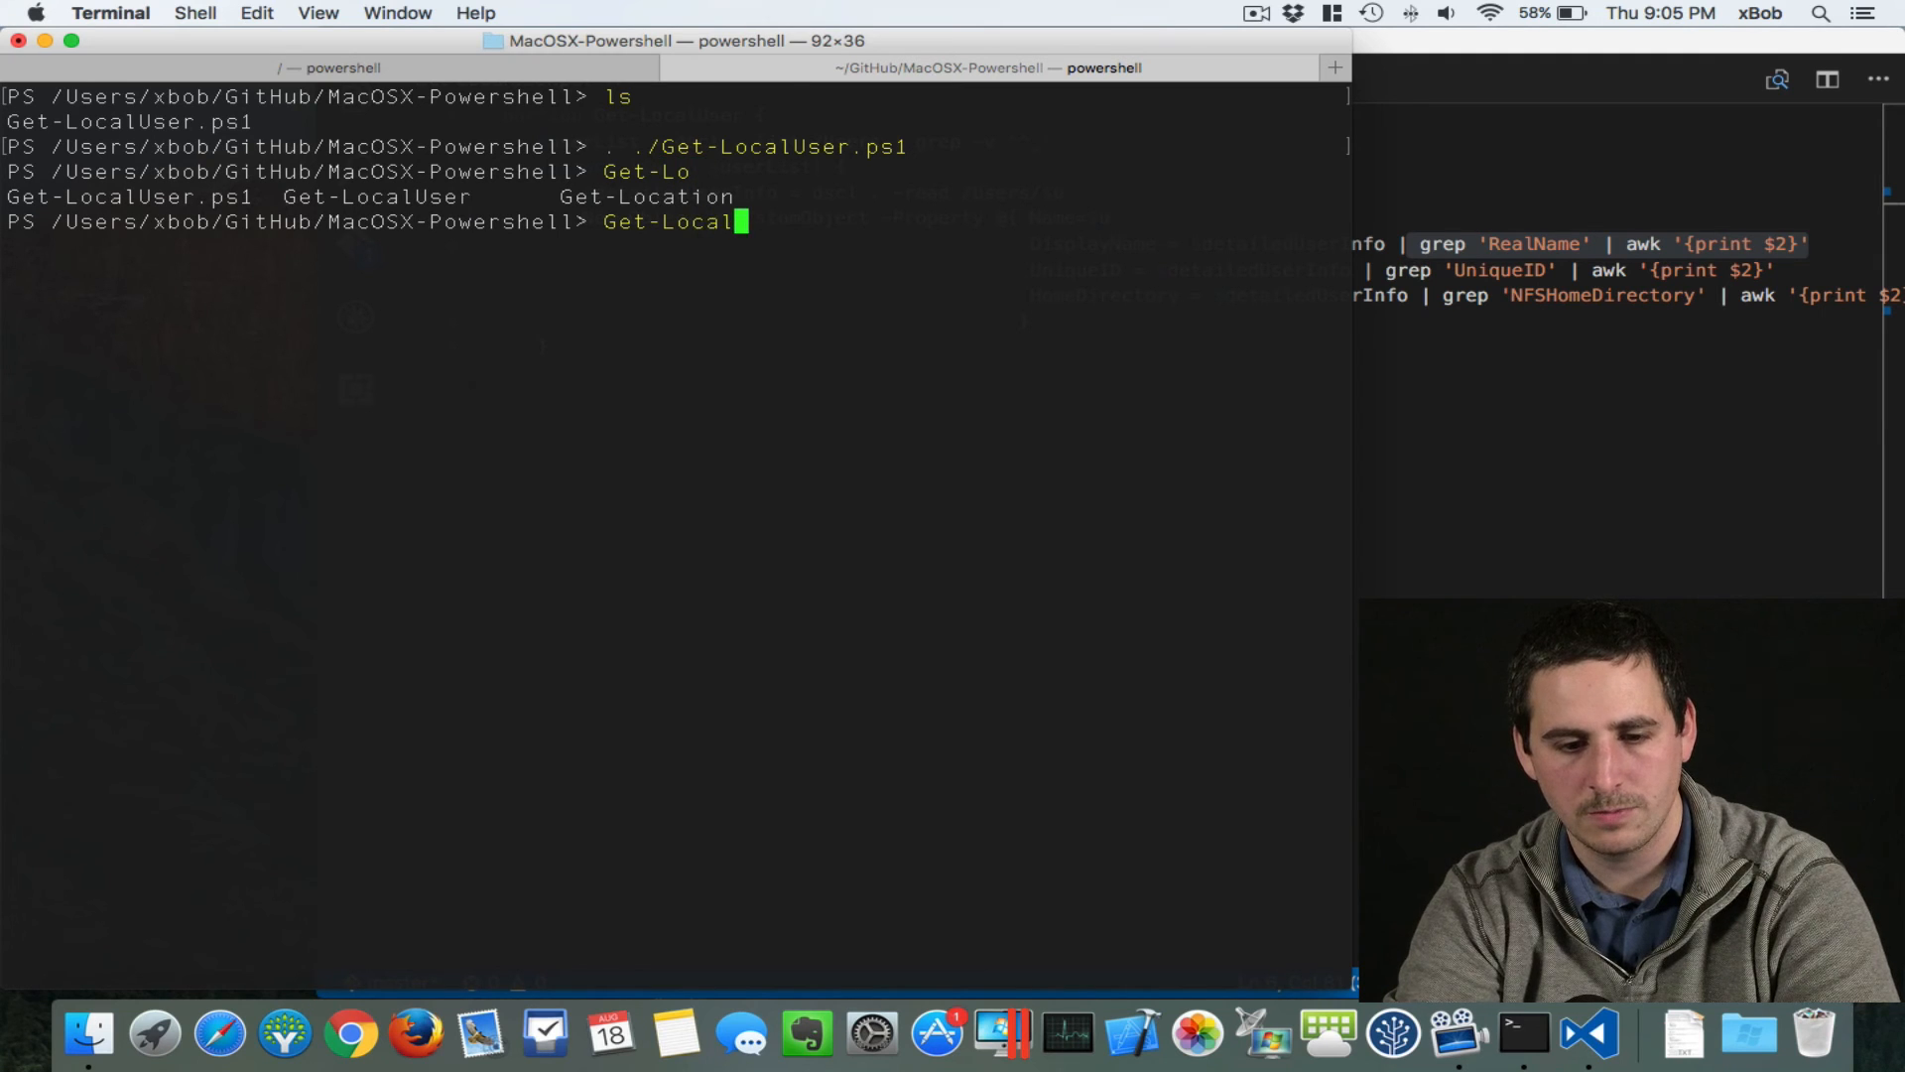
key("Tab")
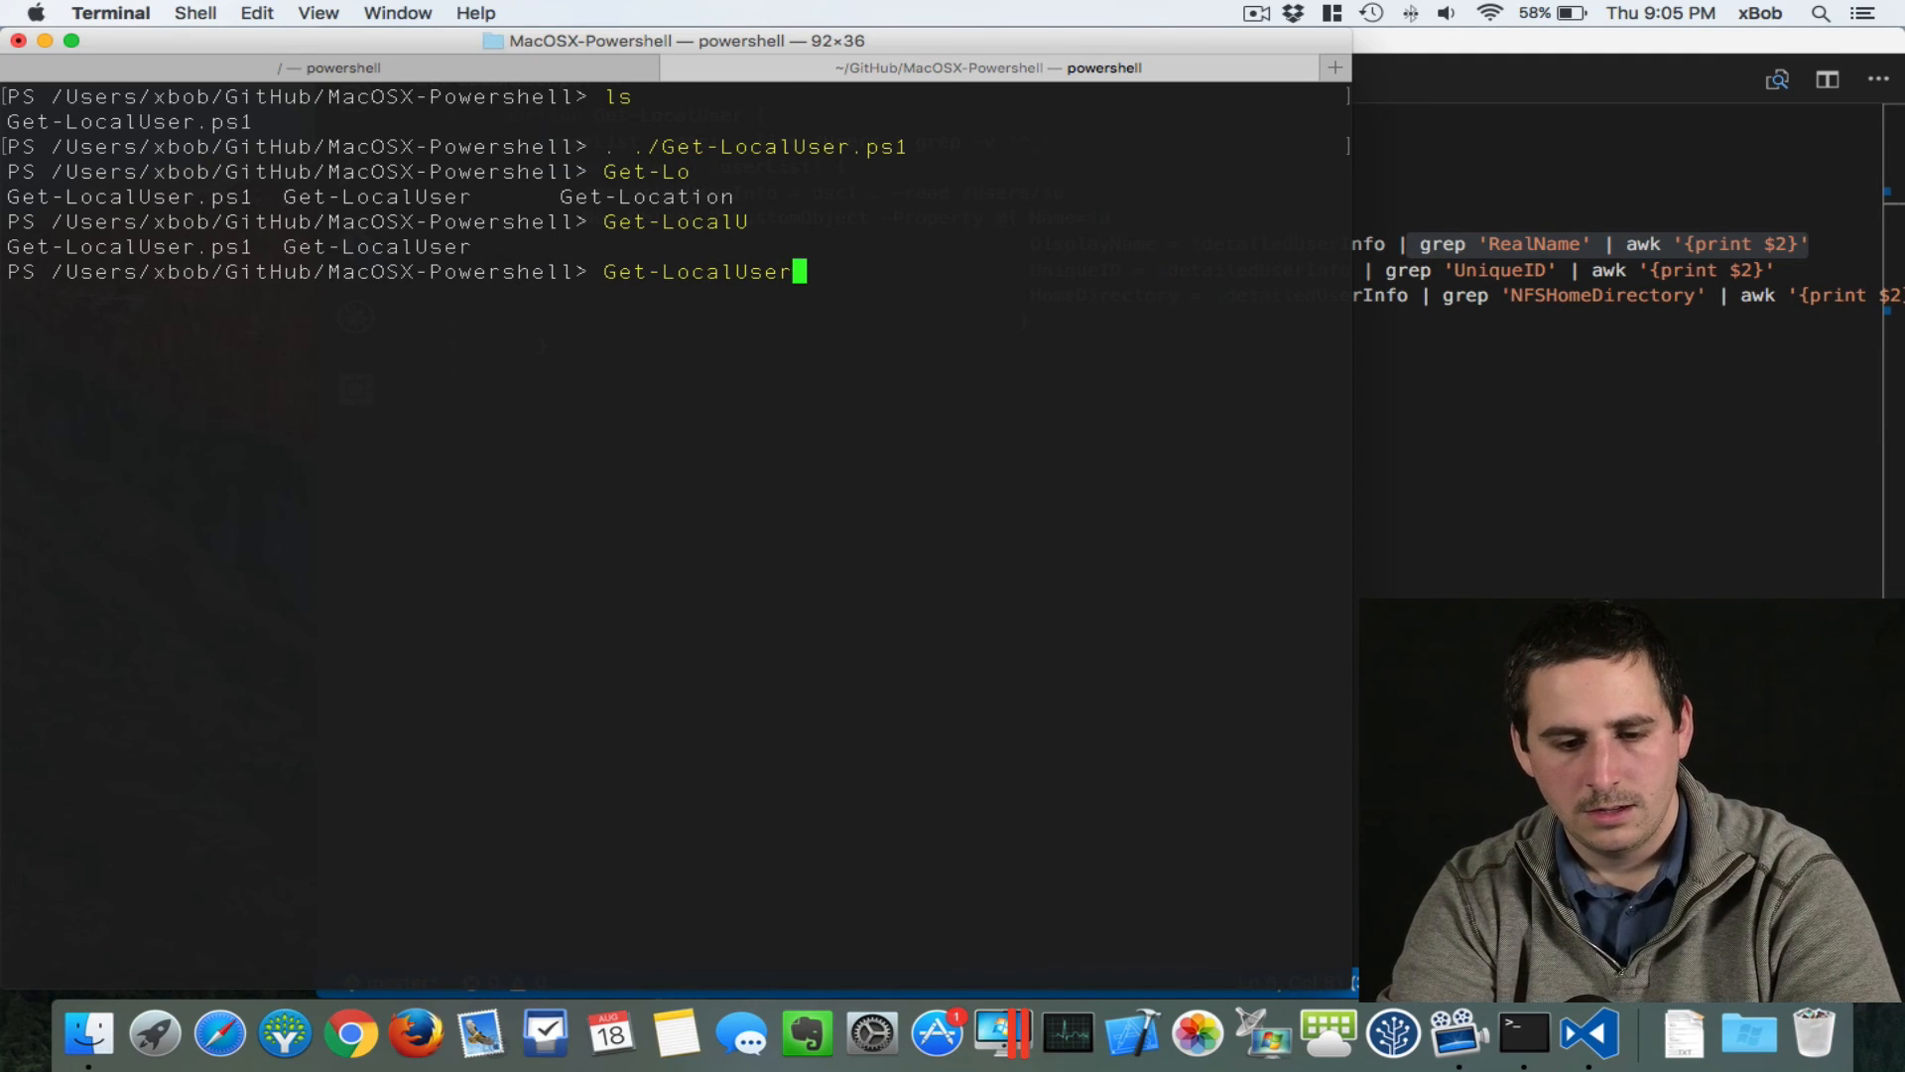
key("Return")
type("Get-LocalUser |")
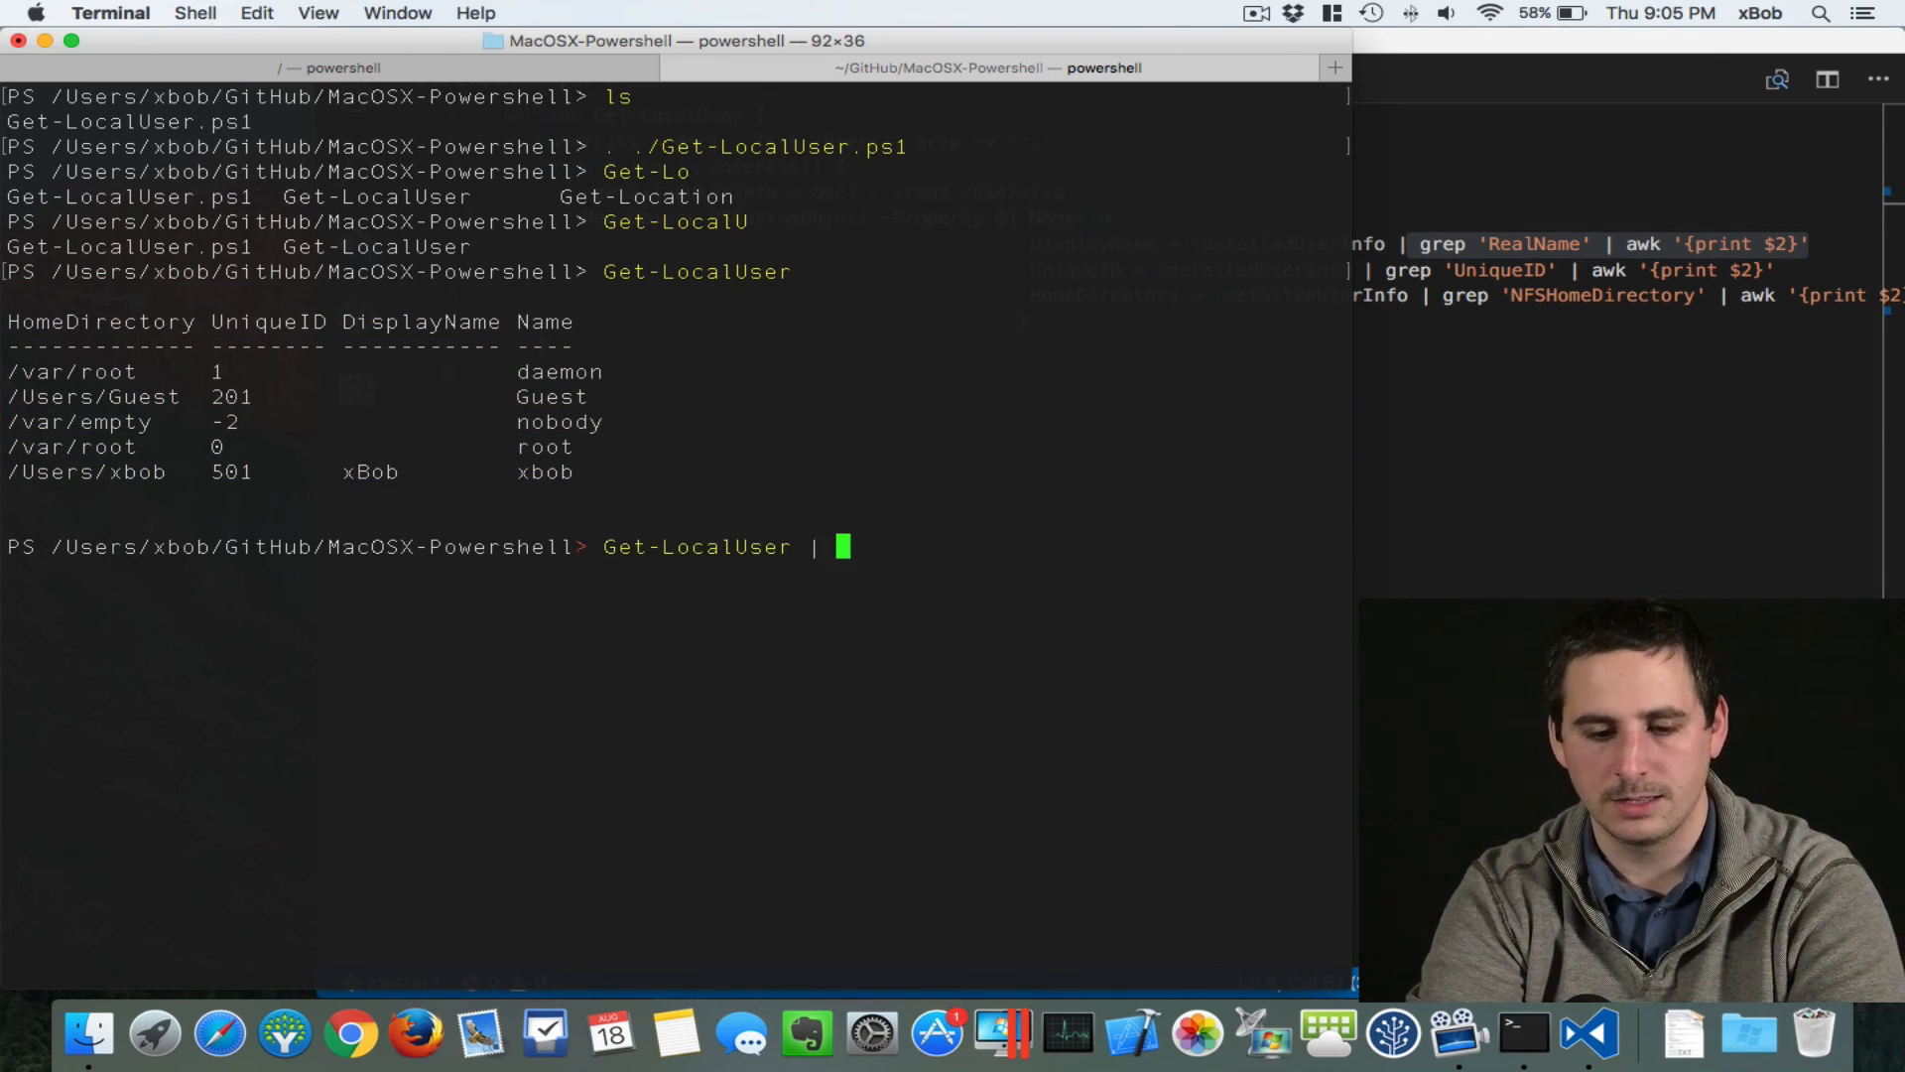
Step: Show only the user names, then filter to names -like *b*, returning nobody and xbob
type("sec")
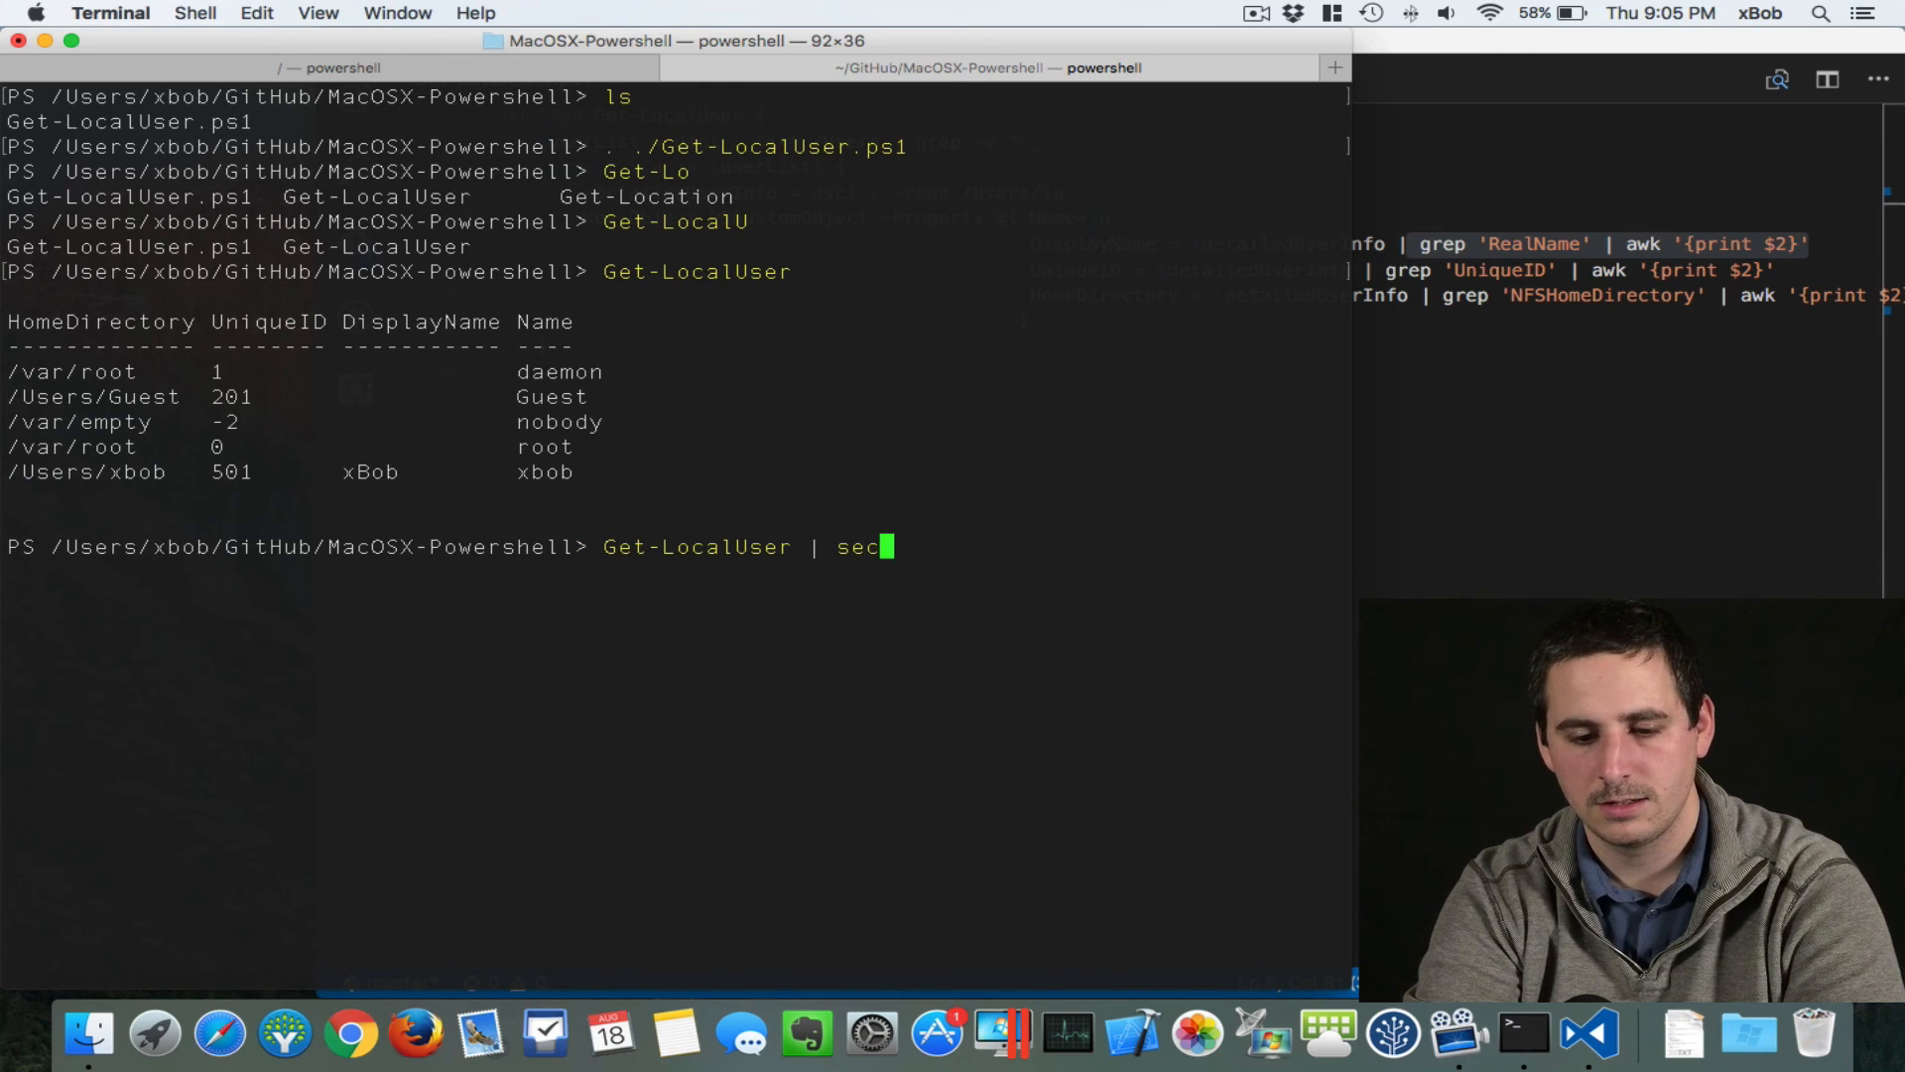
type("elect name")
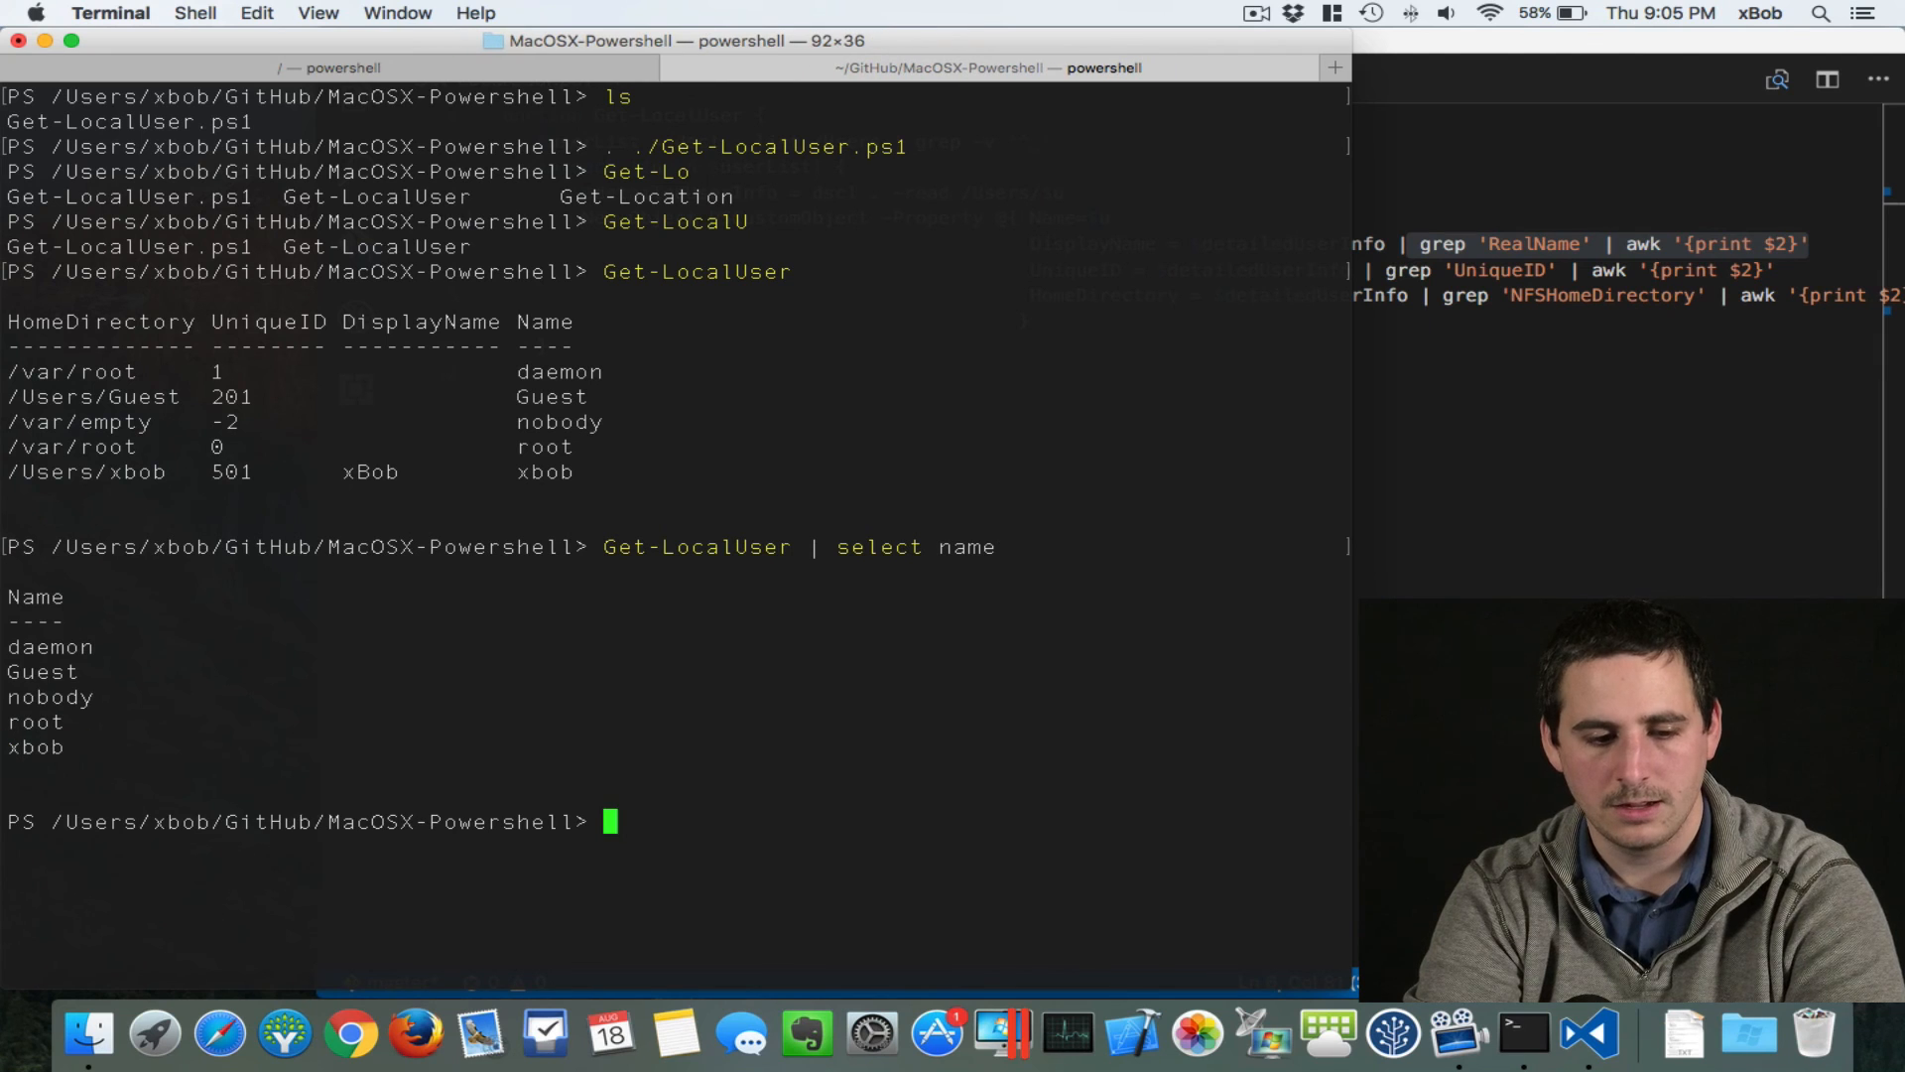
type("Get-LocalUser | select nam")
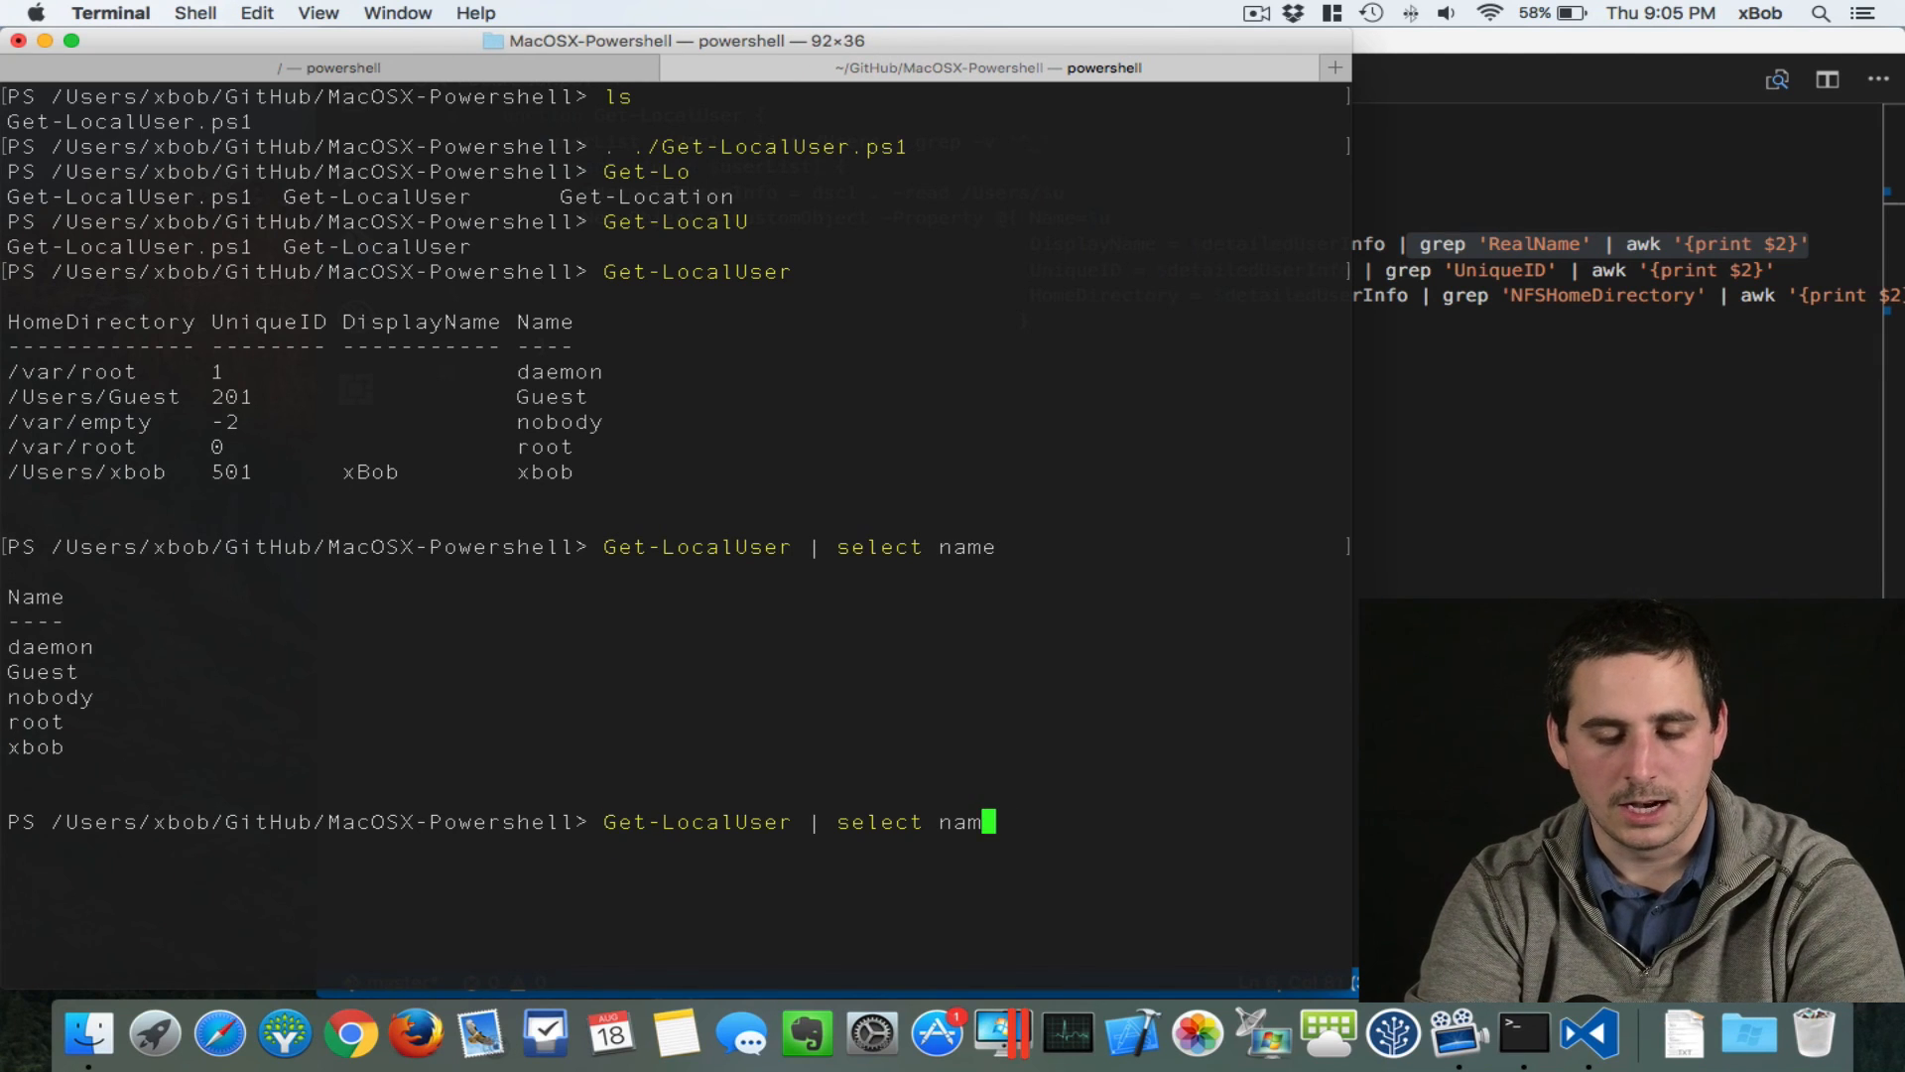
type("wh")
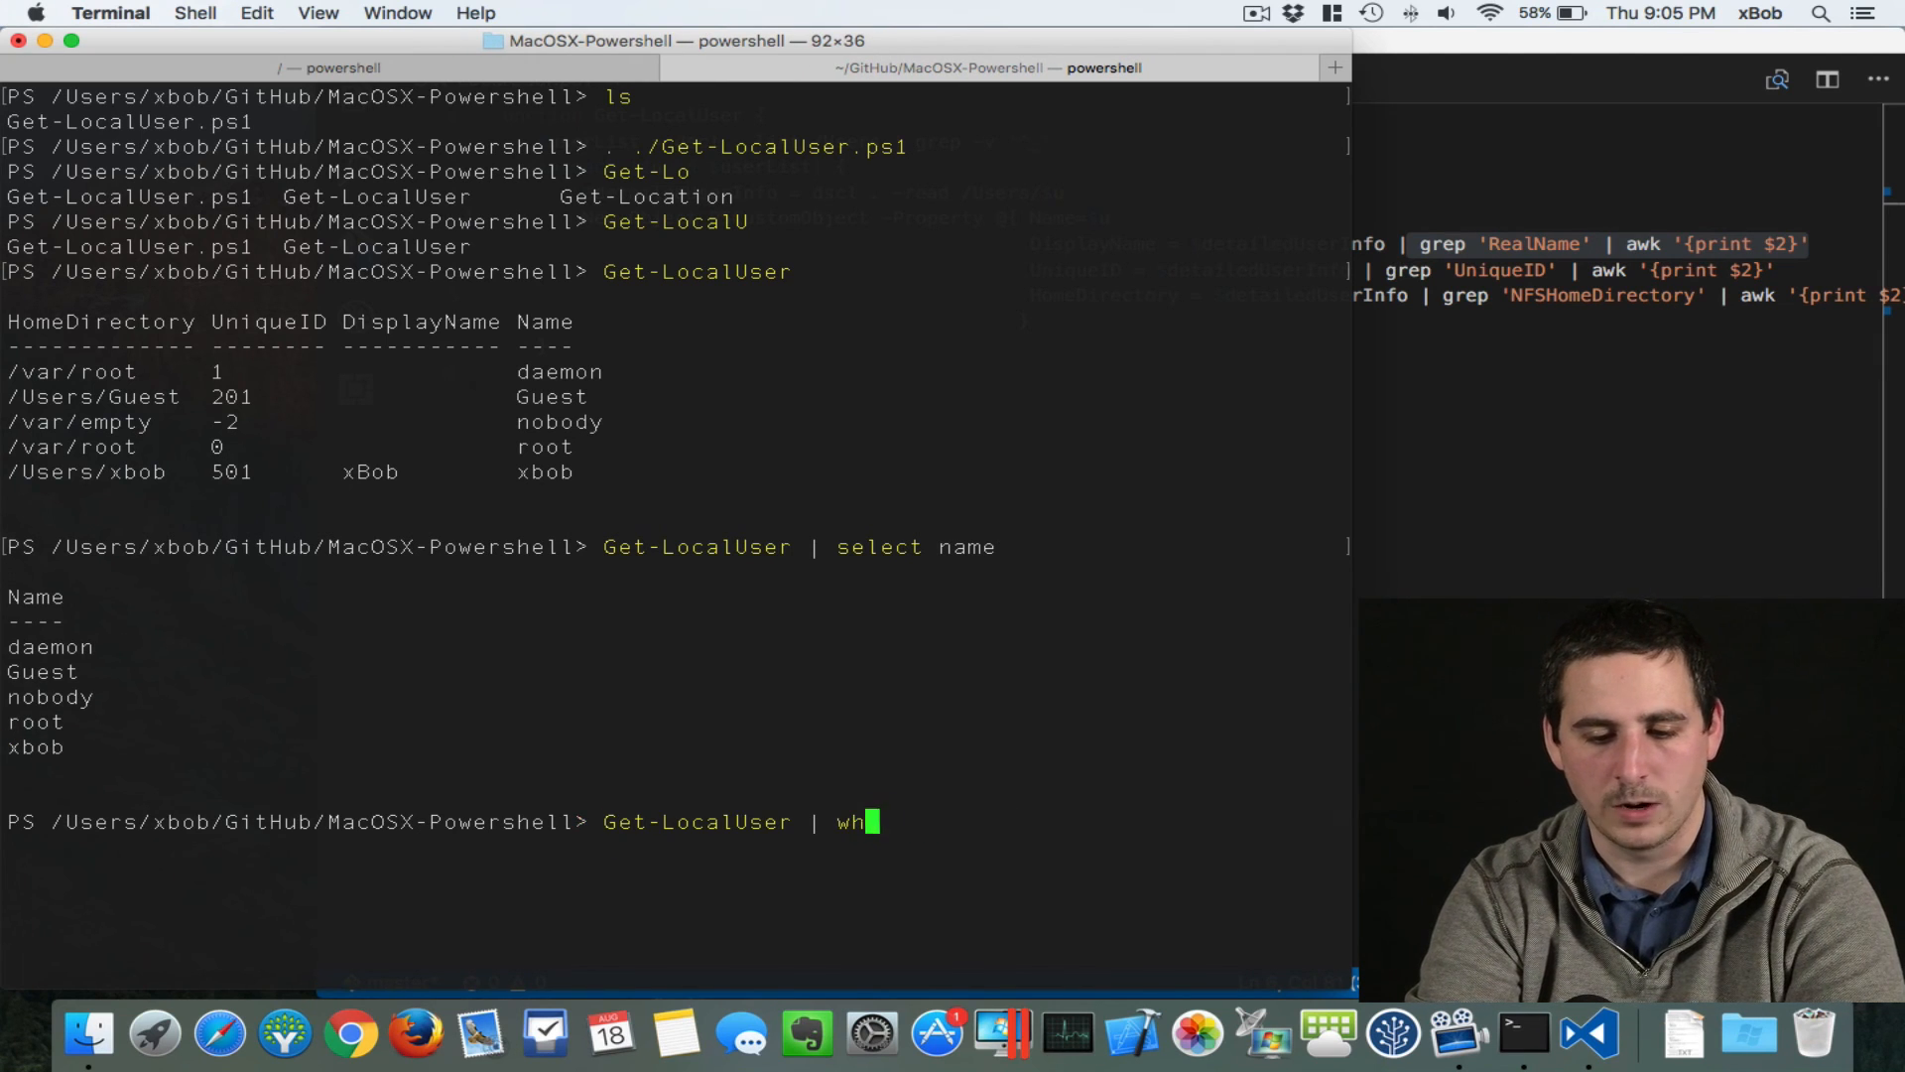
type("ere name -")
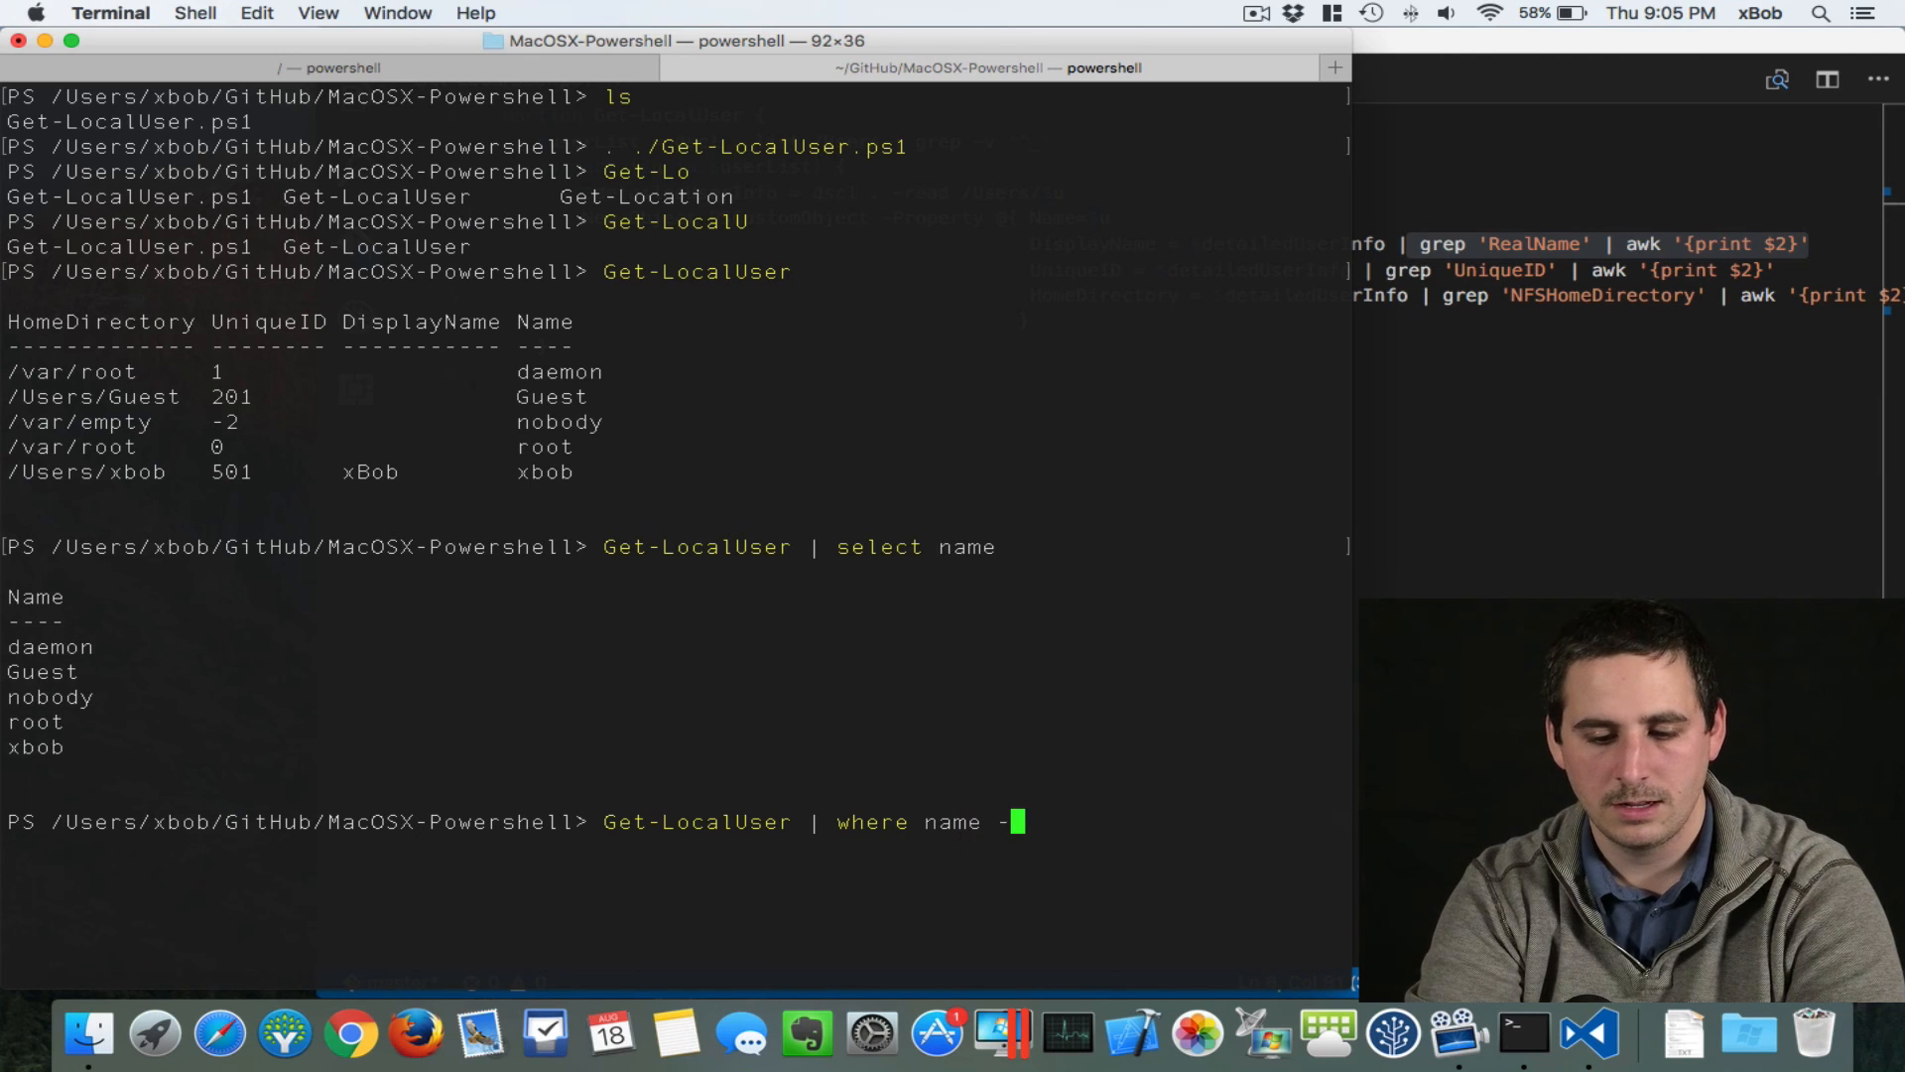
type("like *b*")
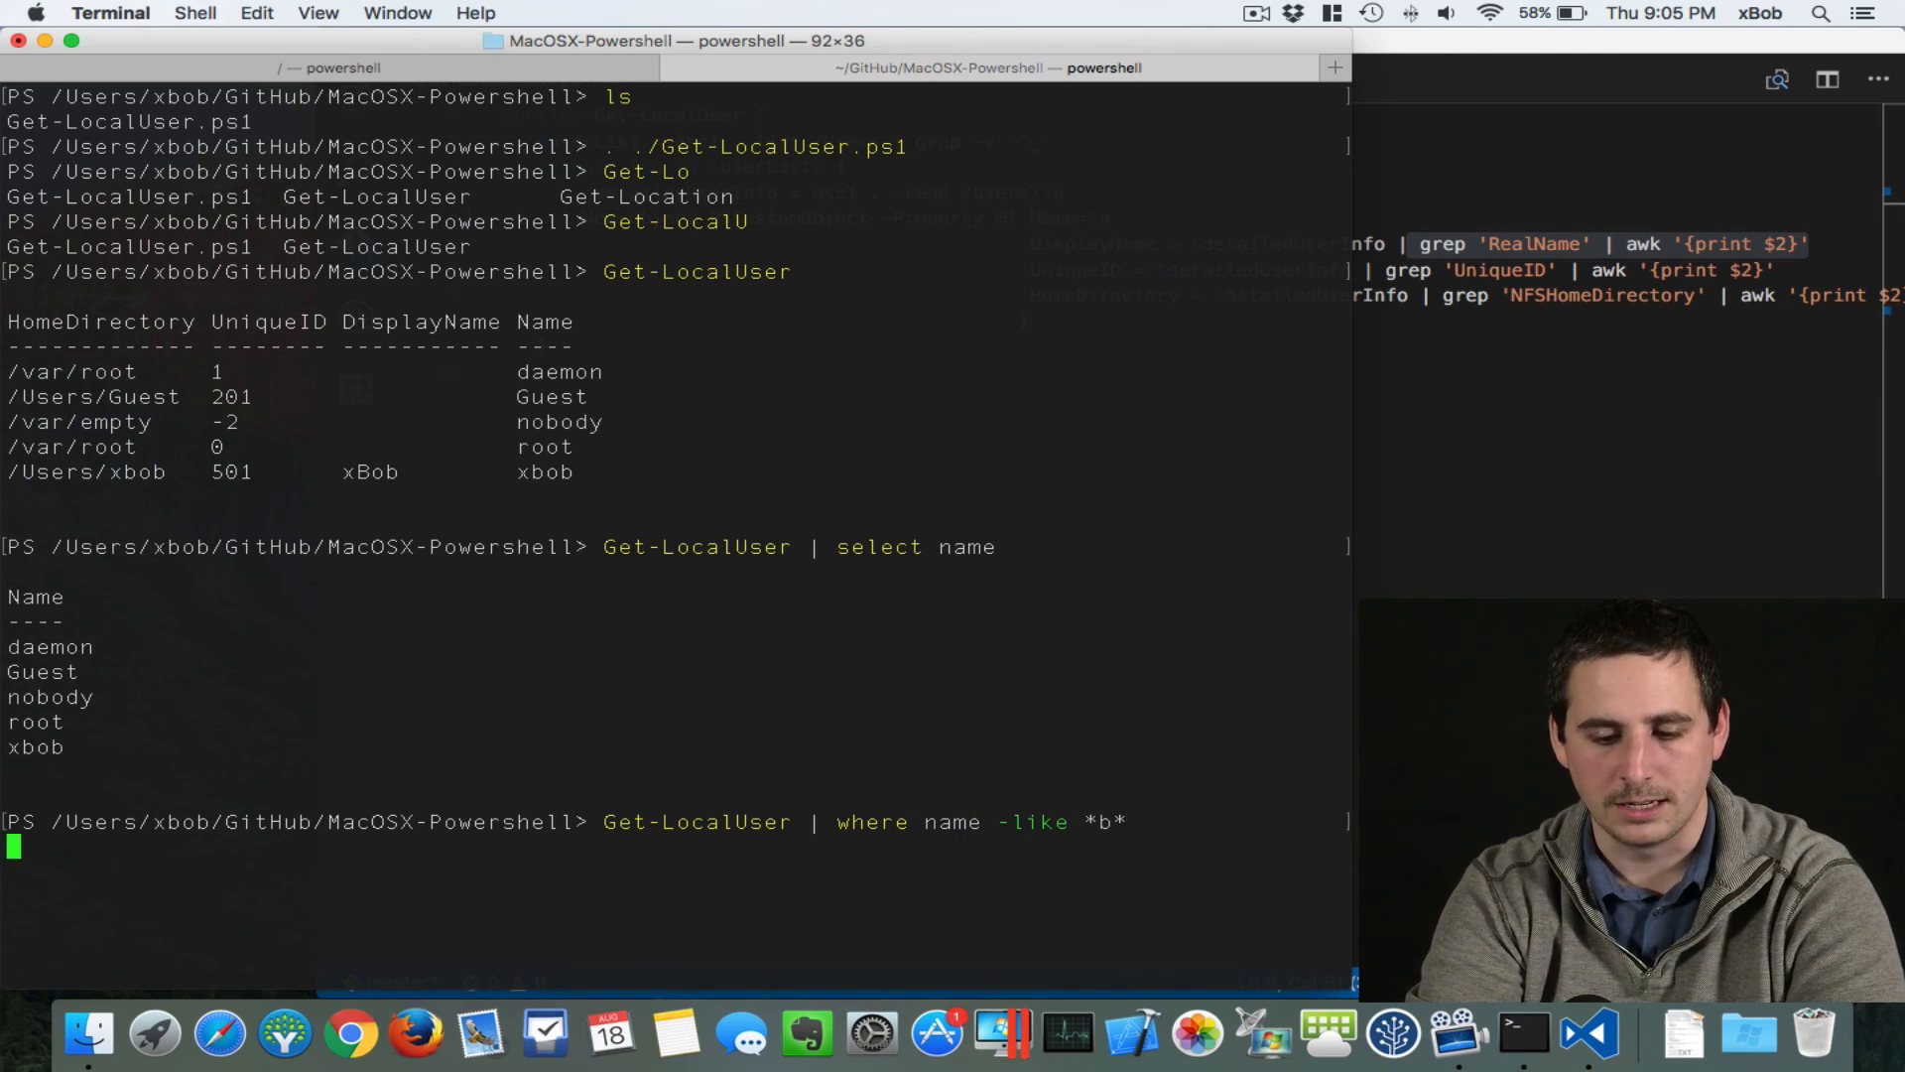
key("Return")
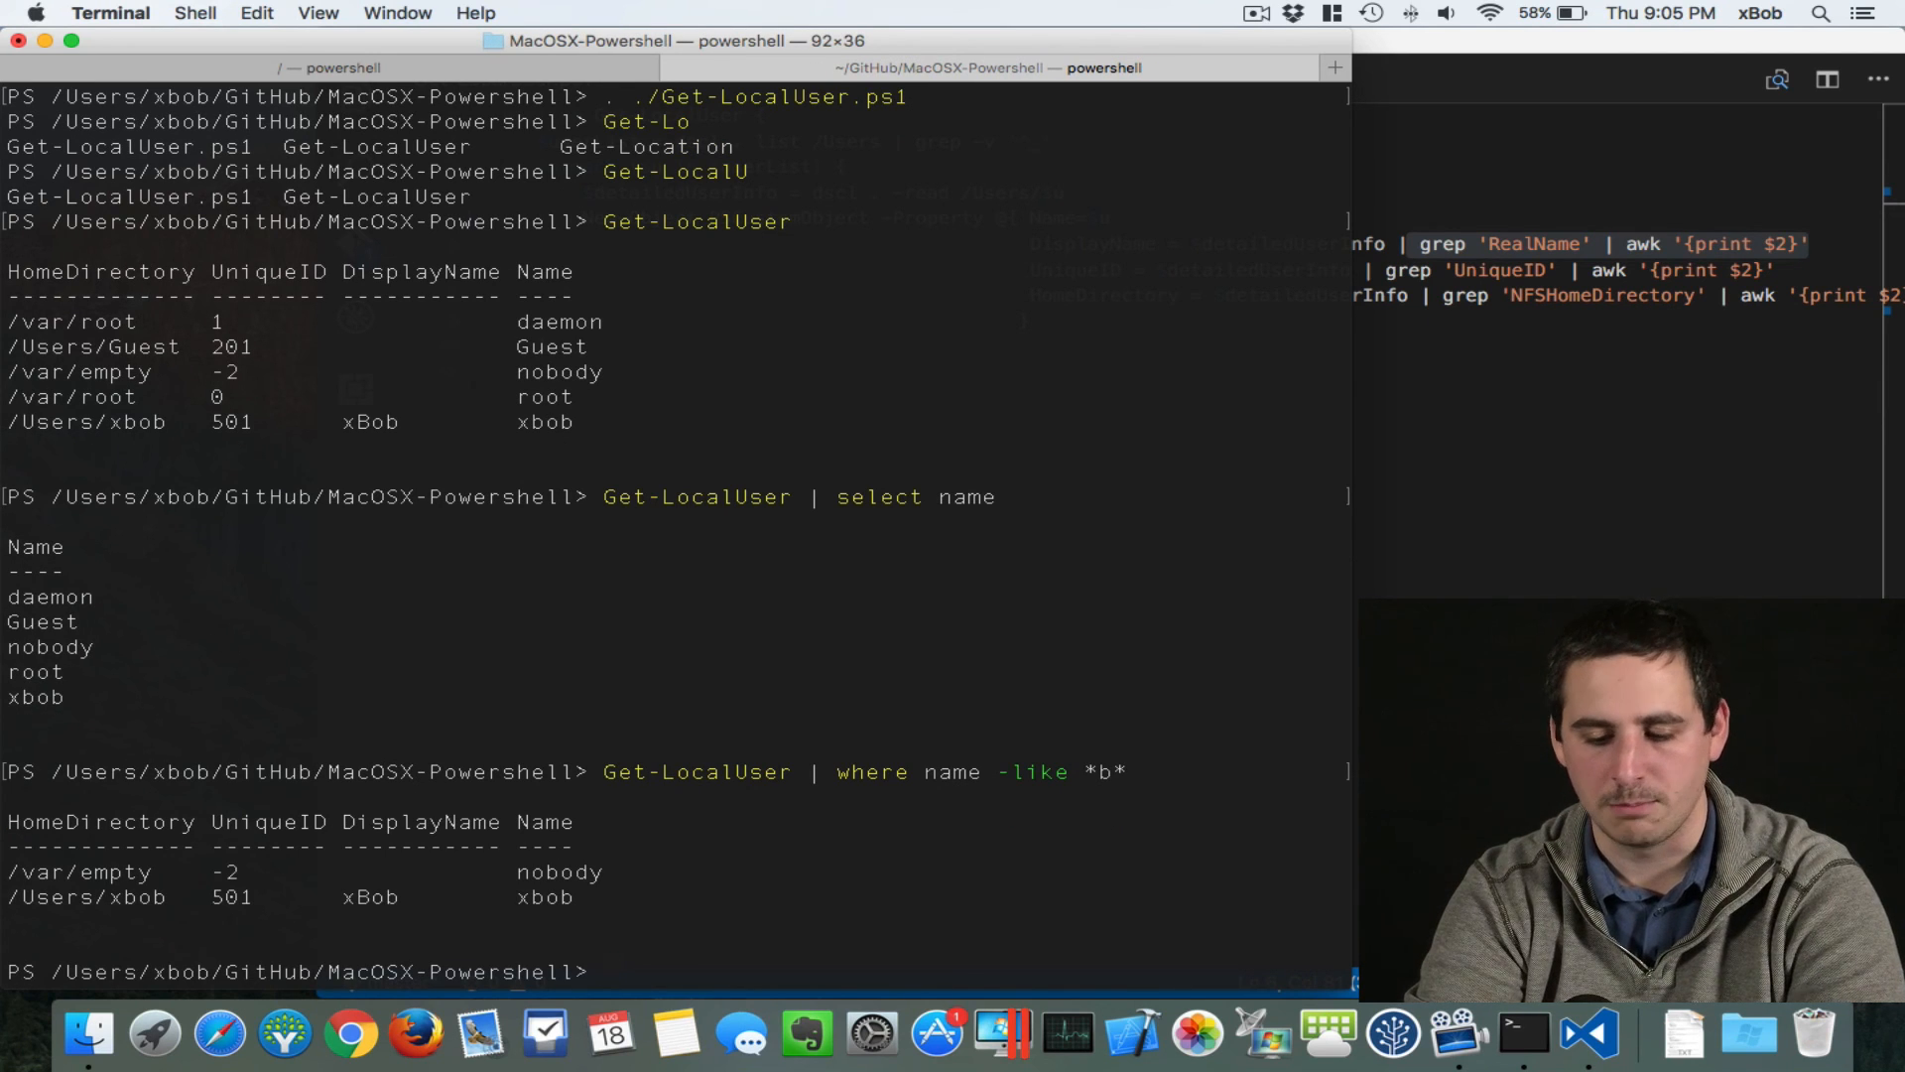
Step: Start piping the *b* users into Remove-LocalUser, then cancel it with Ctrl+C
type("Get-LocalUser | where name -like *b*")
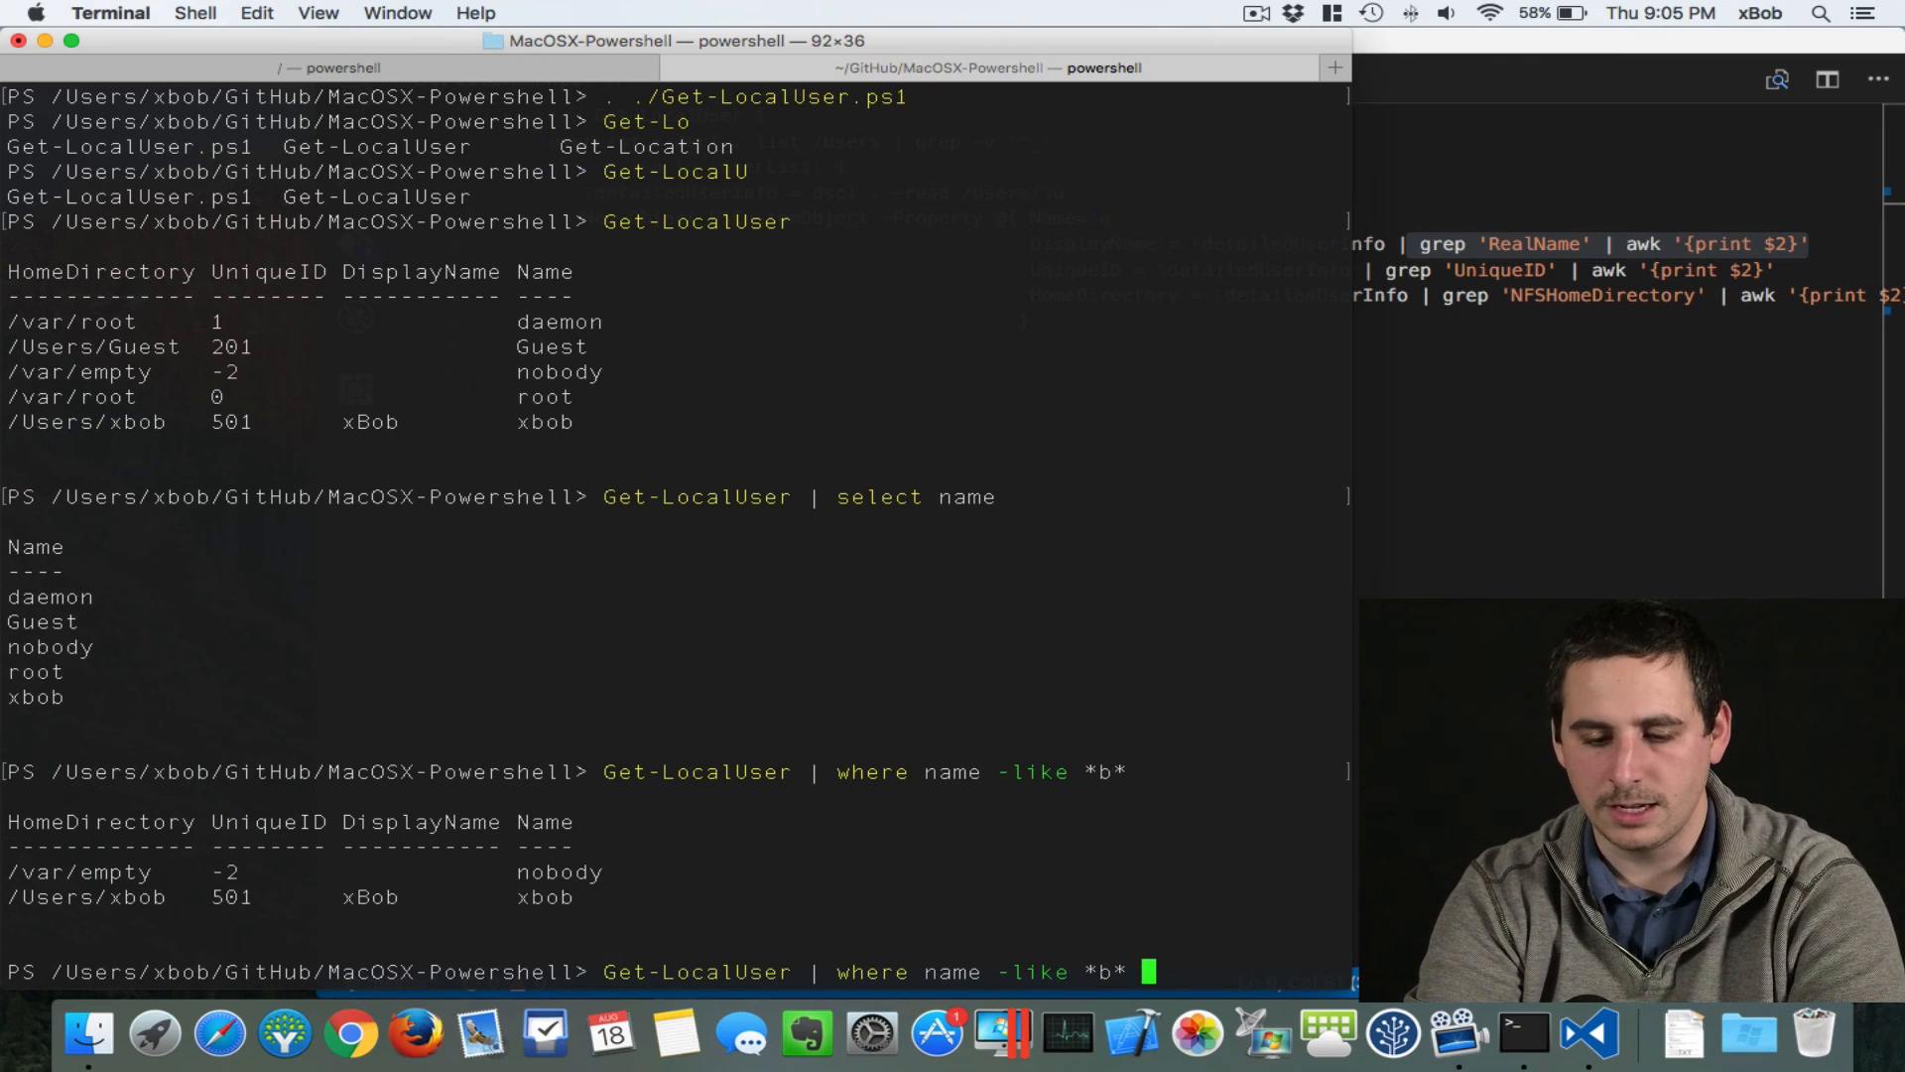
type("| Remove-Local")
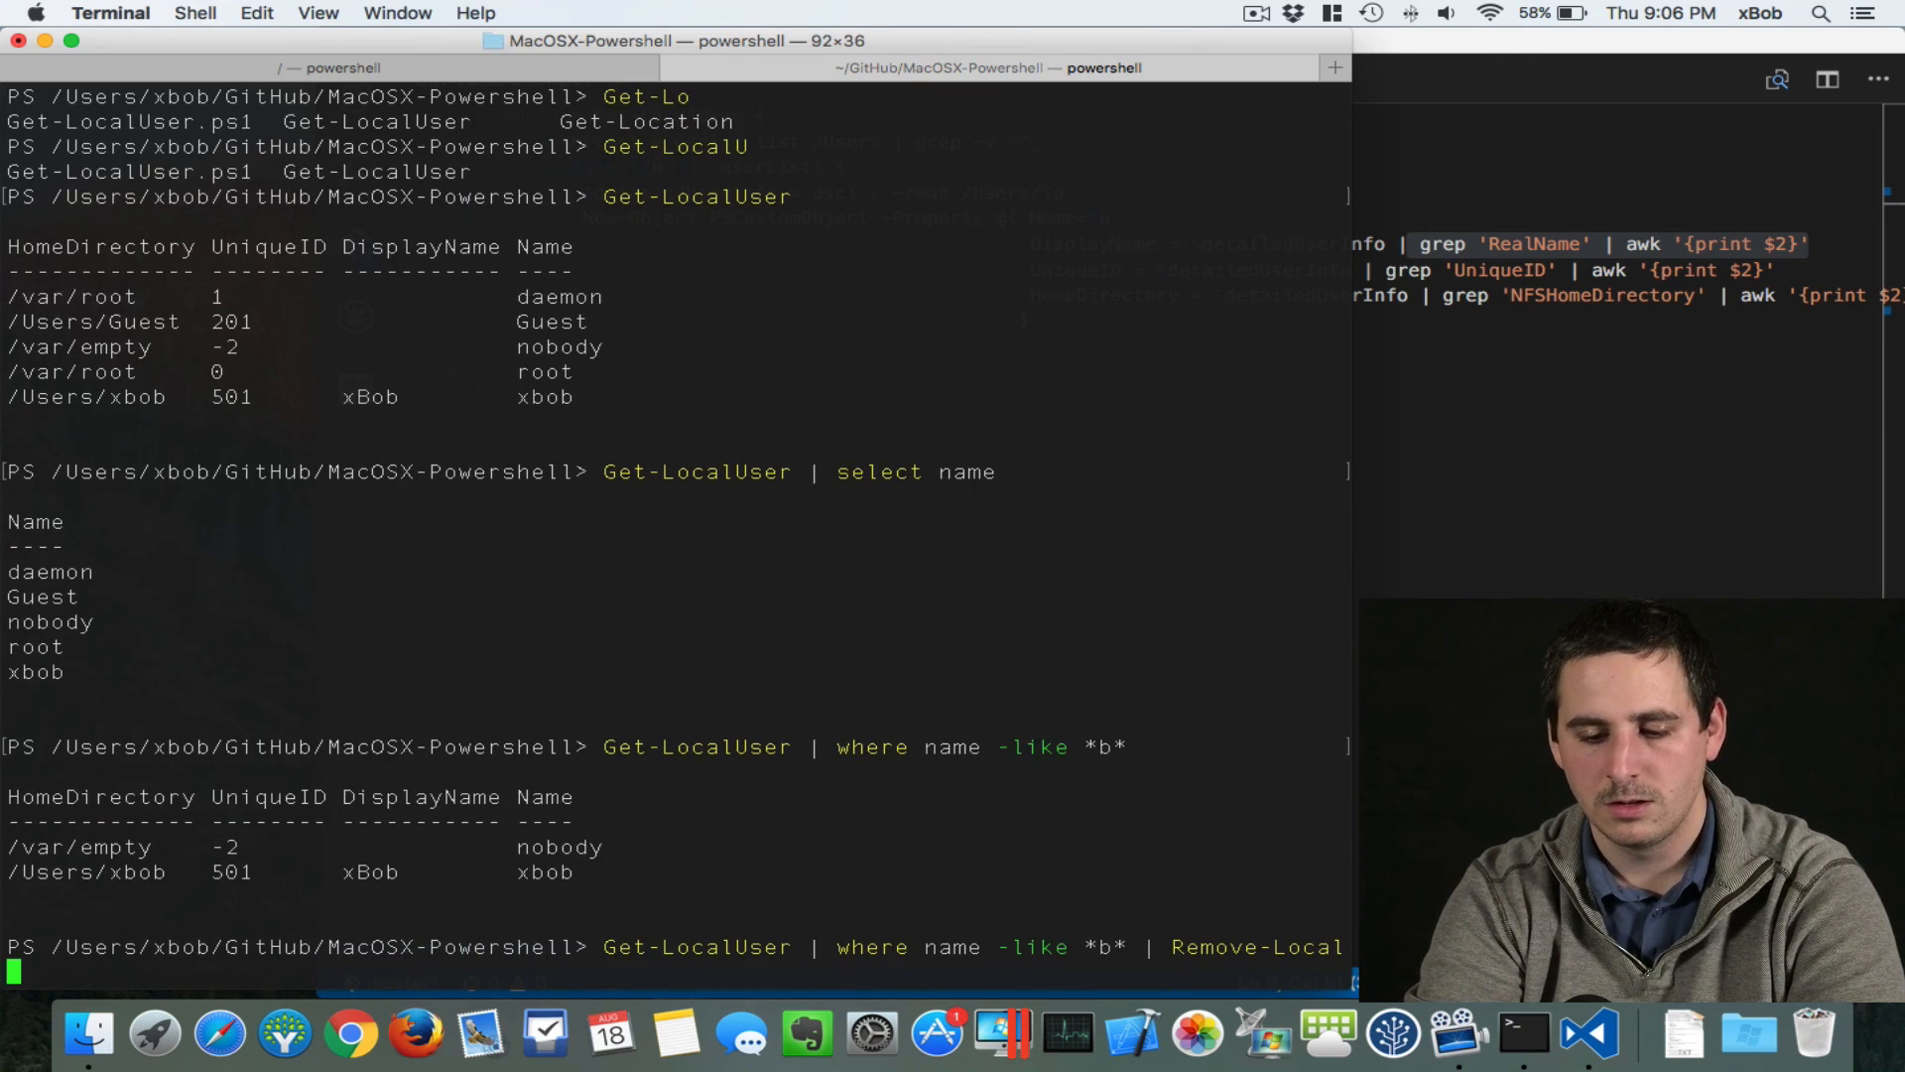
type("User")
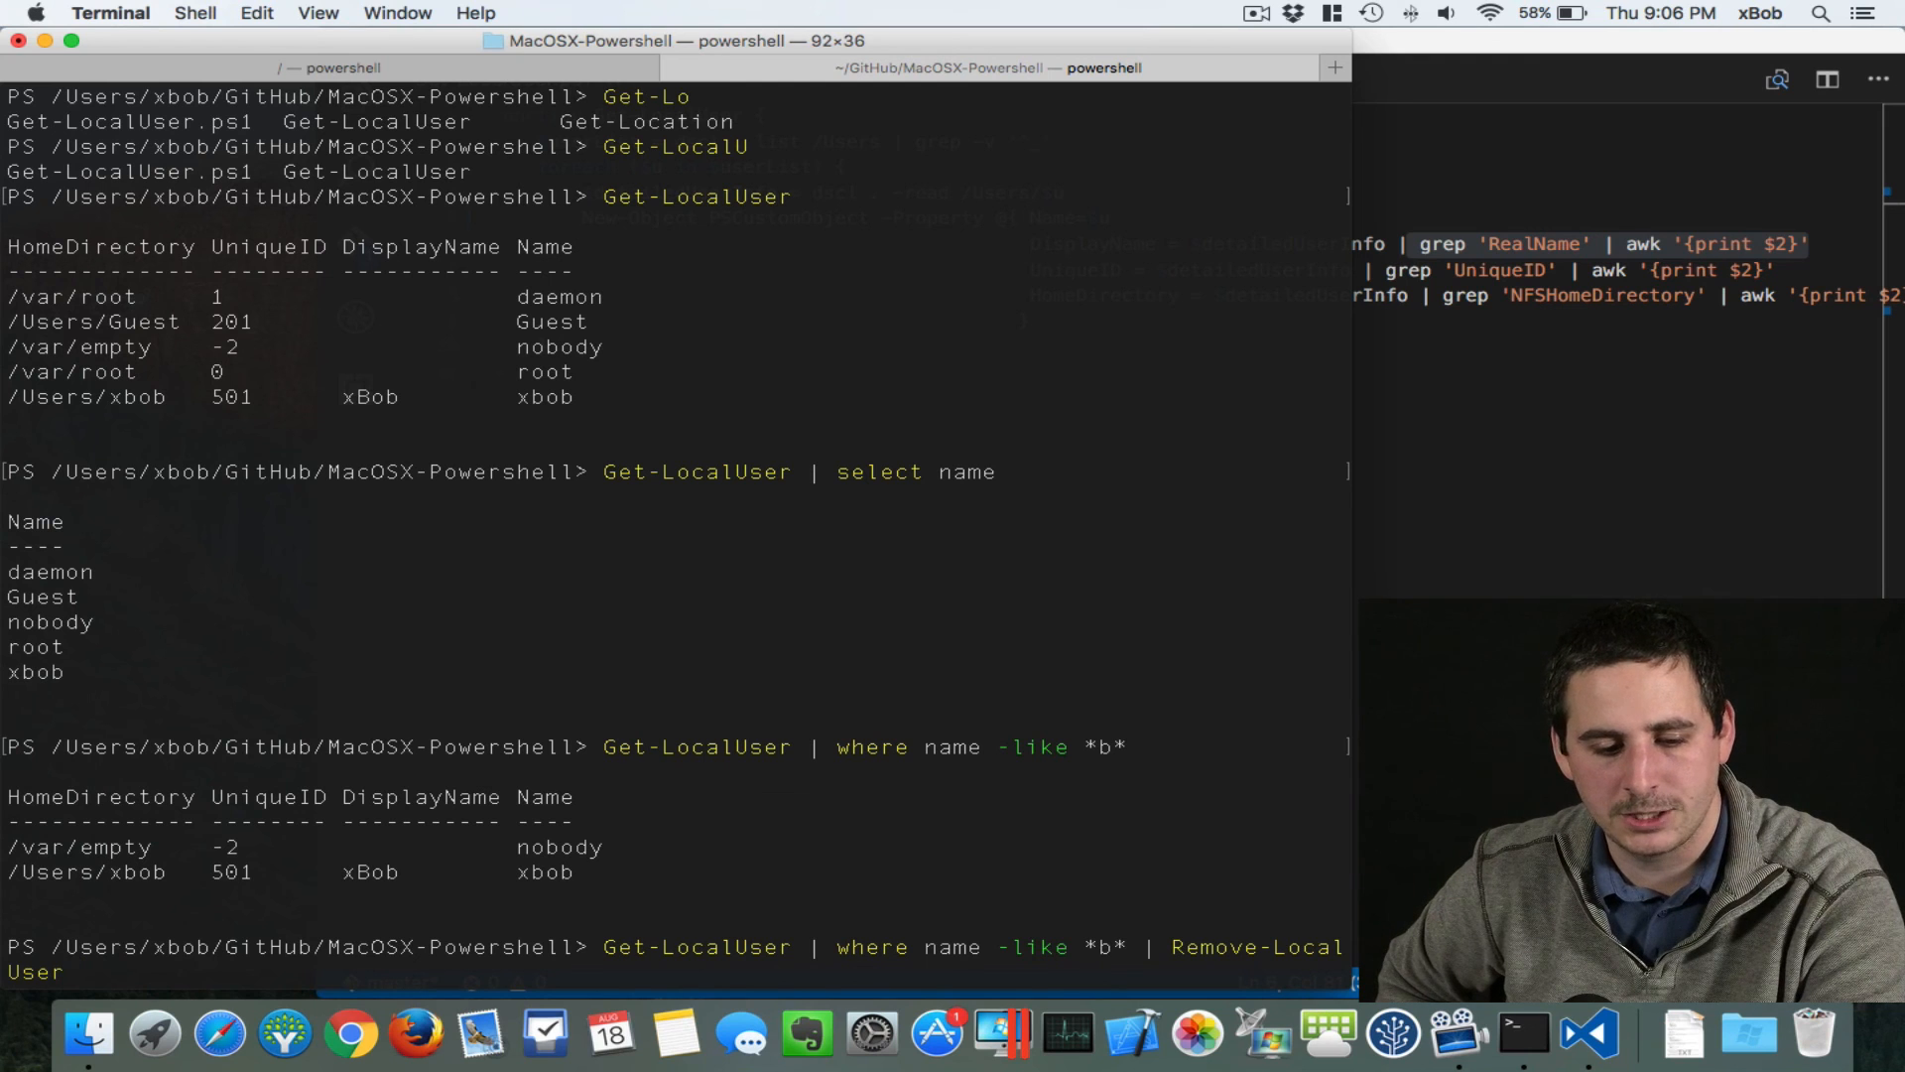
key("ctrl+c")
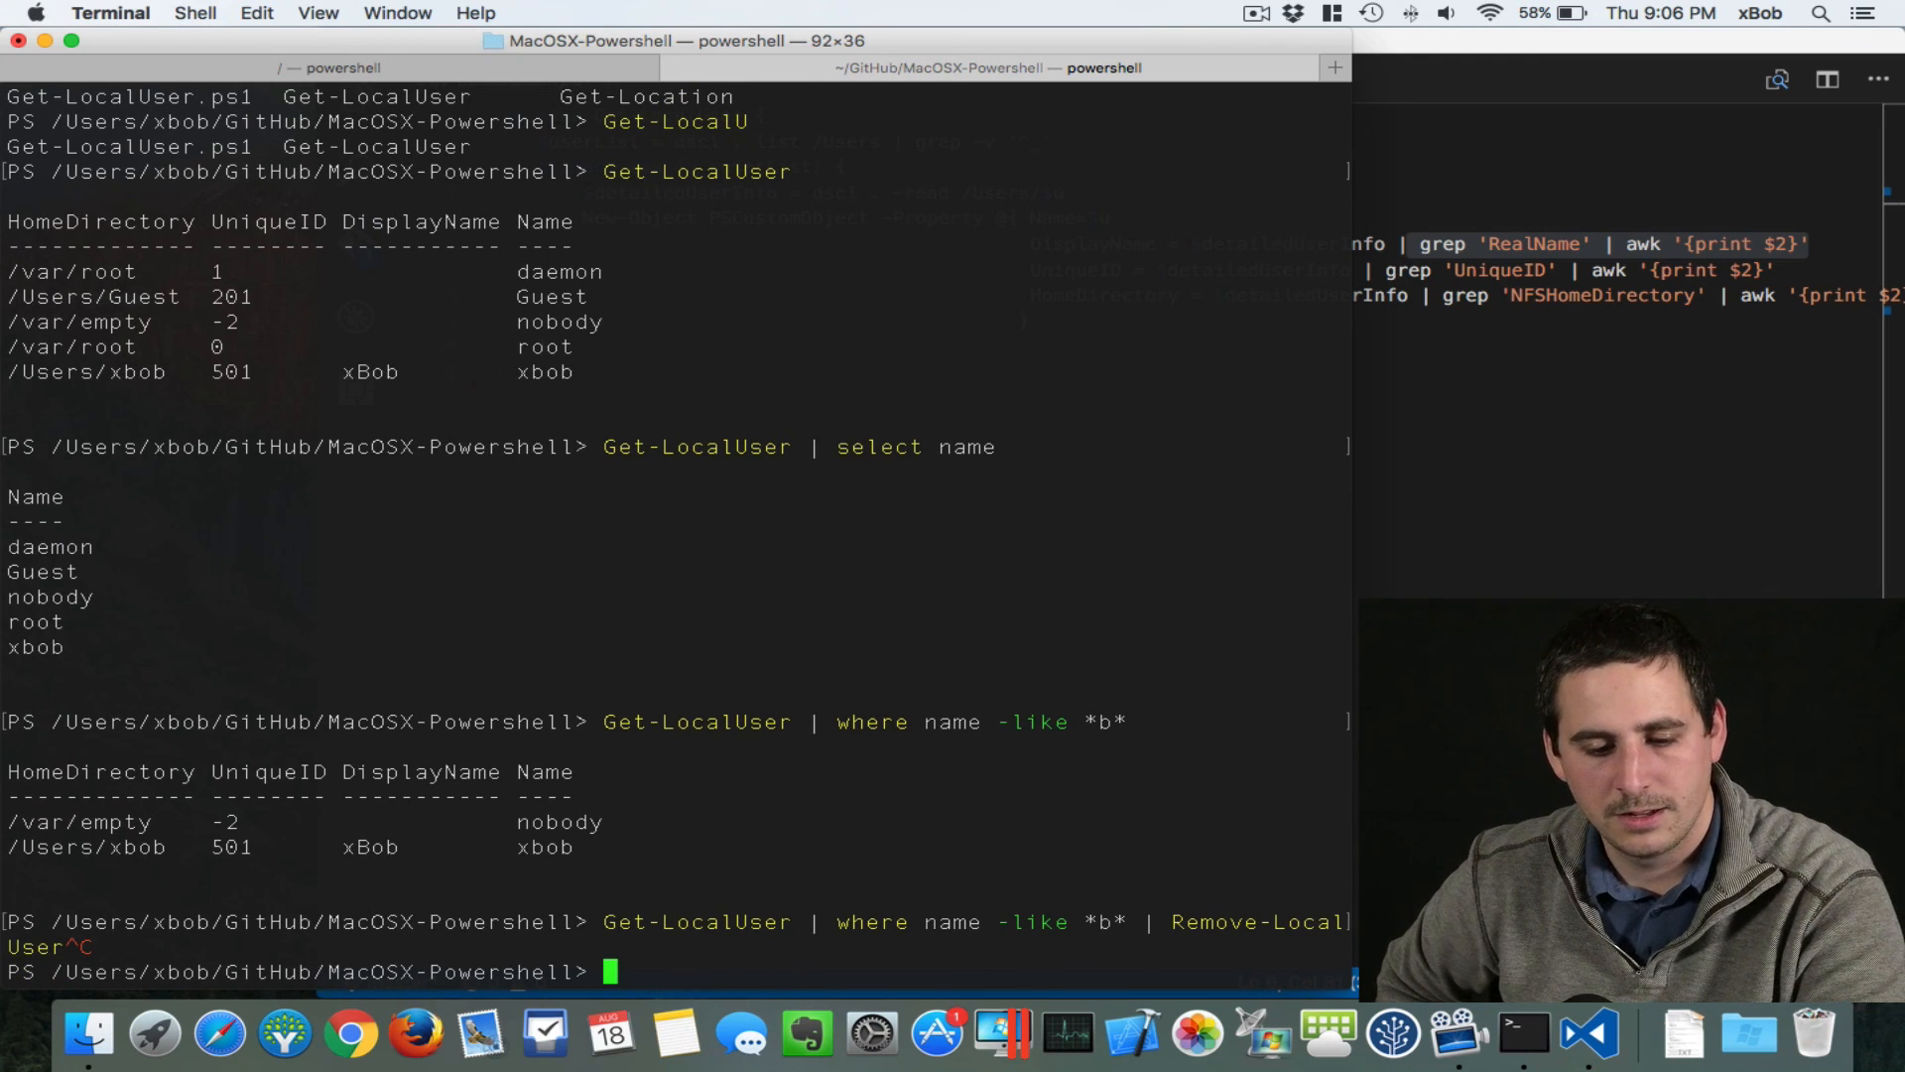